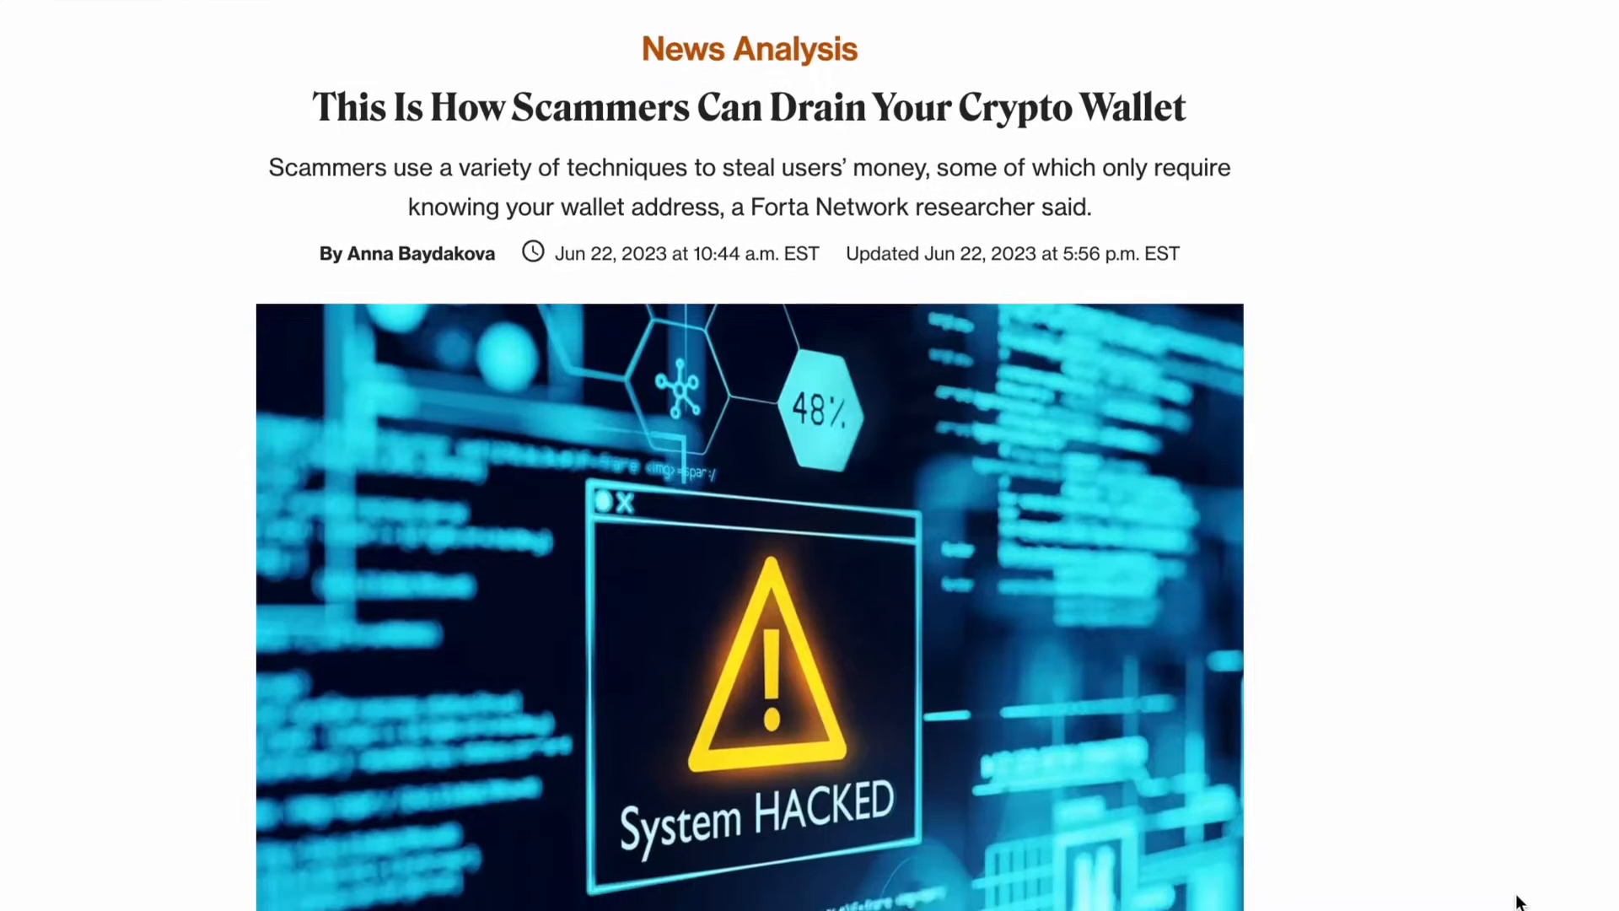
Scroll past the crypto-hacking articles and open the safe.global homepage
scroll("down", 3)
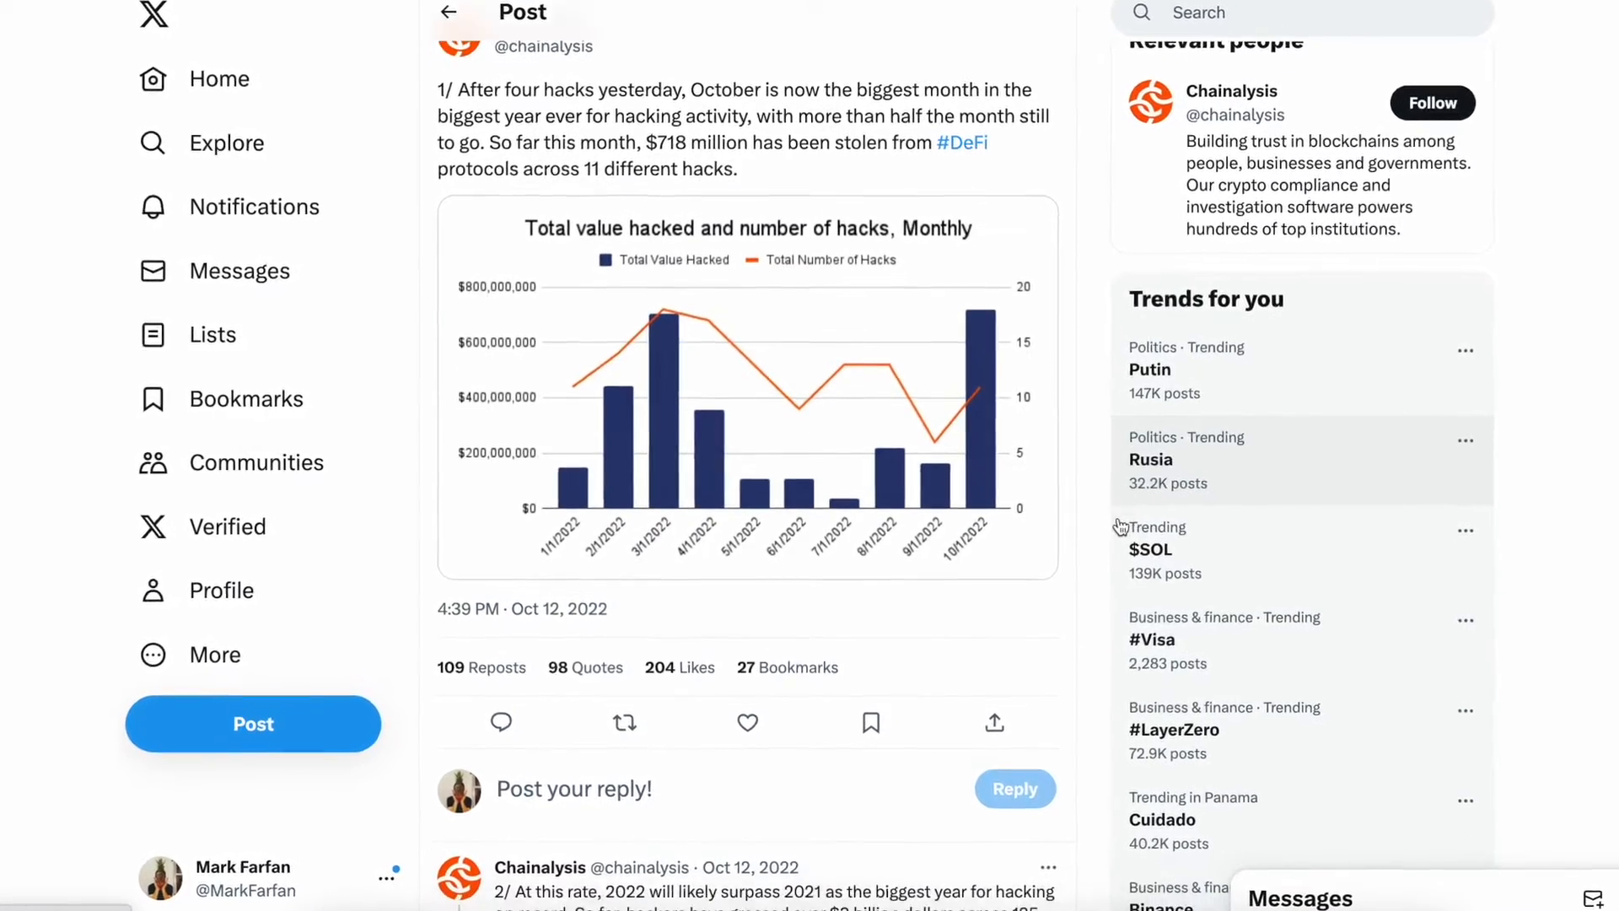
left_click(746, 396)
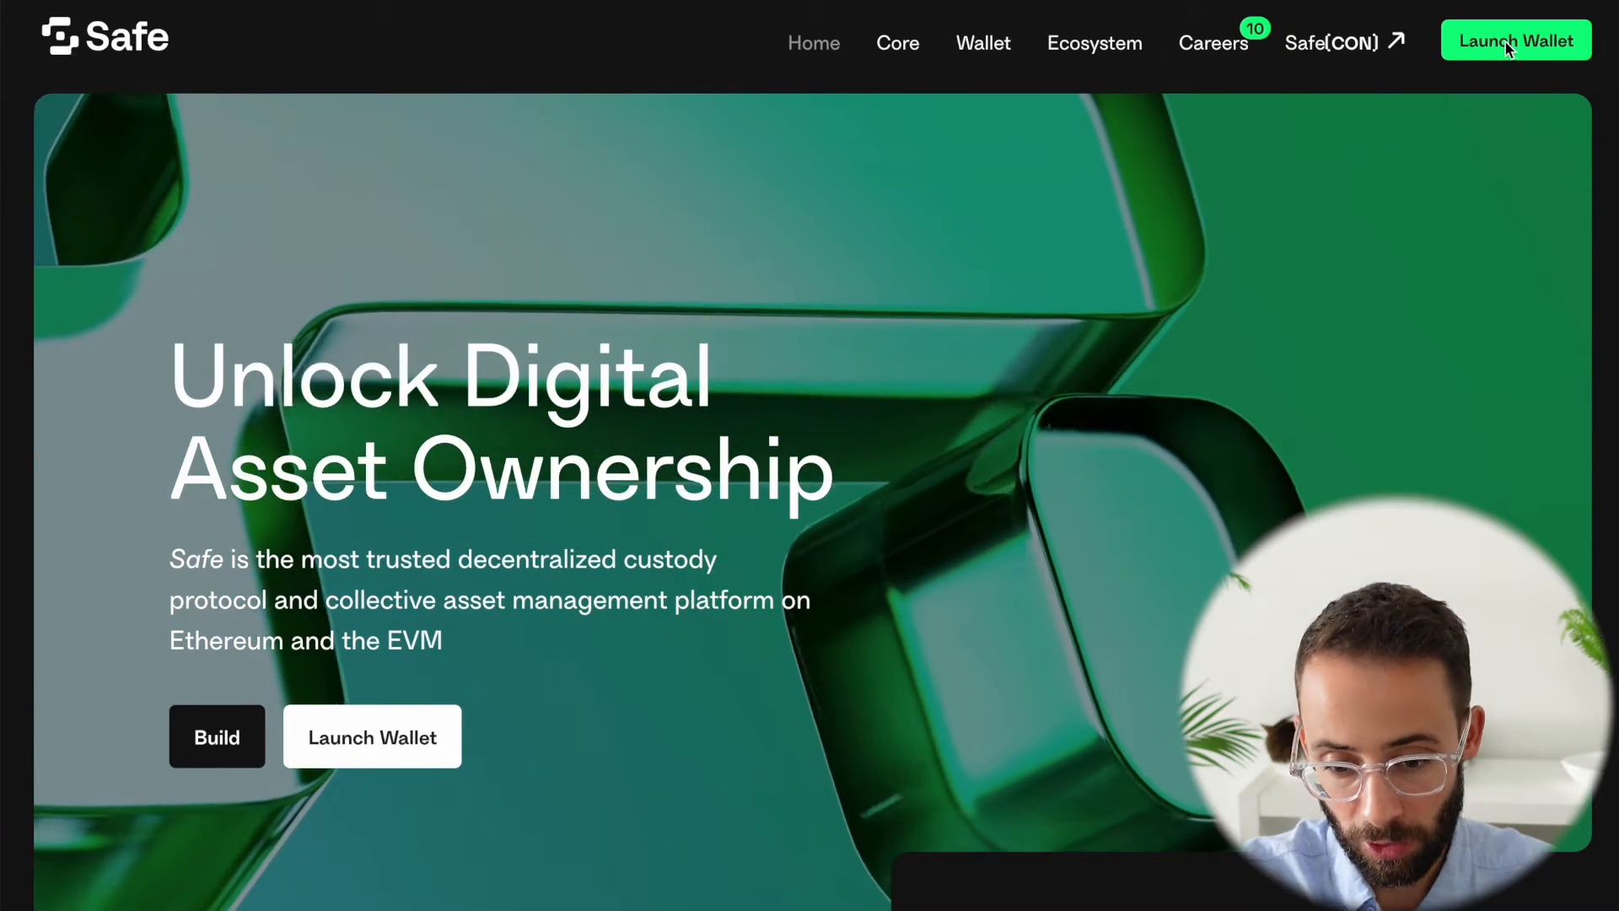
Launch the Safe web app and connect the MetaMask wallet kryptocove.eth on Ethereum
left_click(1516, 40)
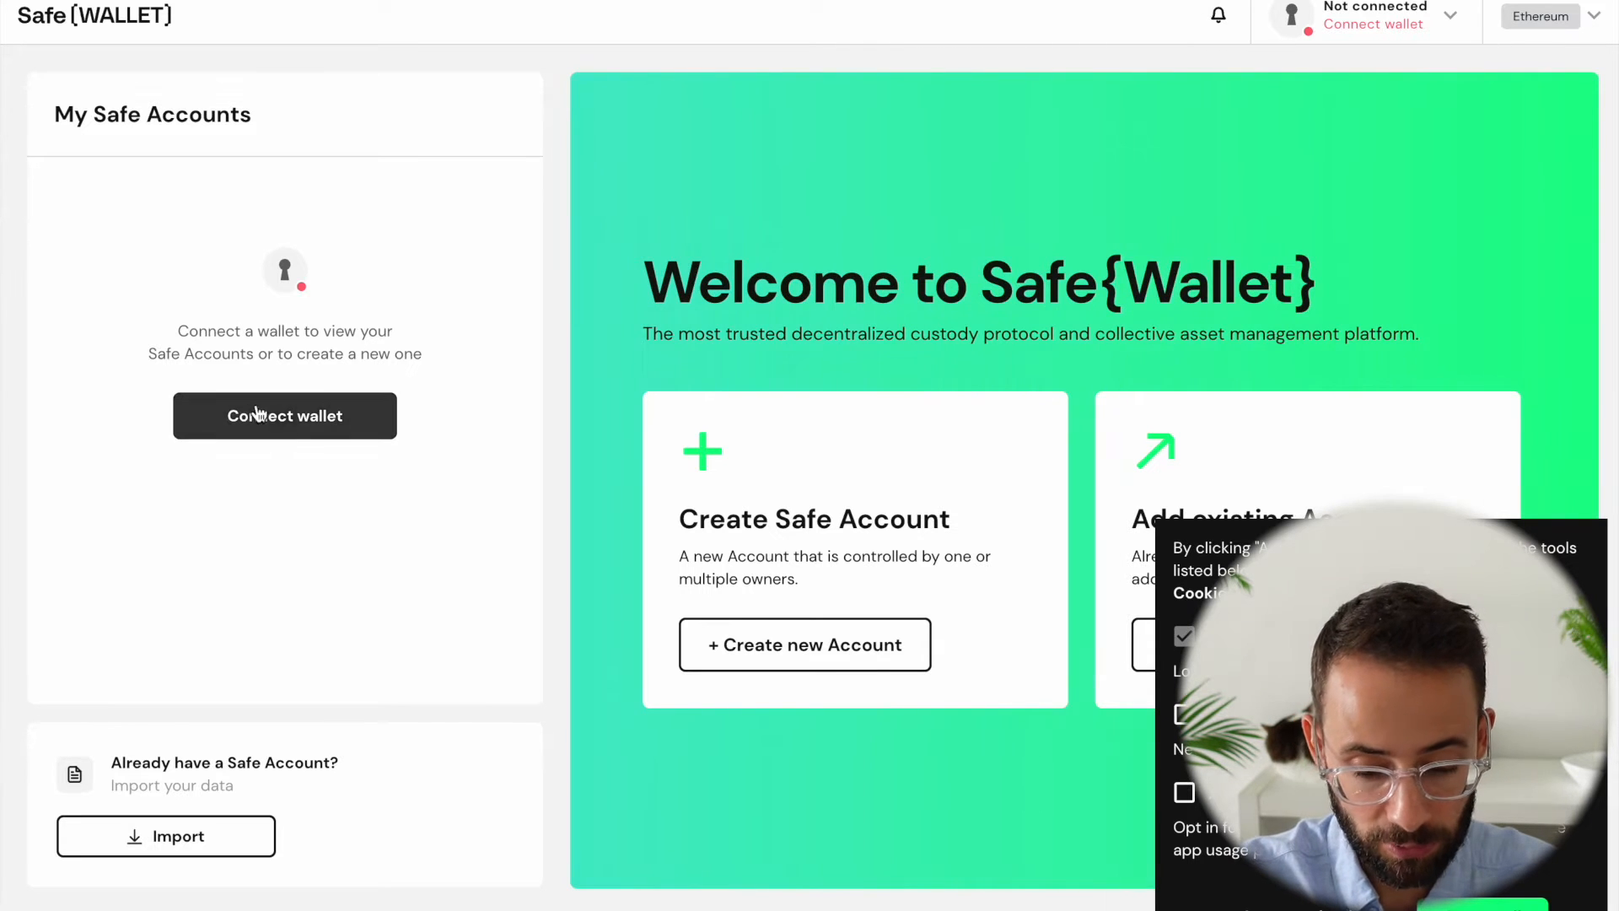
left_click(284, 415)
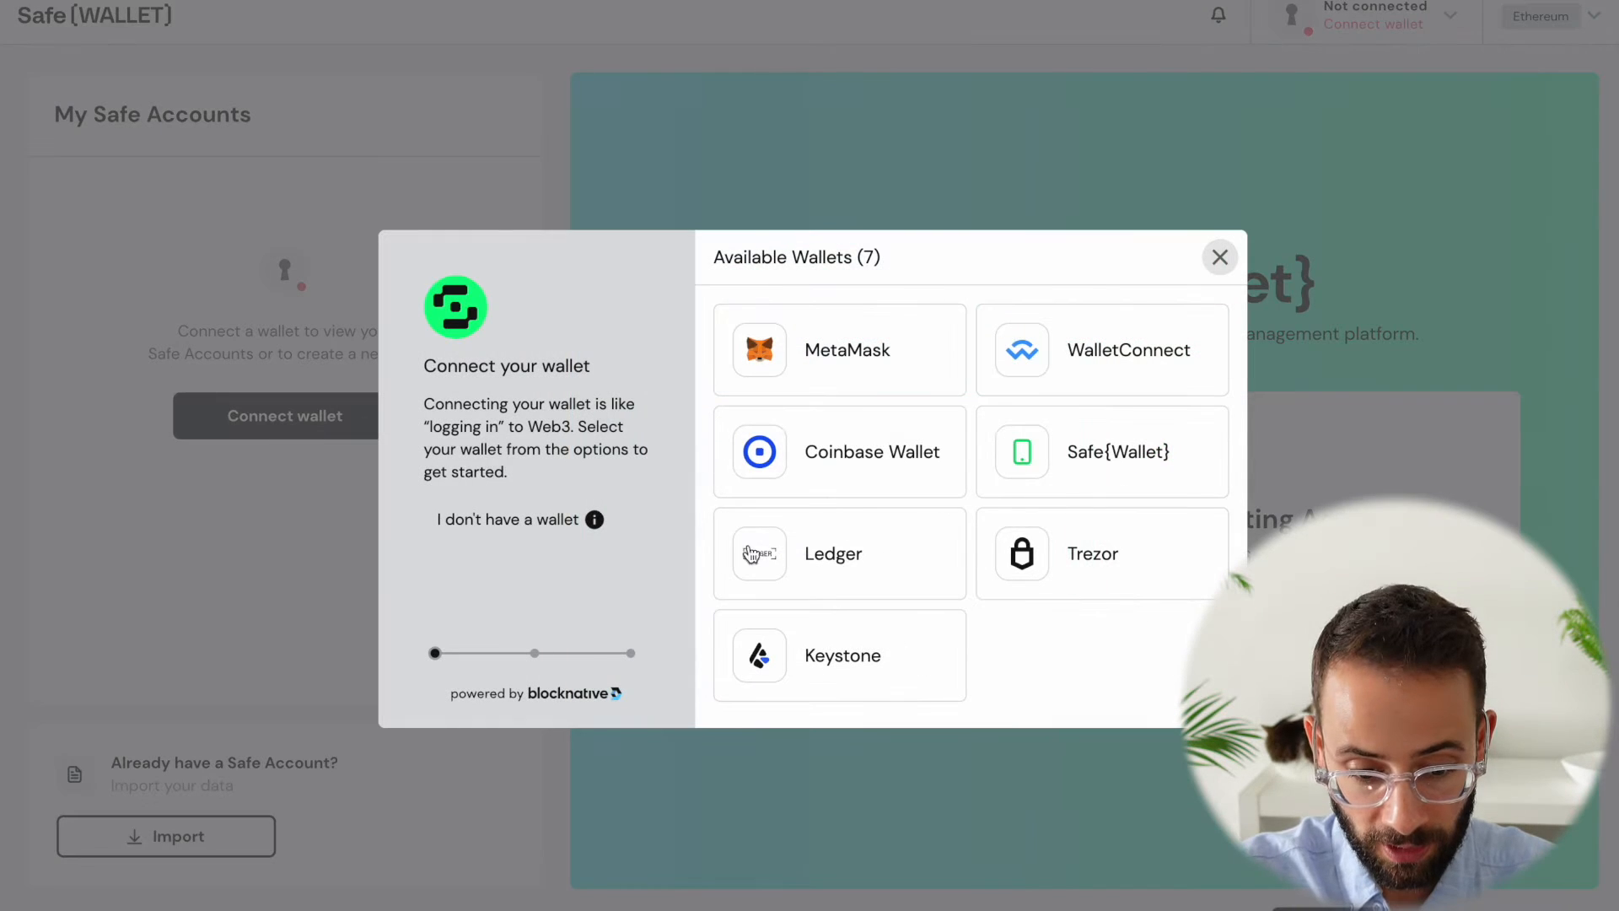
left_click(838, 349)
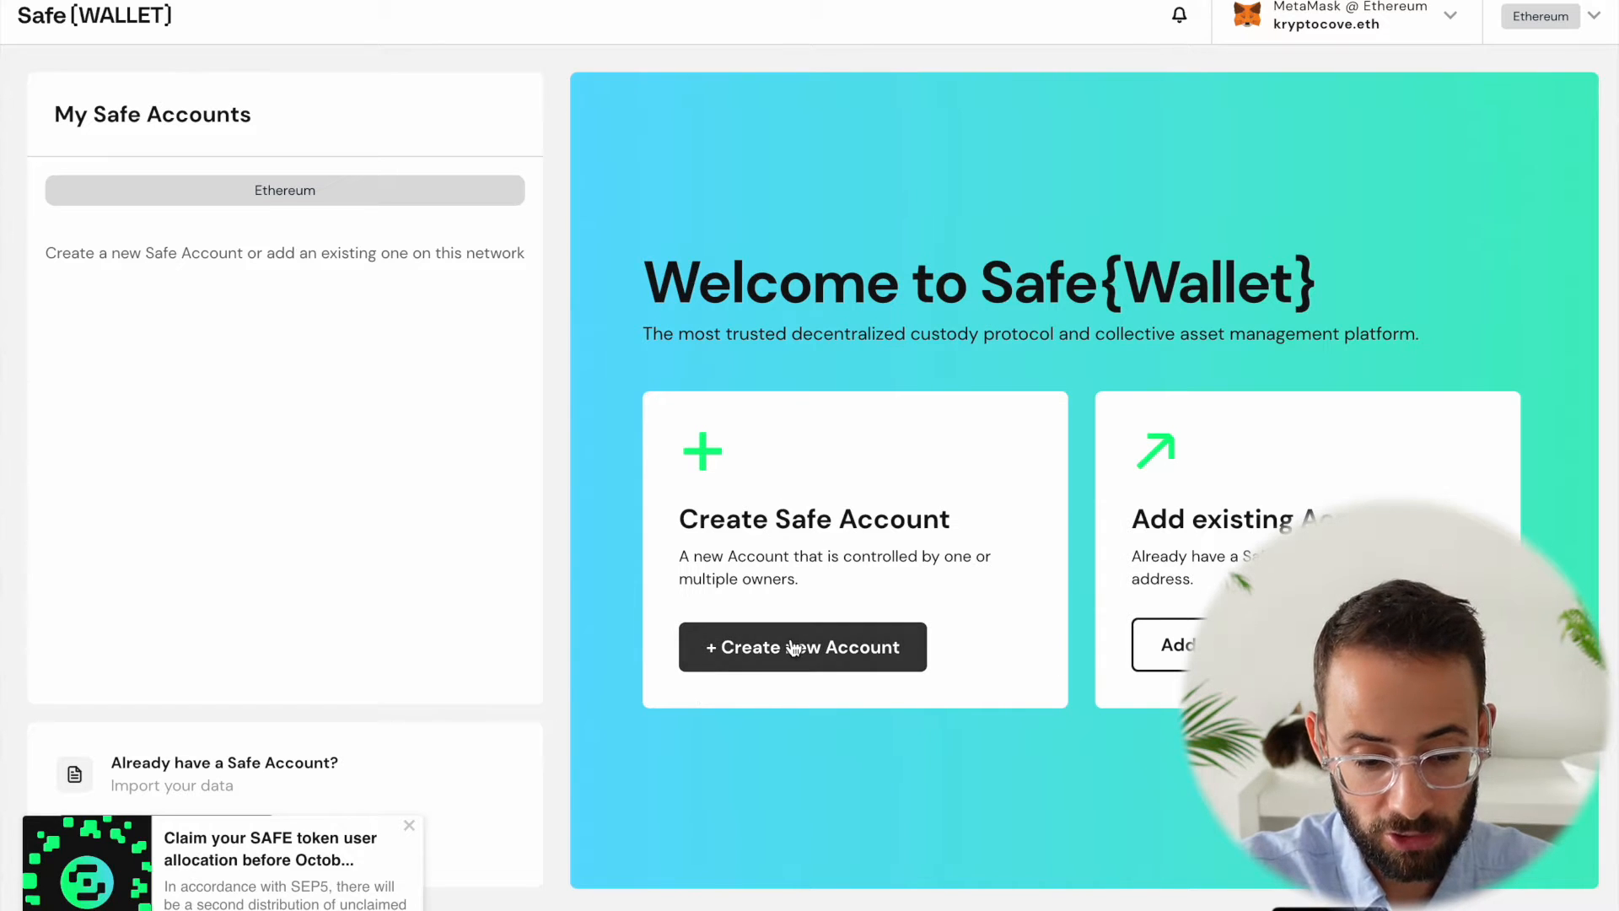
Start a new Safe account named 'kryptocove-vault' on Ethereum and continue to owners
left_click(802, 647)
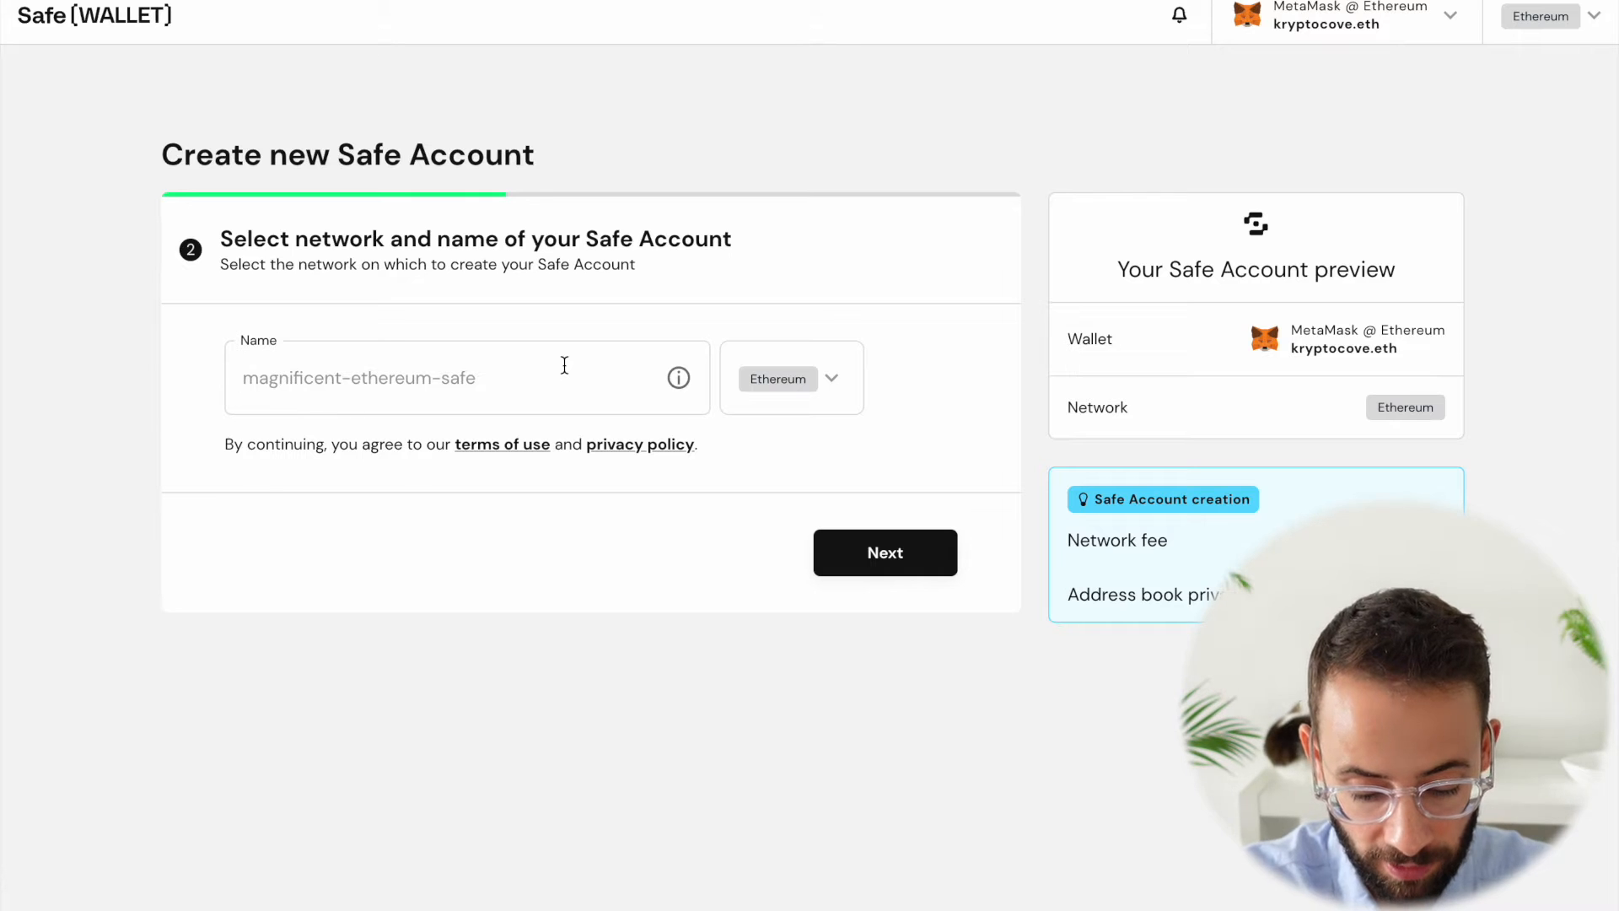
type("kryptocove")
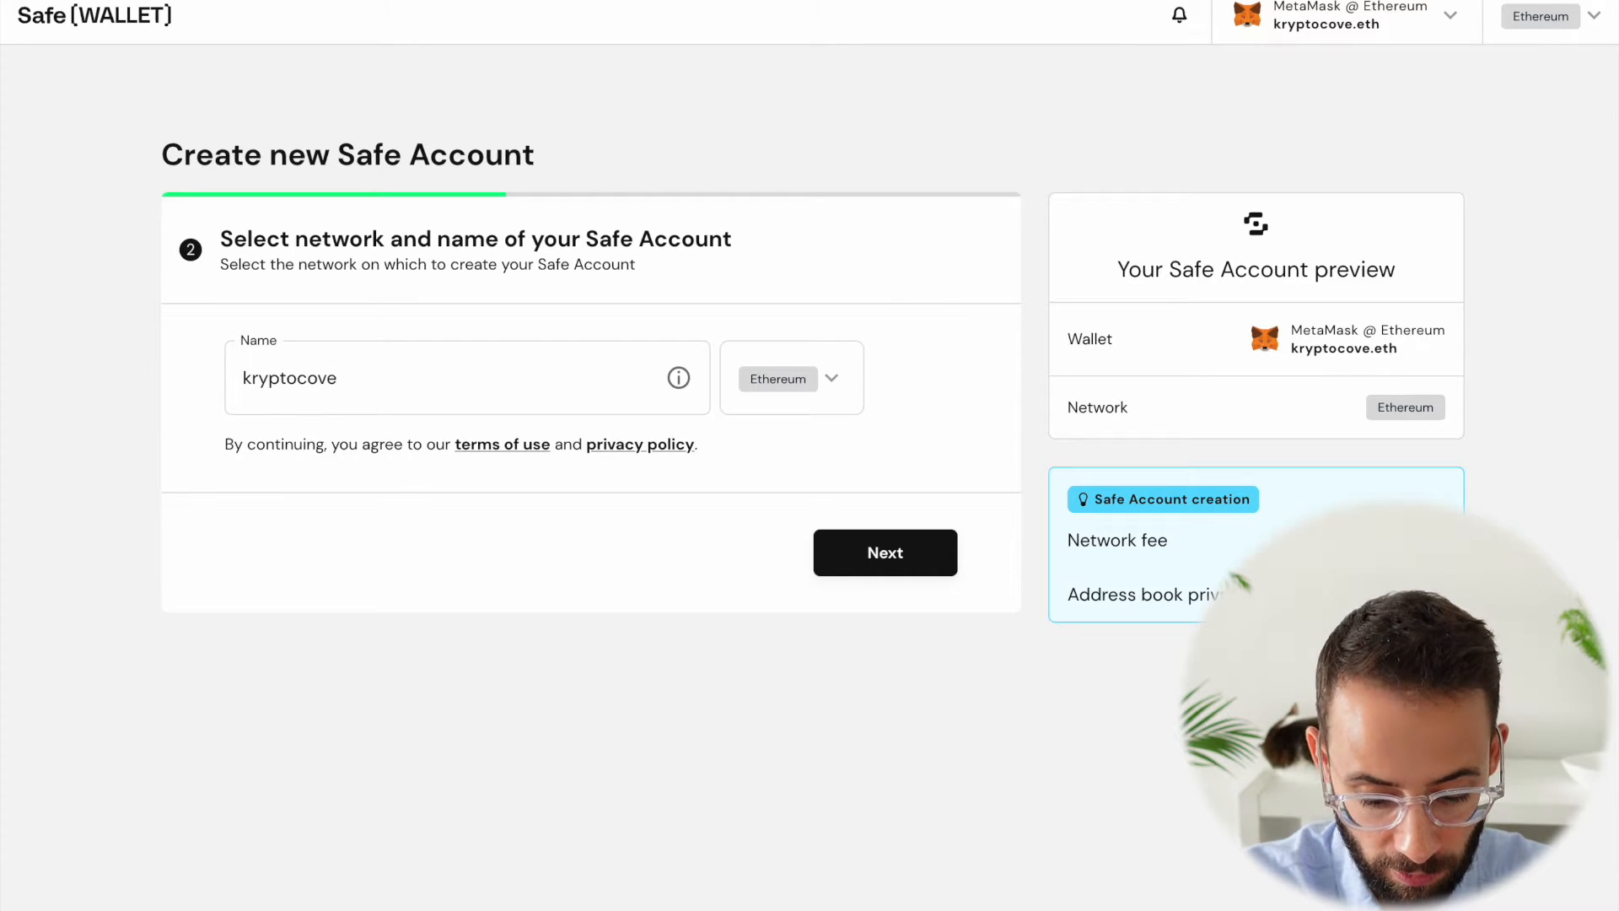
type("-vault")
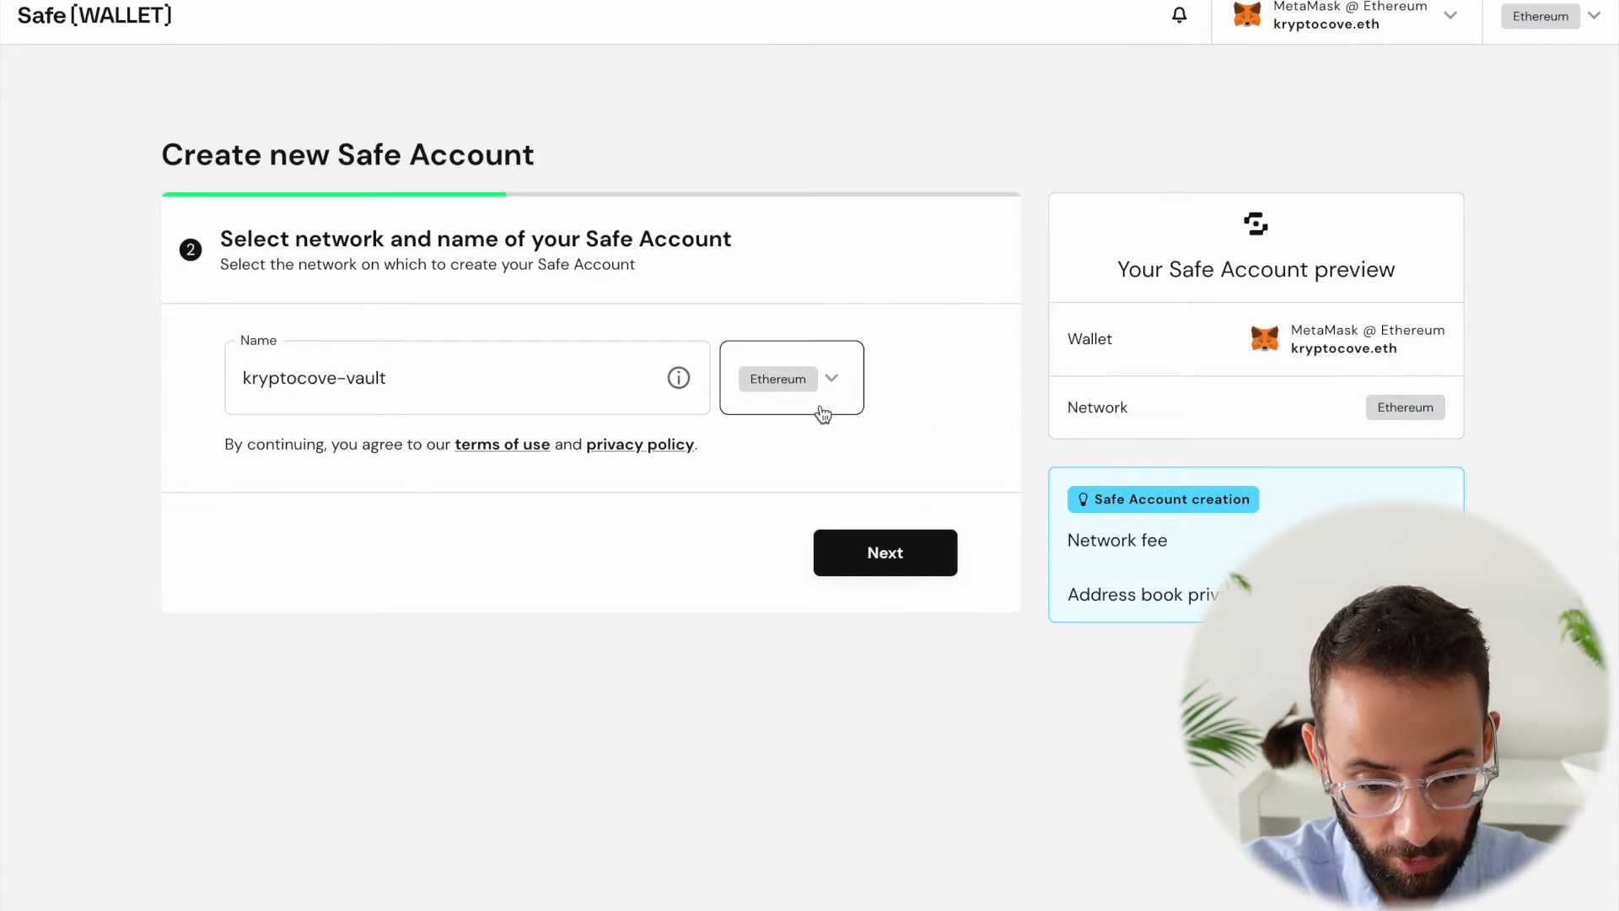
left_click(790, 377)
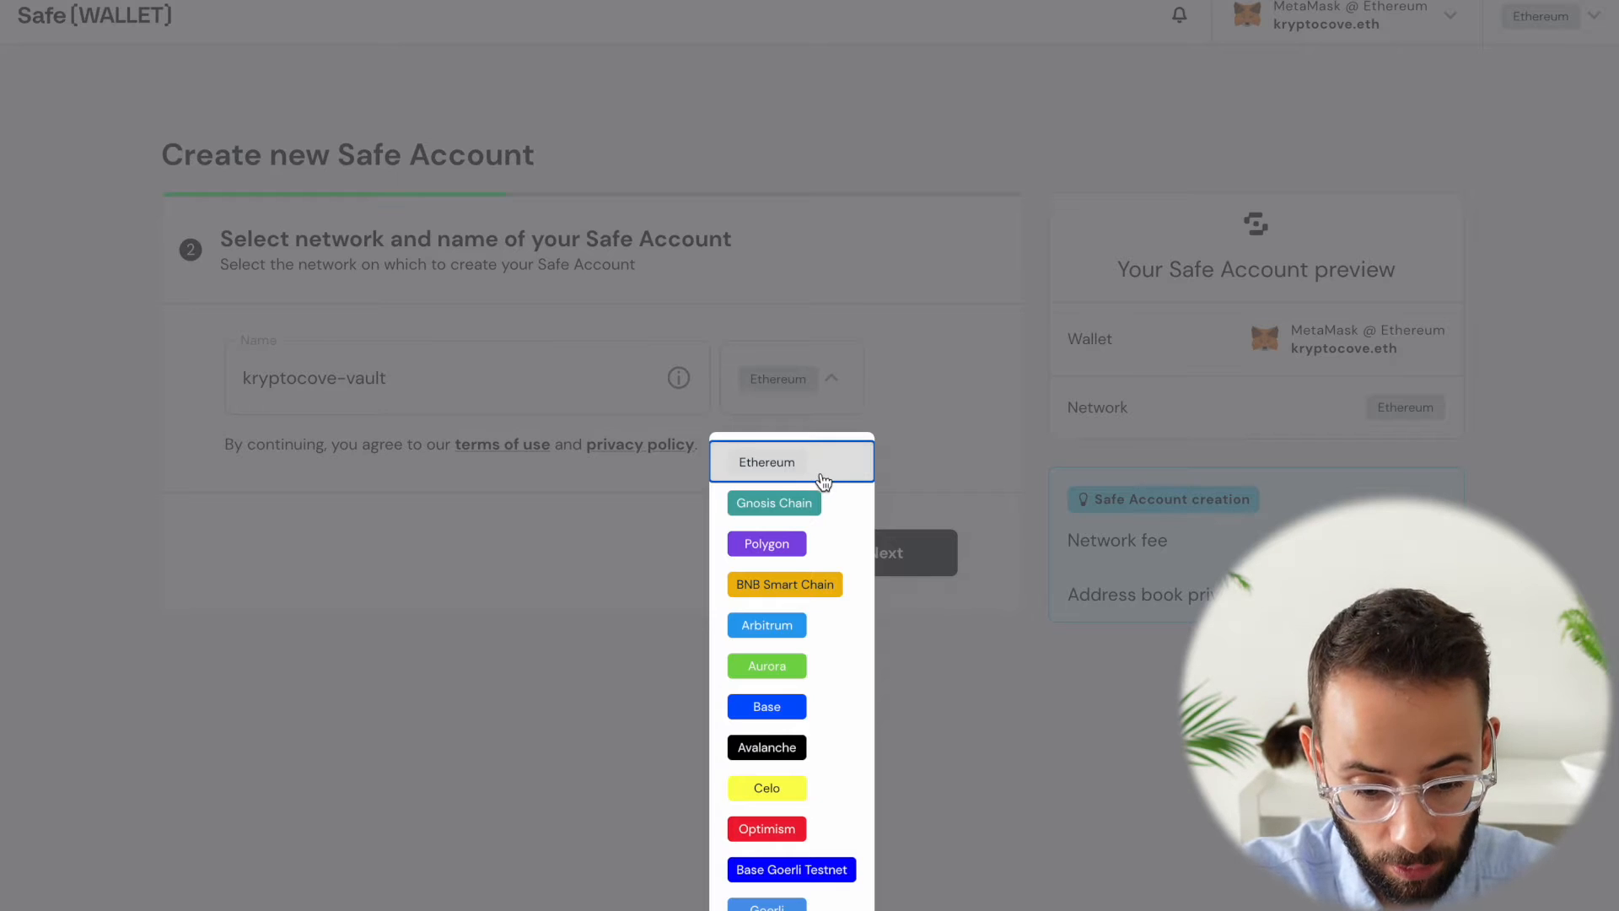
mouse_move(811, 699)
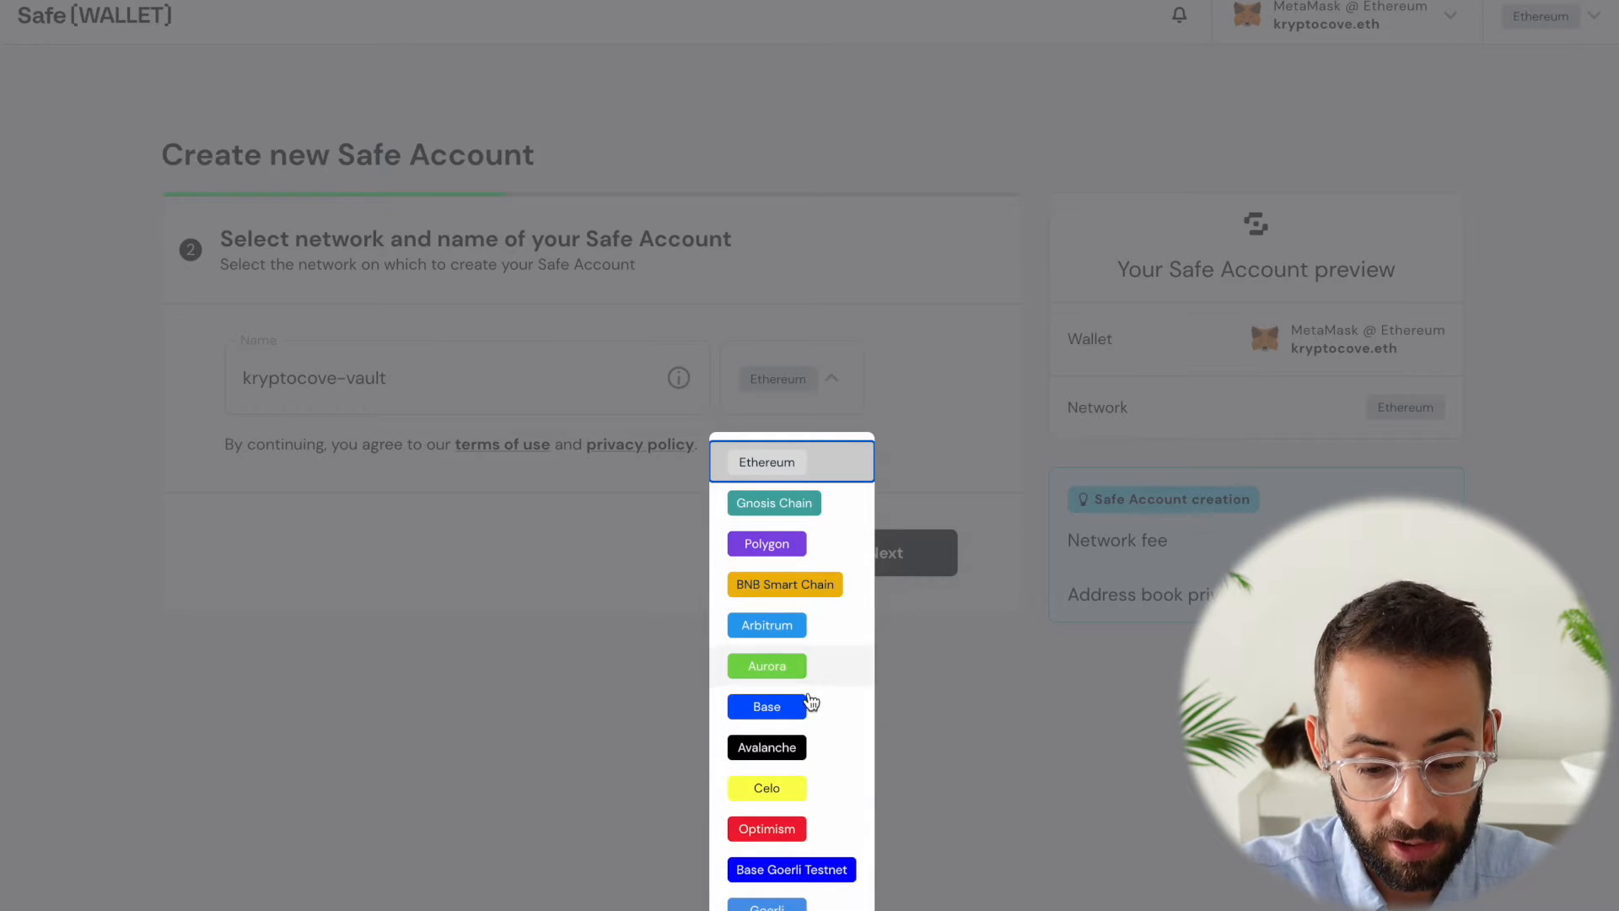
left_click(791, 460)
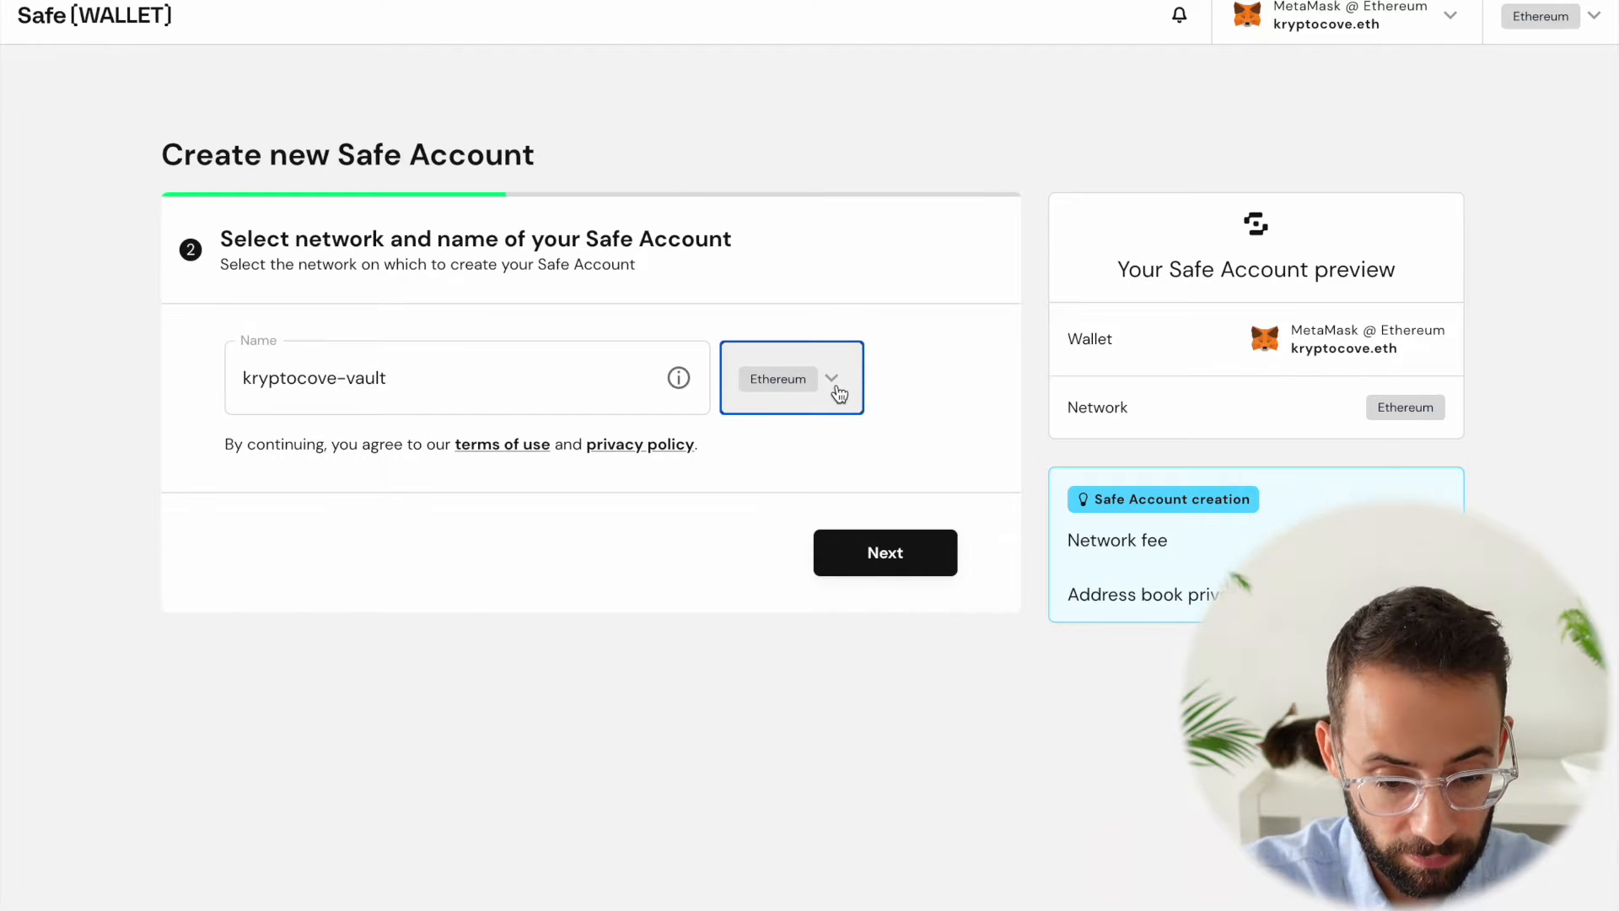
left_click(883, 551)
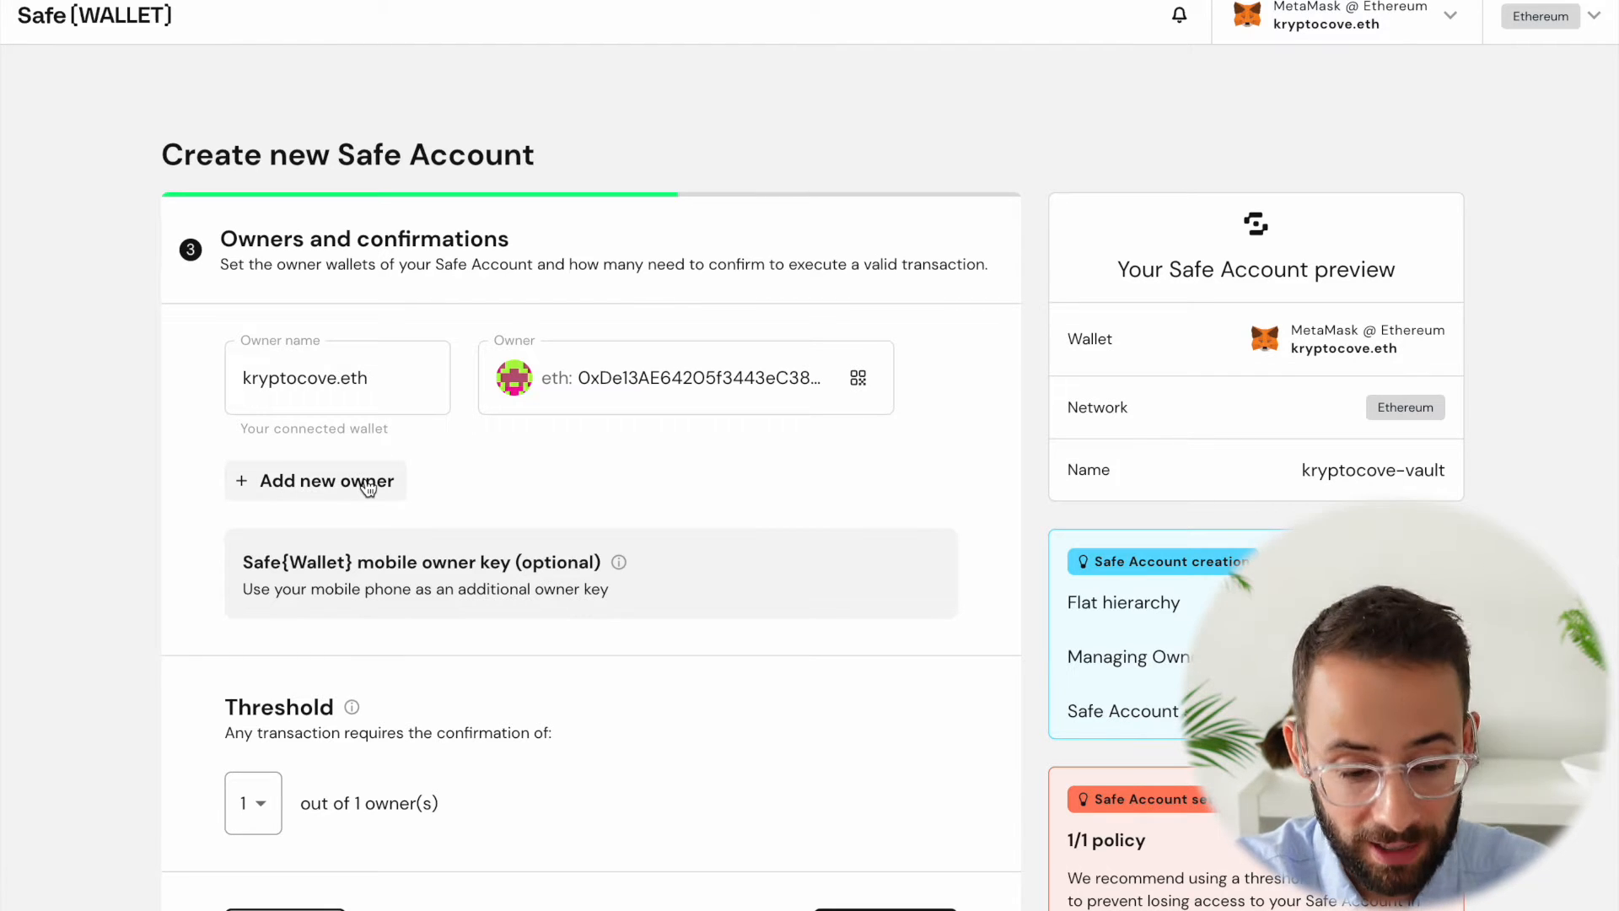
Add owner 2 'Trezor1' with the Trezor 1 address from MetaMask, removing extra rows
left_click(316, 480)
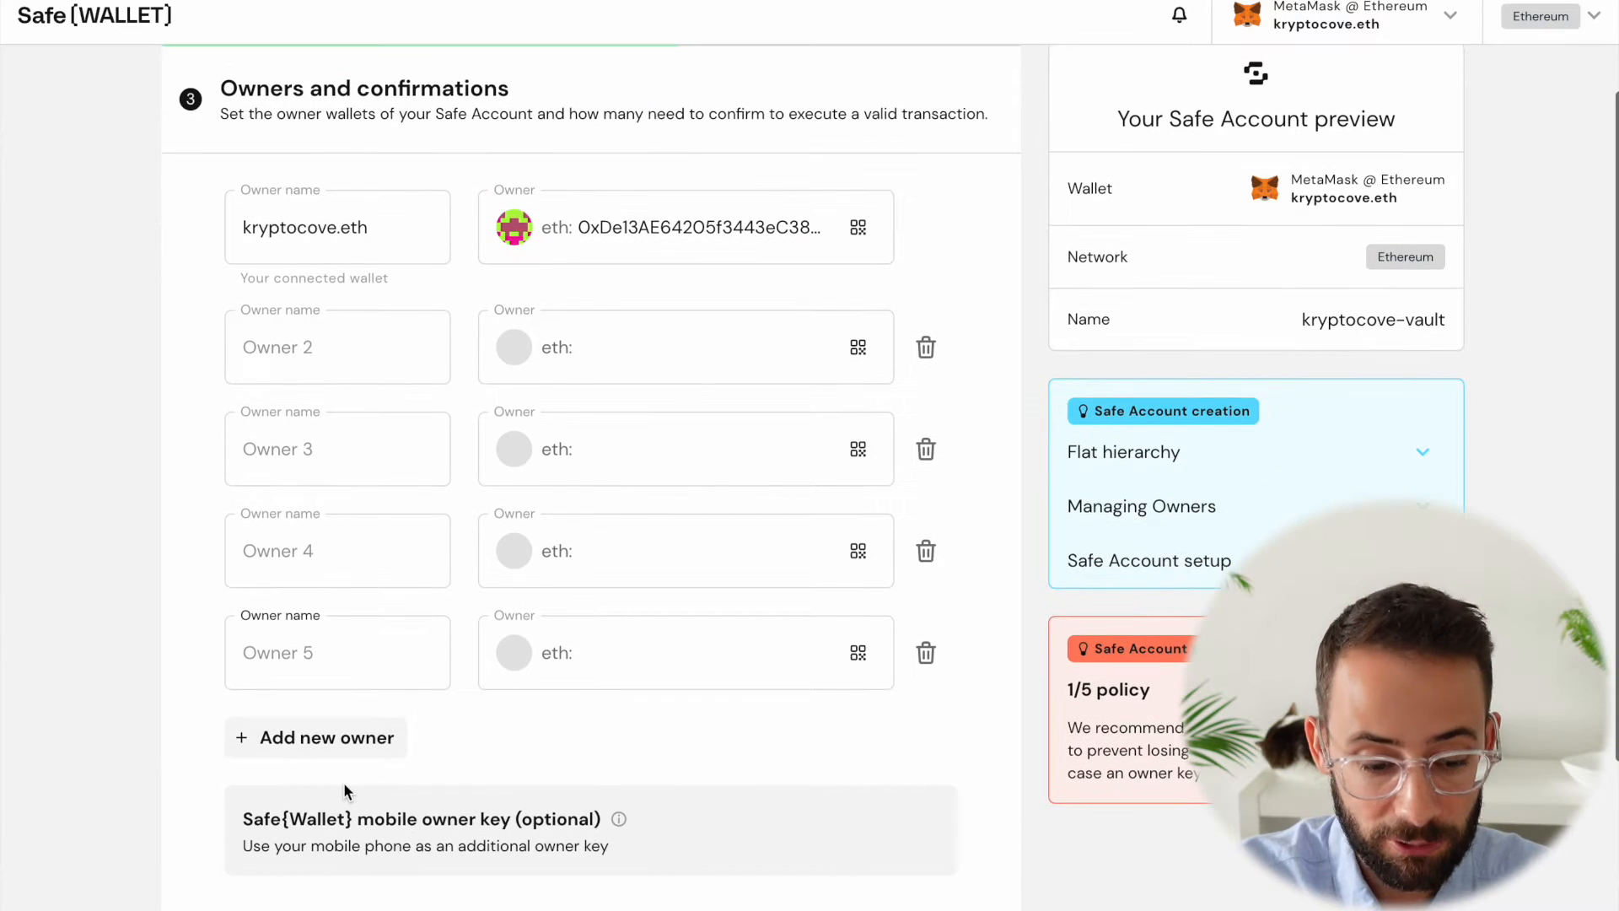
left_click(924, 651)
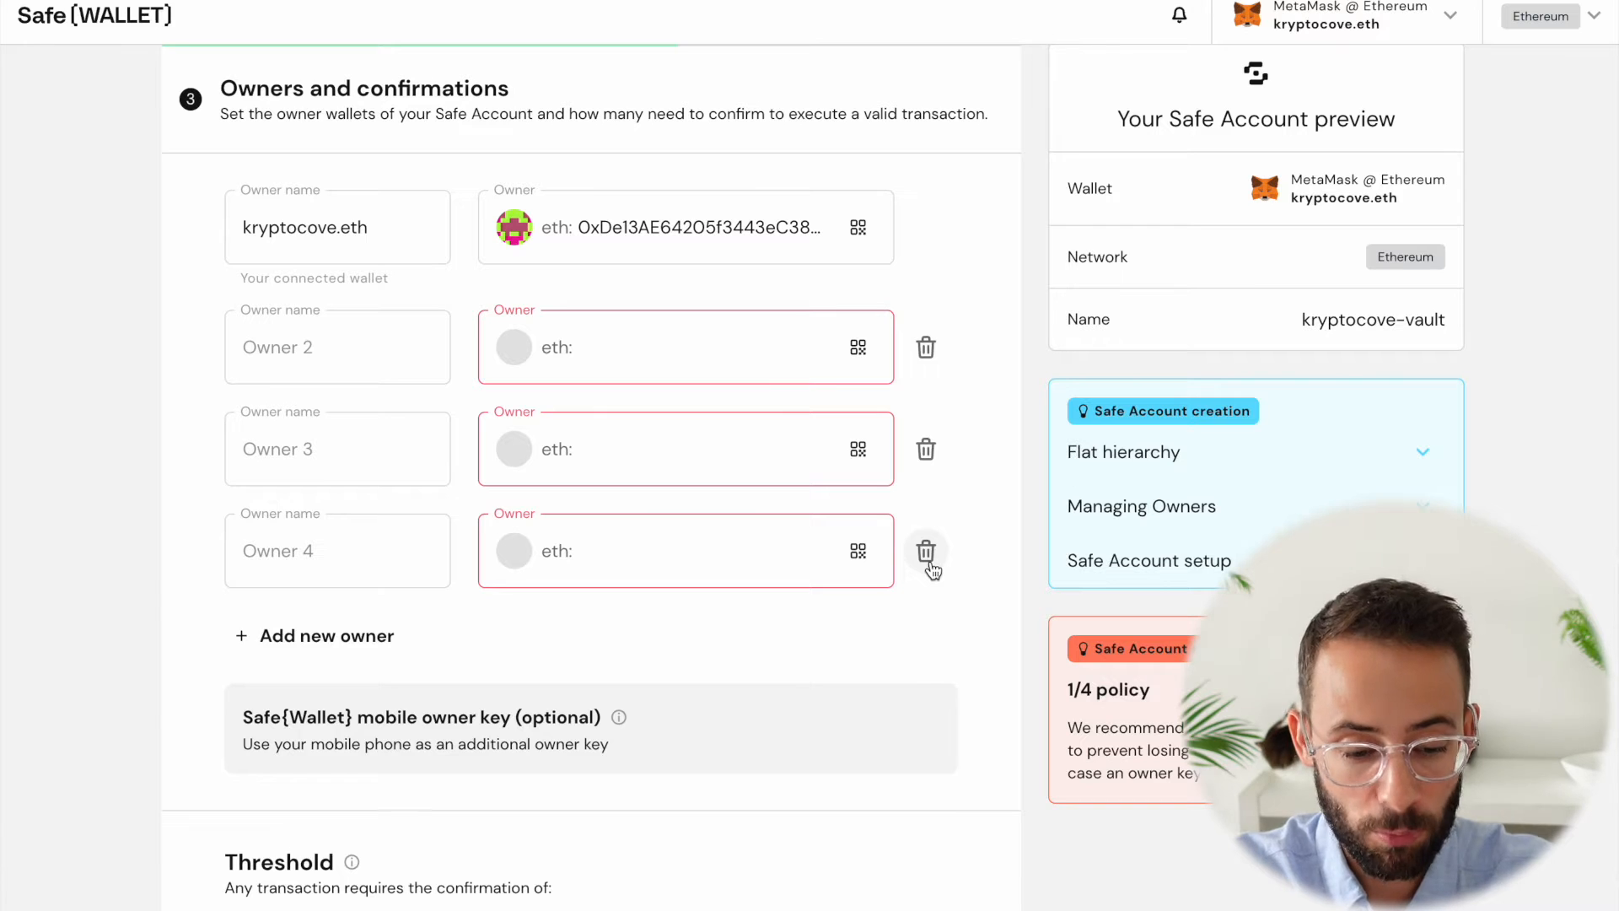
left_click(925, 550)
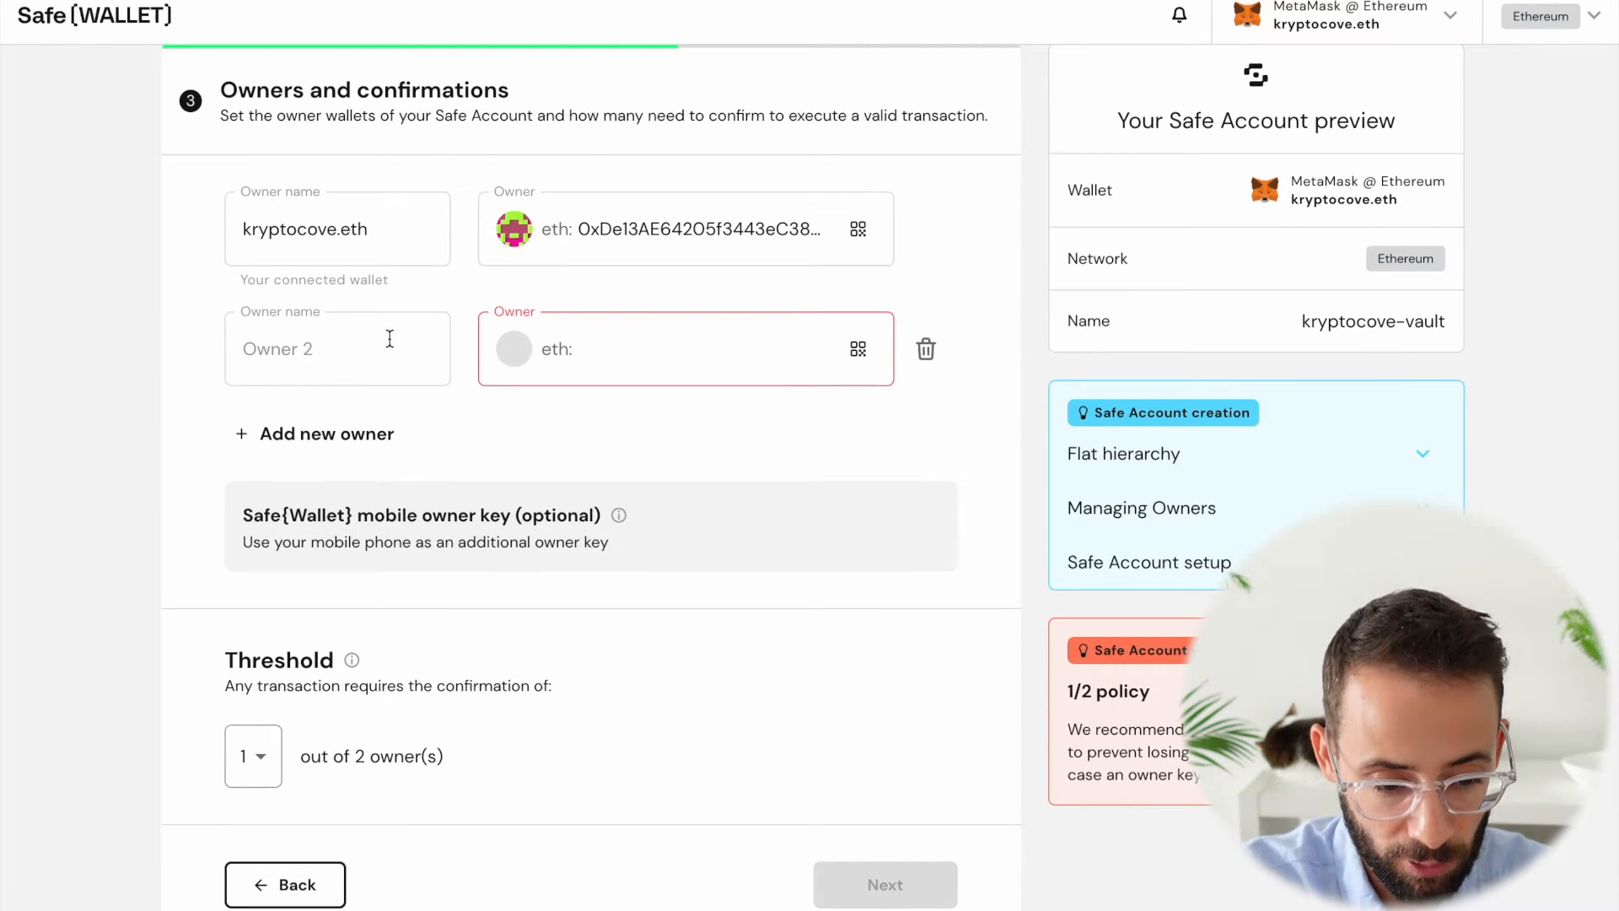
left_click(336, 348)
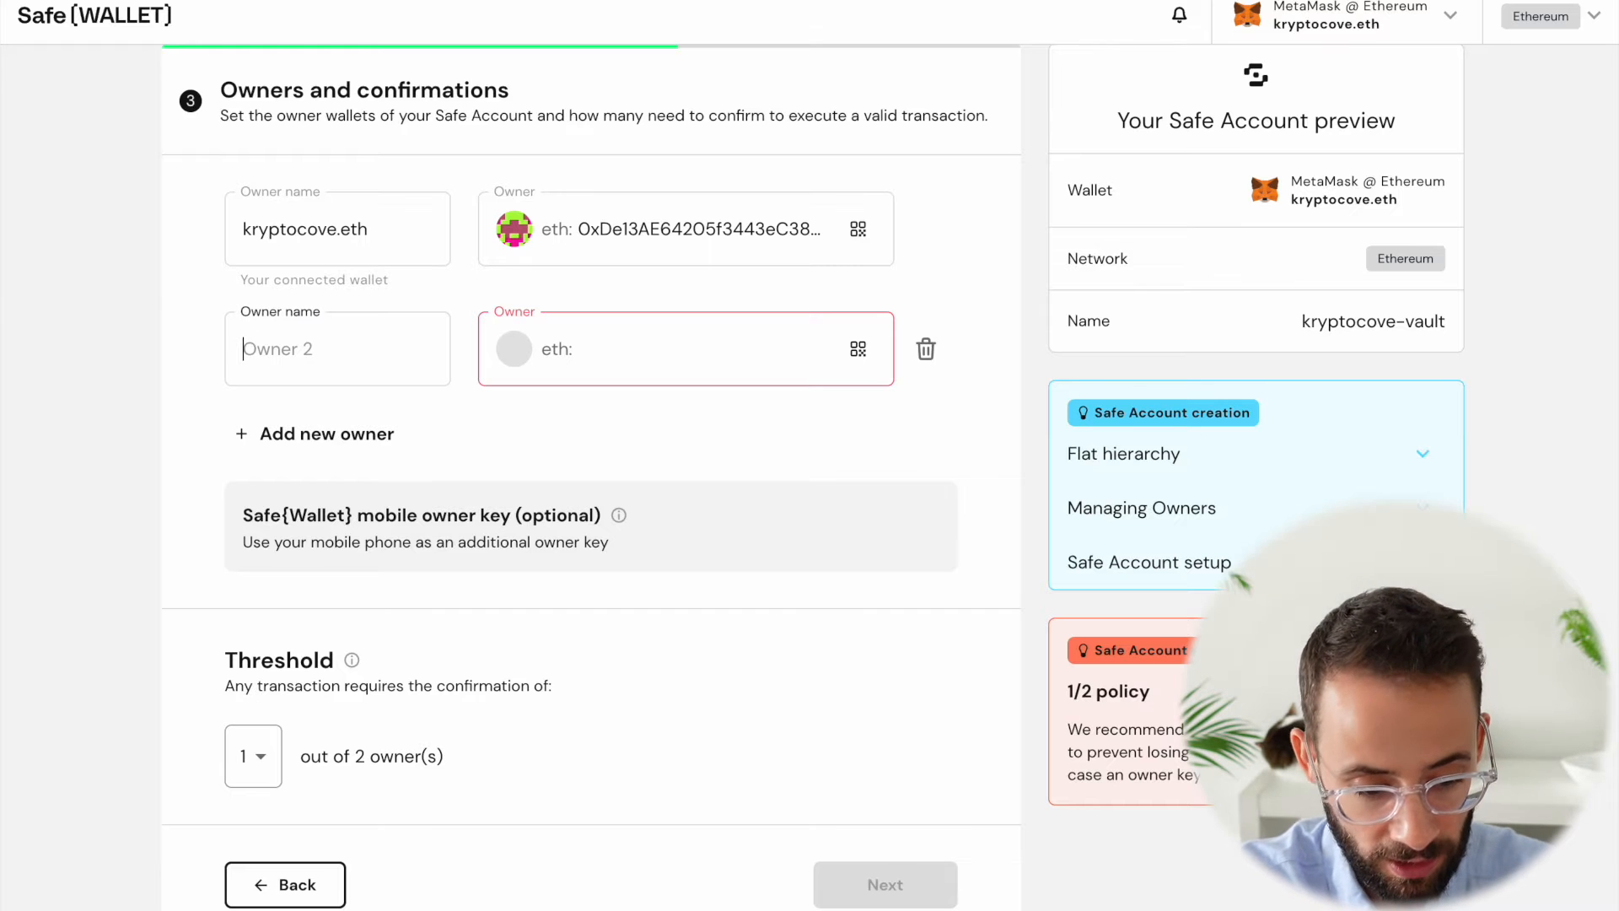
type("Trezor1")
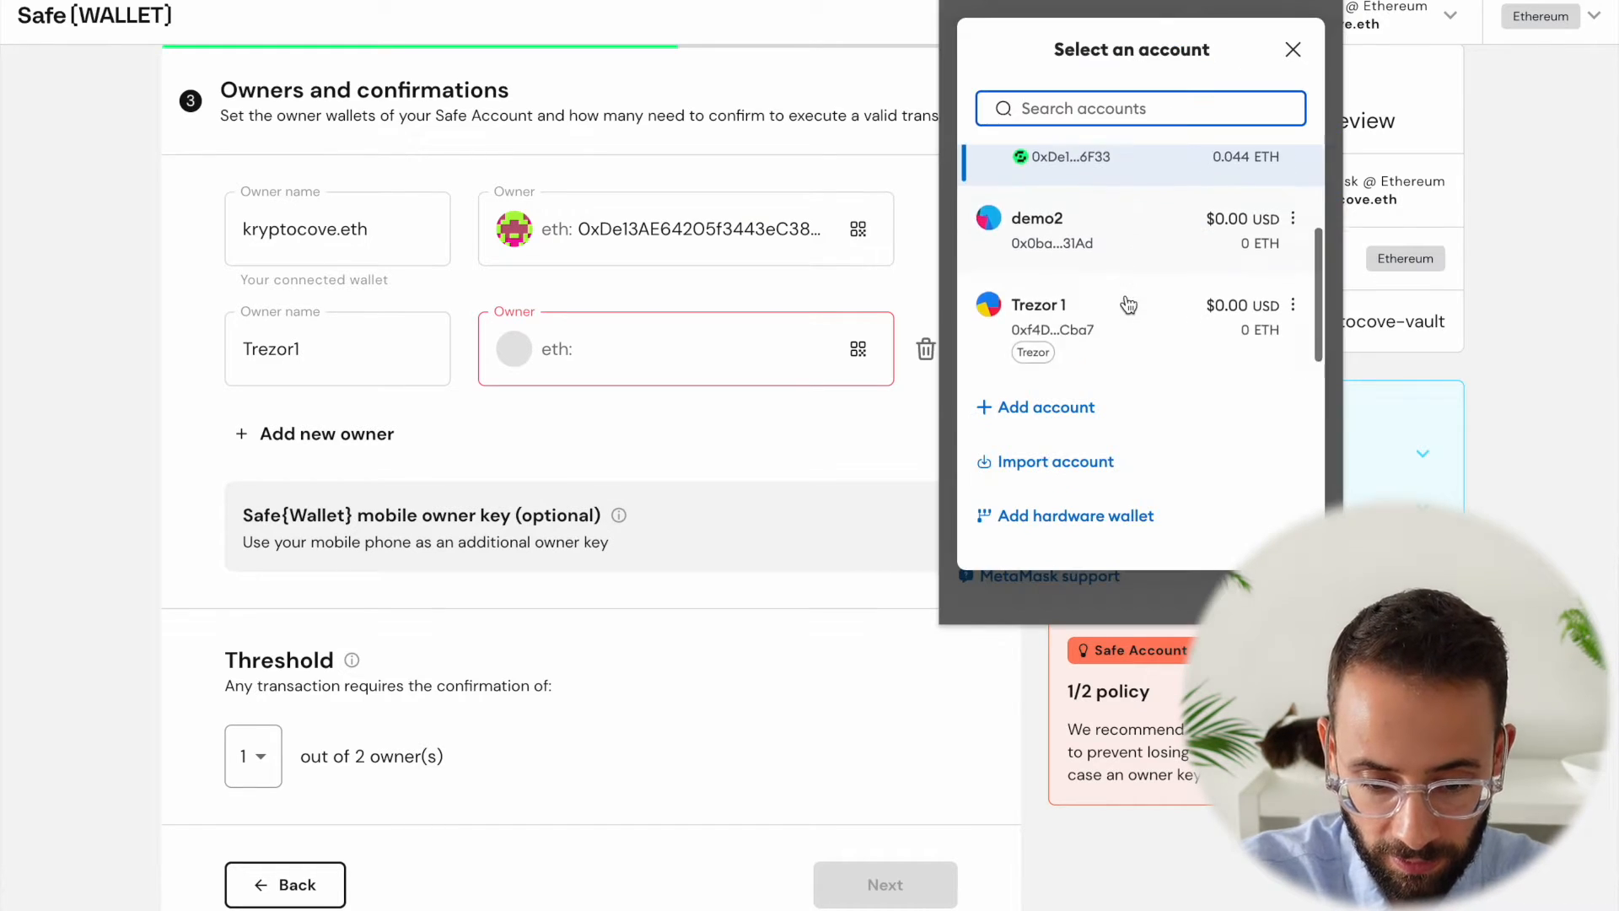
left_click(1036, 303)
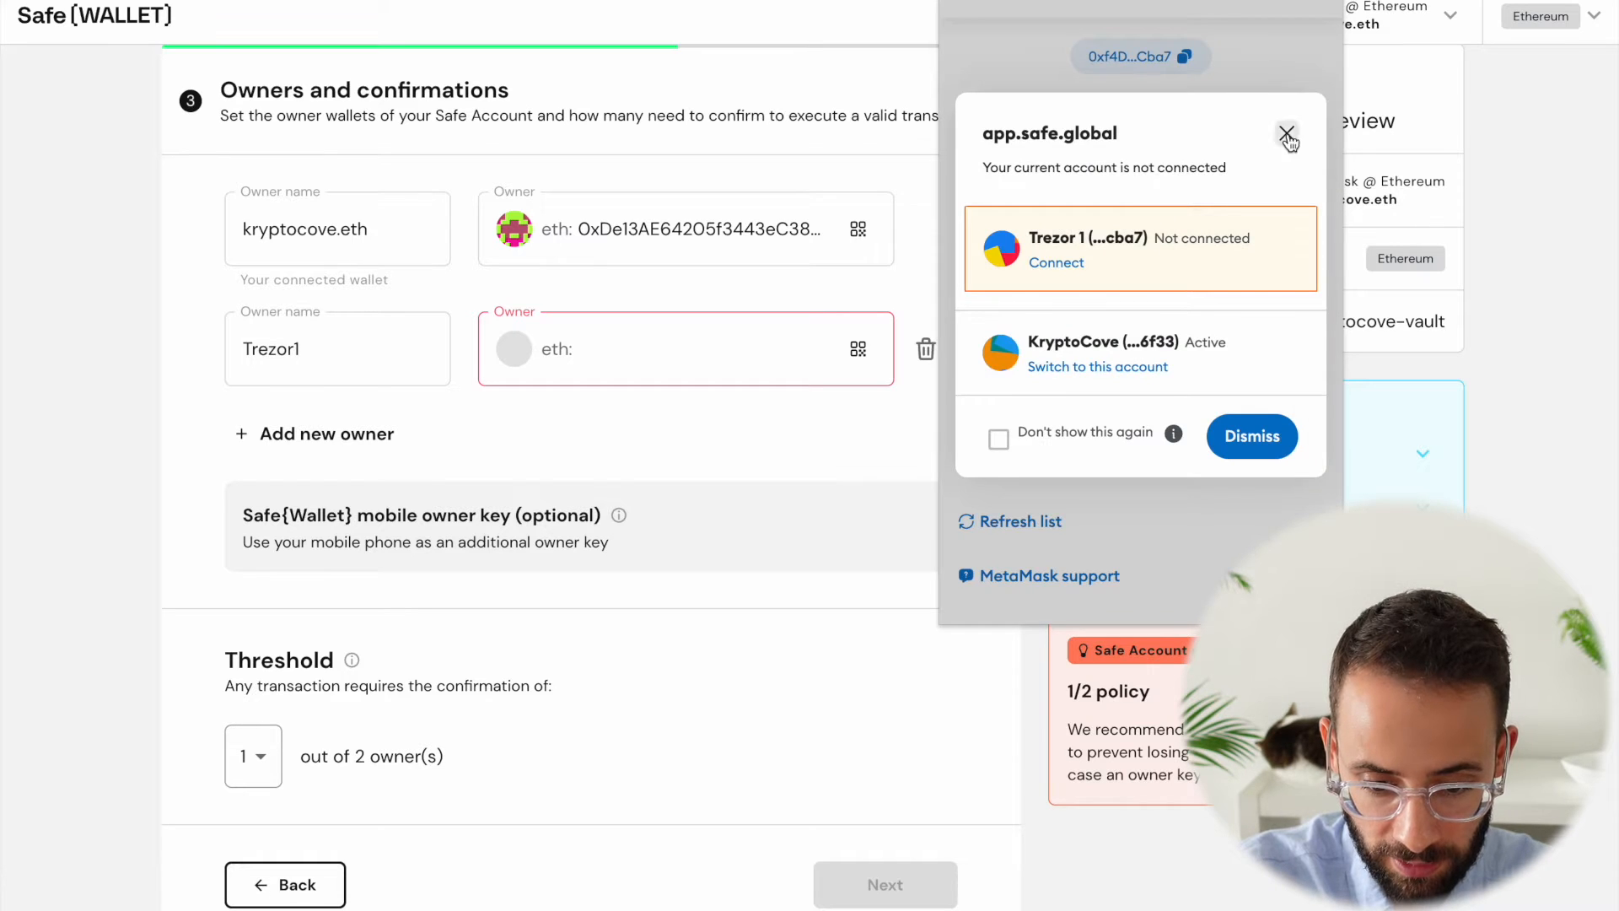
left_click(1286, 136)
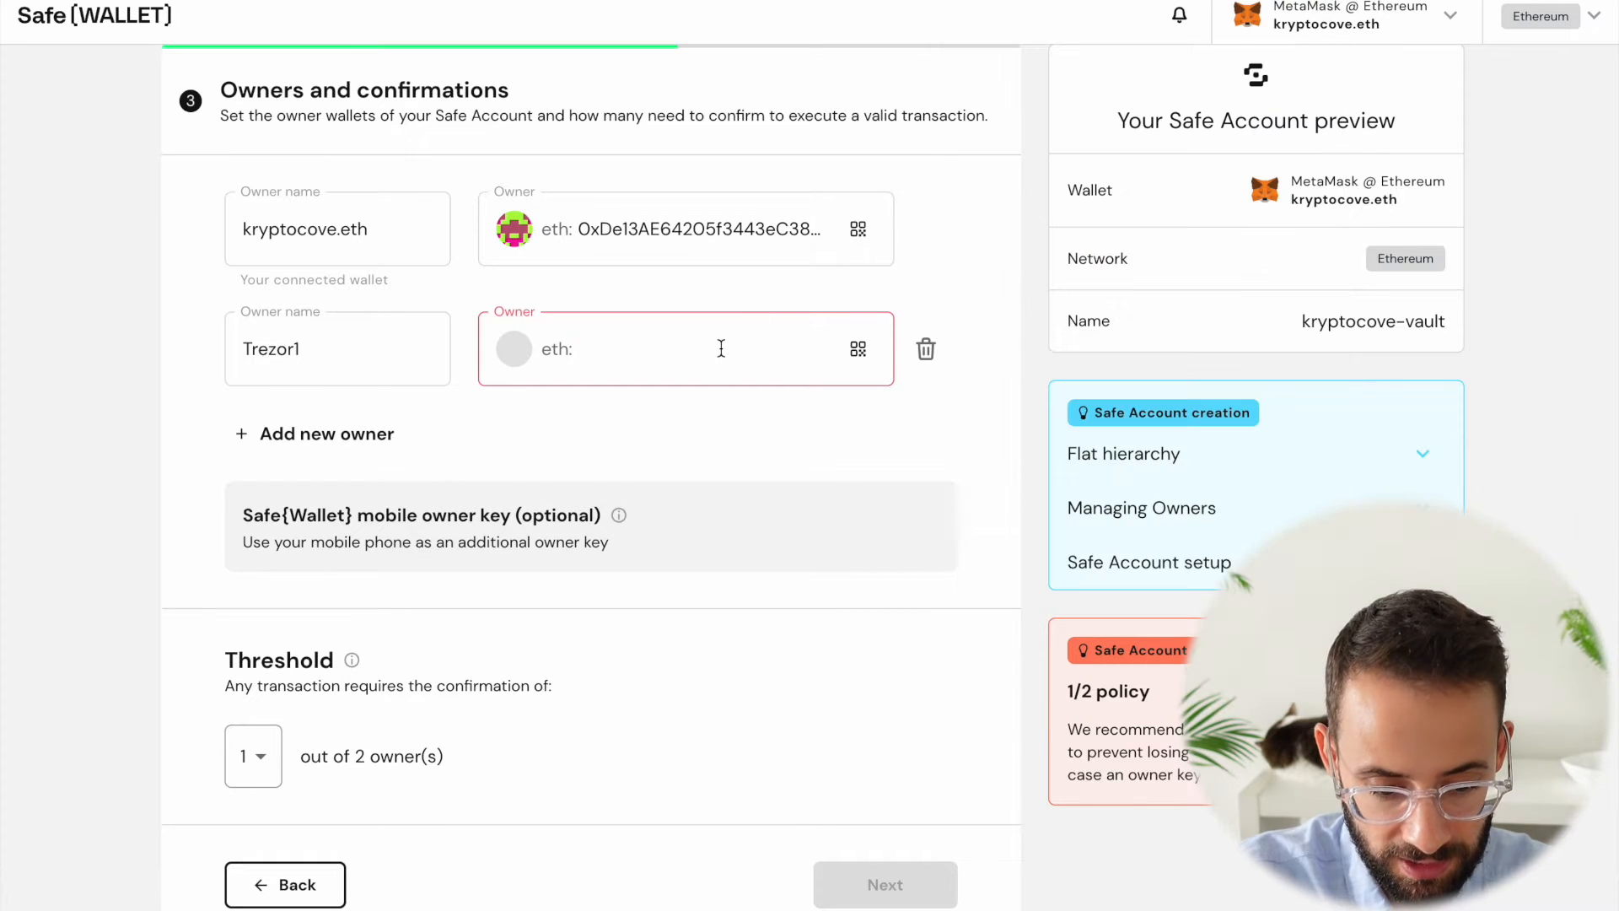
type("EE794127e08a643B4bccCba7")
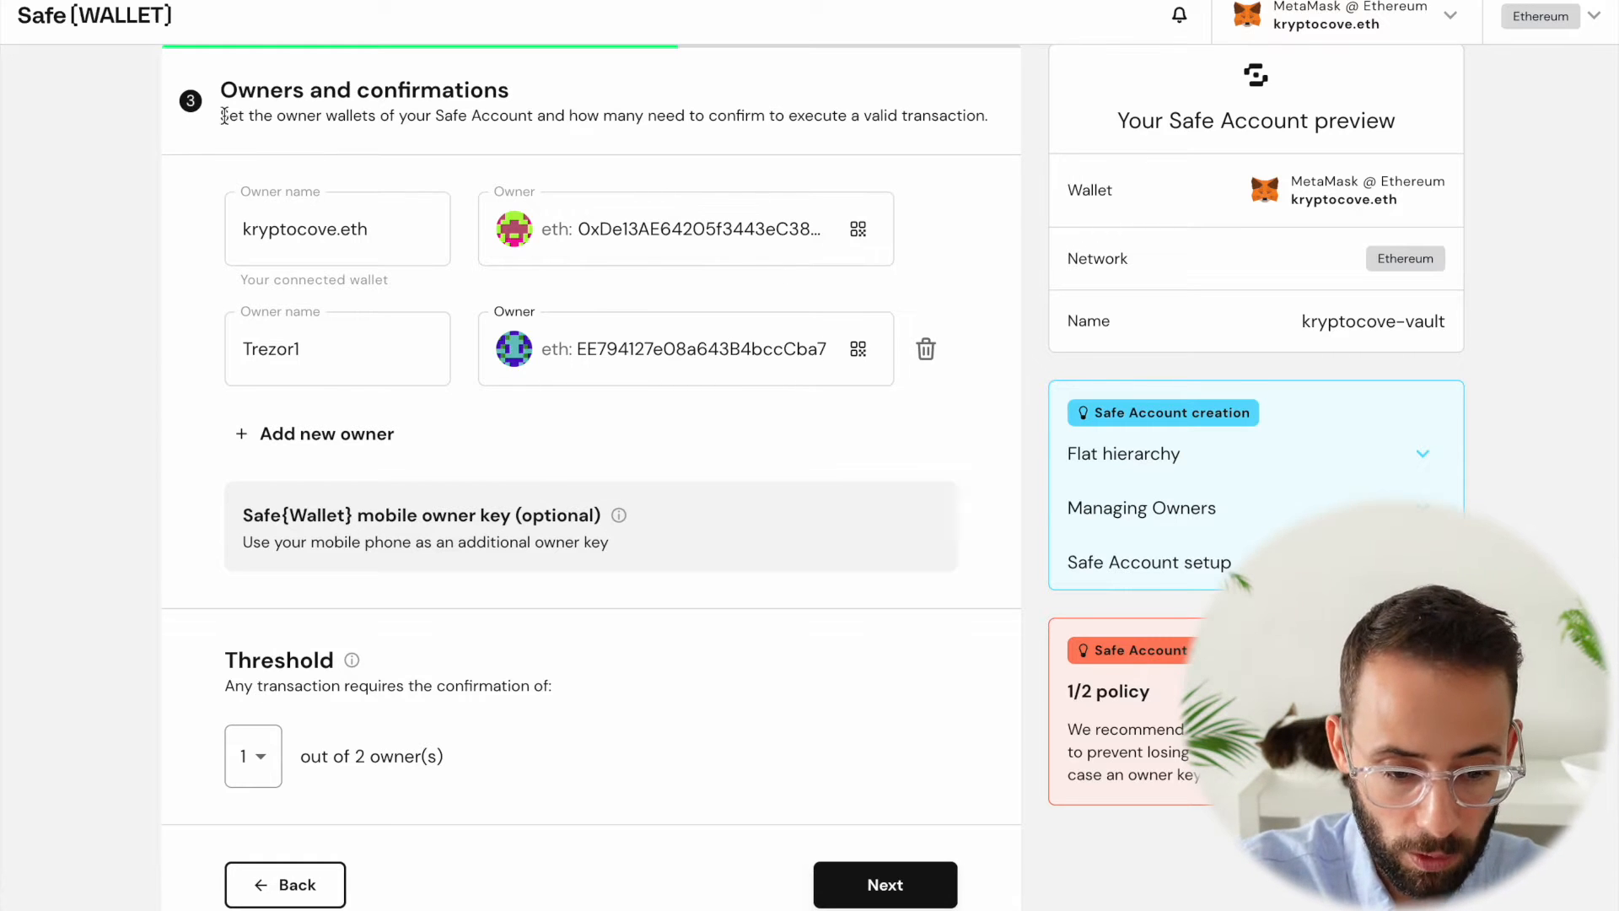
mouse_move(666, 97)
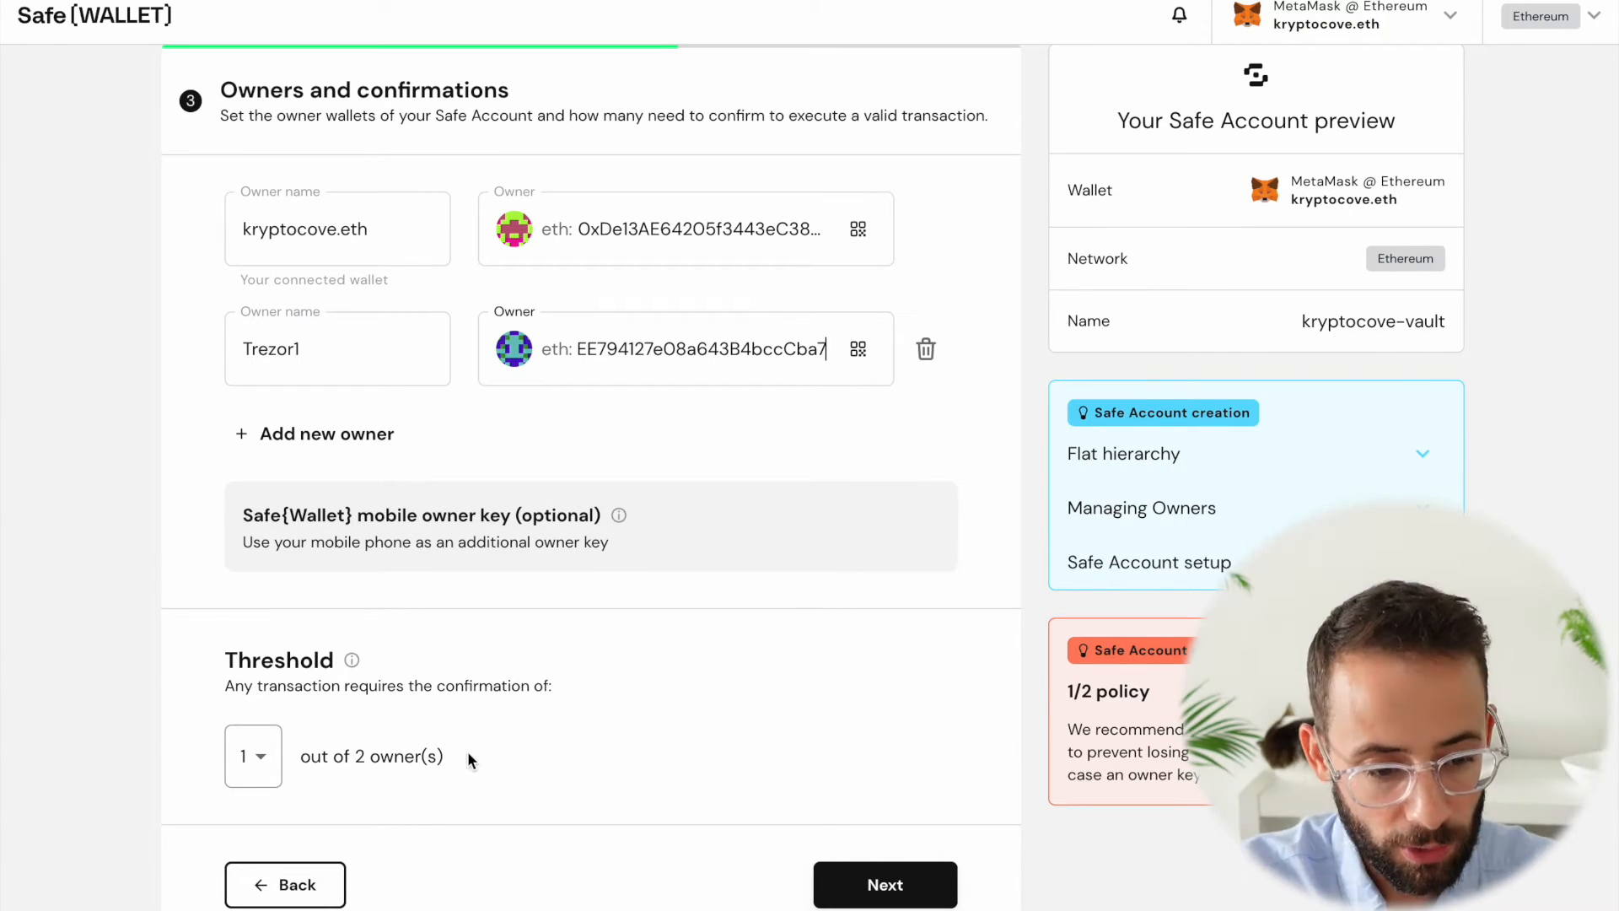
Remove the empty owner rows and set the threshold to 2 out of 2 owners
left_click(253, 756)
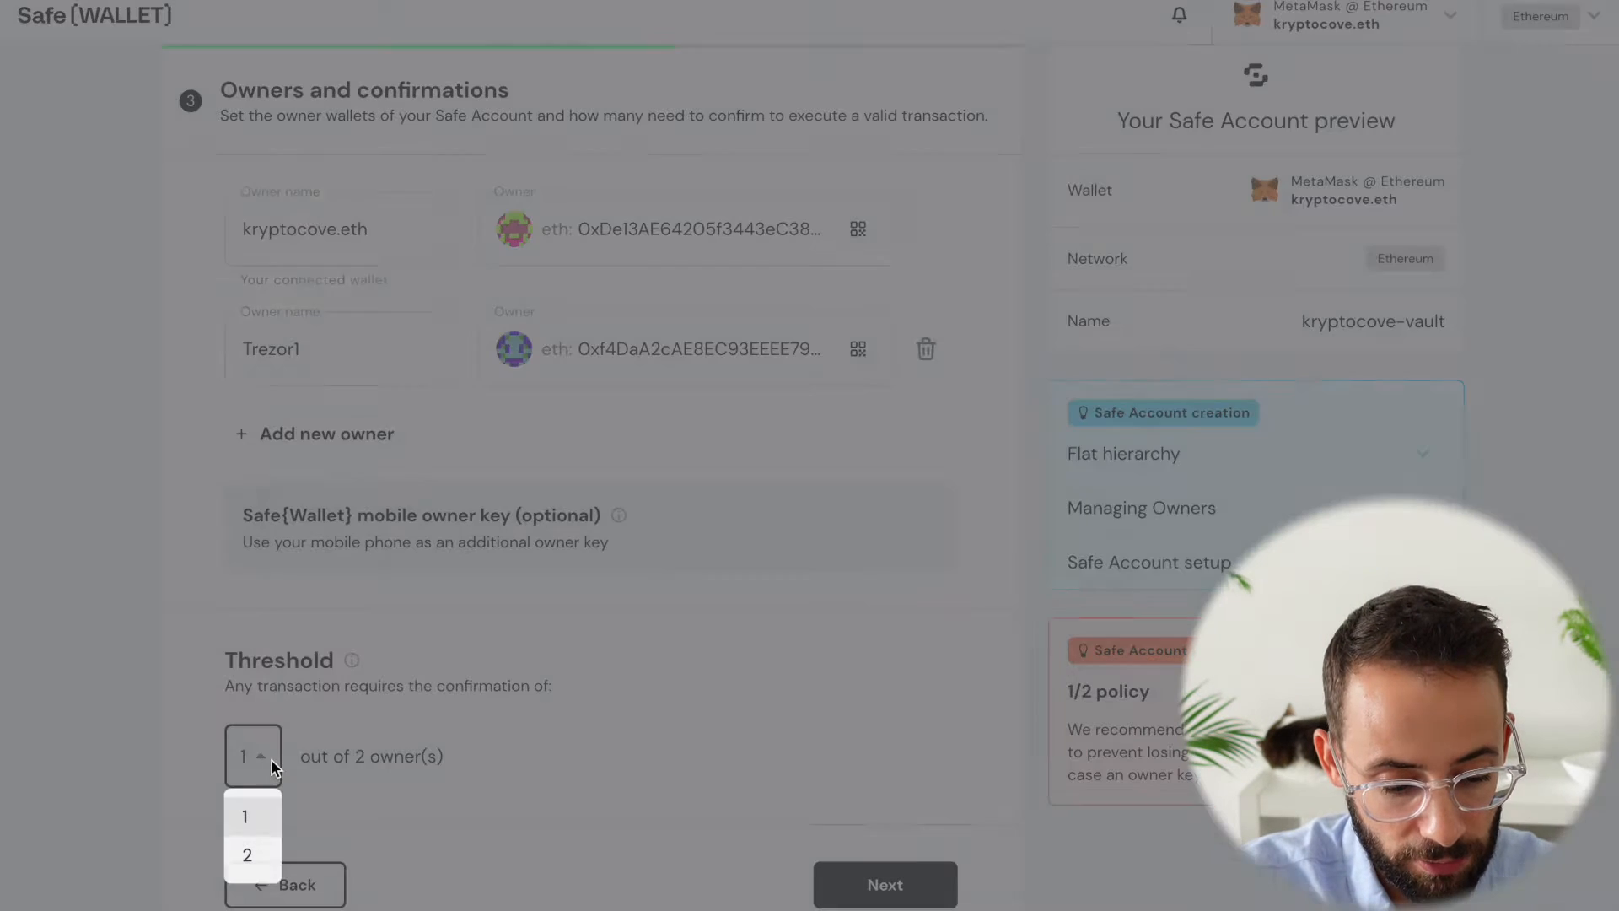
mouse_move(249, 814)
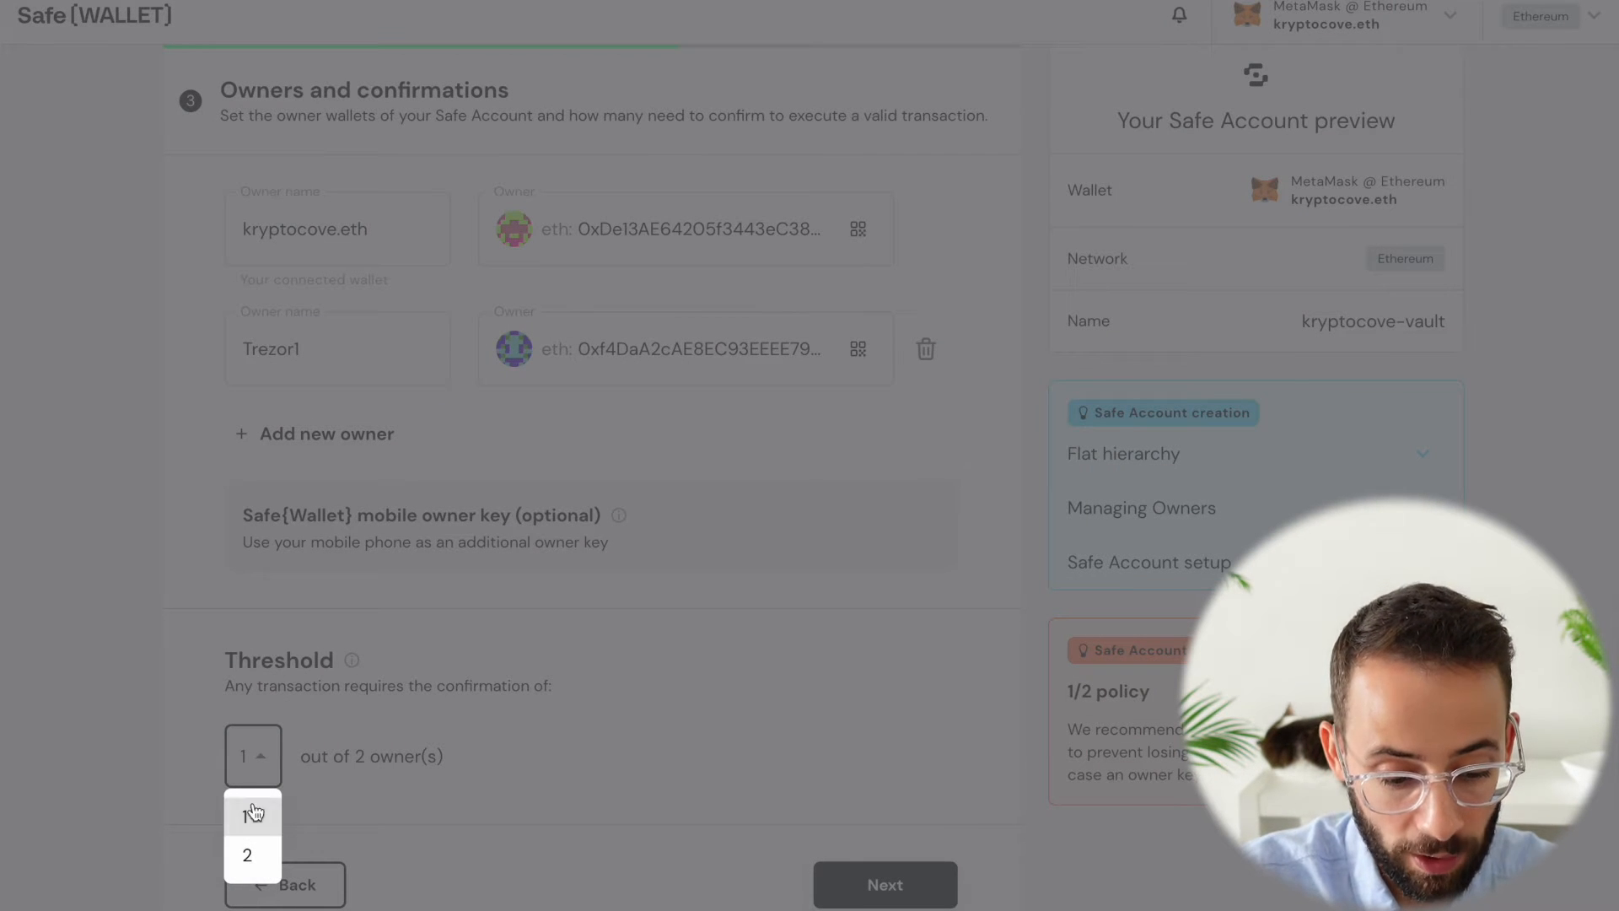
left_click(248, 813)
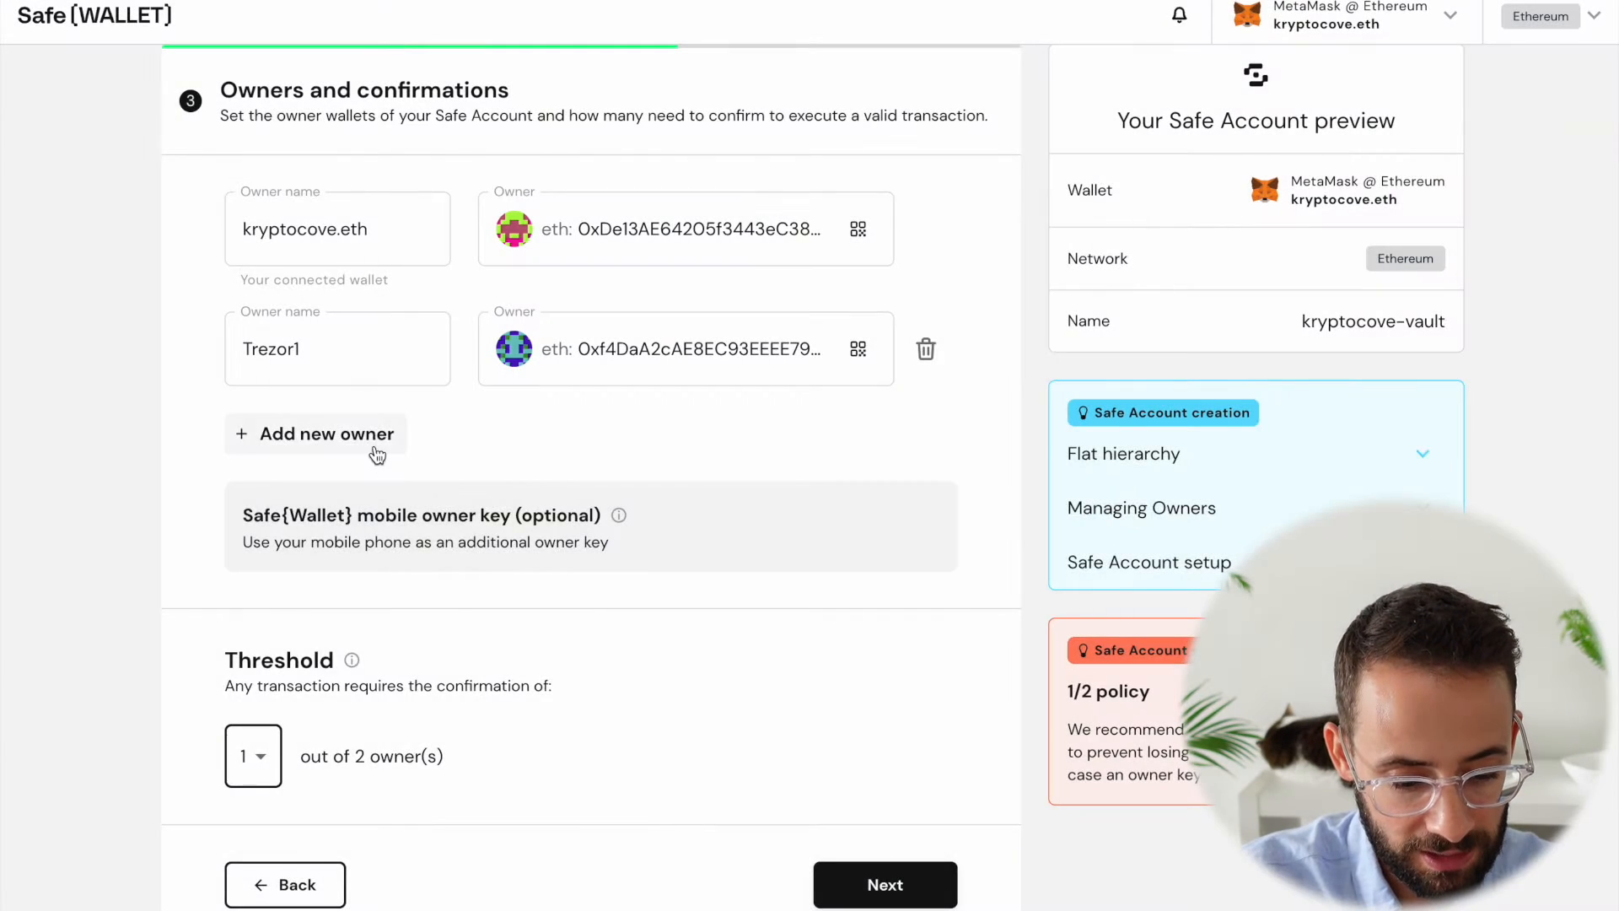
left_click(315, 433)
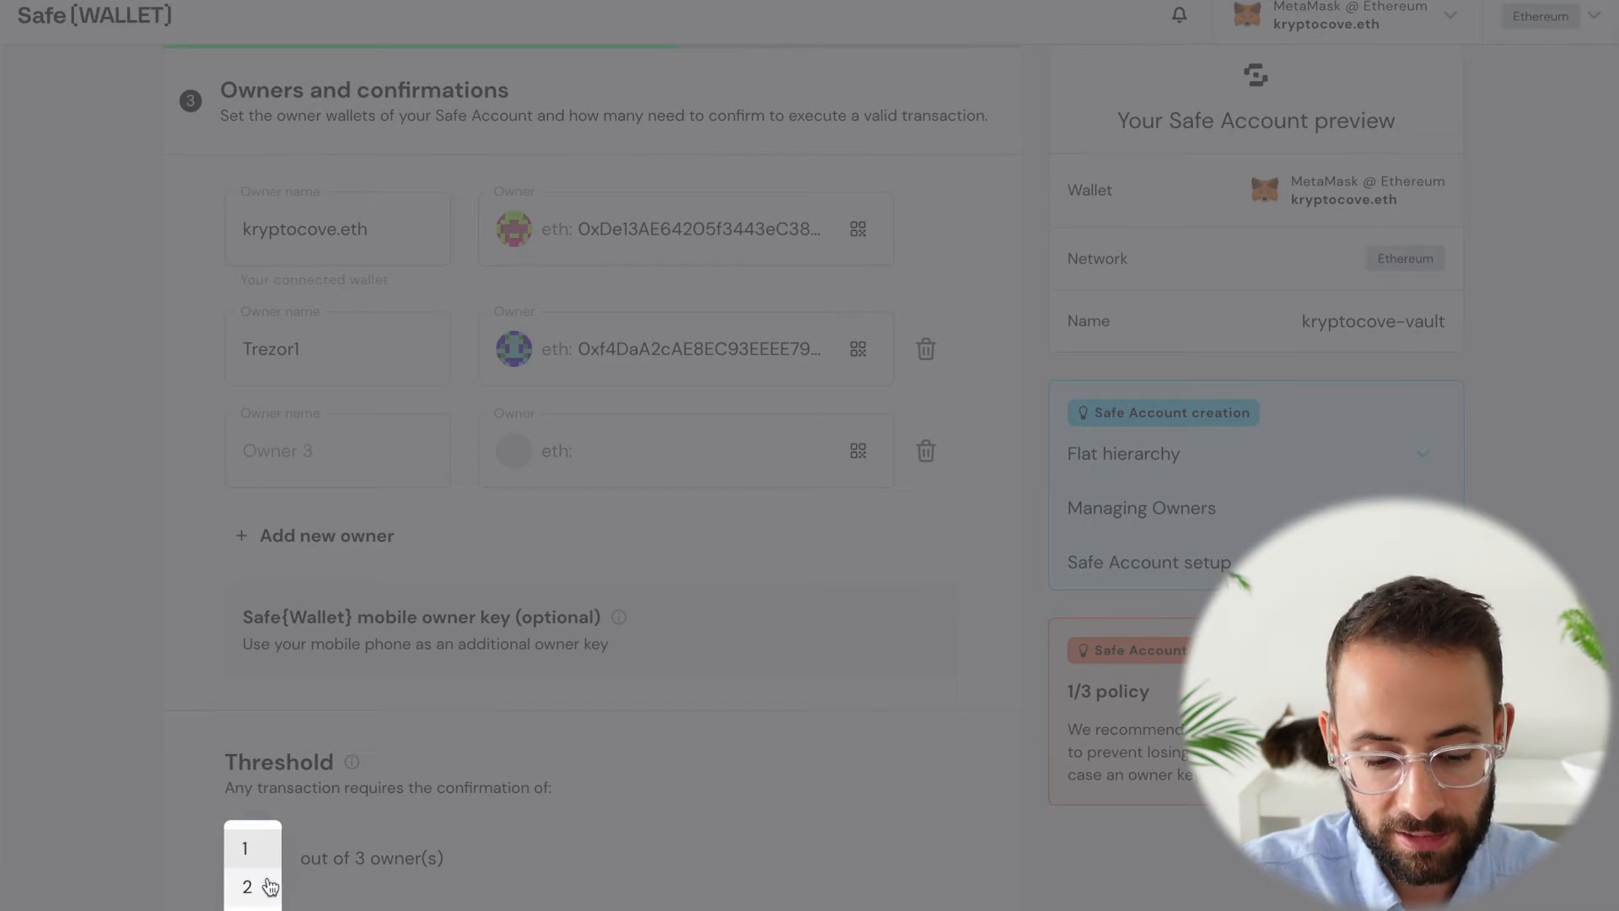
left_click(247, 886)
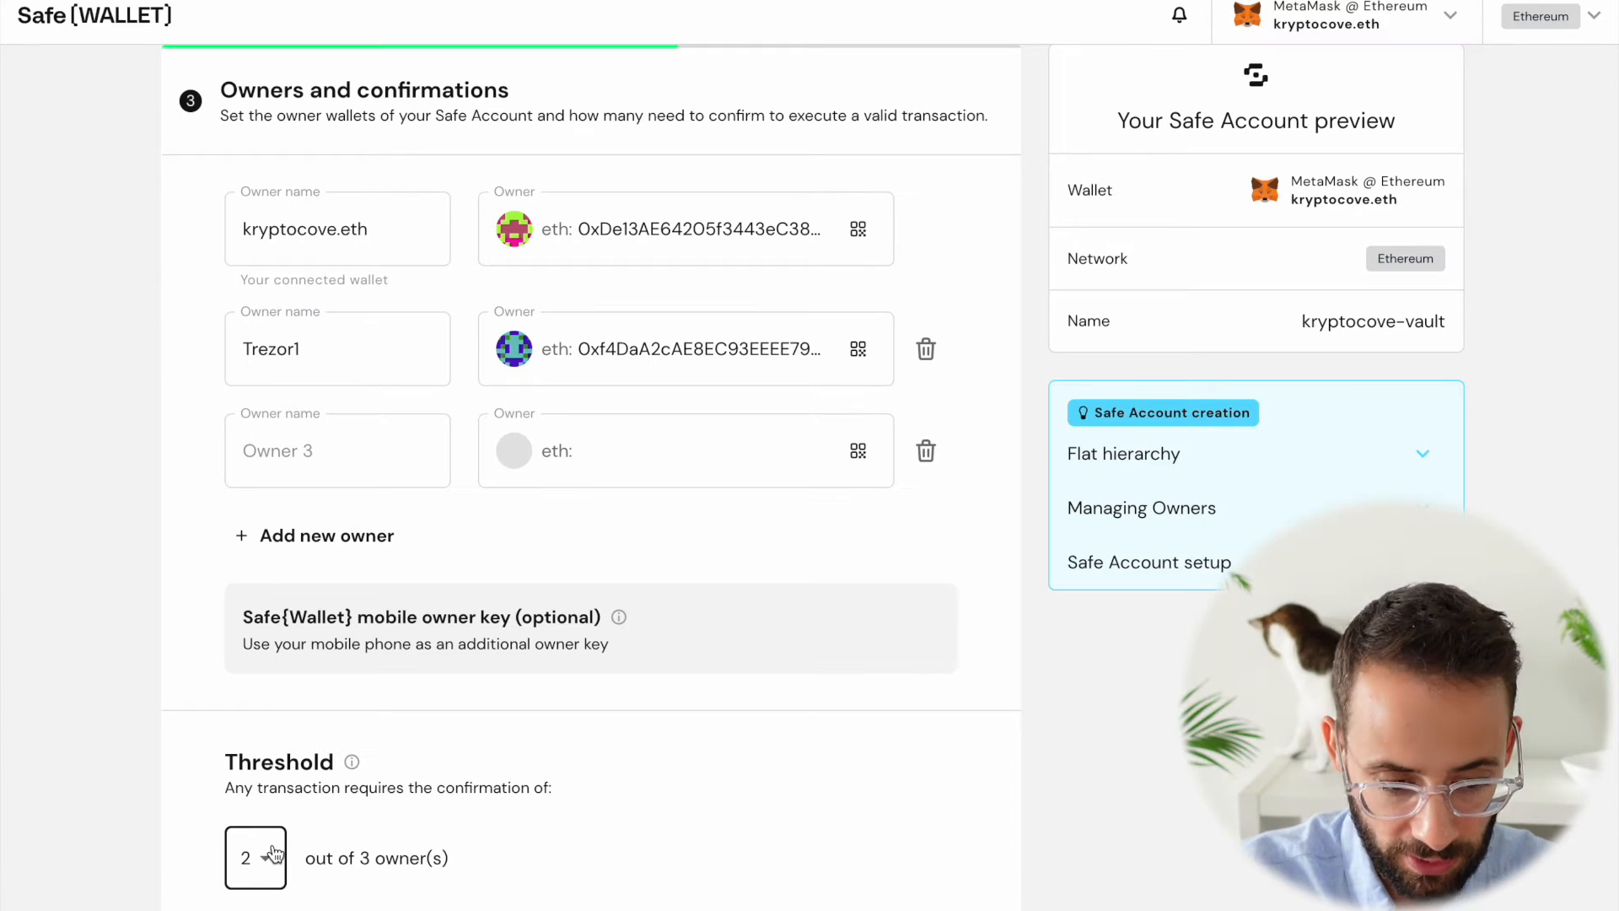
mouse_move(272, 855)
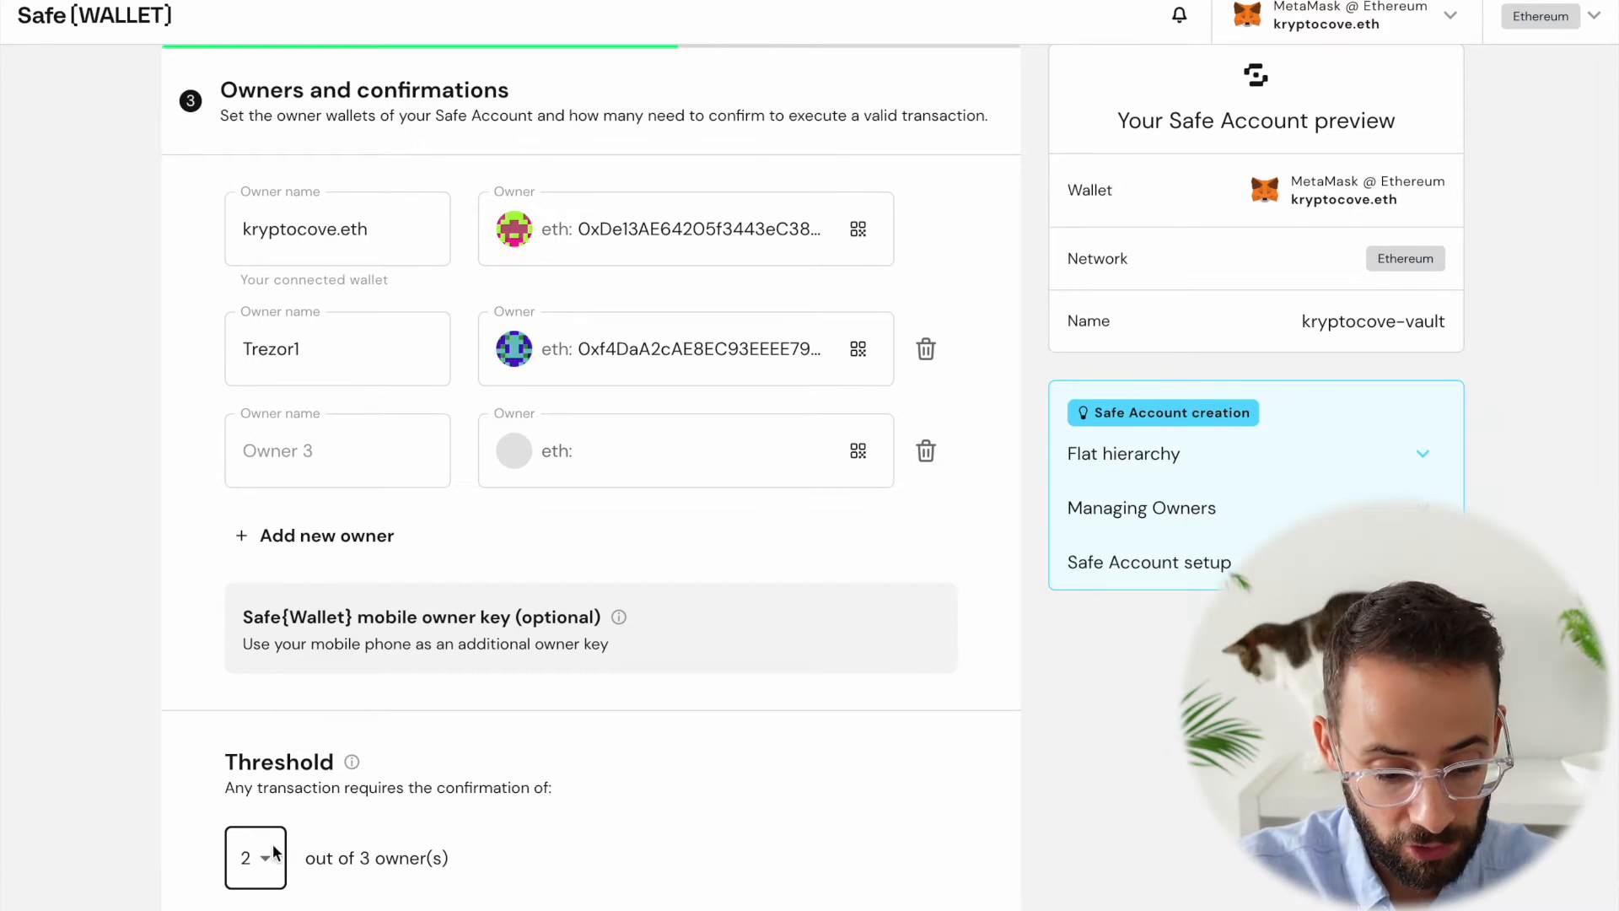
left_click(254, 856)
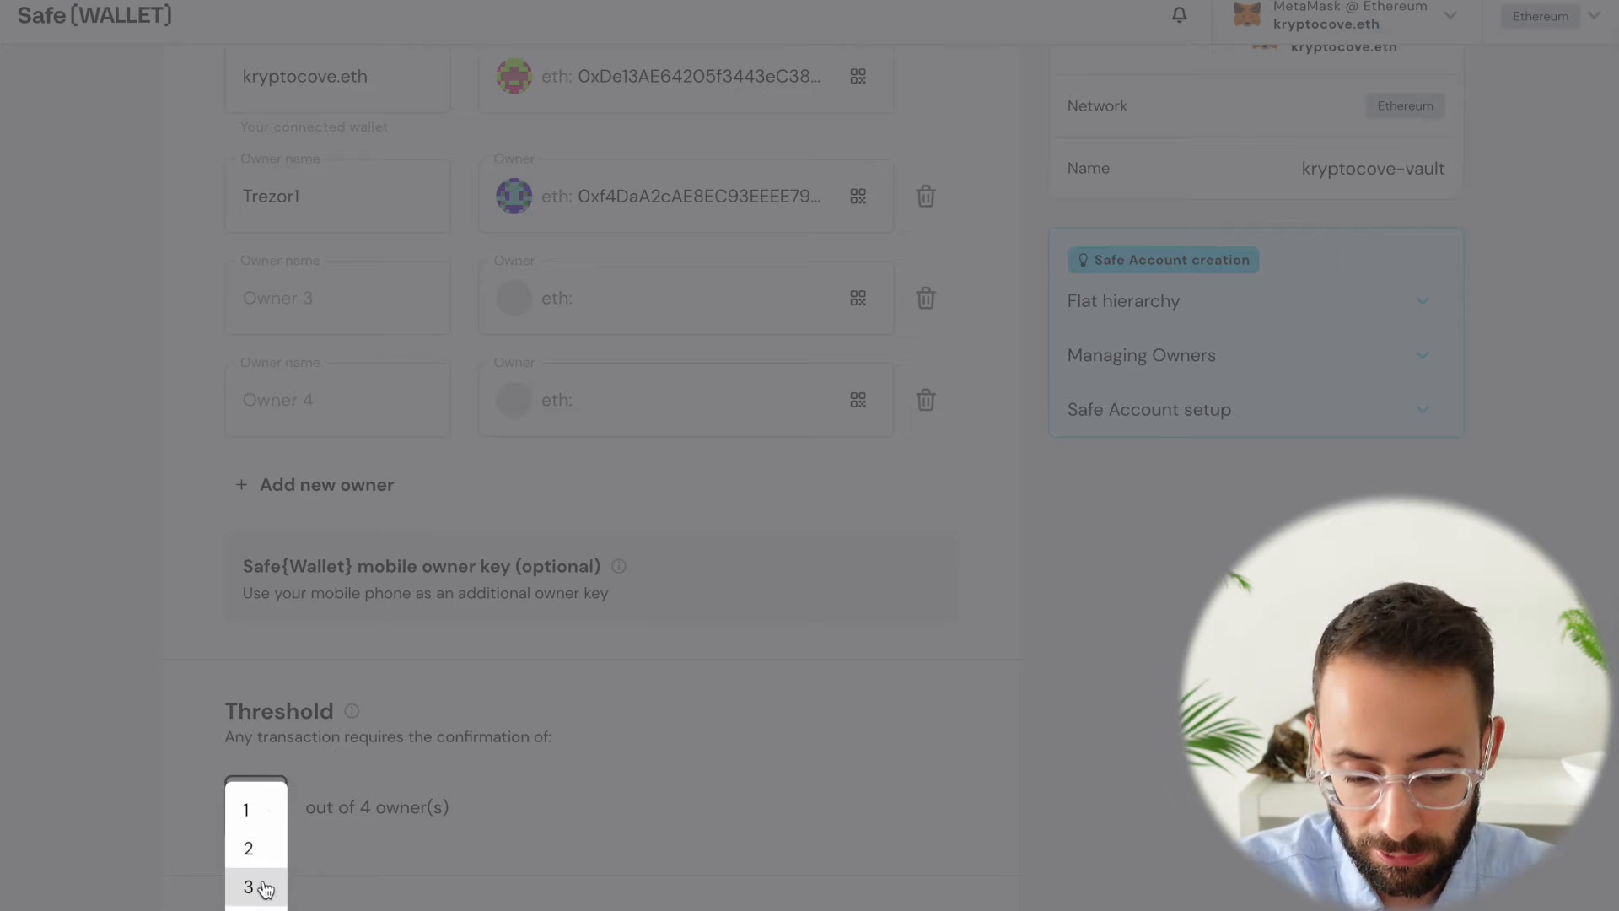
left_click(248, 887)
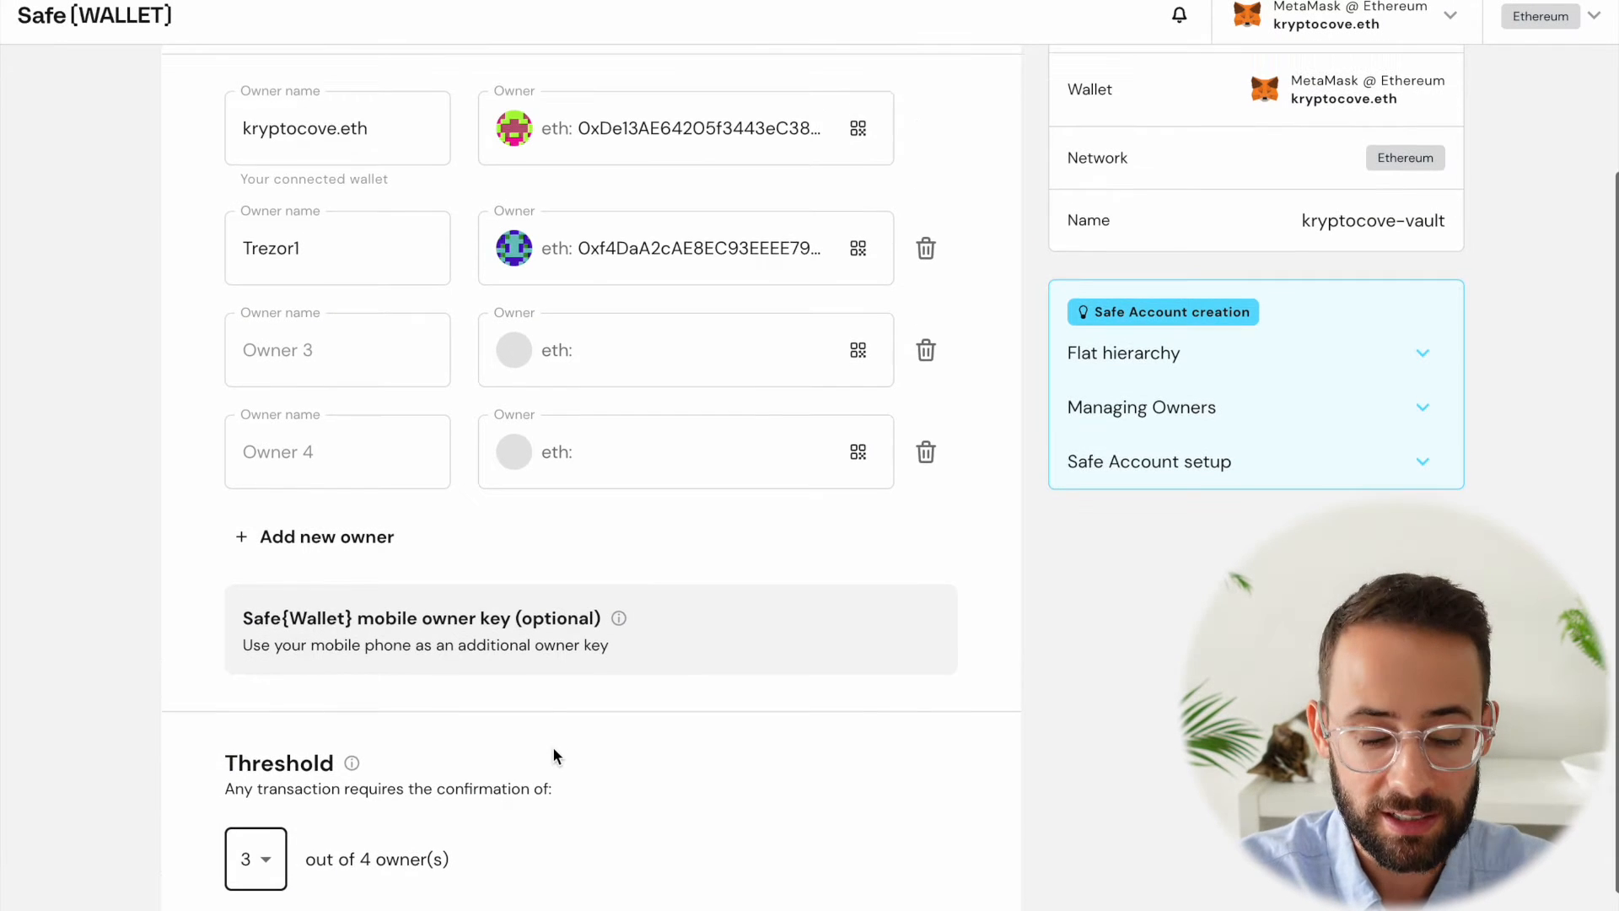
scroll("down", 3)
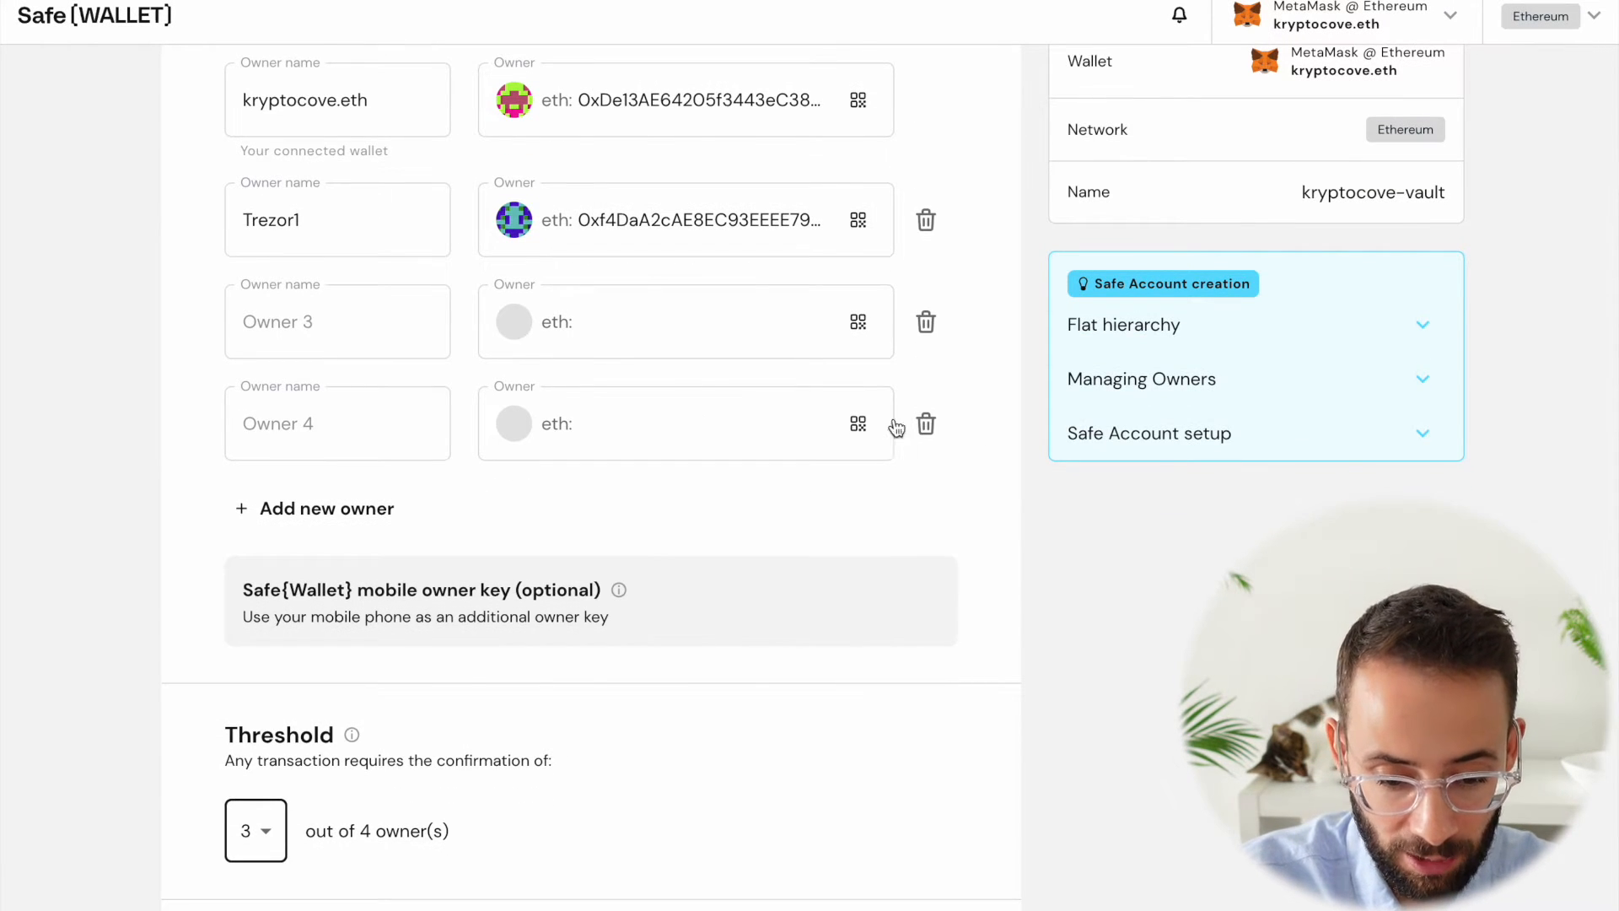
left_click(925, 423)
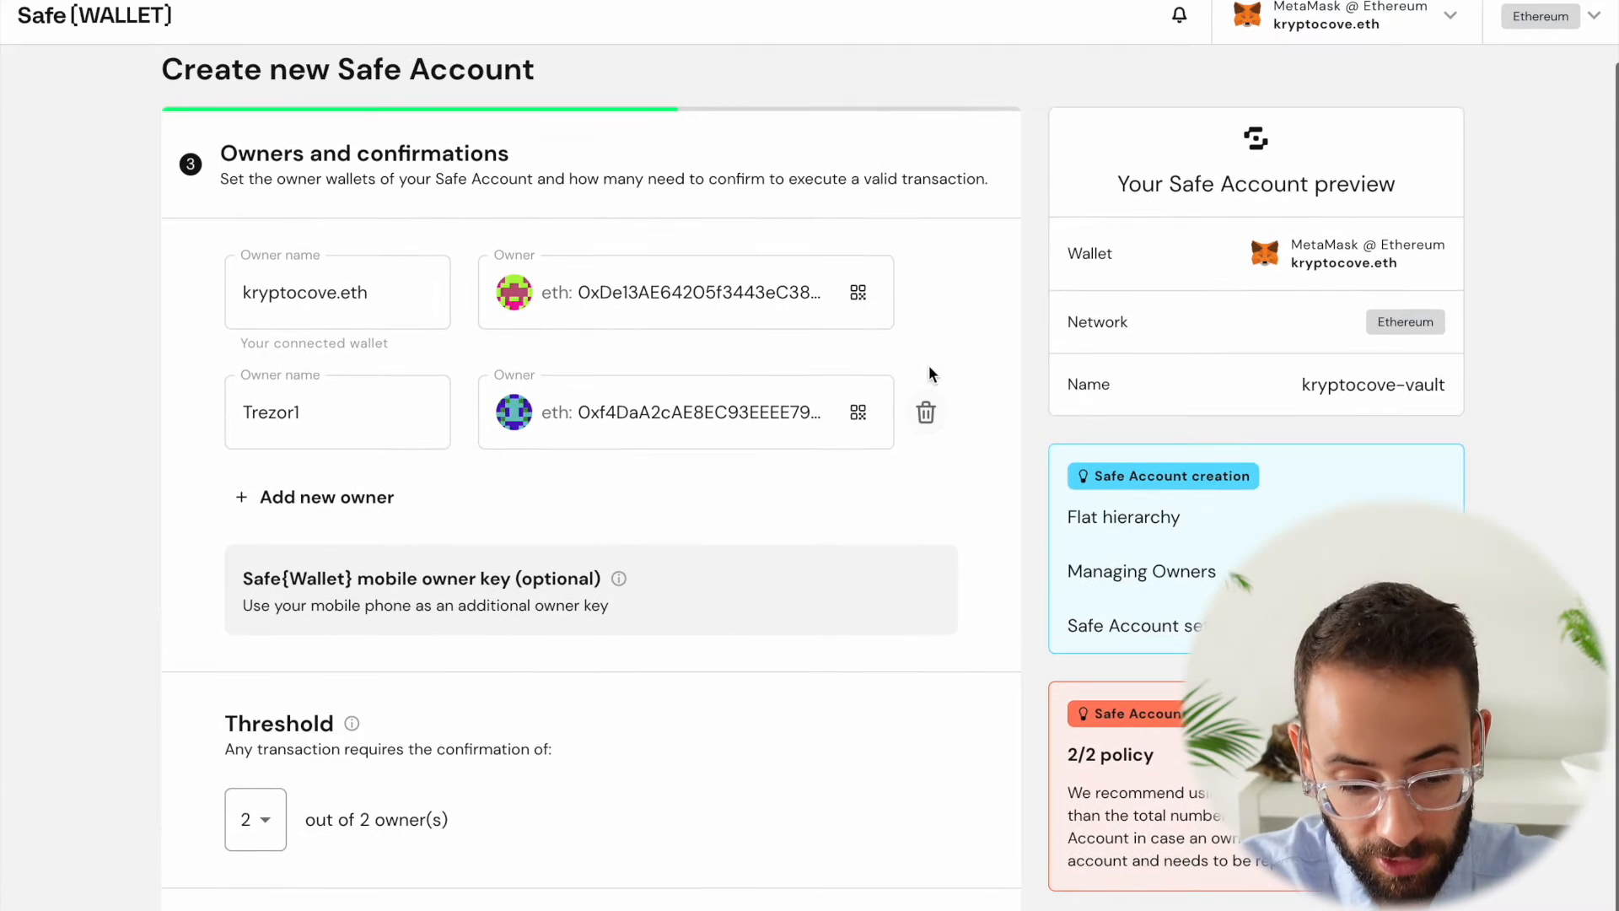
left_click(255, 818)
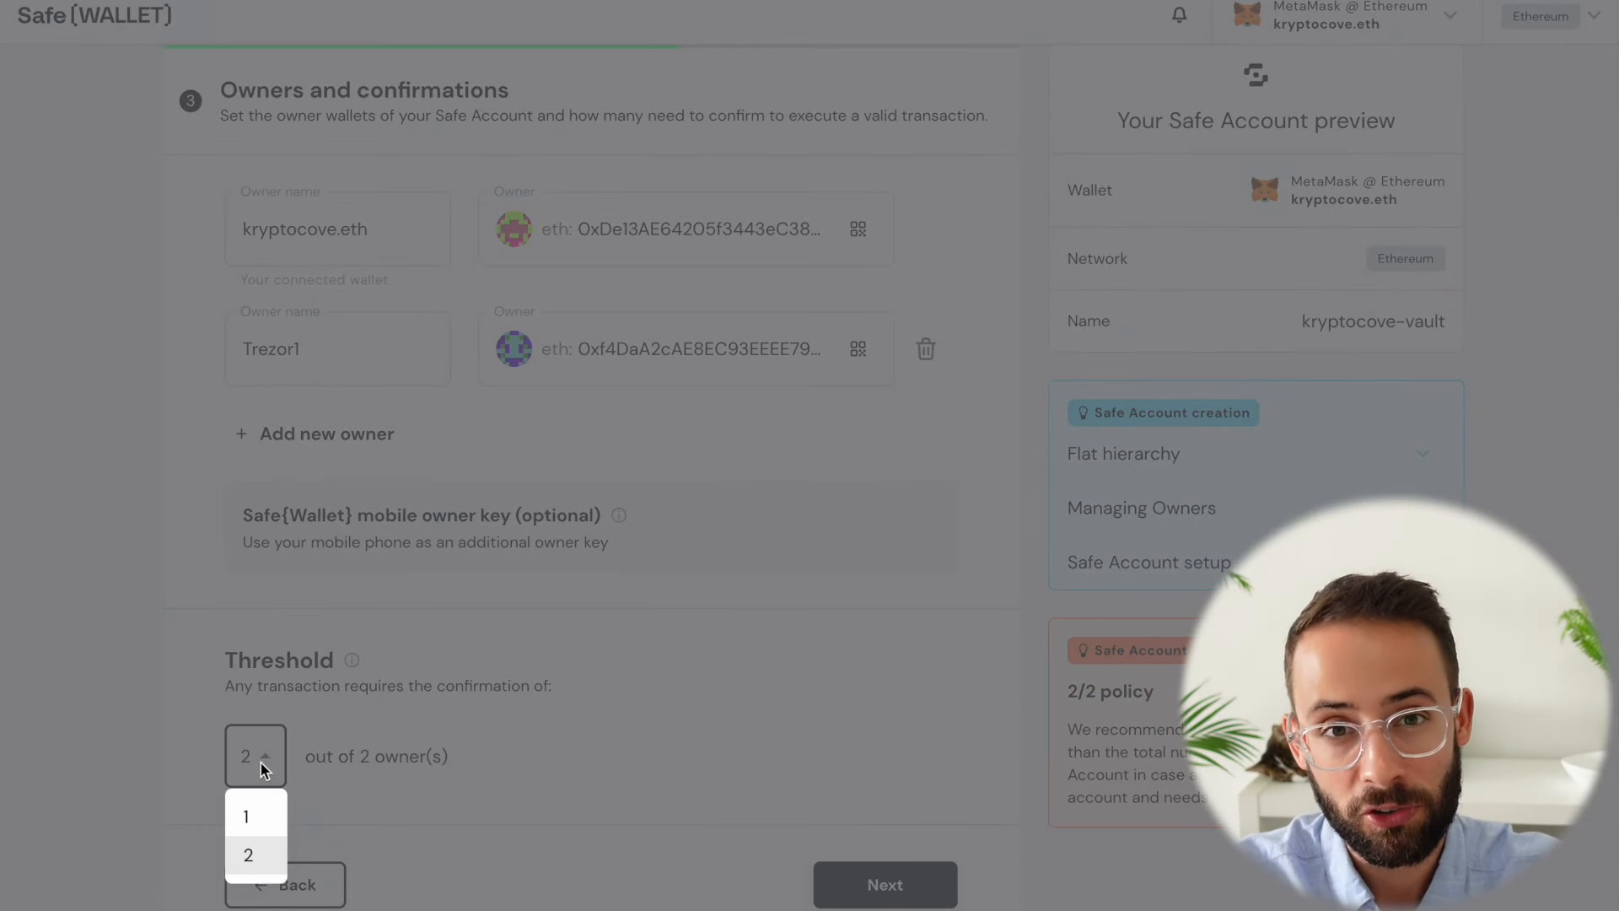
mouse_move(303, 809)
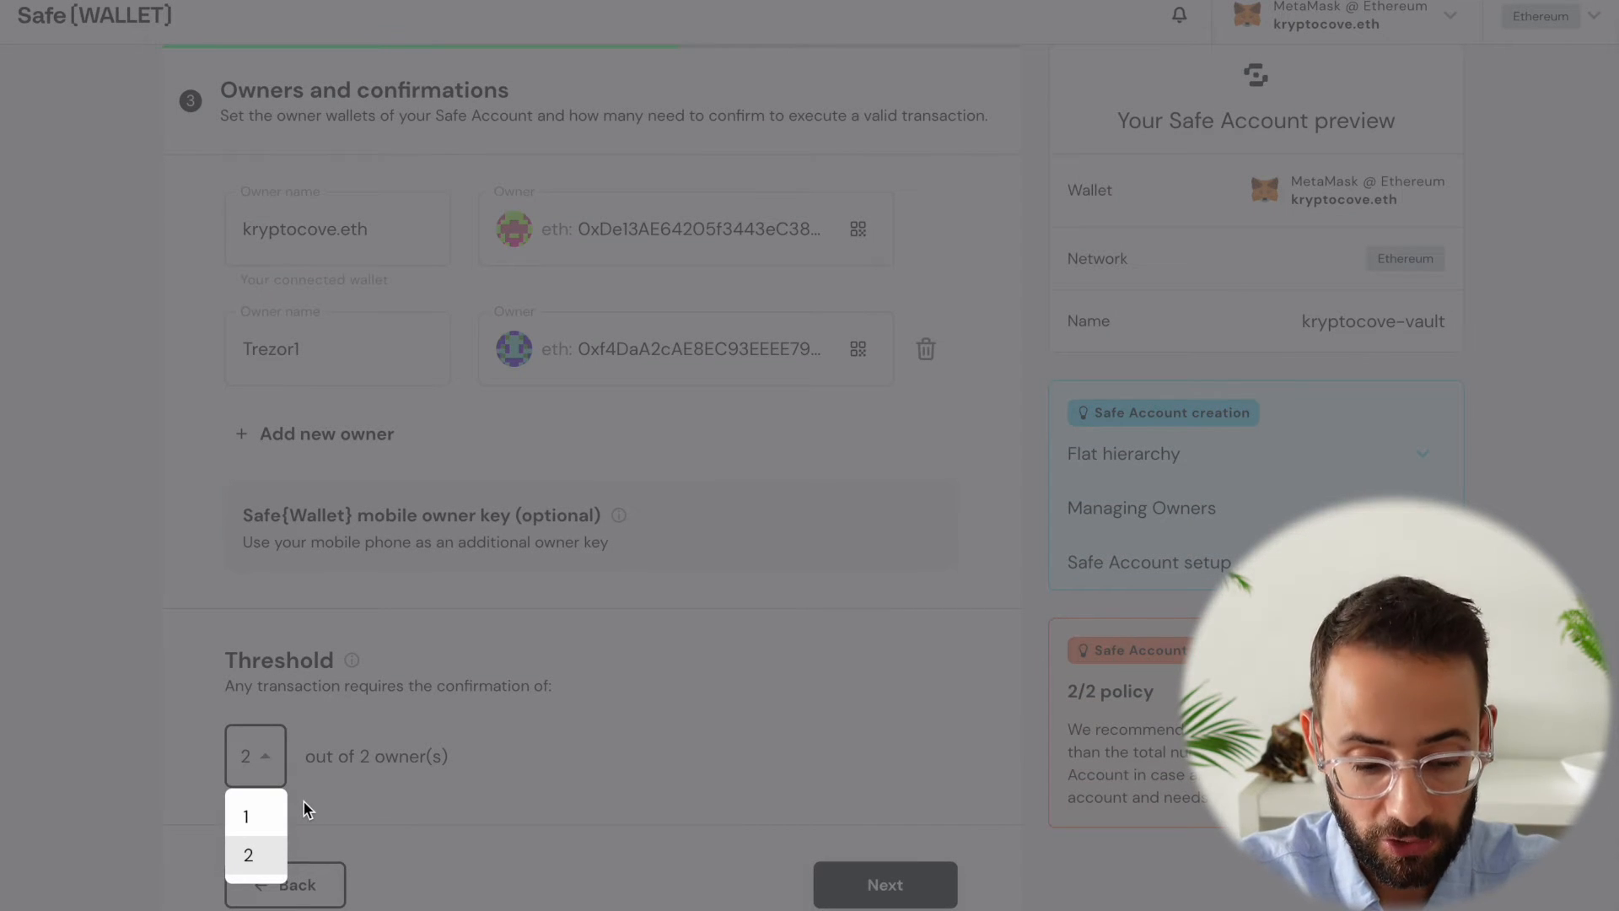
left_click(247, 854)
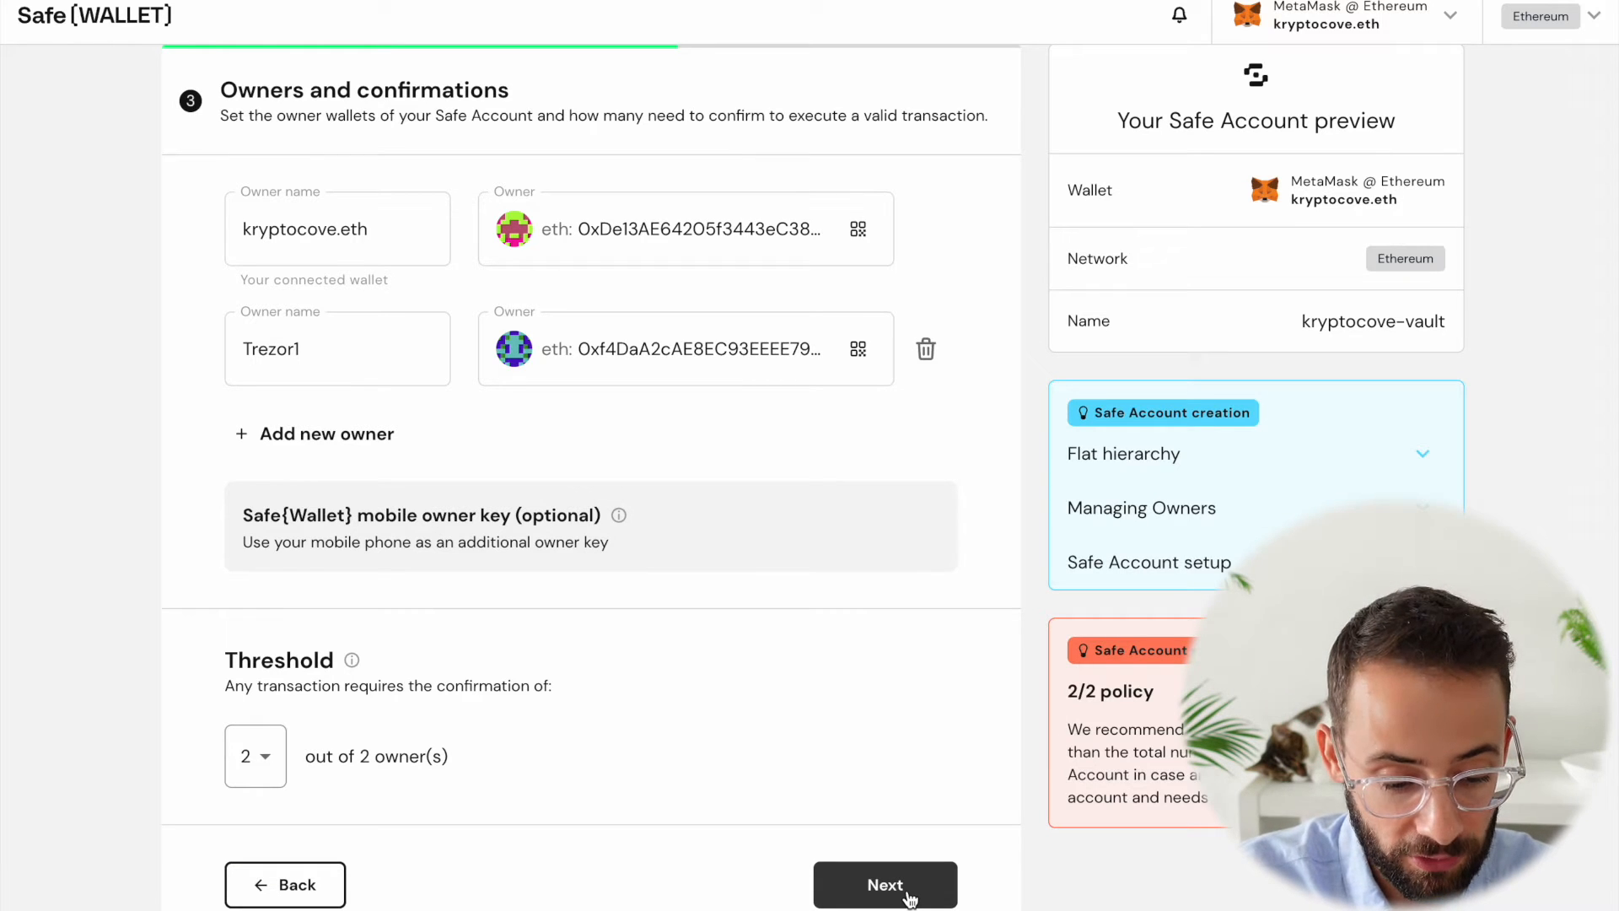
mouse_move(879, 861)
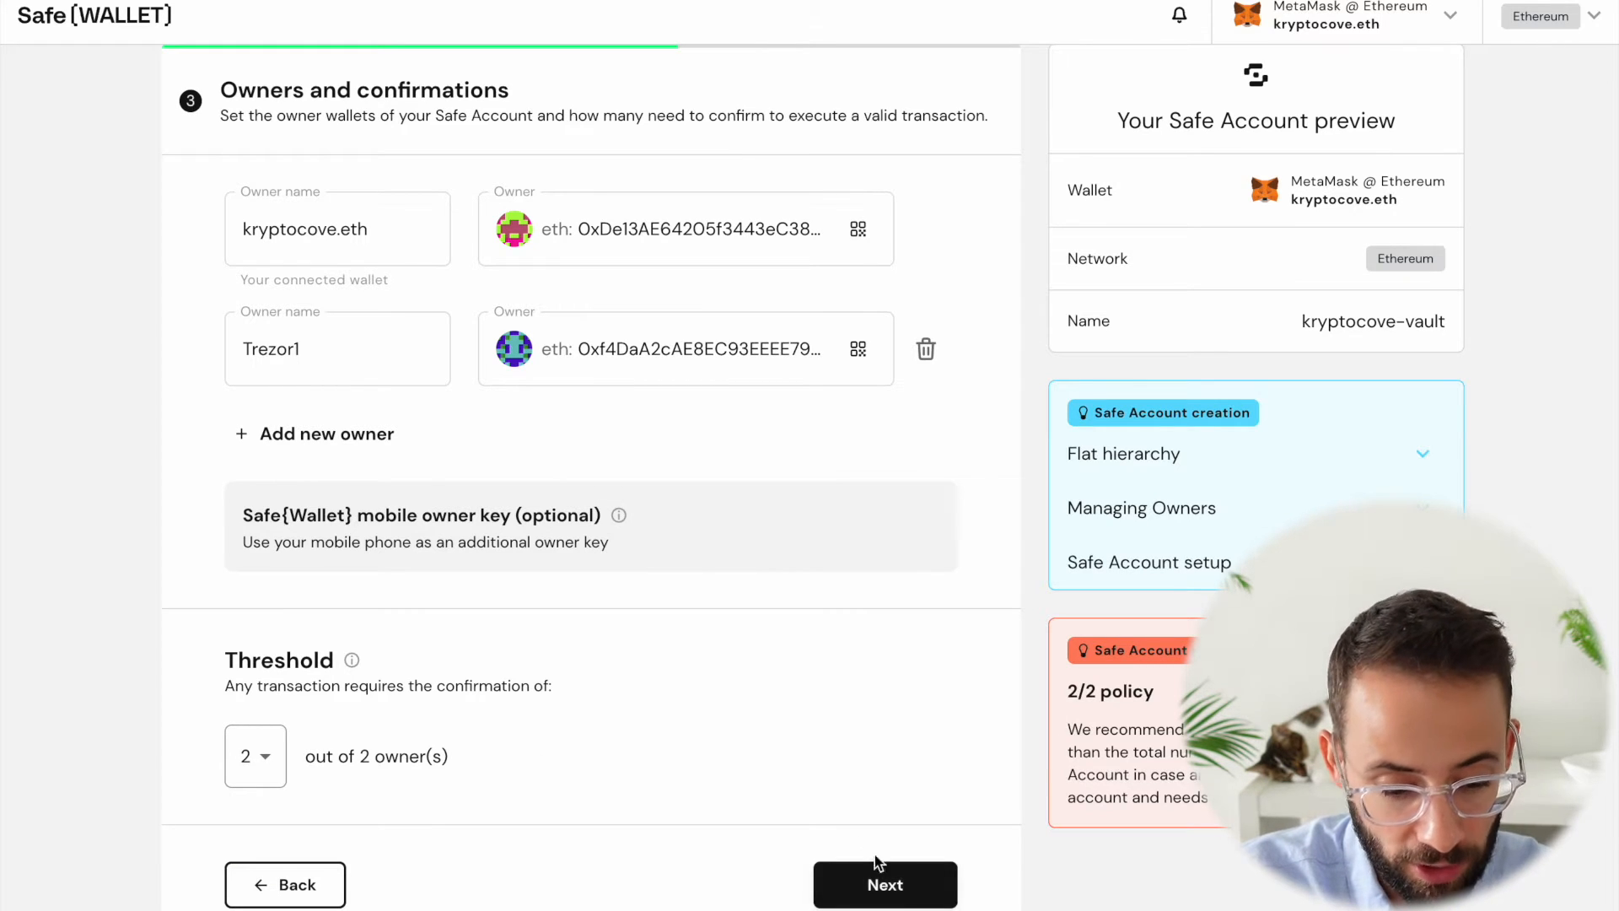
Review network, name, two owners, 2/2 threshold and fee, then submit the creation
left_click(883, 883)
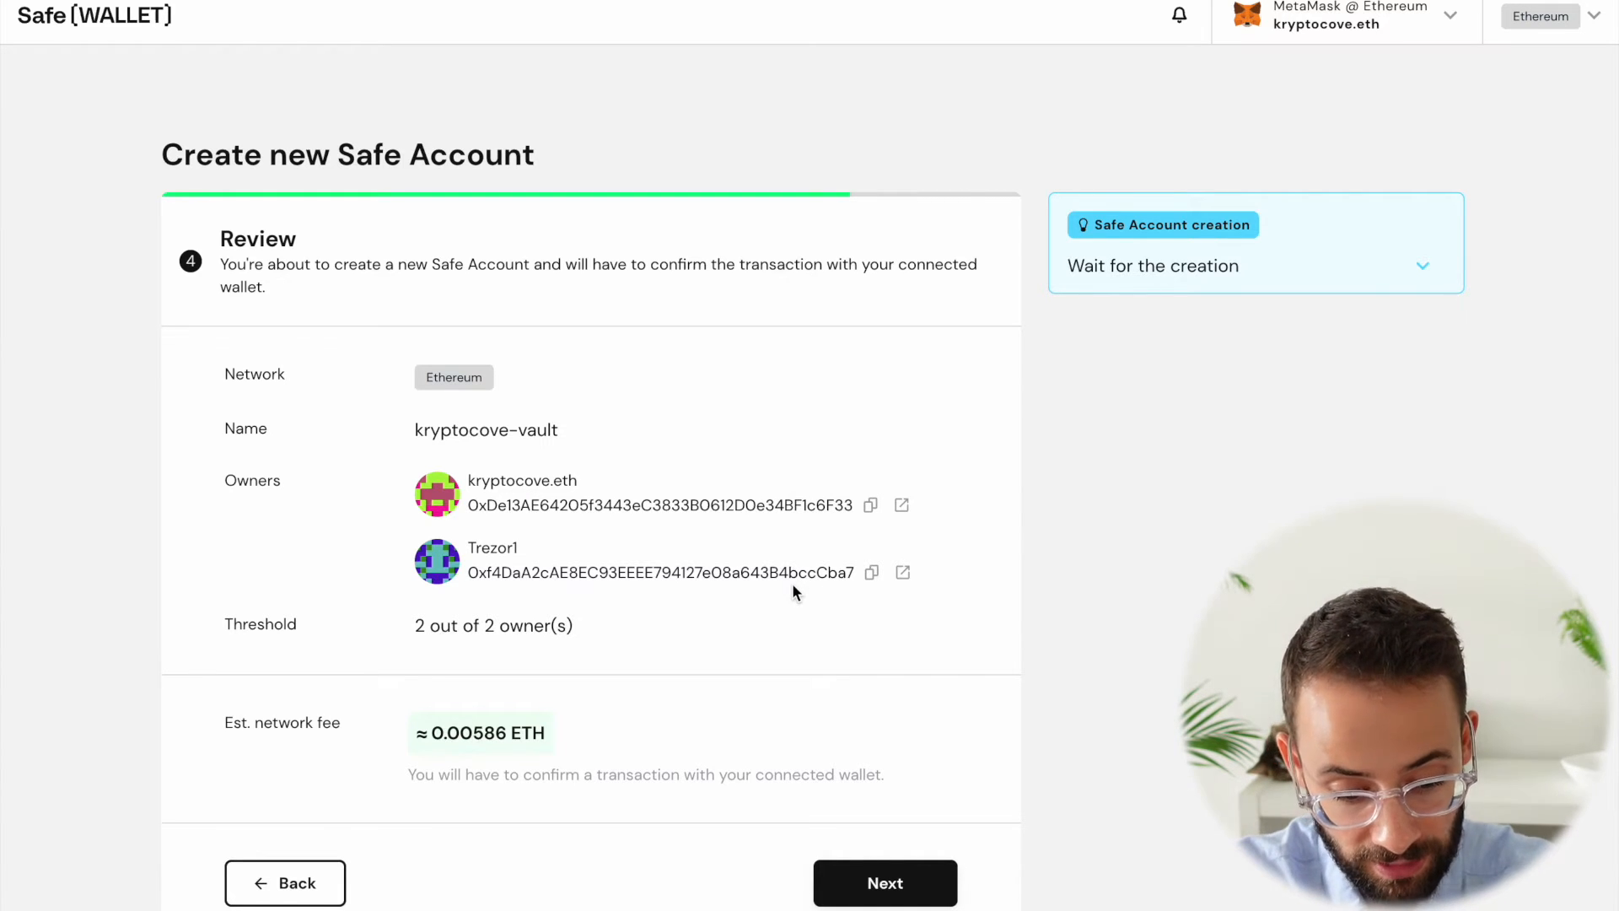
mouse_move(598, 724)
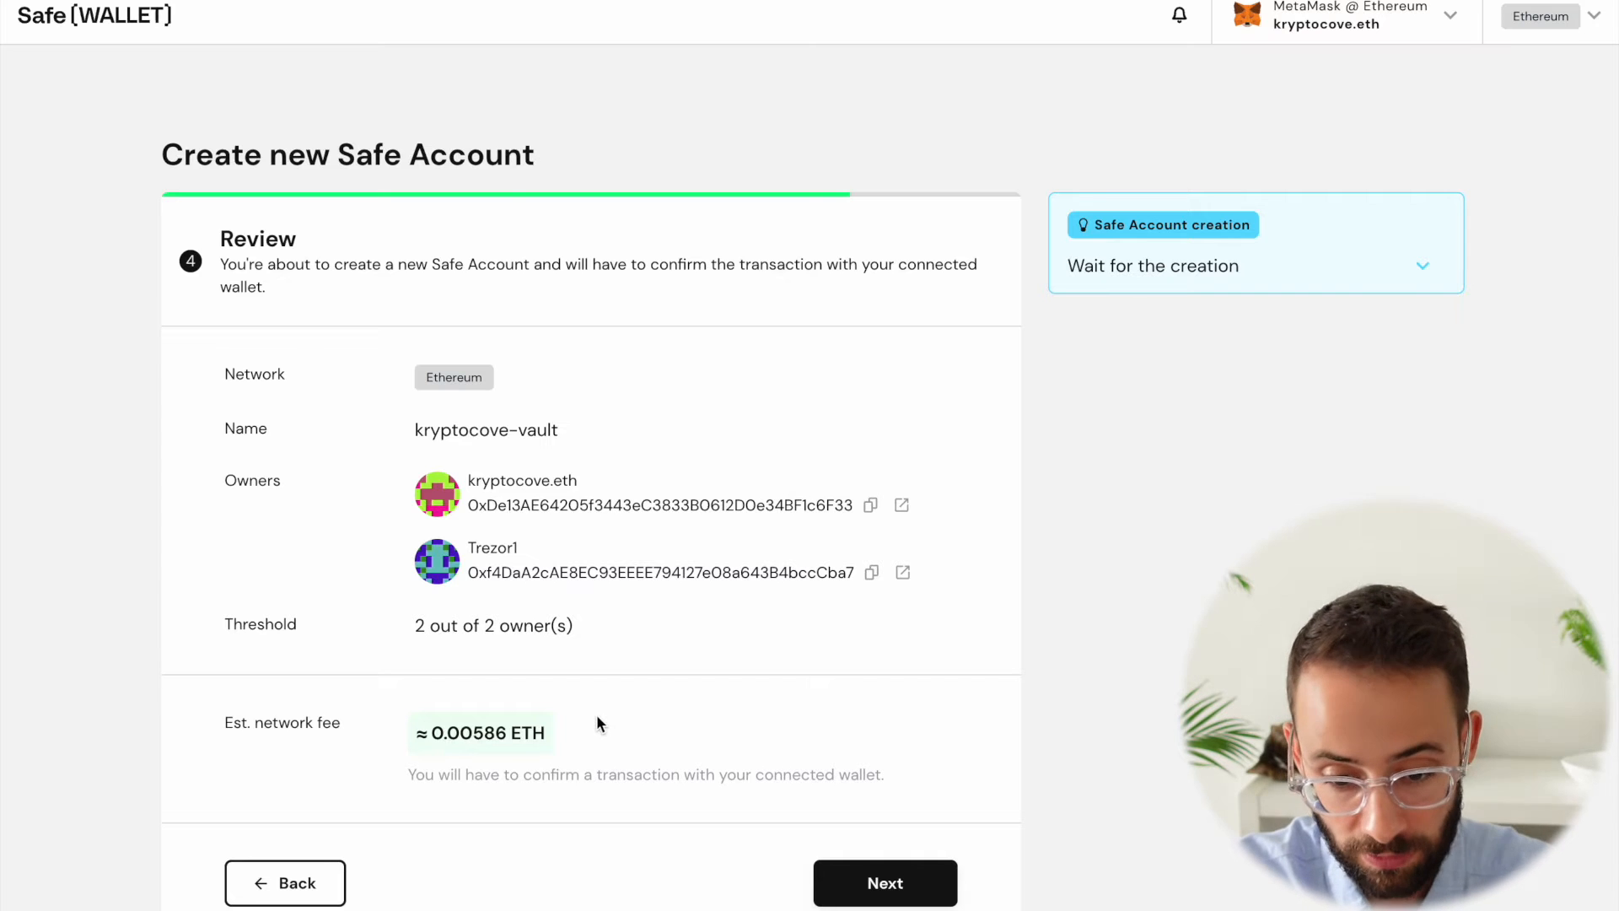
mouse_move(1109, 749)
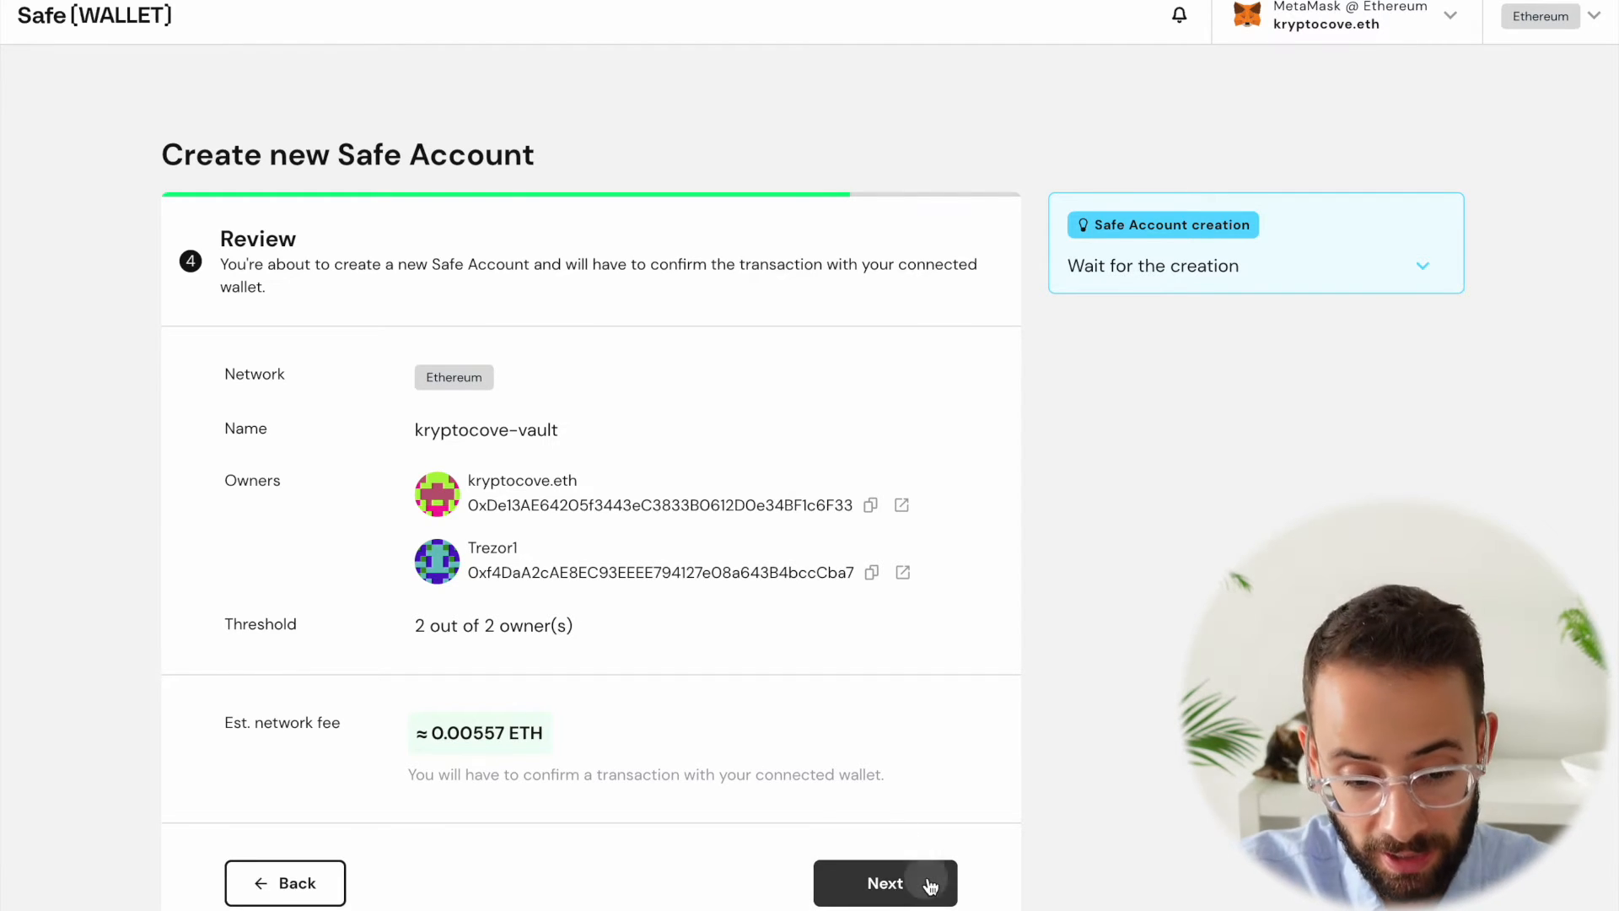
left_click(884, 882)
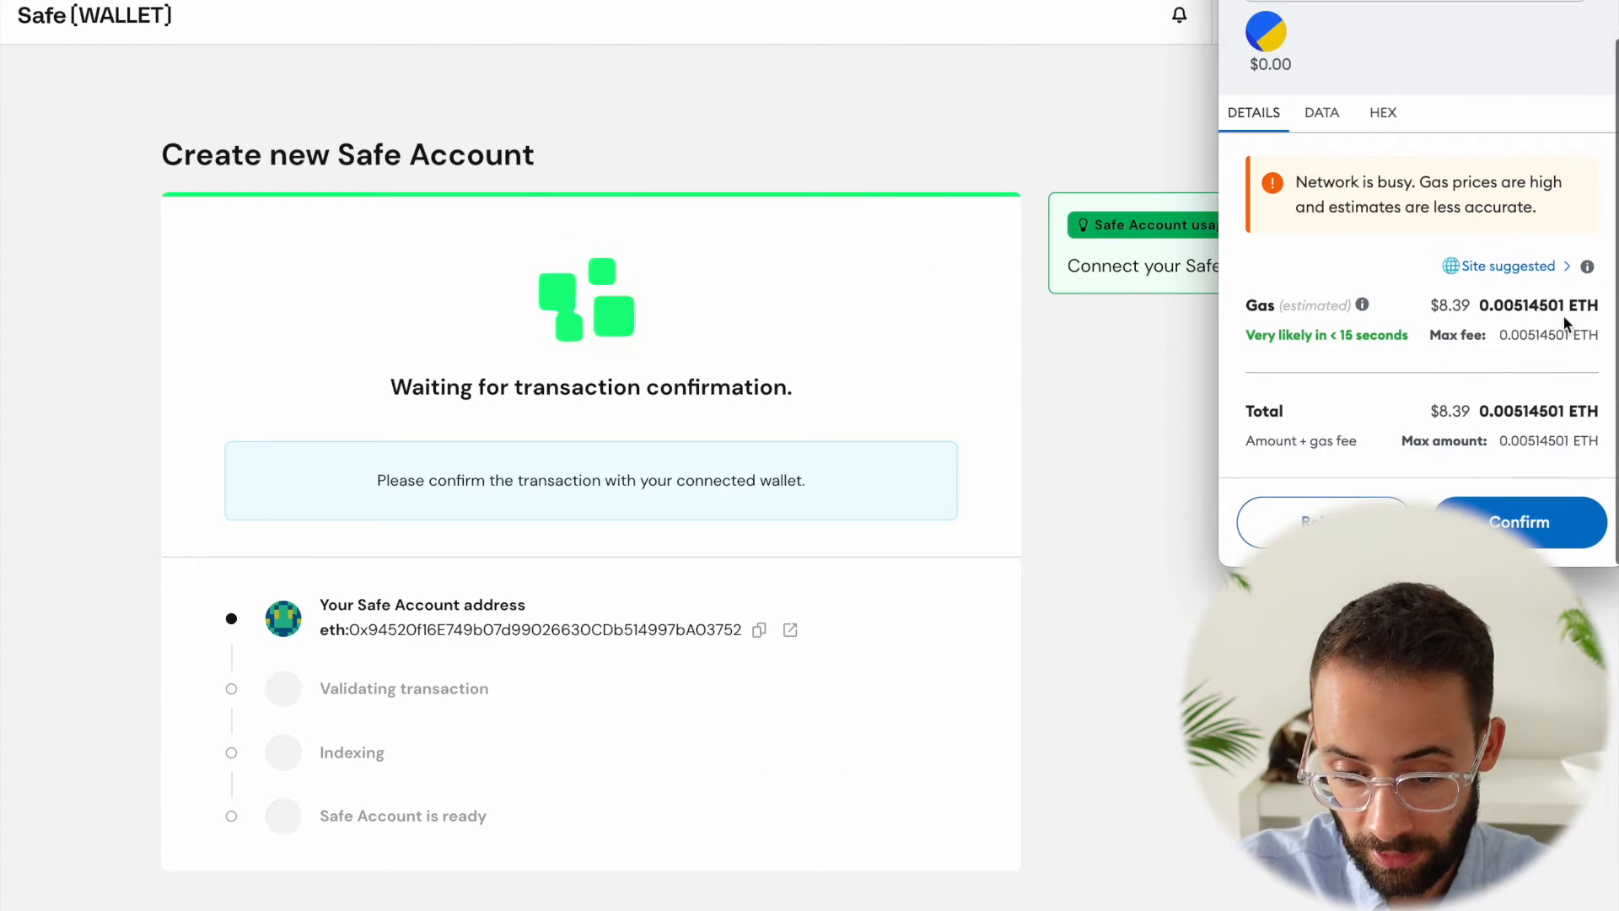
Confirm the Safe creation transaction in MetaMask using the Low gas fee
left_click(1500, 266)
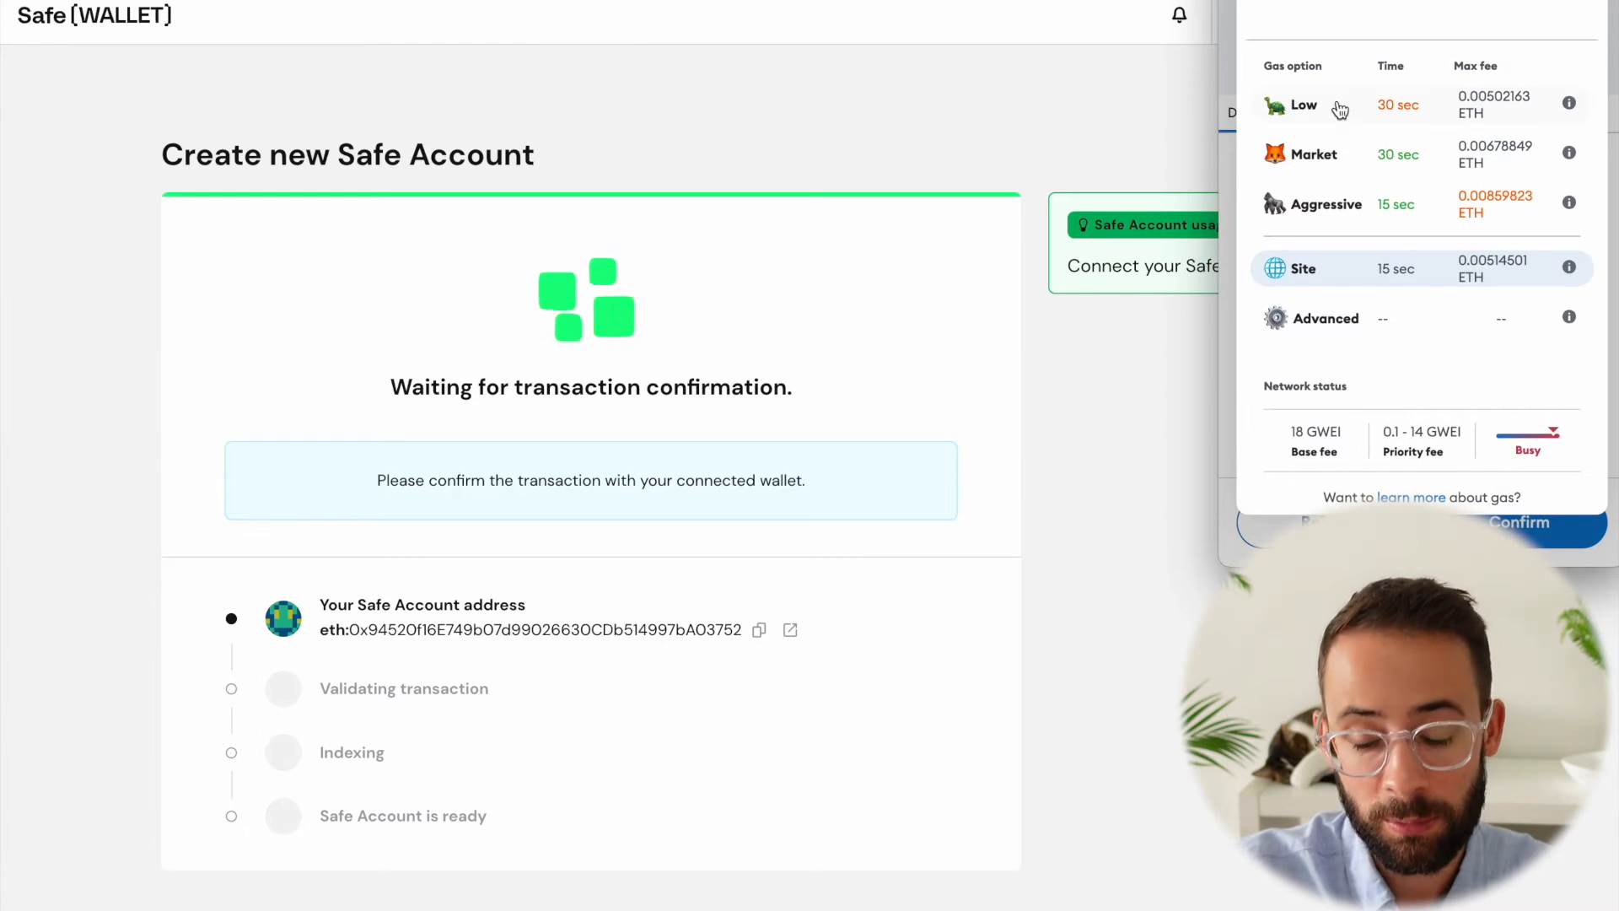
left_click(1303, 105)
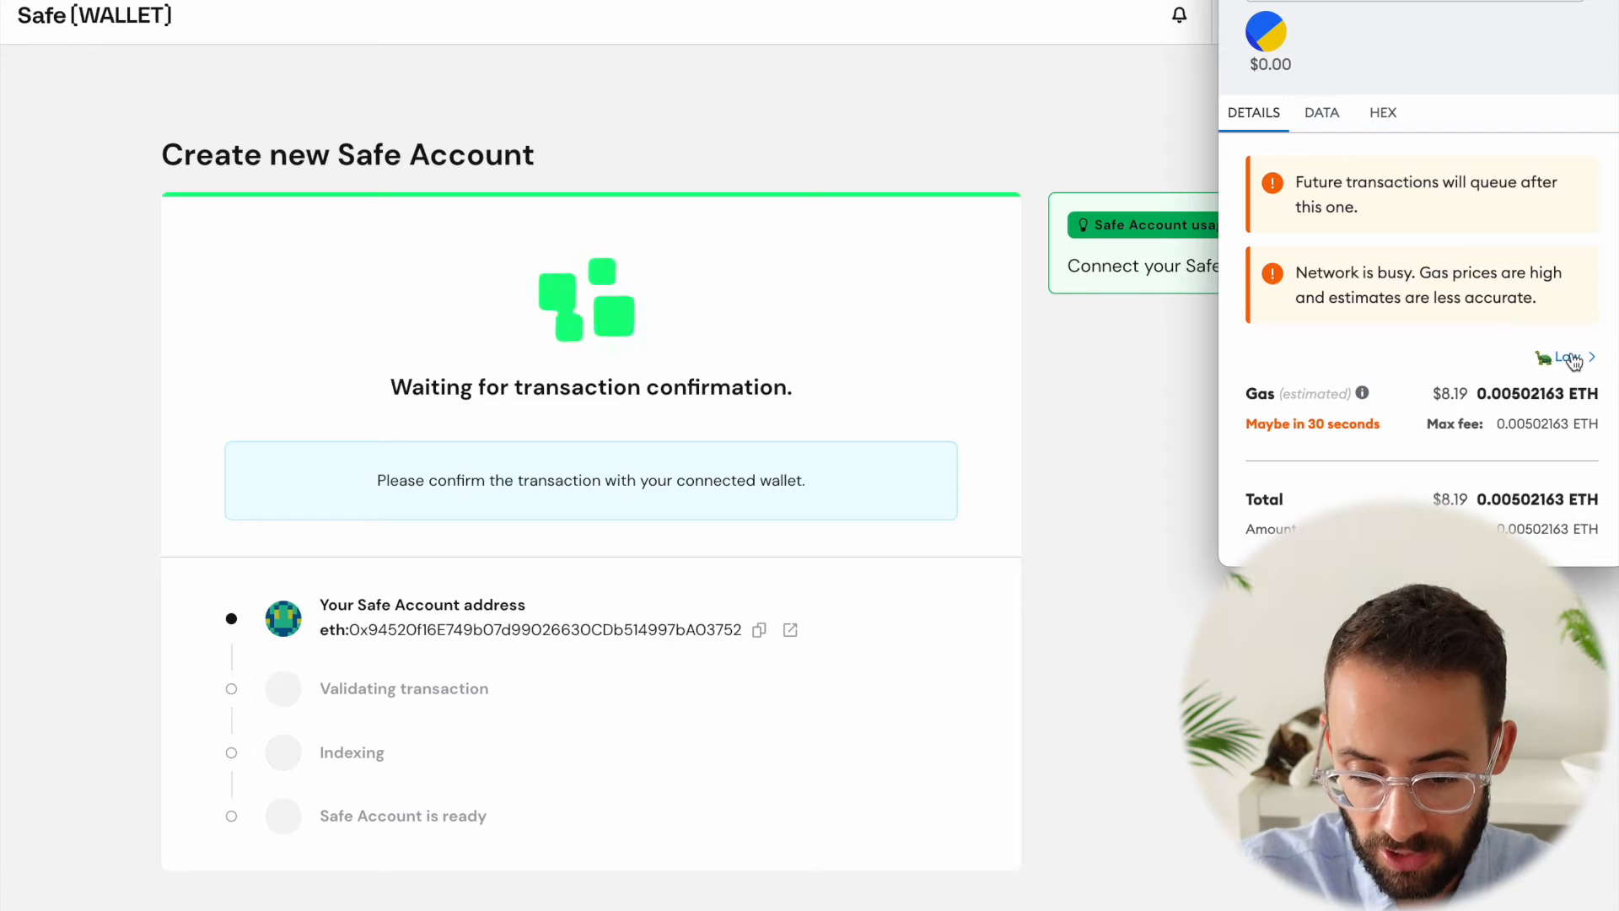
scroll("down", 3)
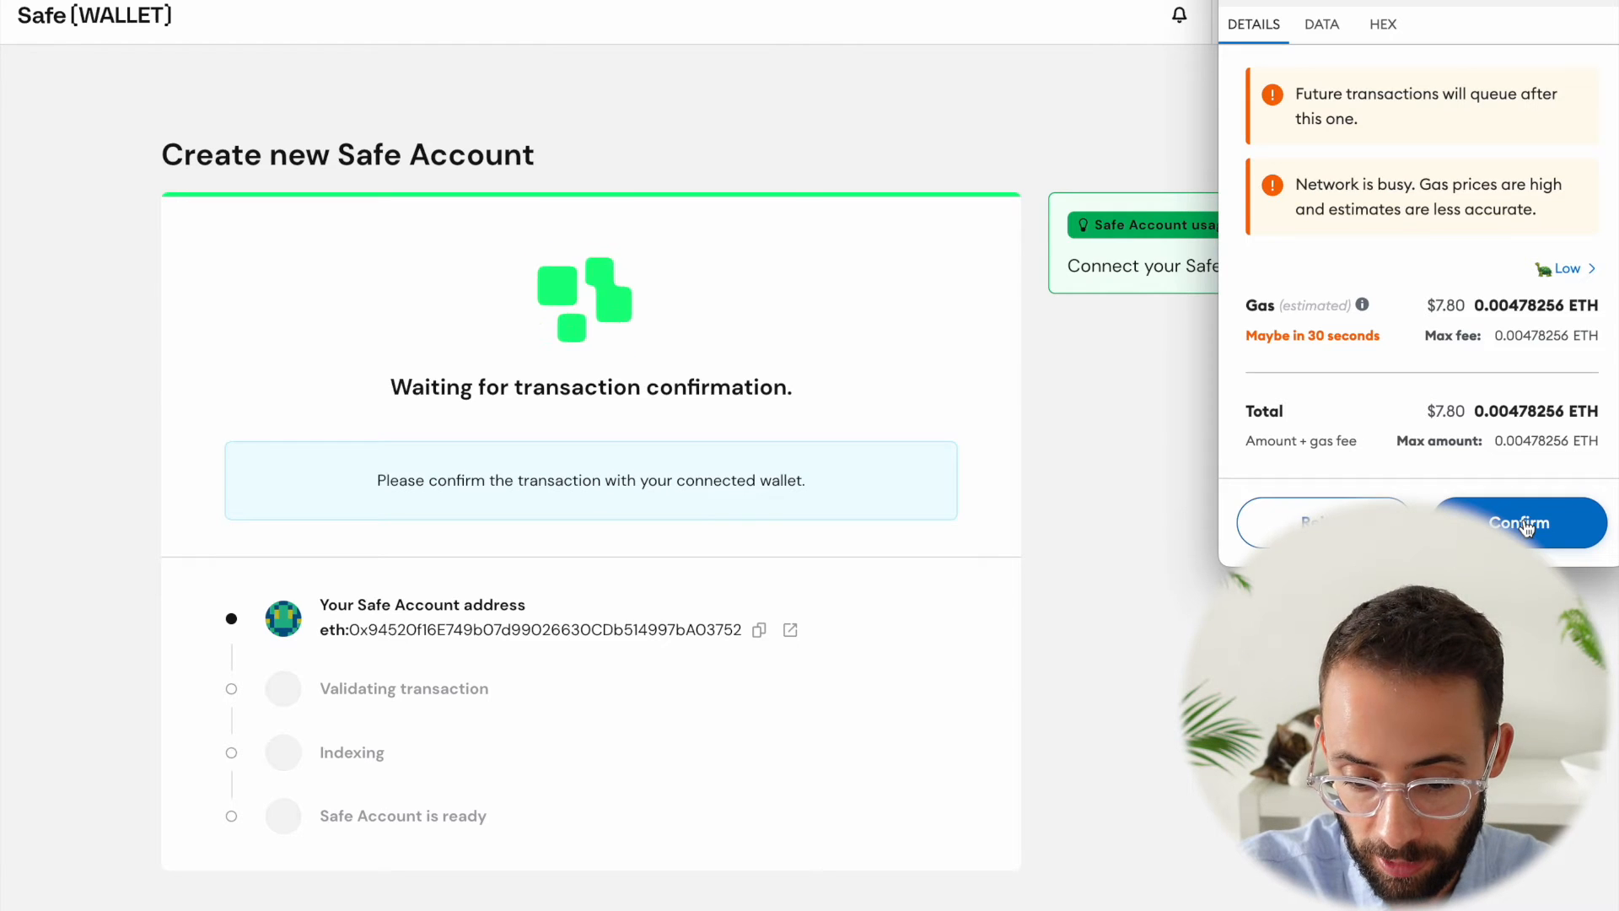
left_click(1518, 522)
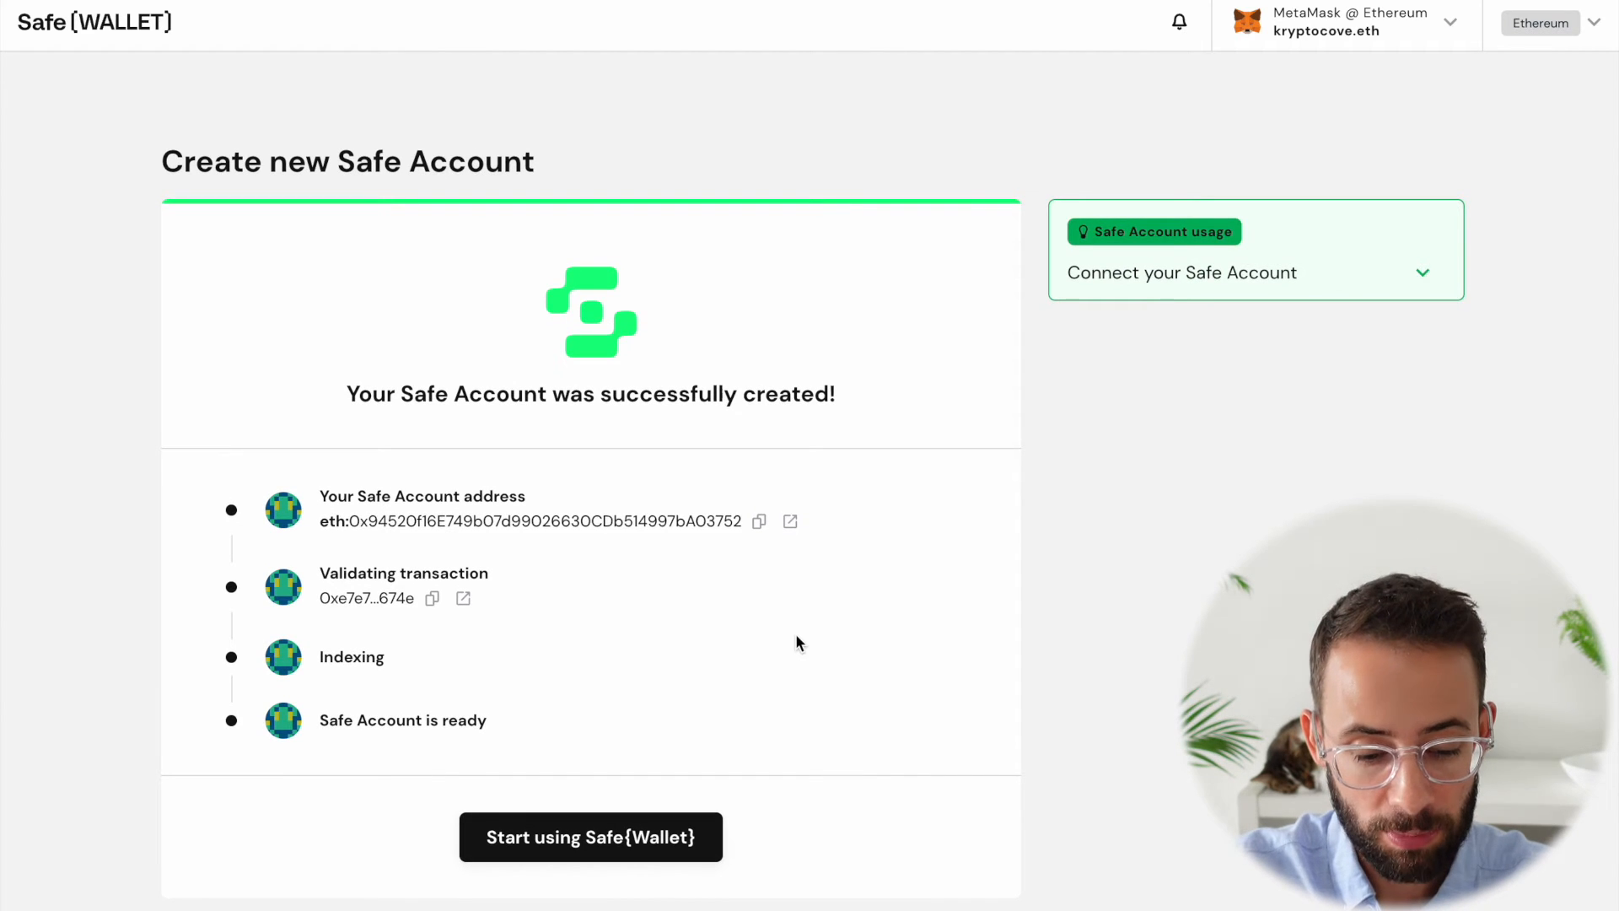
mouse_move(638, 815)
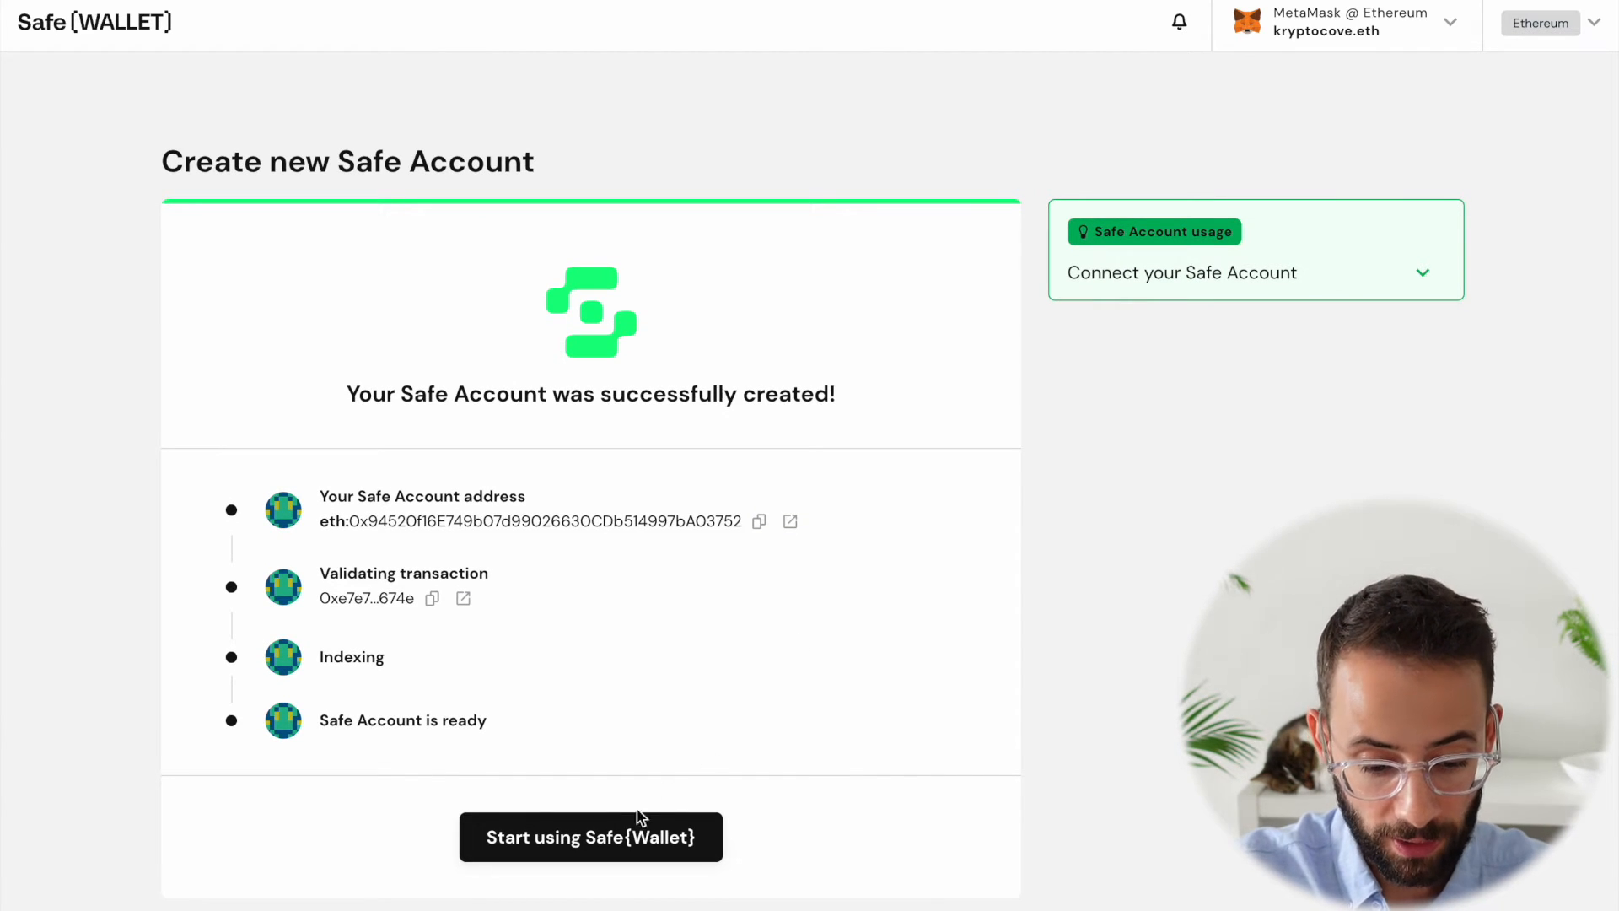
Open the kryptocove-vault dashboard and dismiss the welcome dialog with 'Got it'
left_click(590, 836)
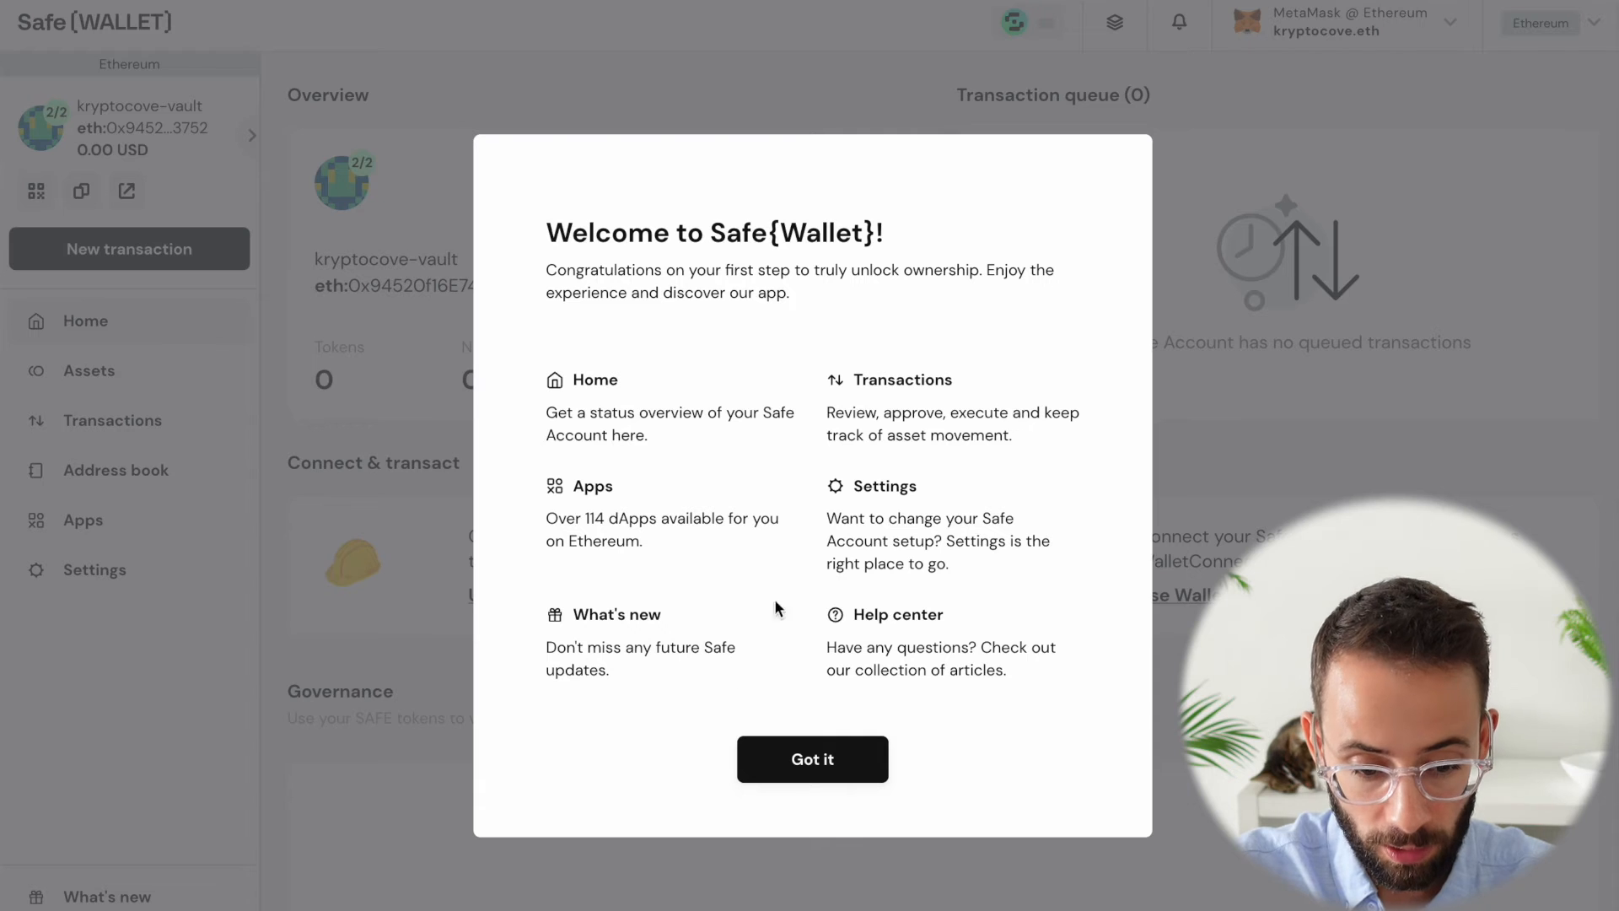
left_click(811, 759)
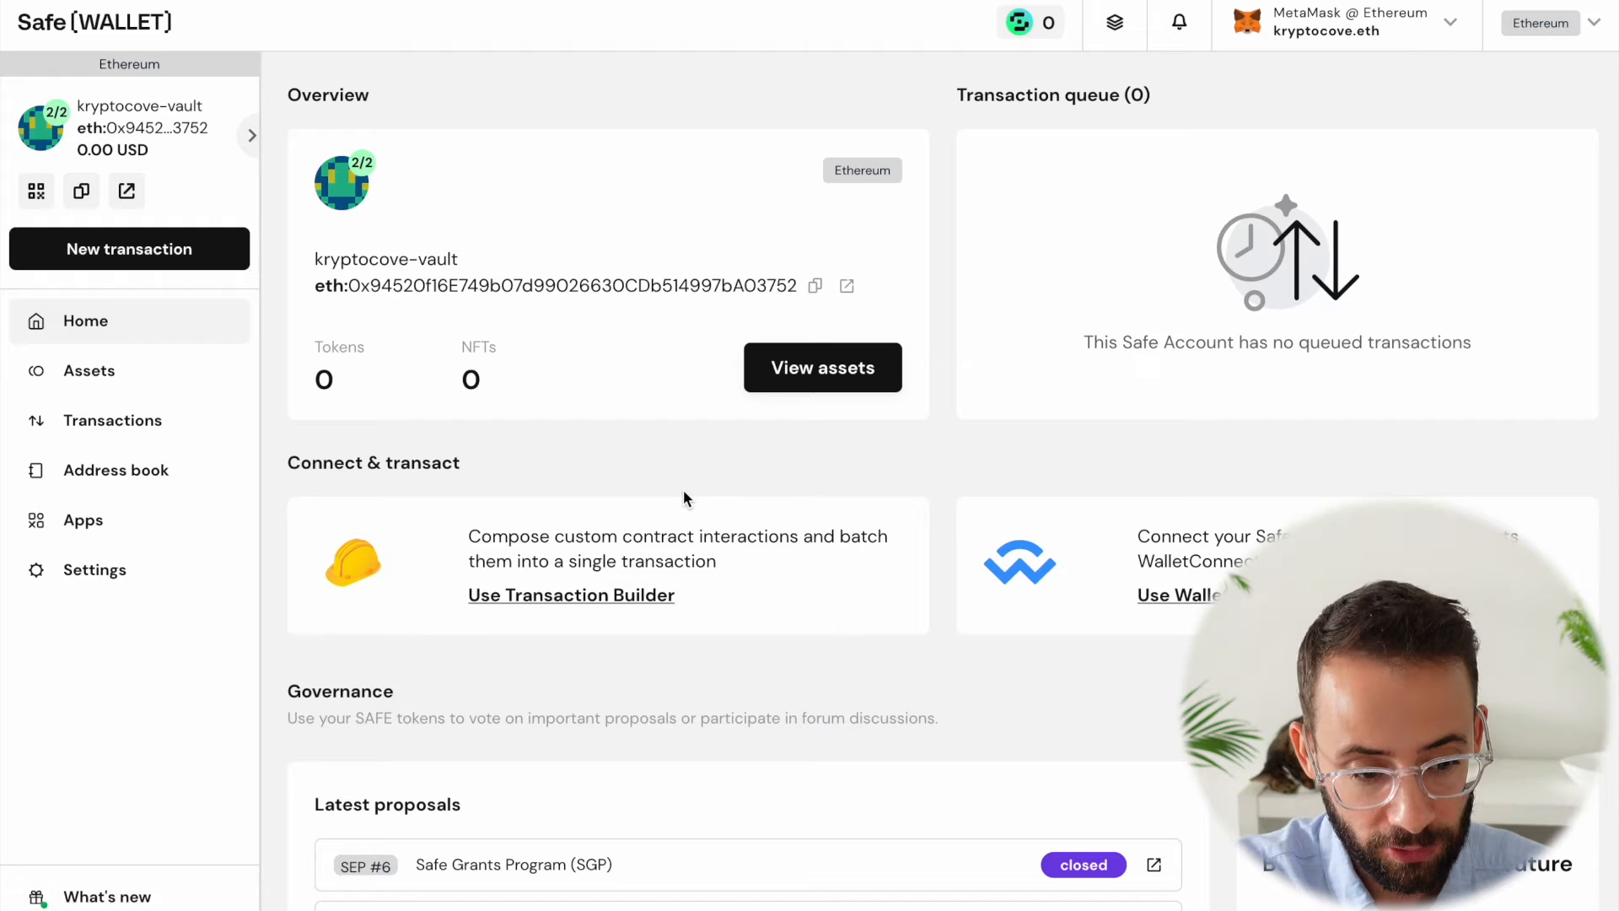
mouse_move(609, 300)
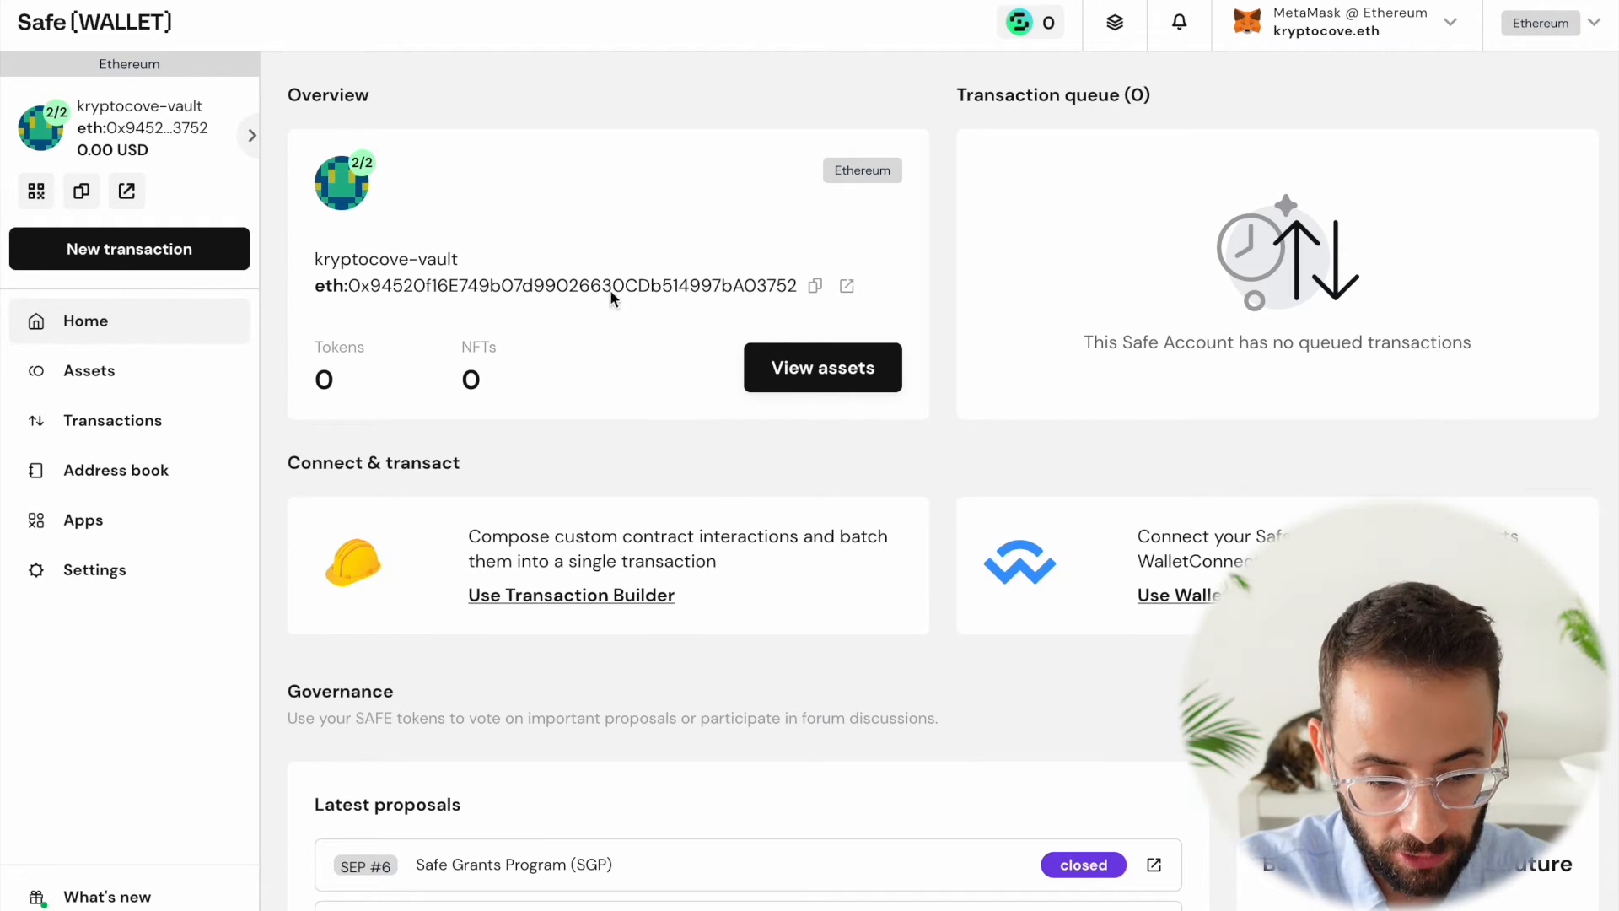
mouse_move(364, 293)
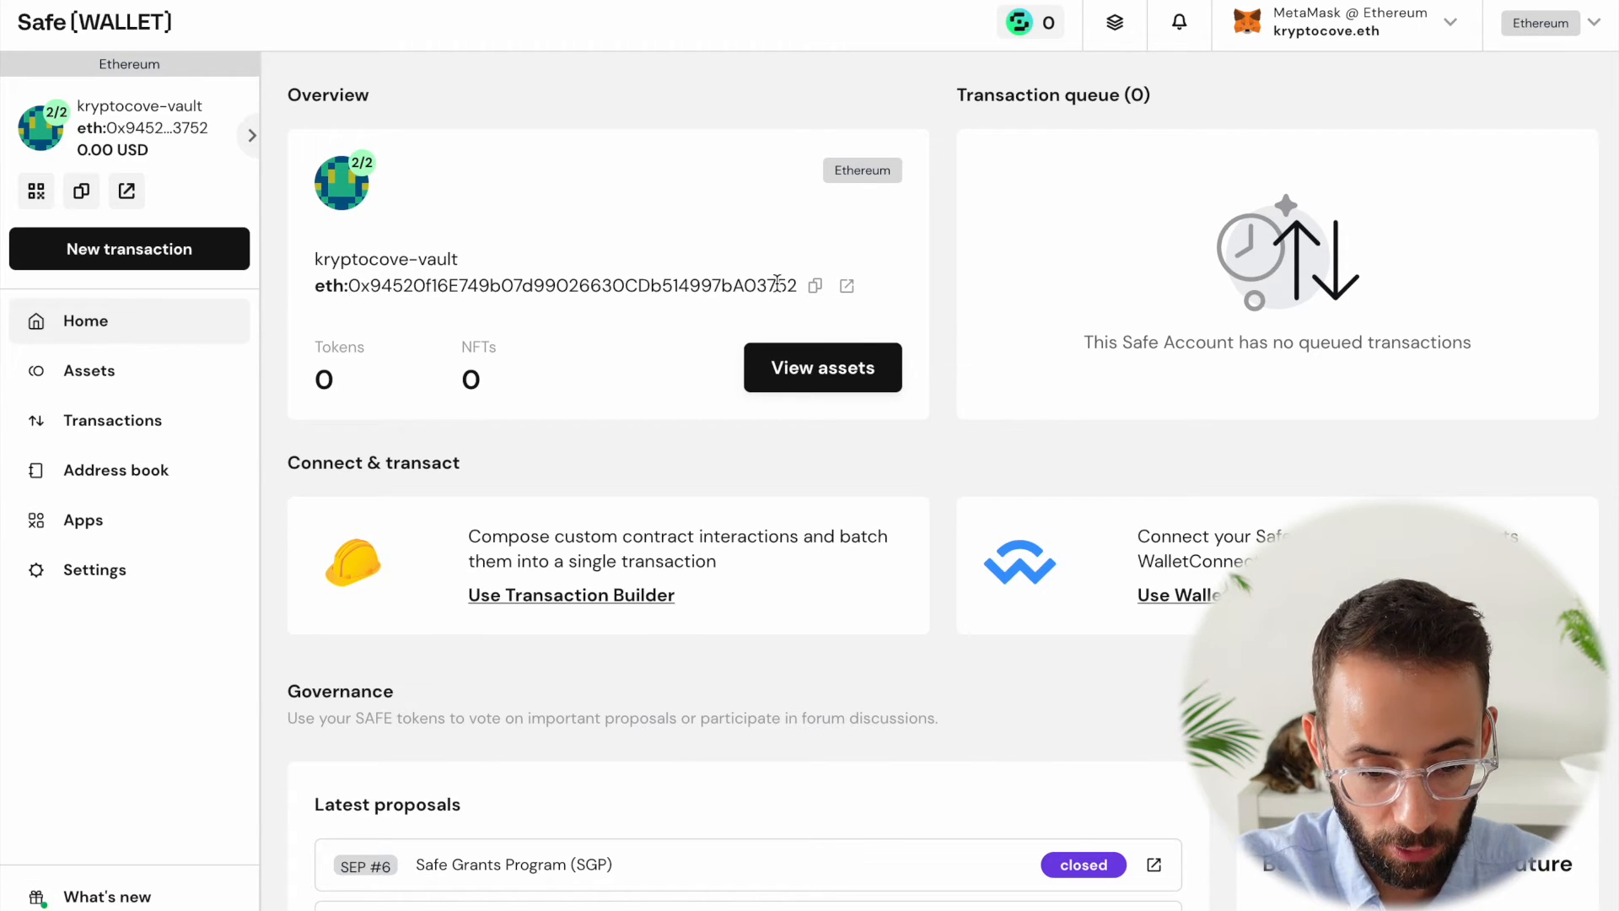
mouse_move(691, 235)
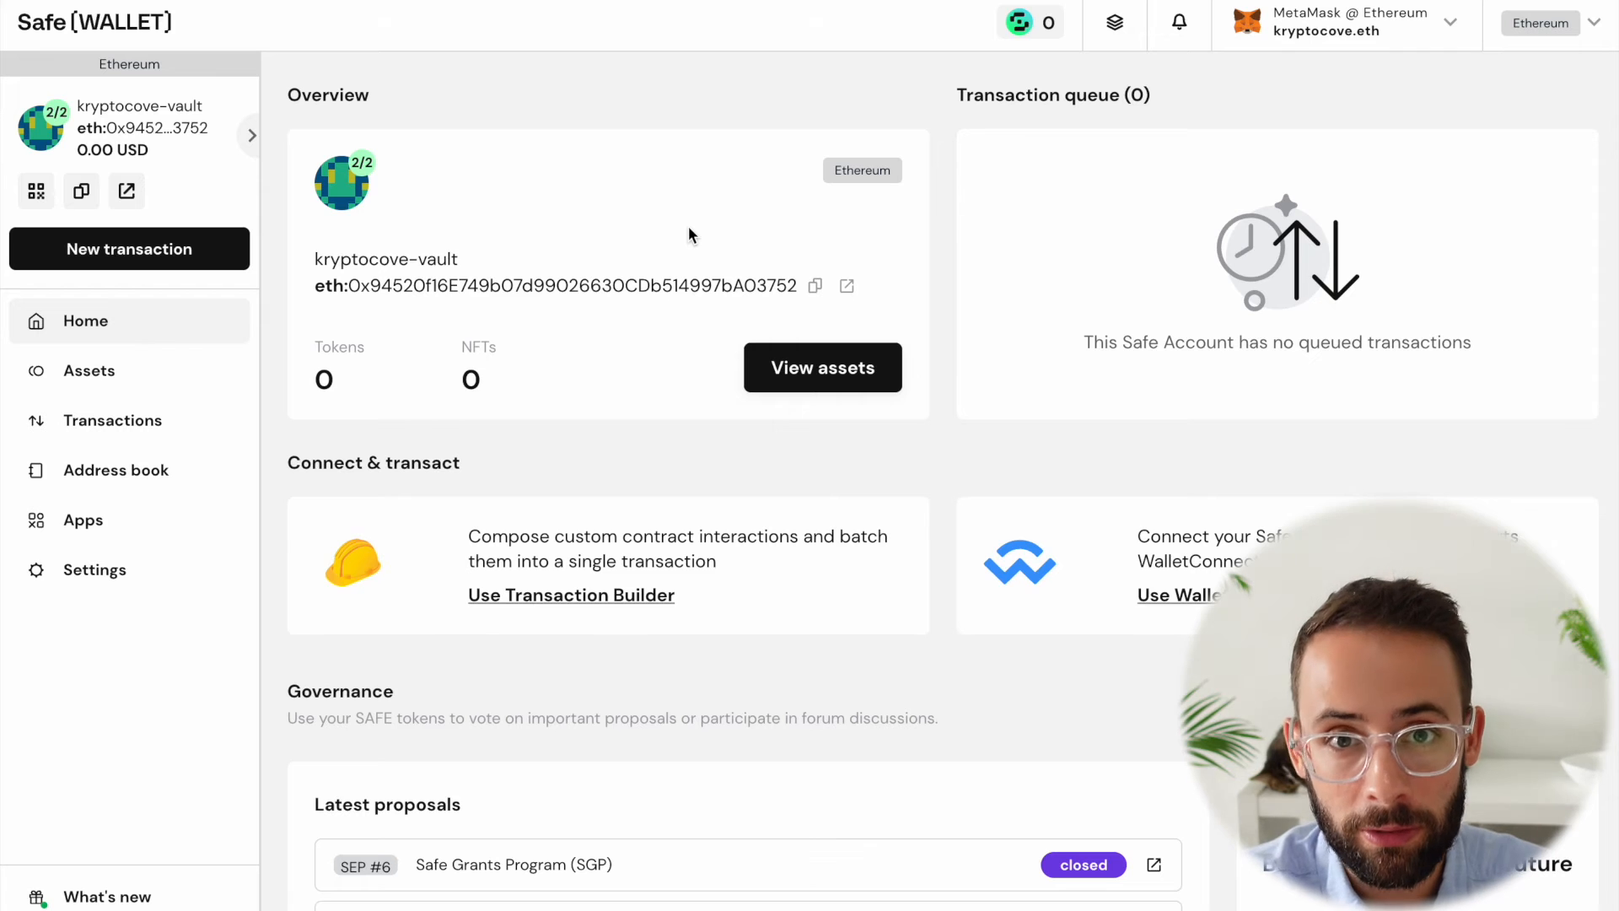
mouse_move(754, 220)
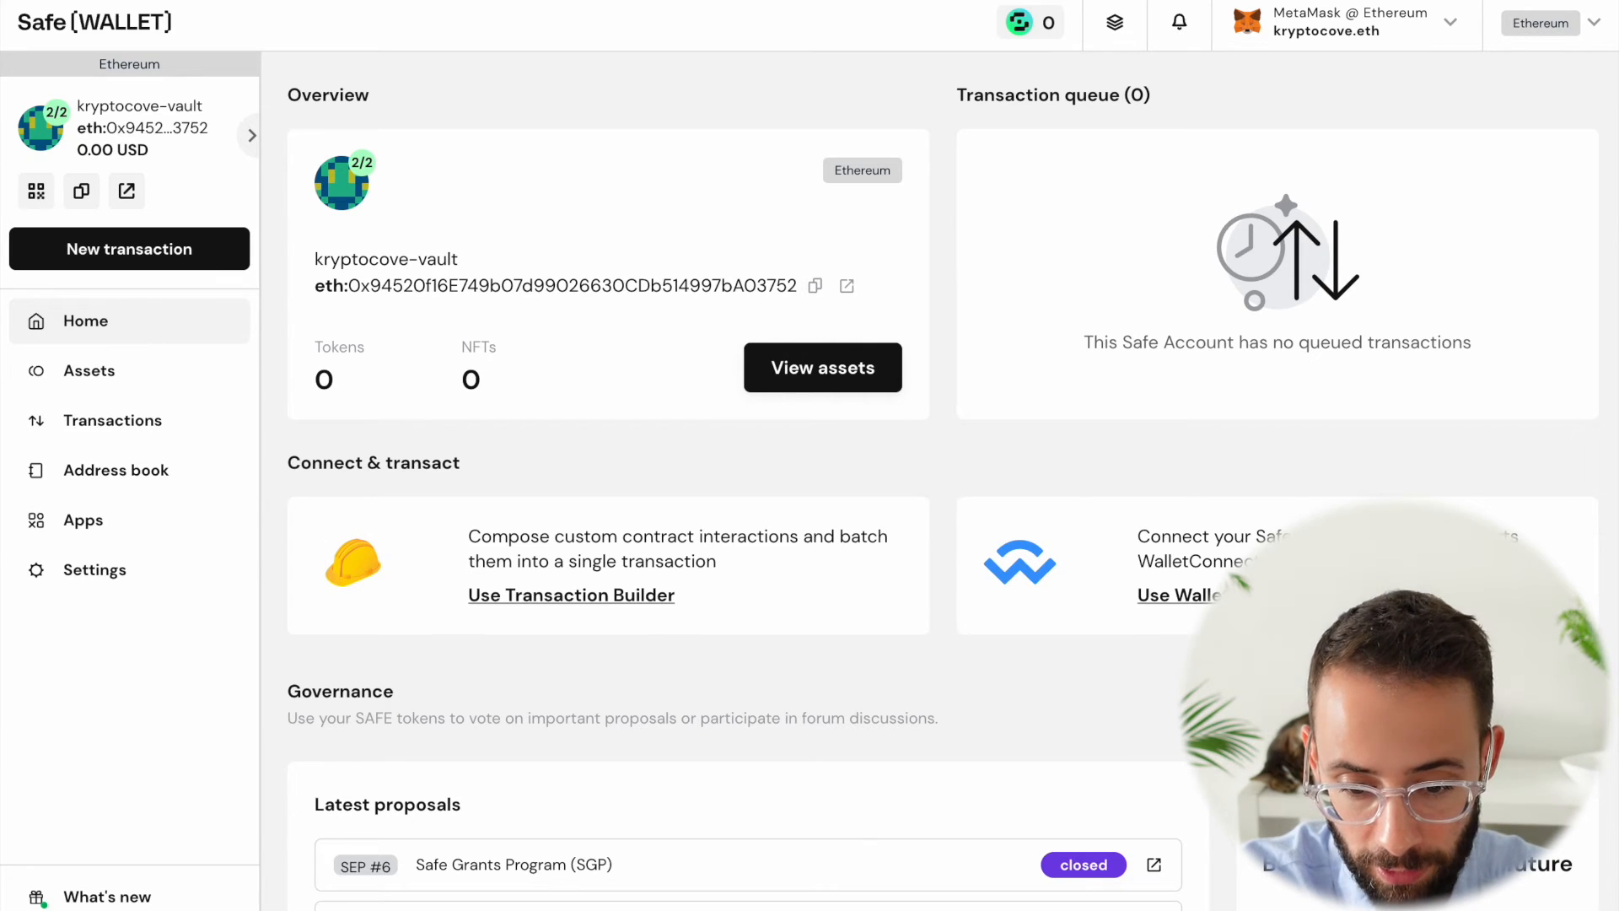
Send 0.01 ETH from MetaMask to the kryptocove-vault Safe and confirm
left_click(1343, 24)
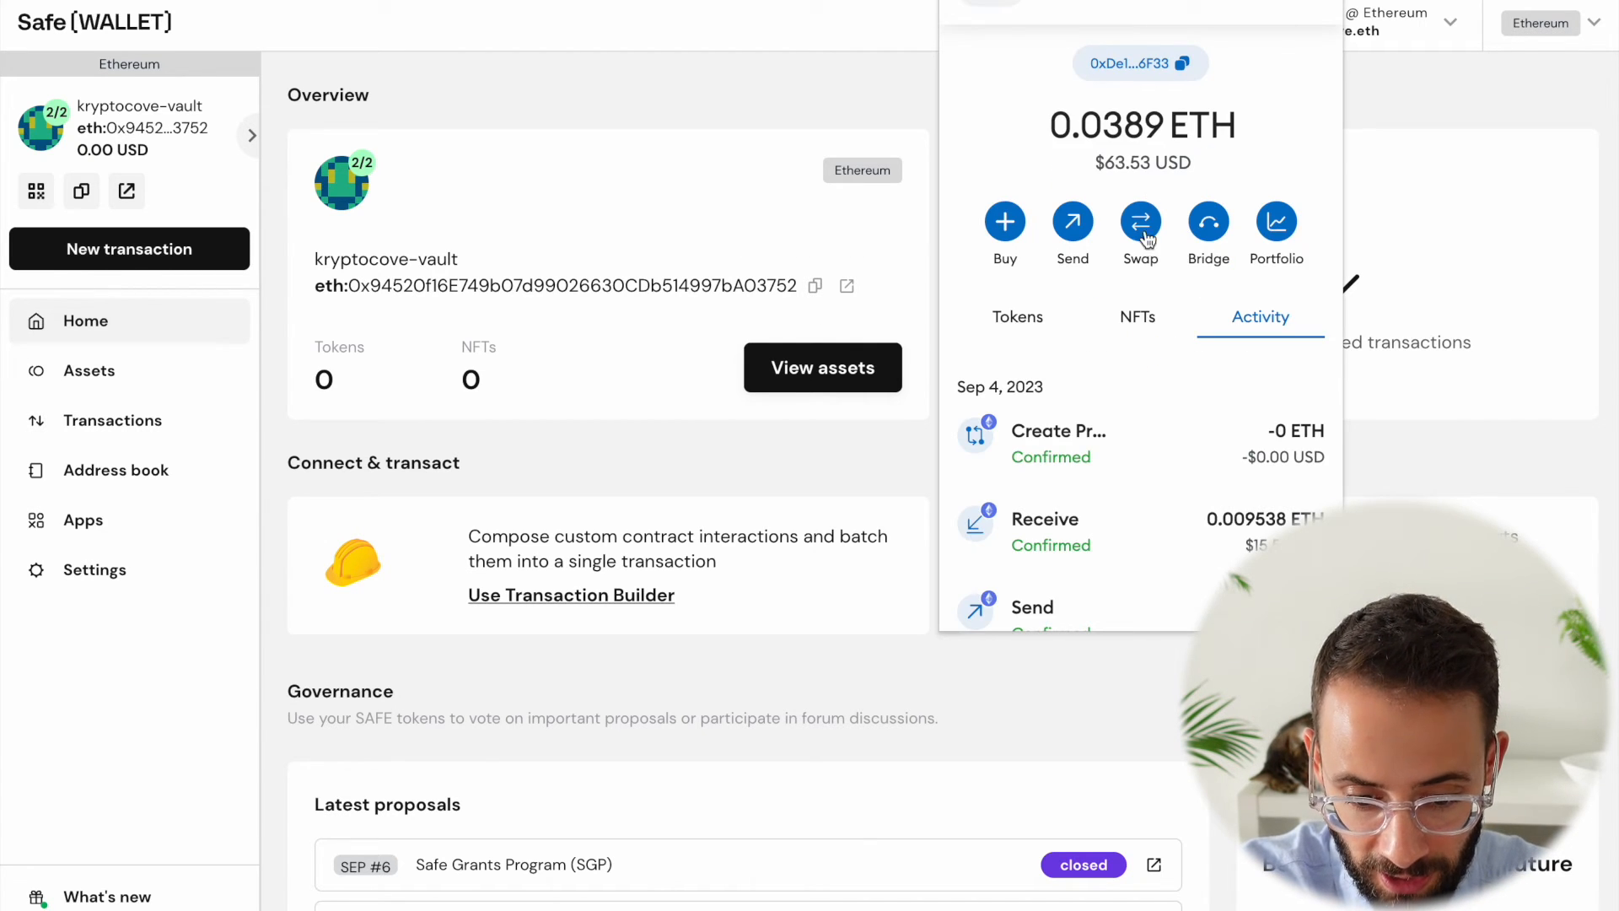
left_click(1070, 221)
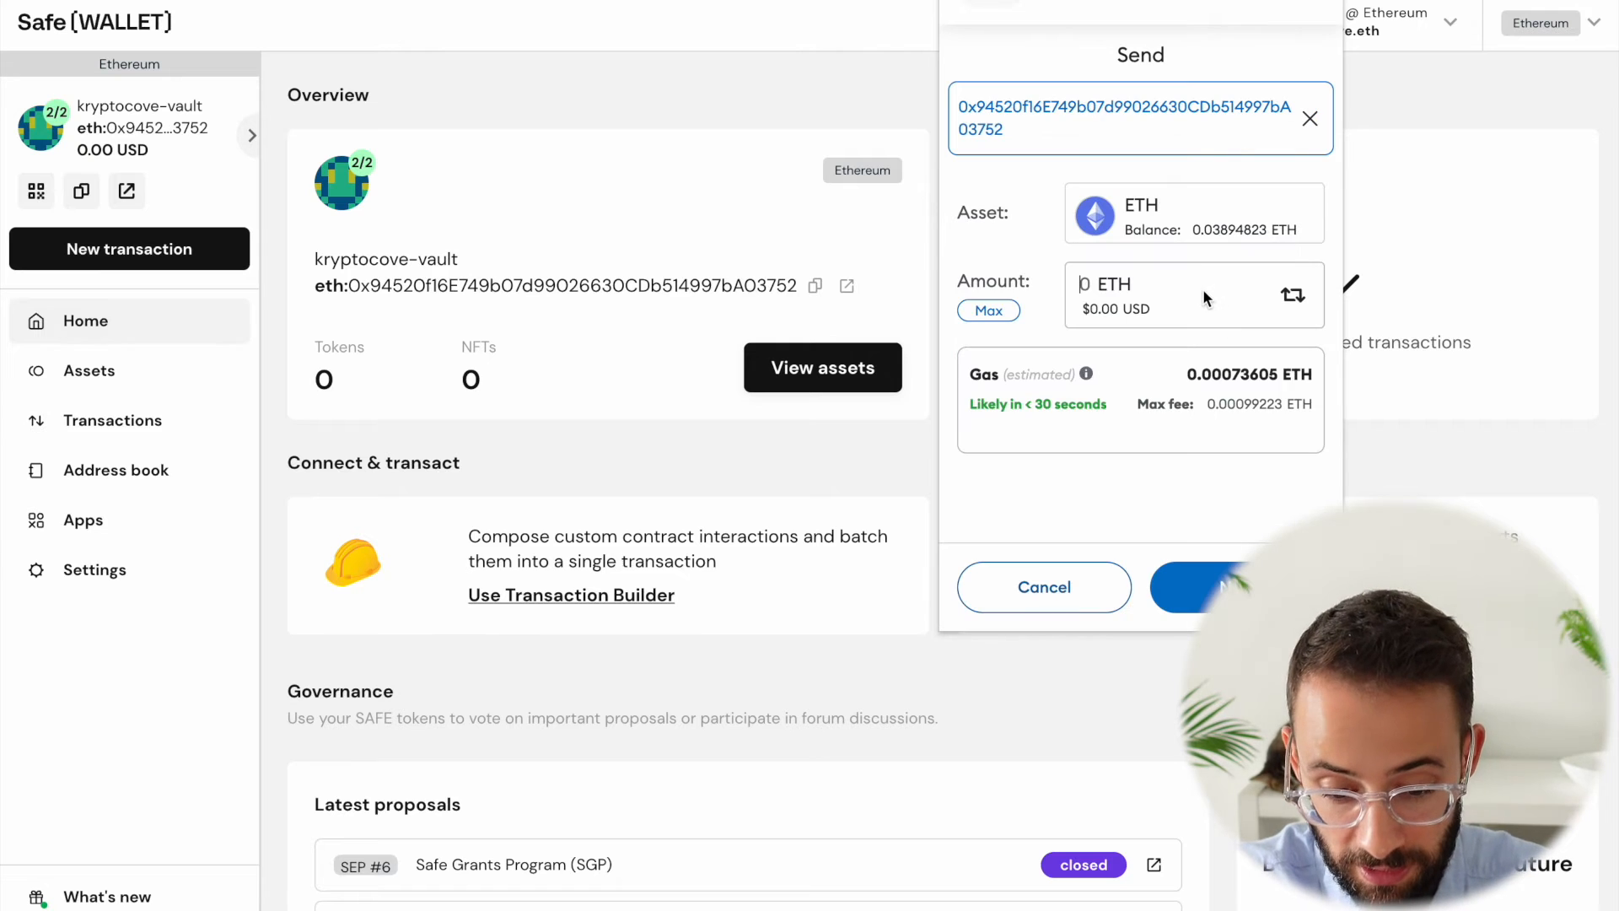
type("0.01")
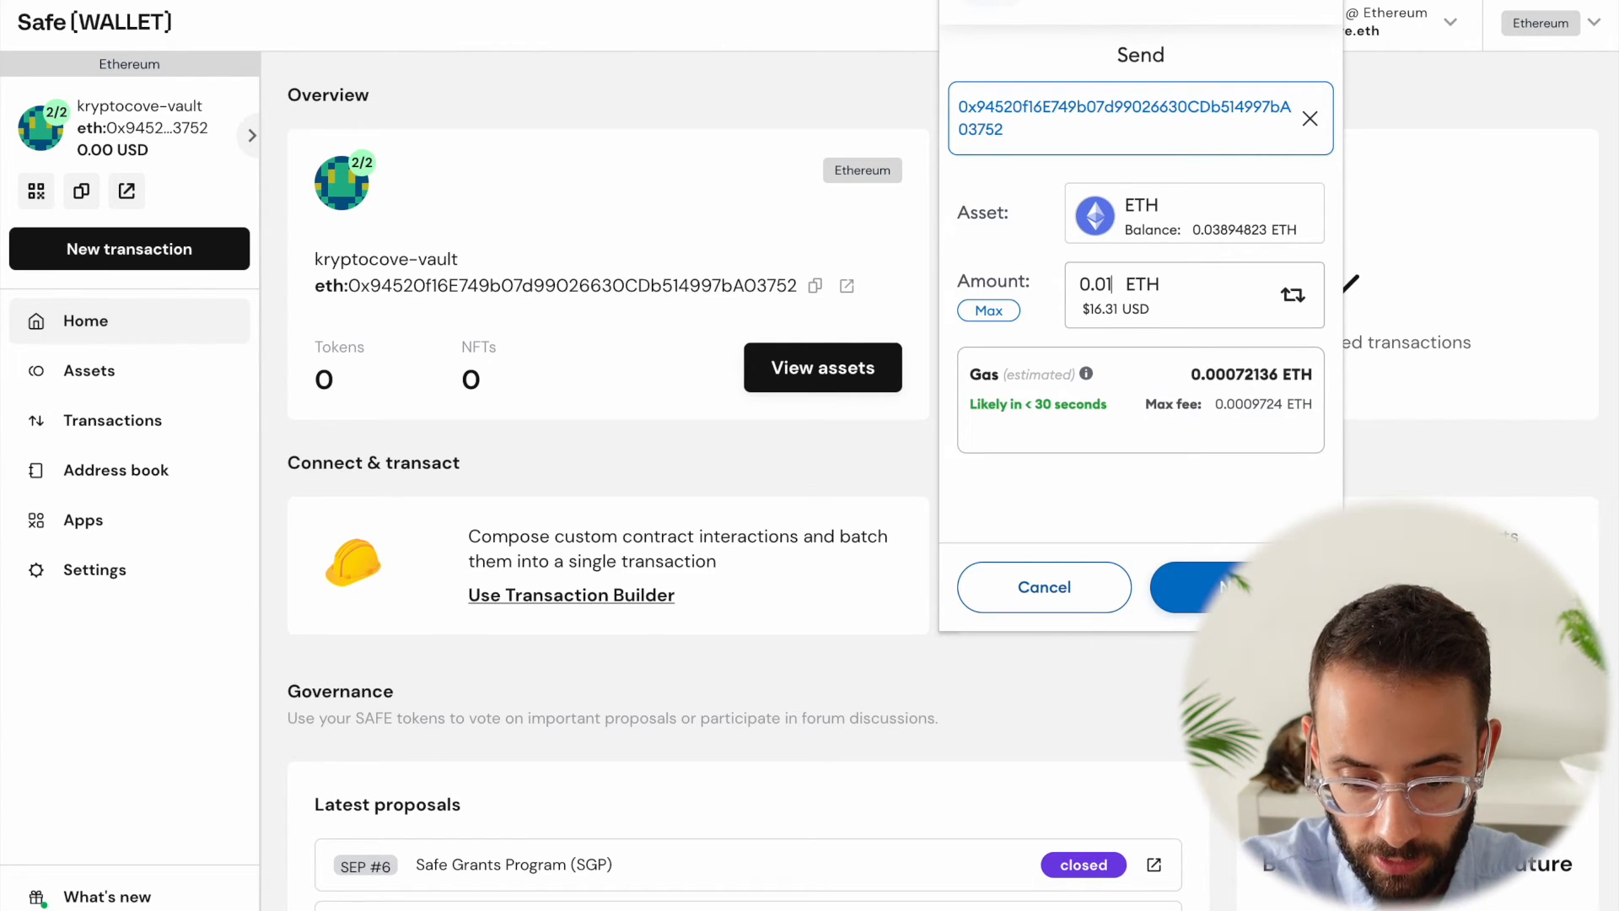
left_click(1197, 587)
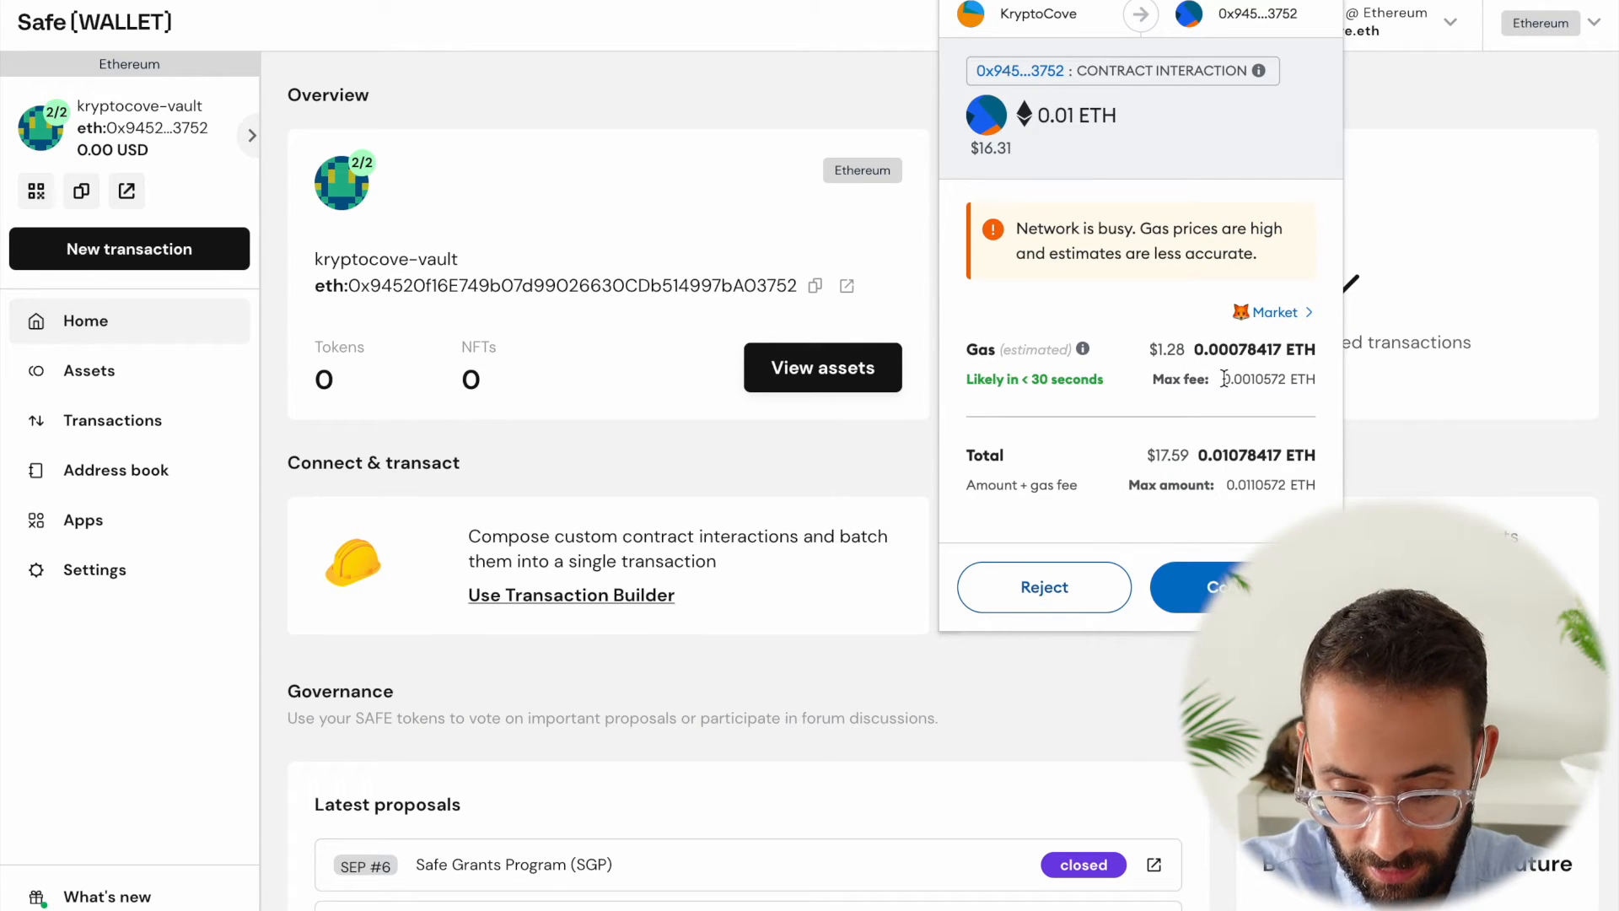
mouse_move(1141, 535)
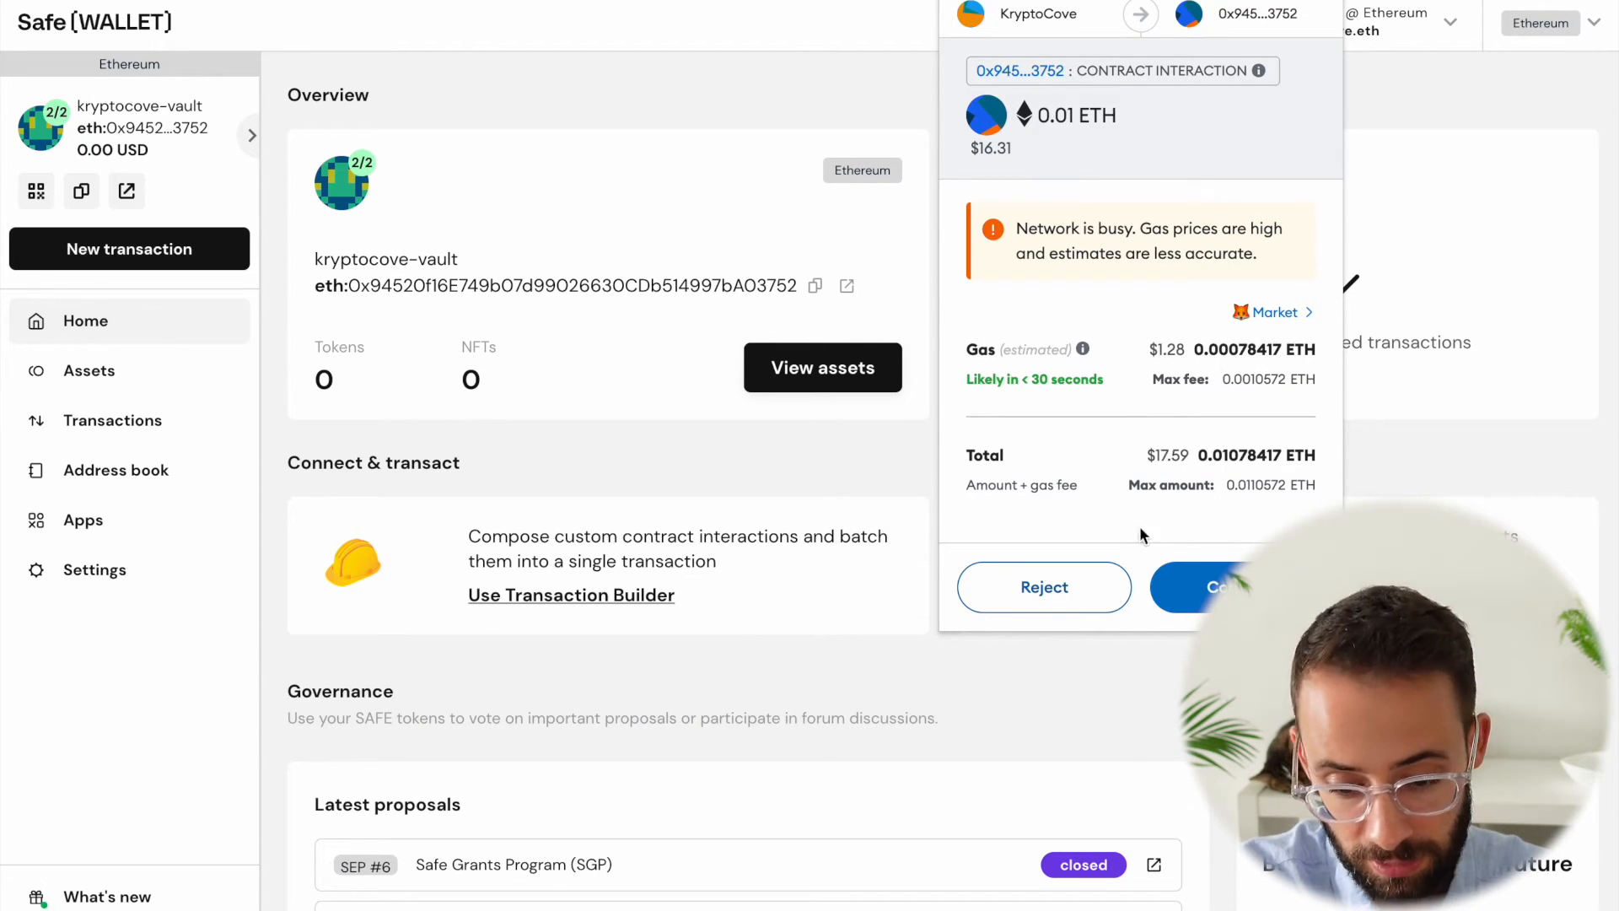
left_click(1223, 587)
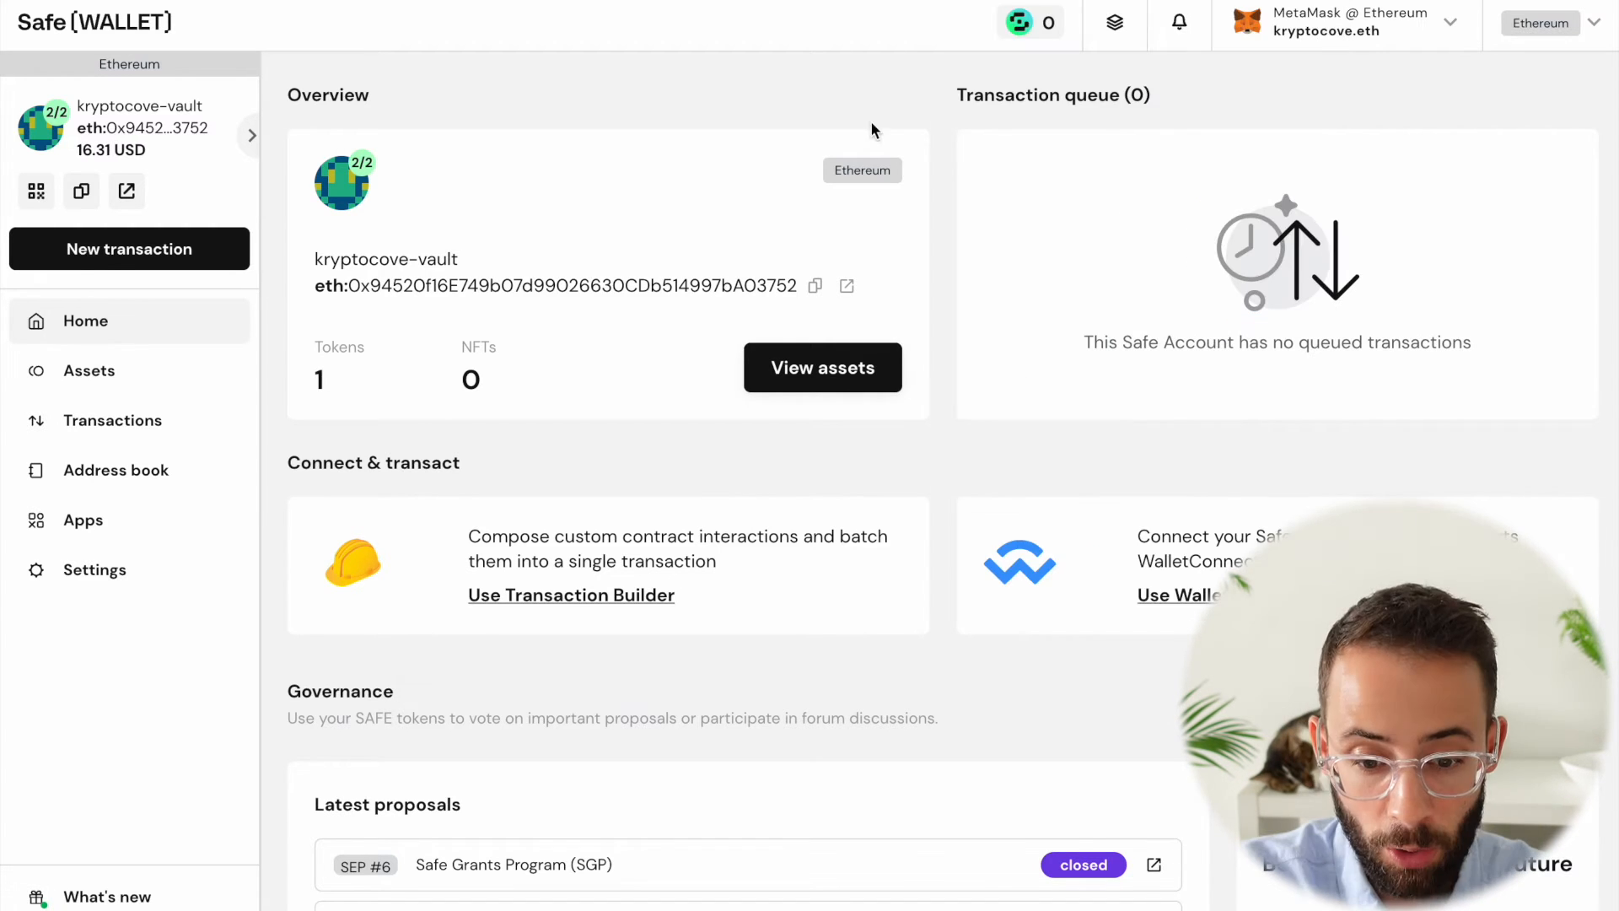
mouse_move(501, 385)
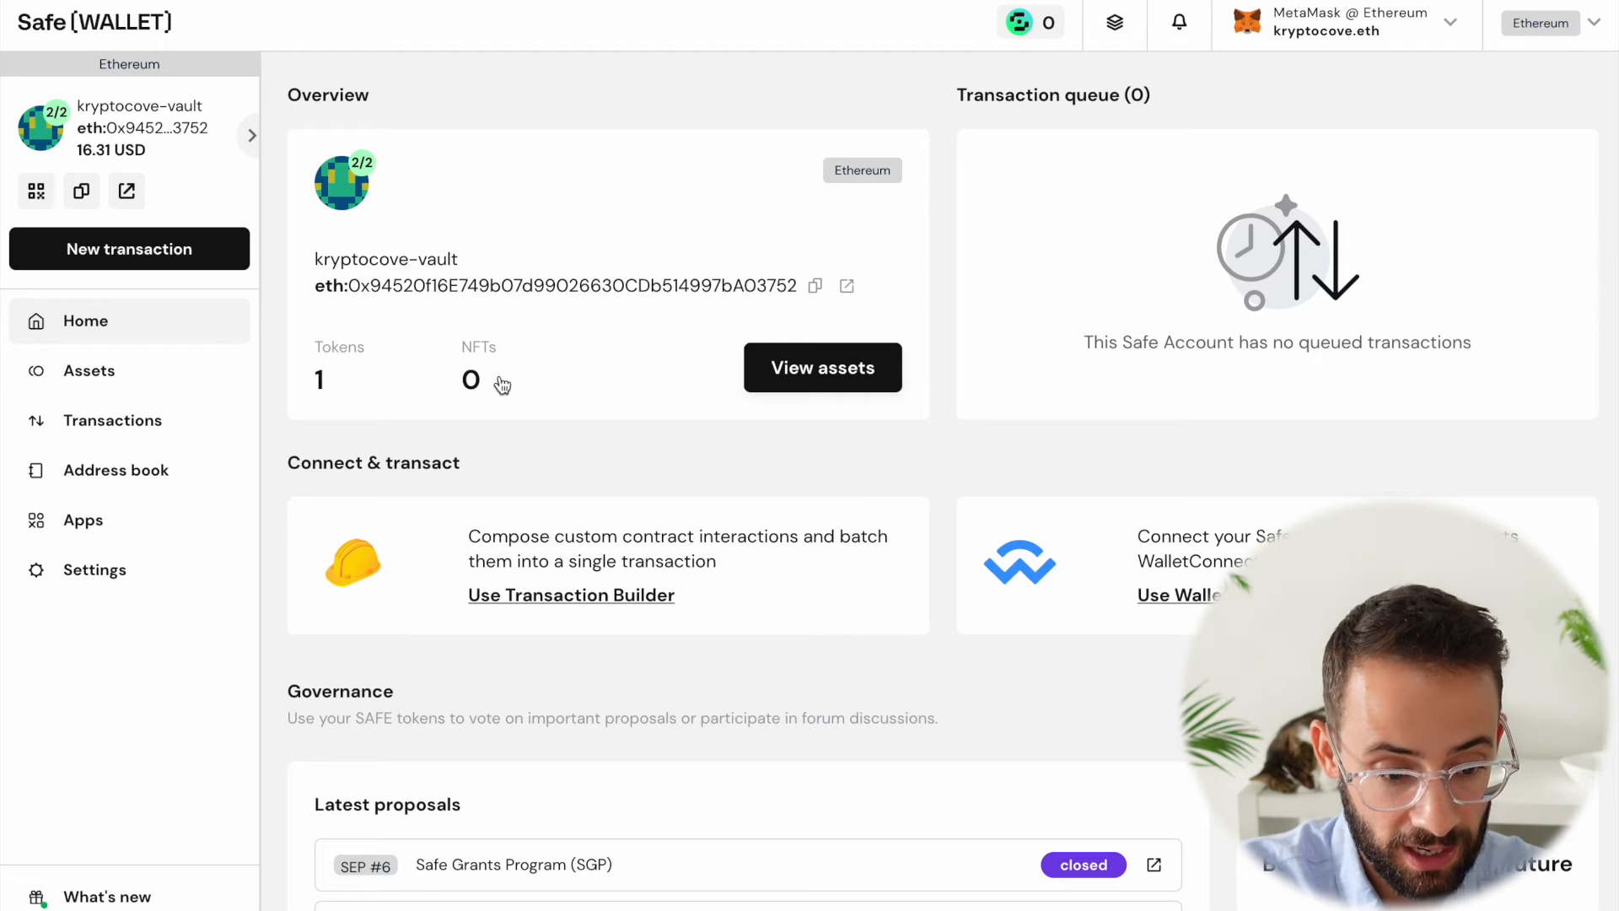
mouse_move(362, 391)
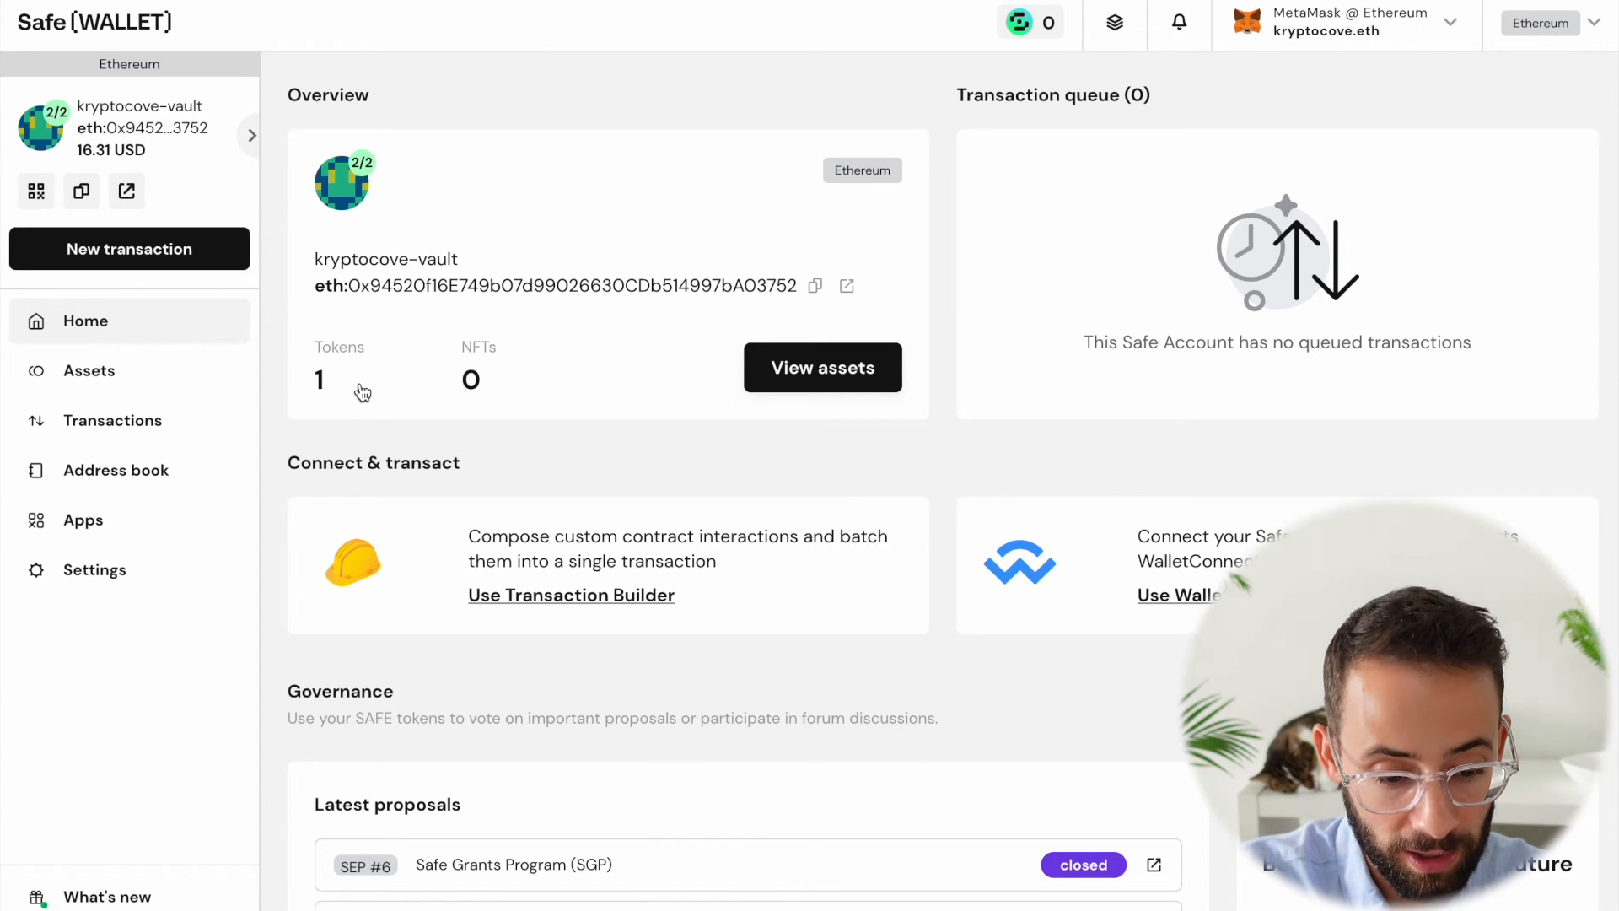
mouse_move(334, 452)
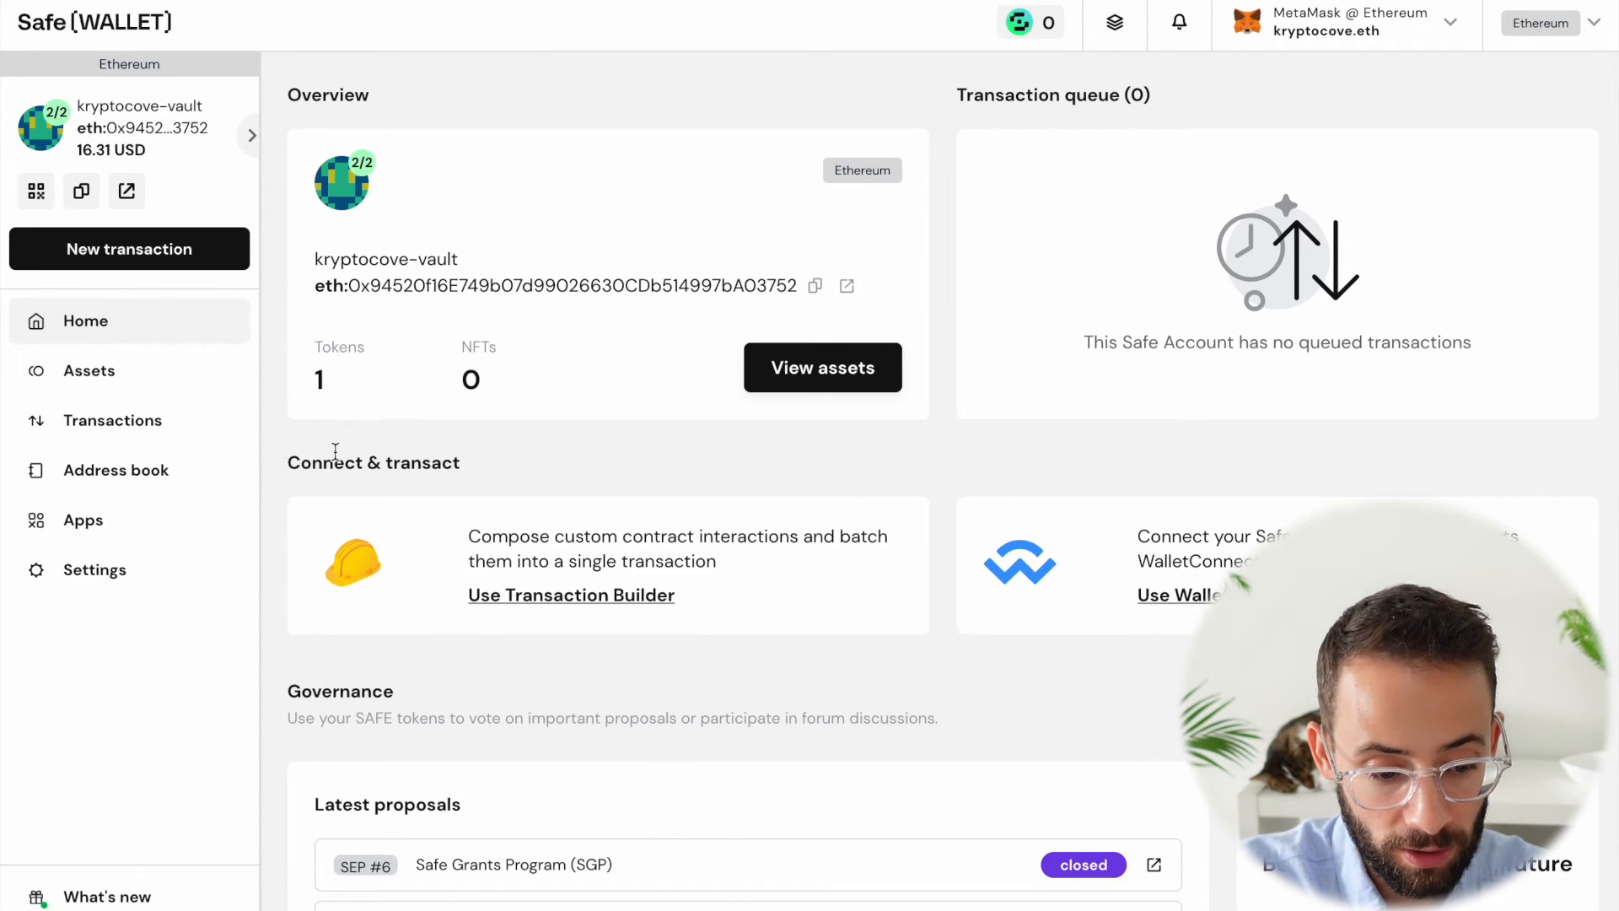
mouse_move(88, 371)
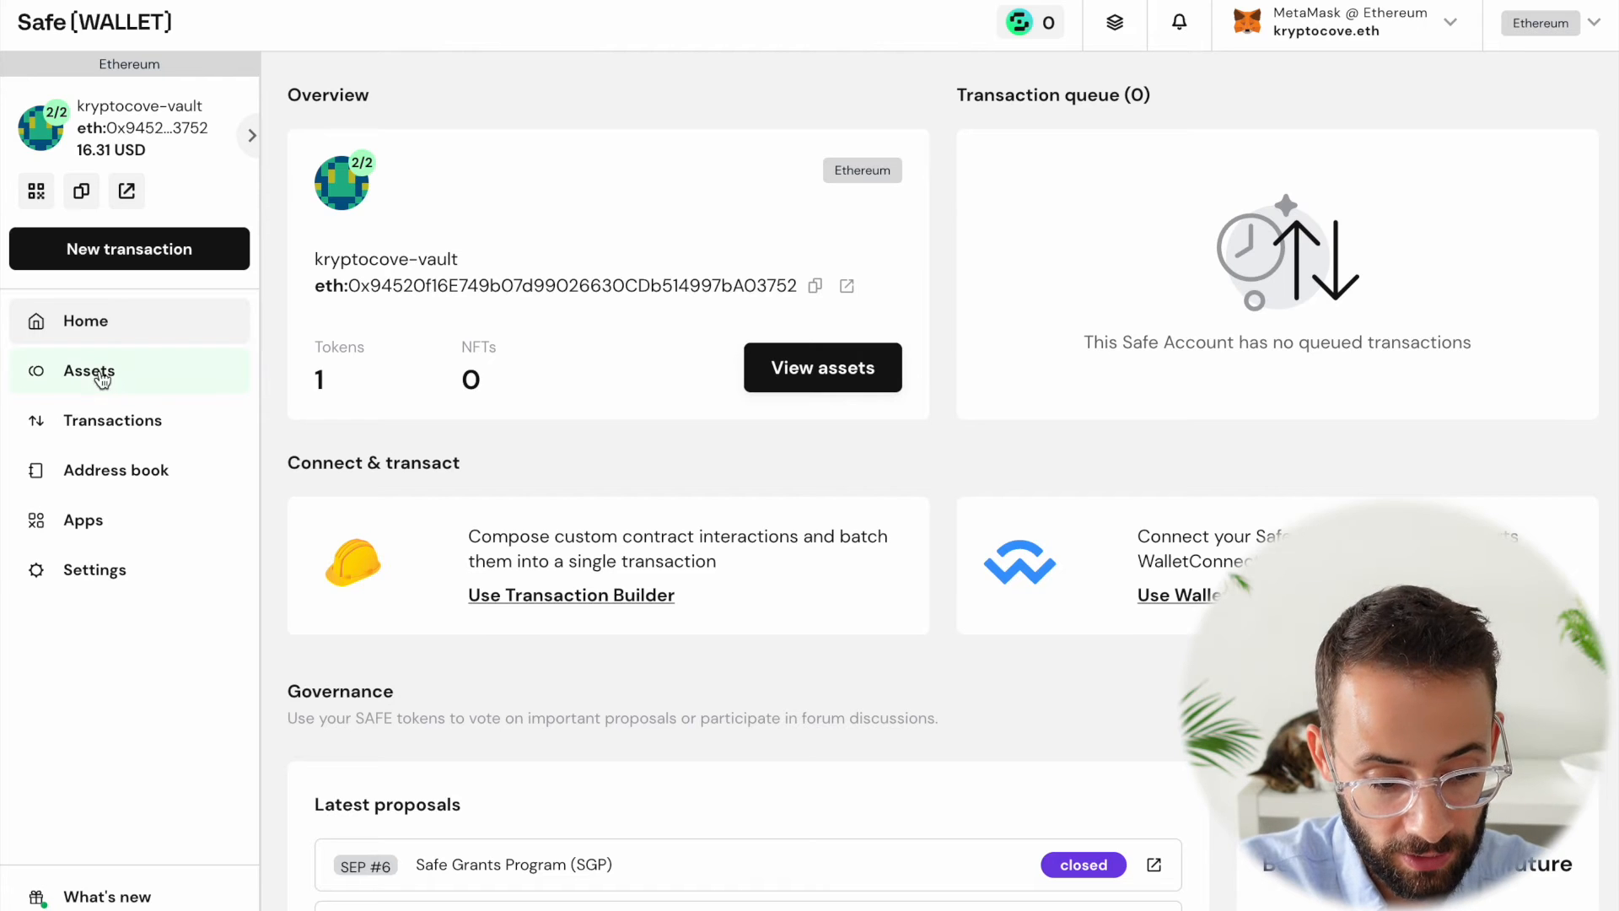
mouse_move(822, 368)
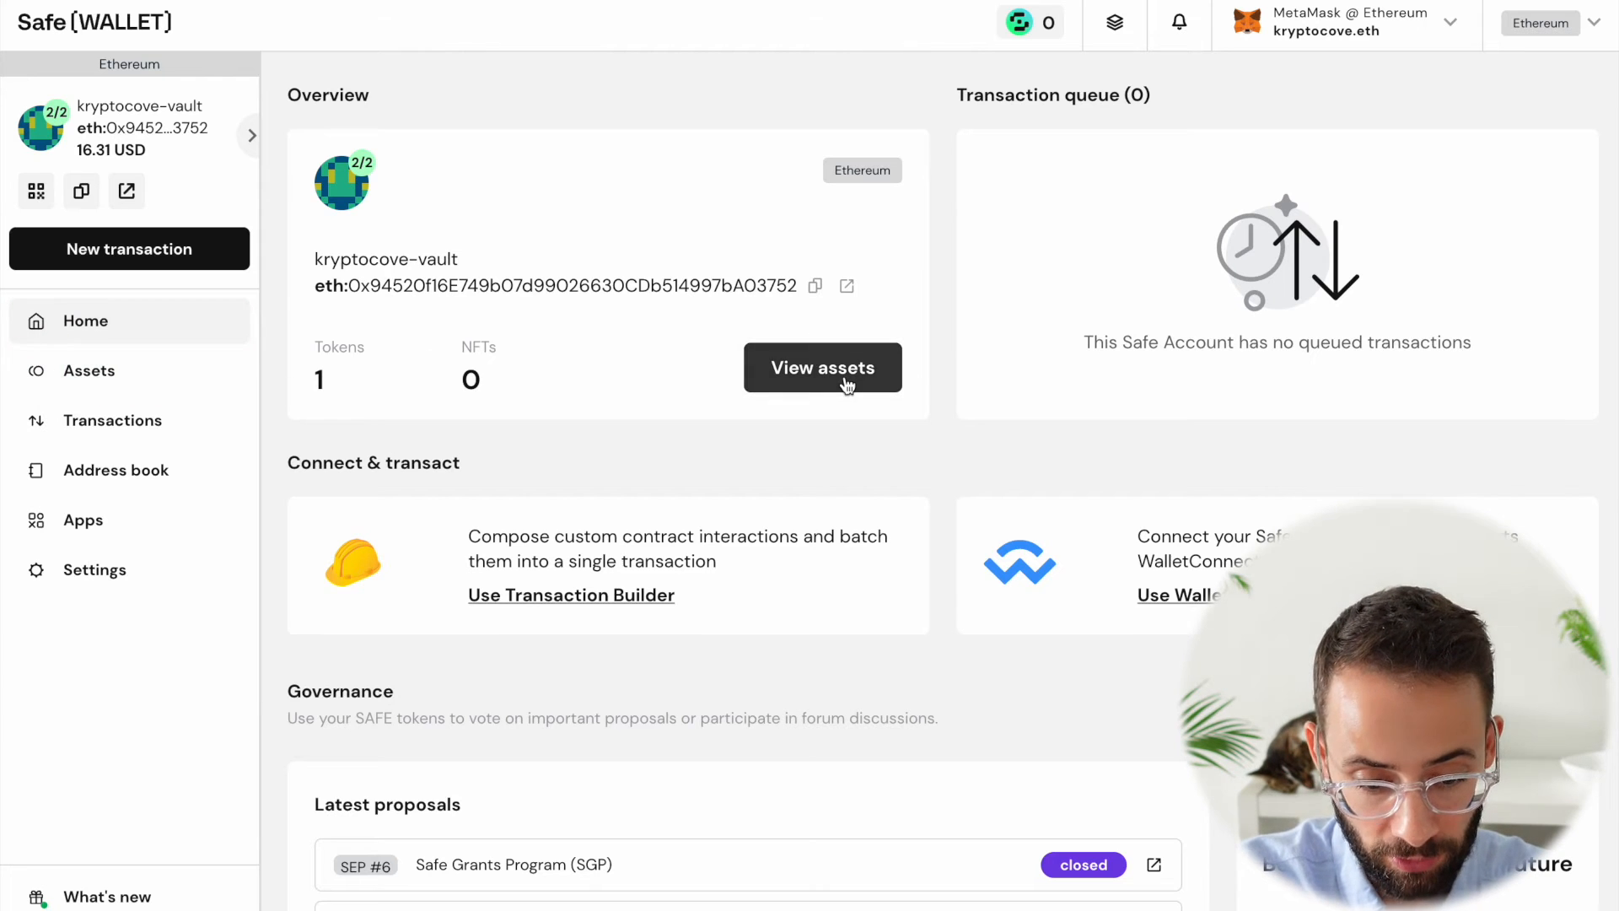
Check the vault's assets, Home and NFTs, then open Transactions showing the 0.01 ETH receipt
left_click(822, 367)
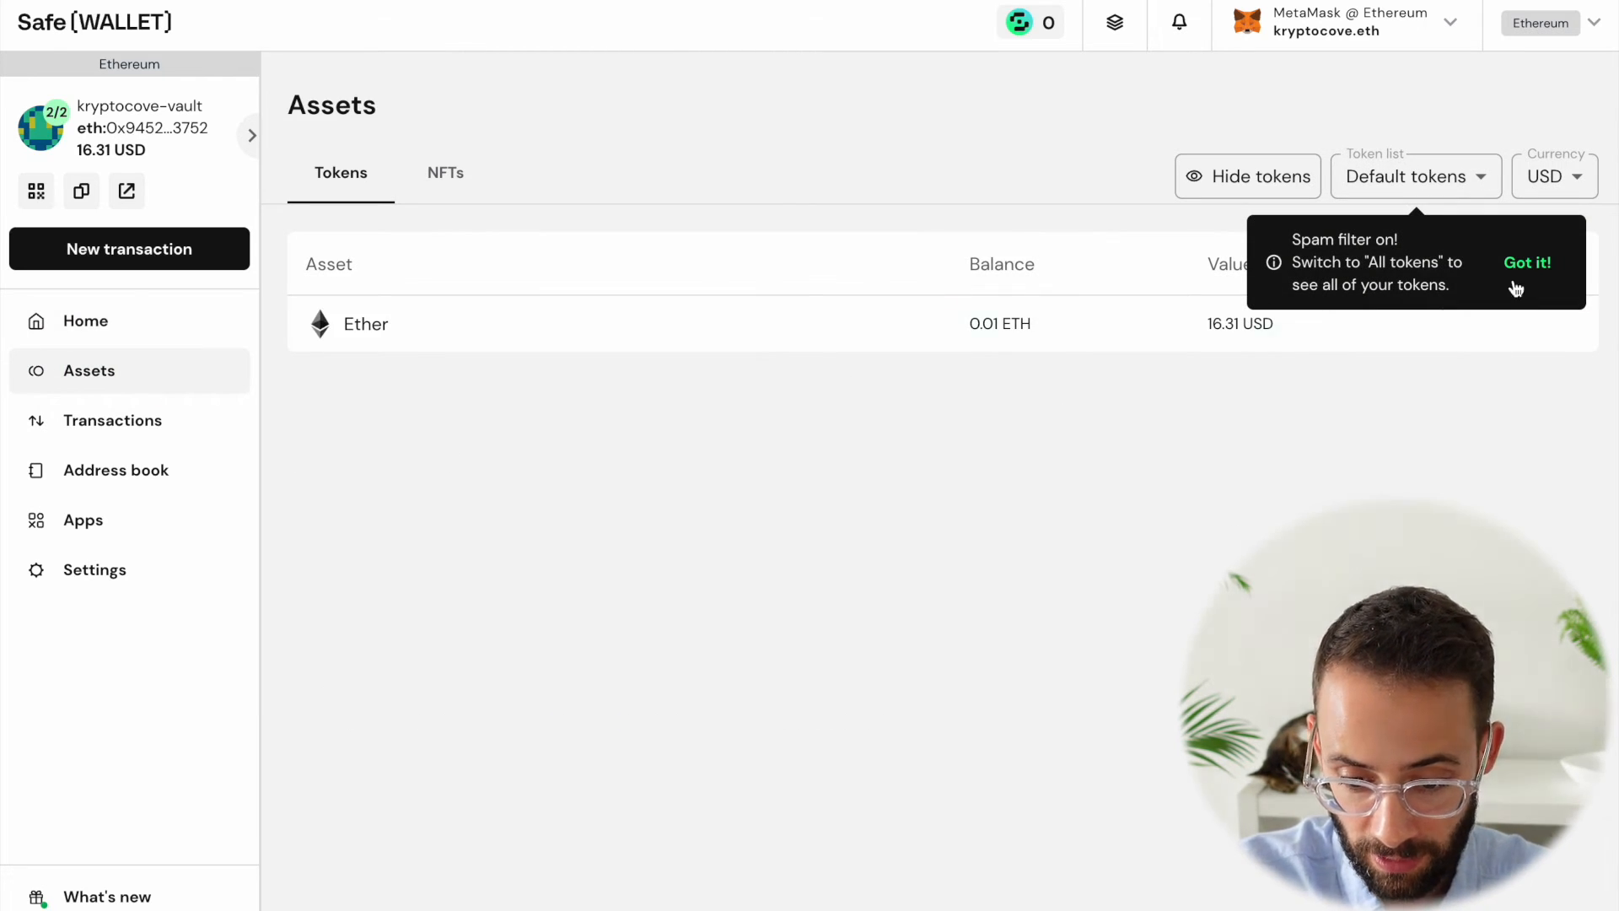
left_click(1526, 263)
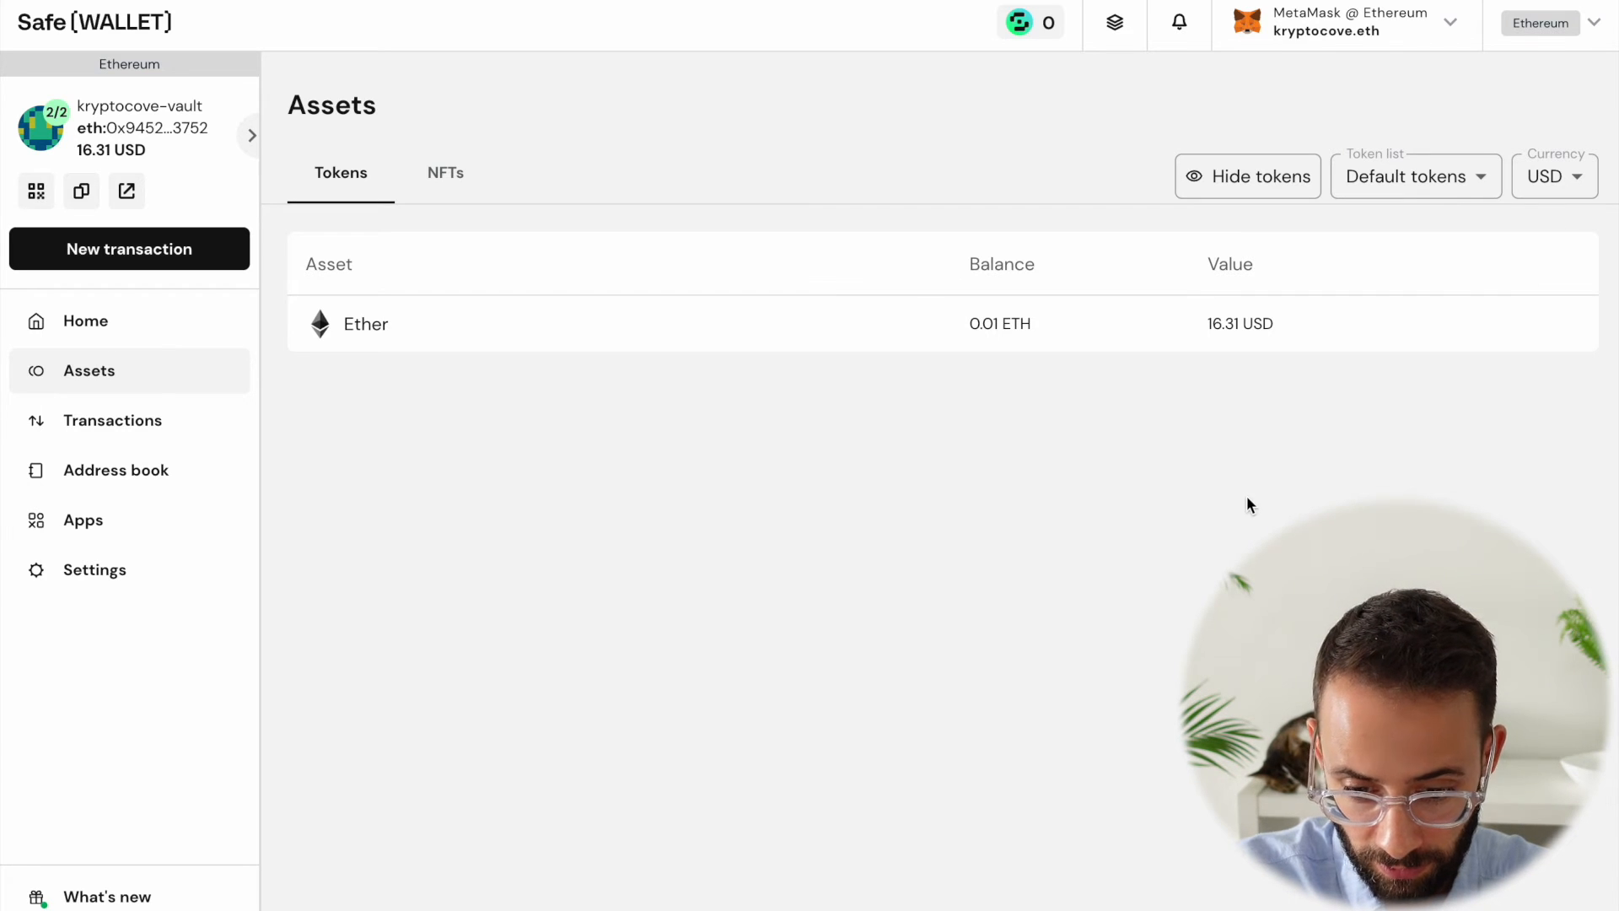
mouse_move(759, 356)
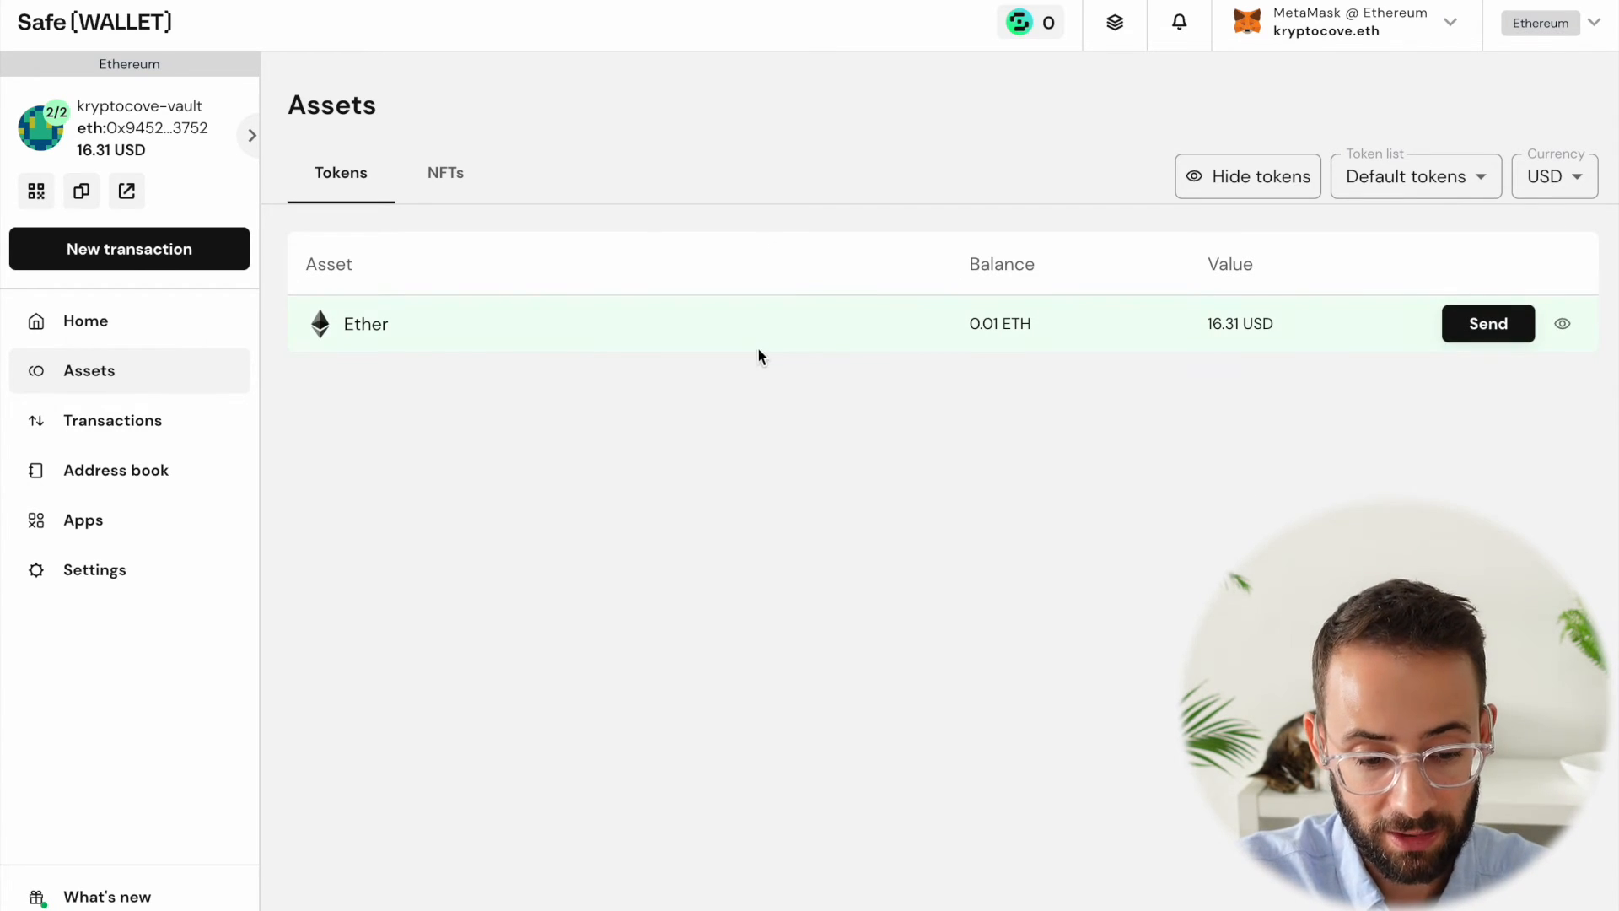
mouse_move(1282, 338)
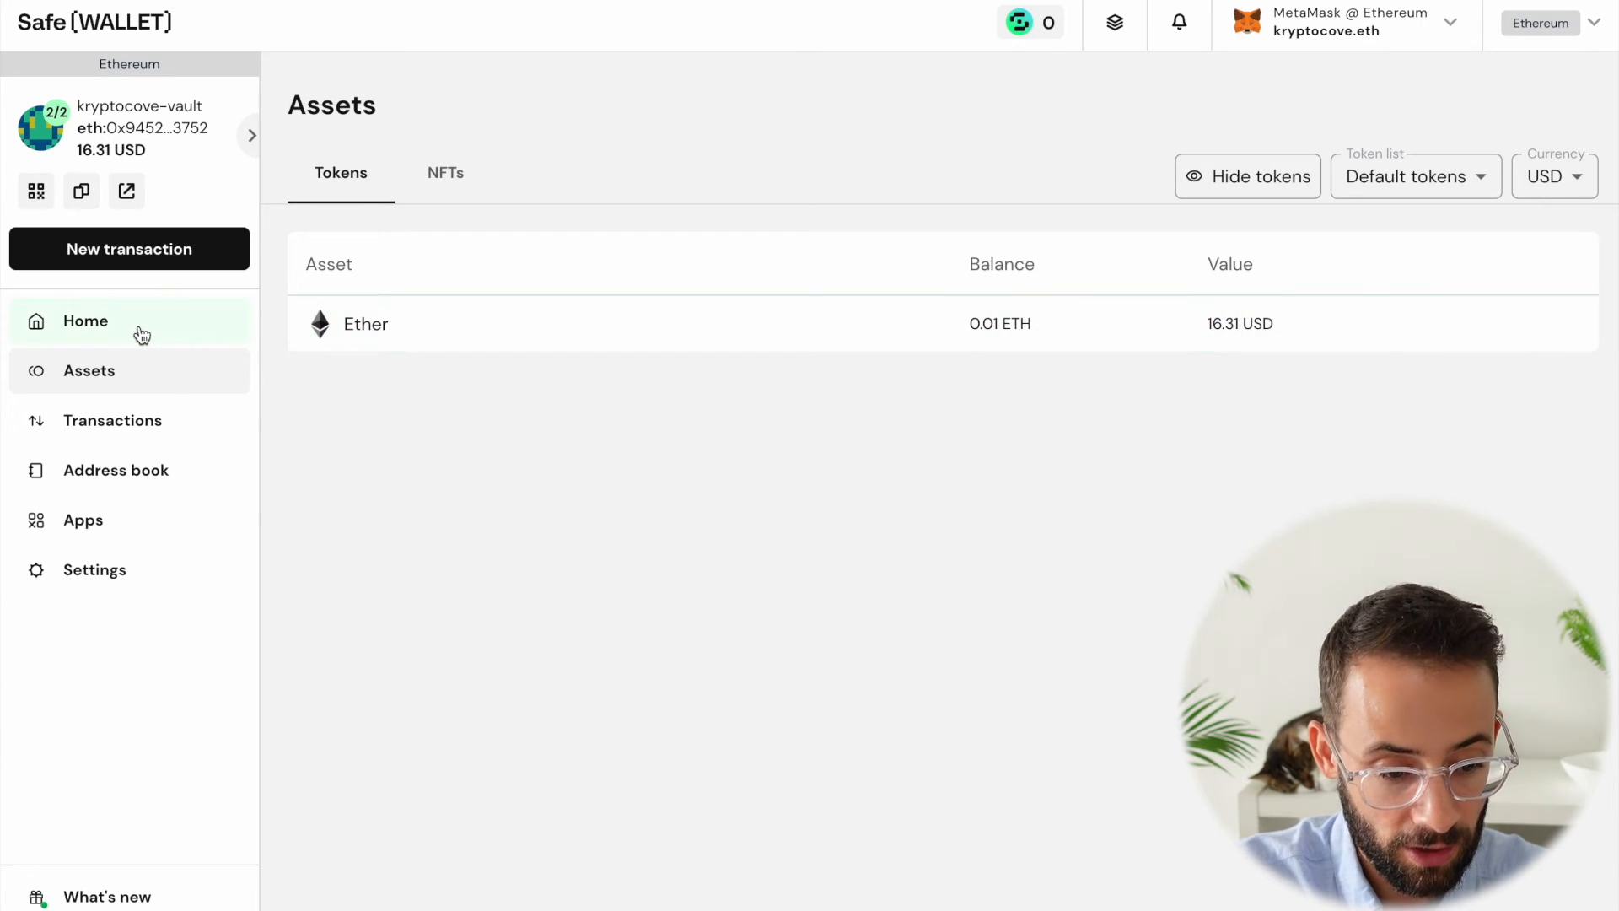
left_click(86, 320)
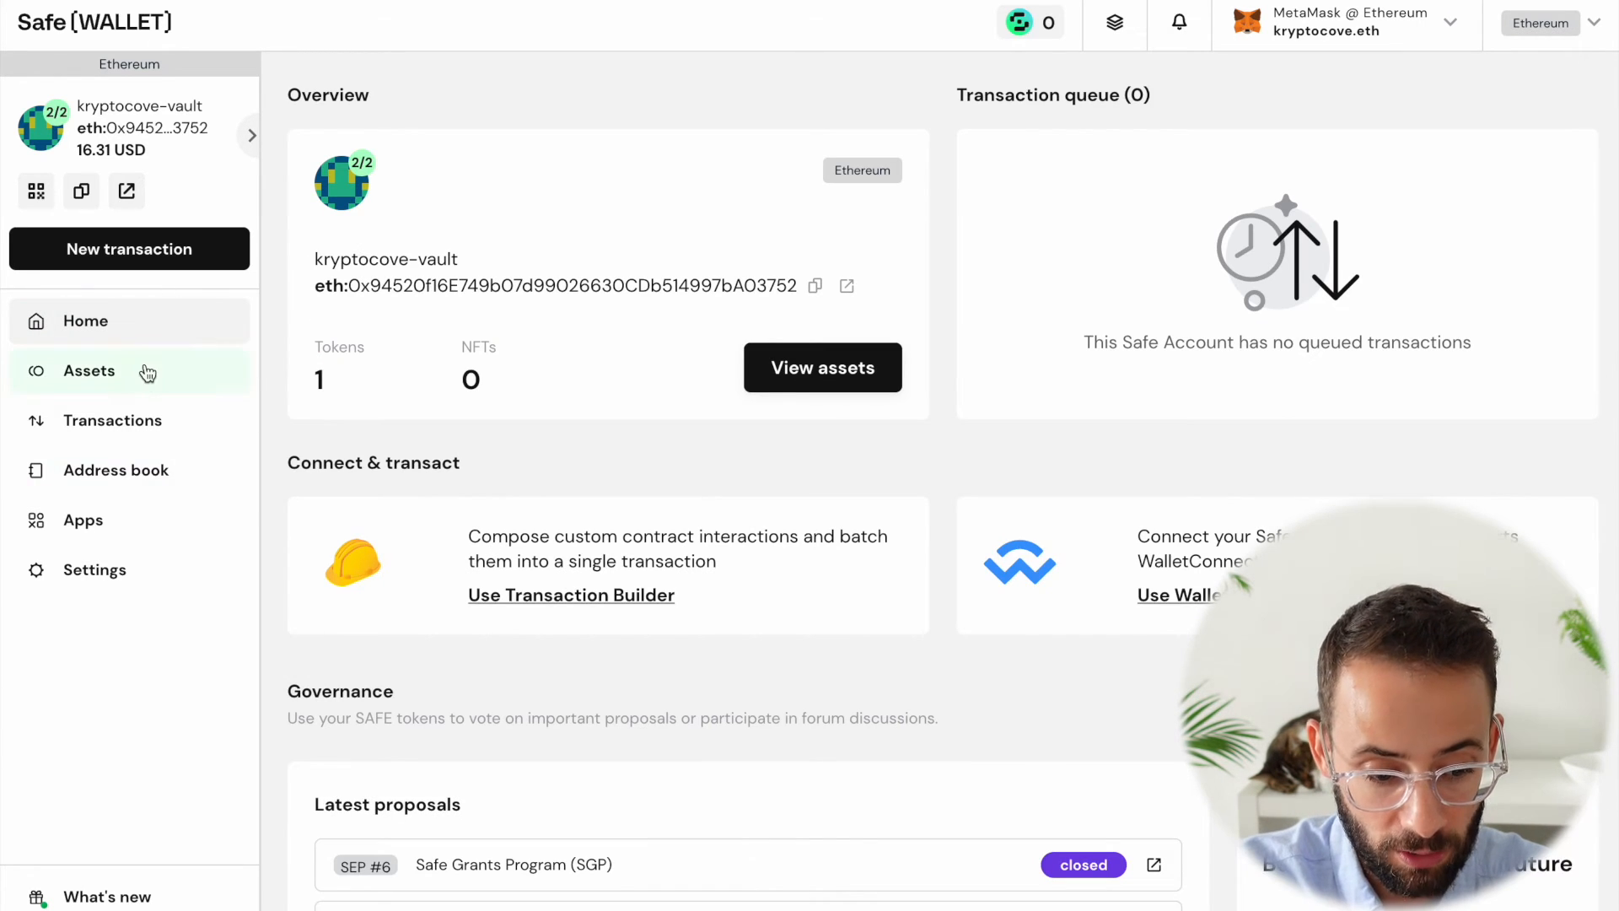
mouse_move(478, 366)
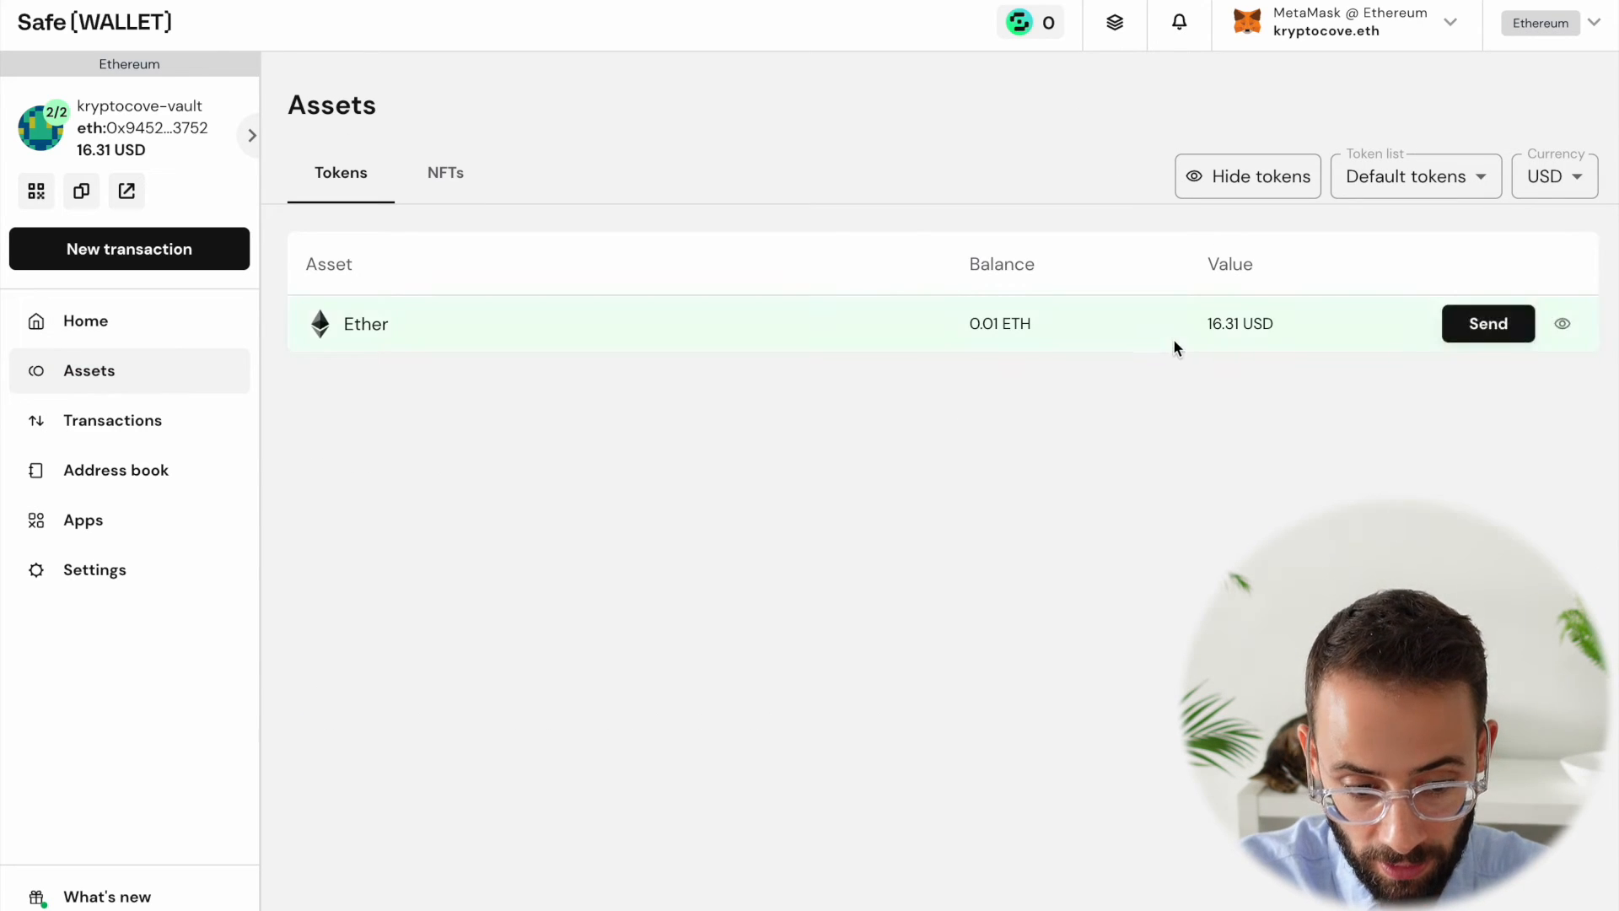
left_click(445, 172)
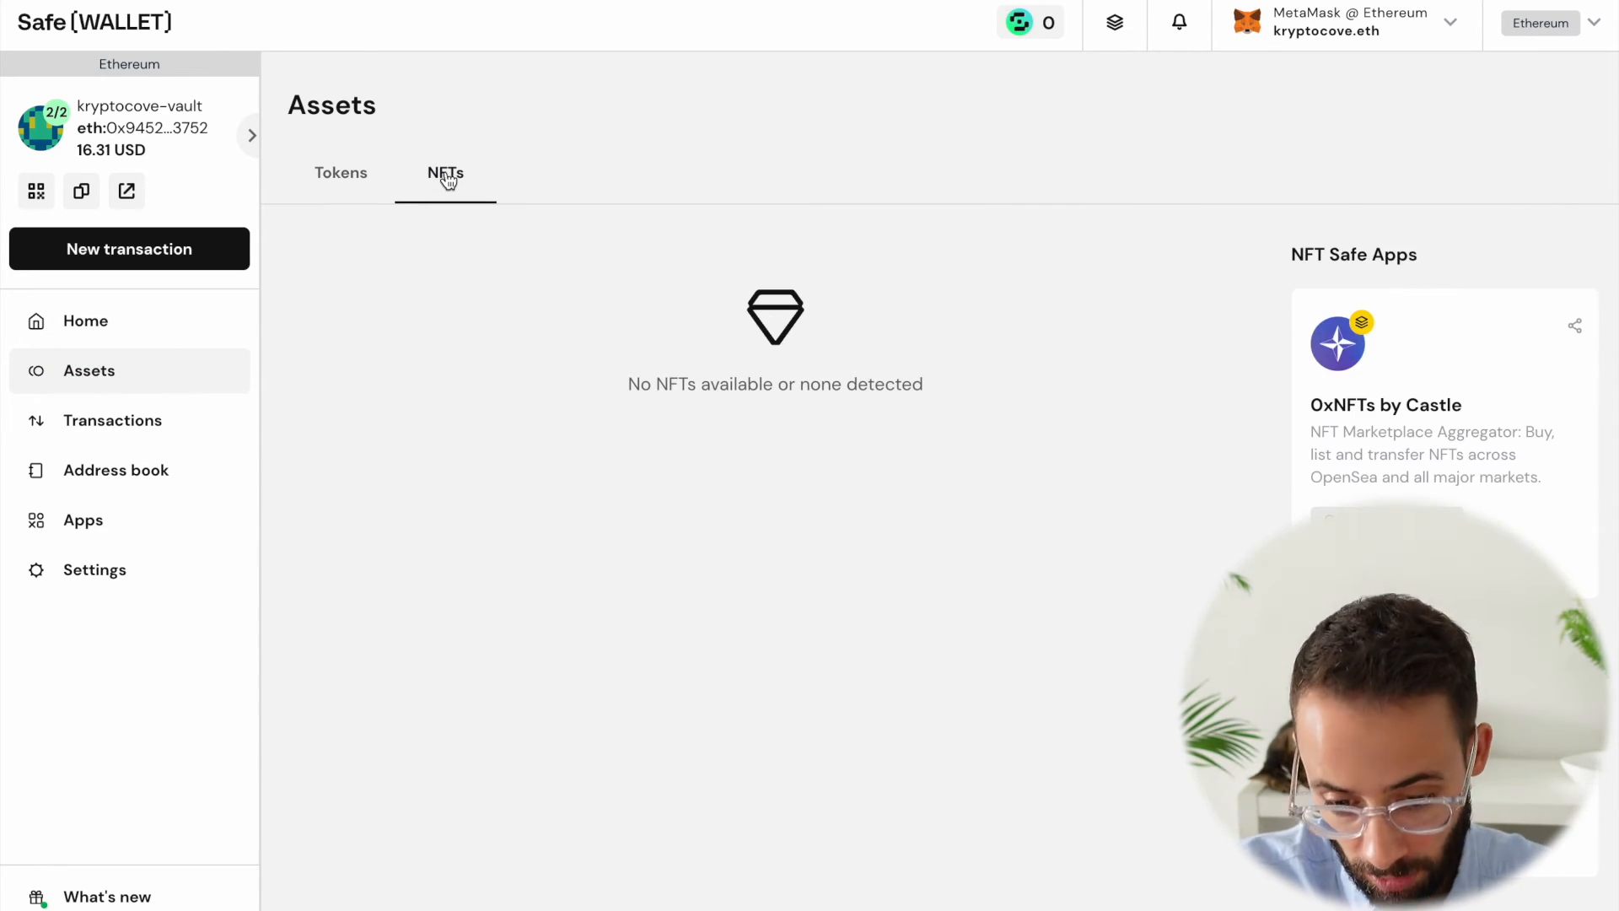
left_click(128, 420)
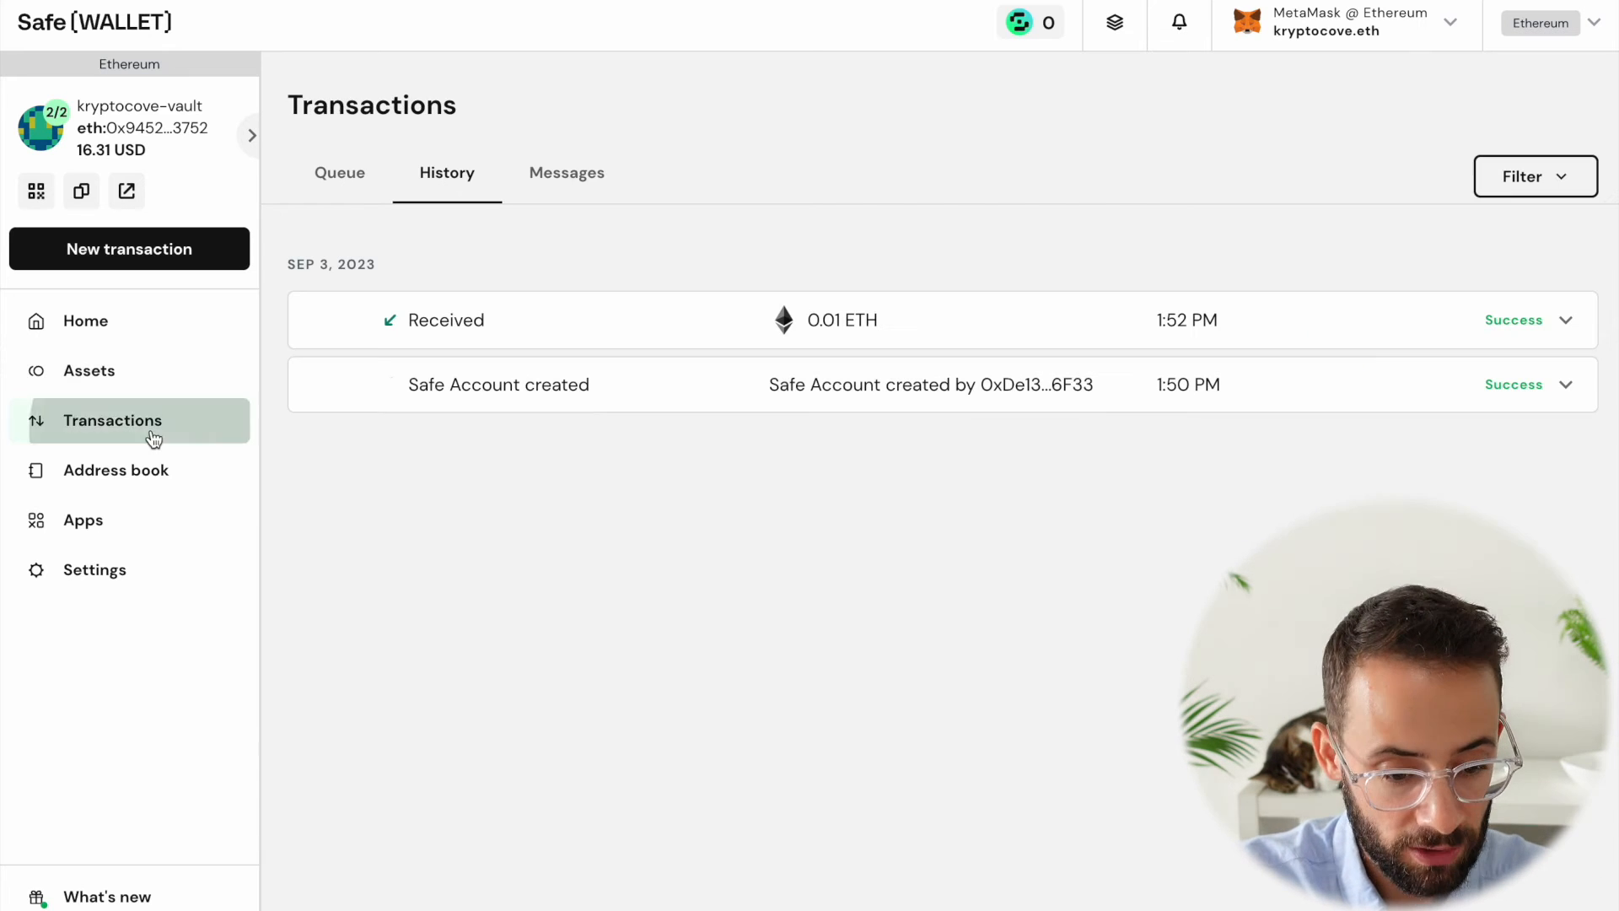
Review the address book (kryptocove-vault, kryptocove.eth, Trezor1), then return to the vault overview
left_click(115, 469)
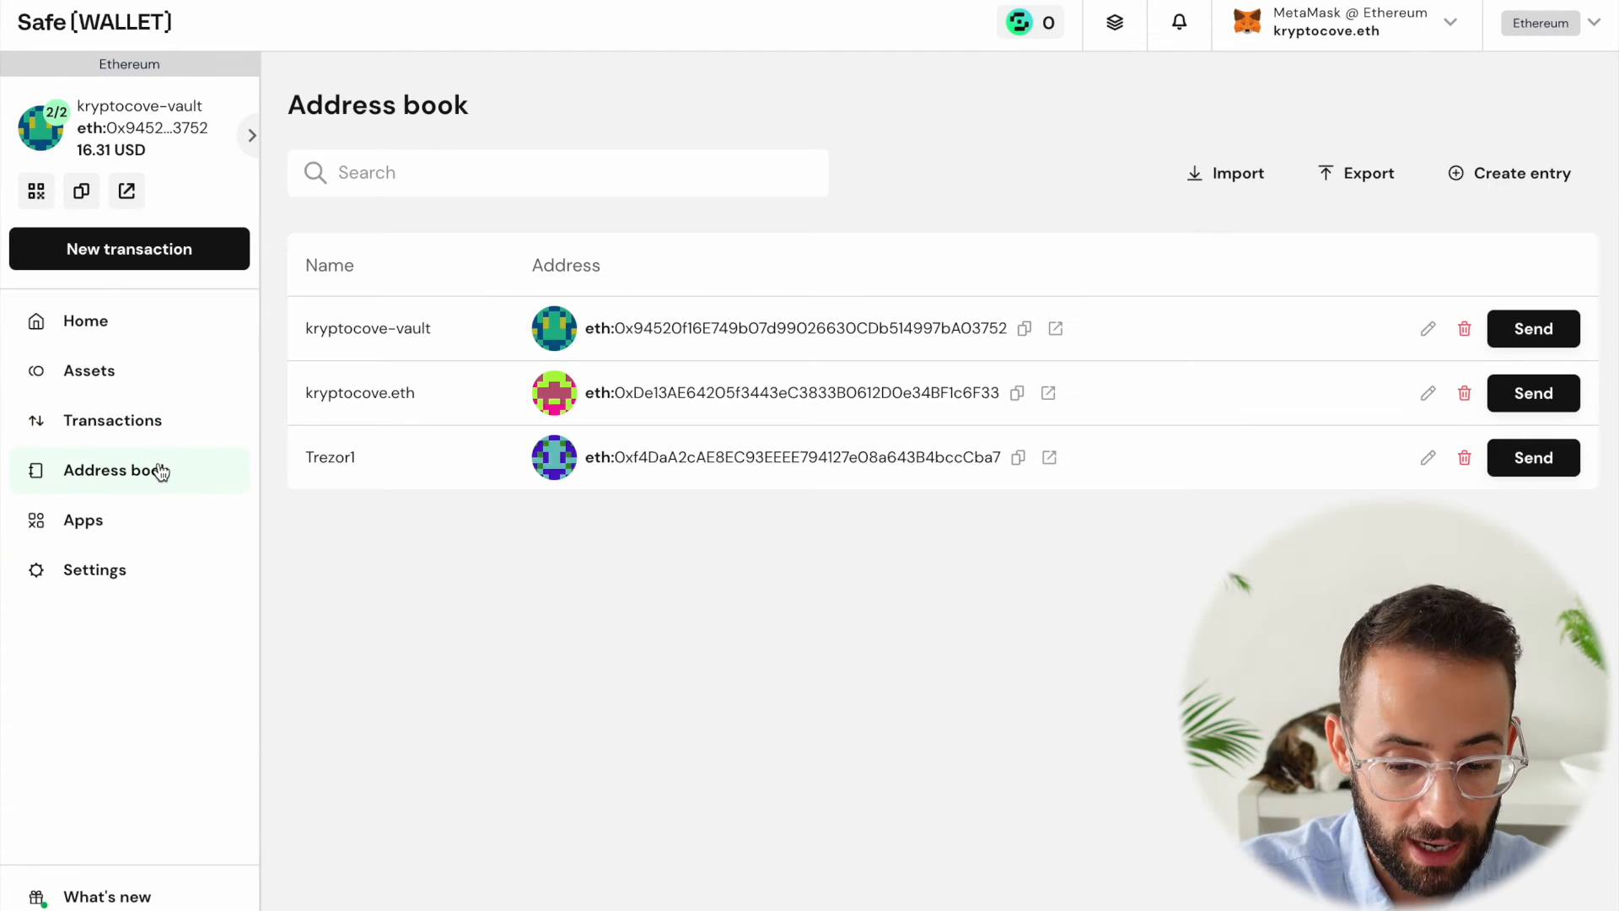
mouse_move(1561, 378)
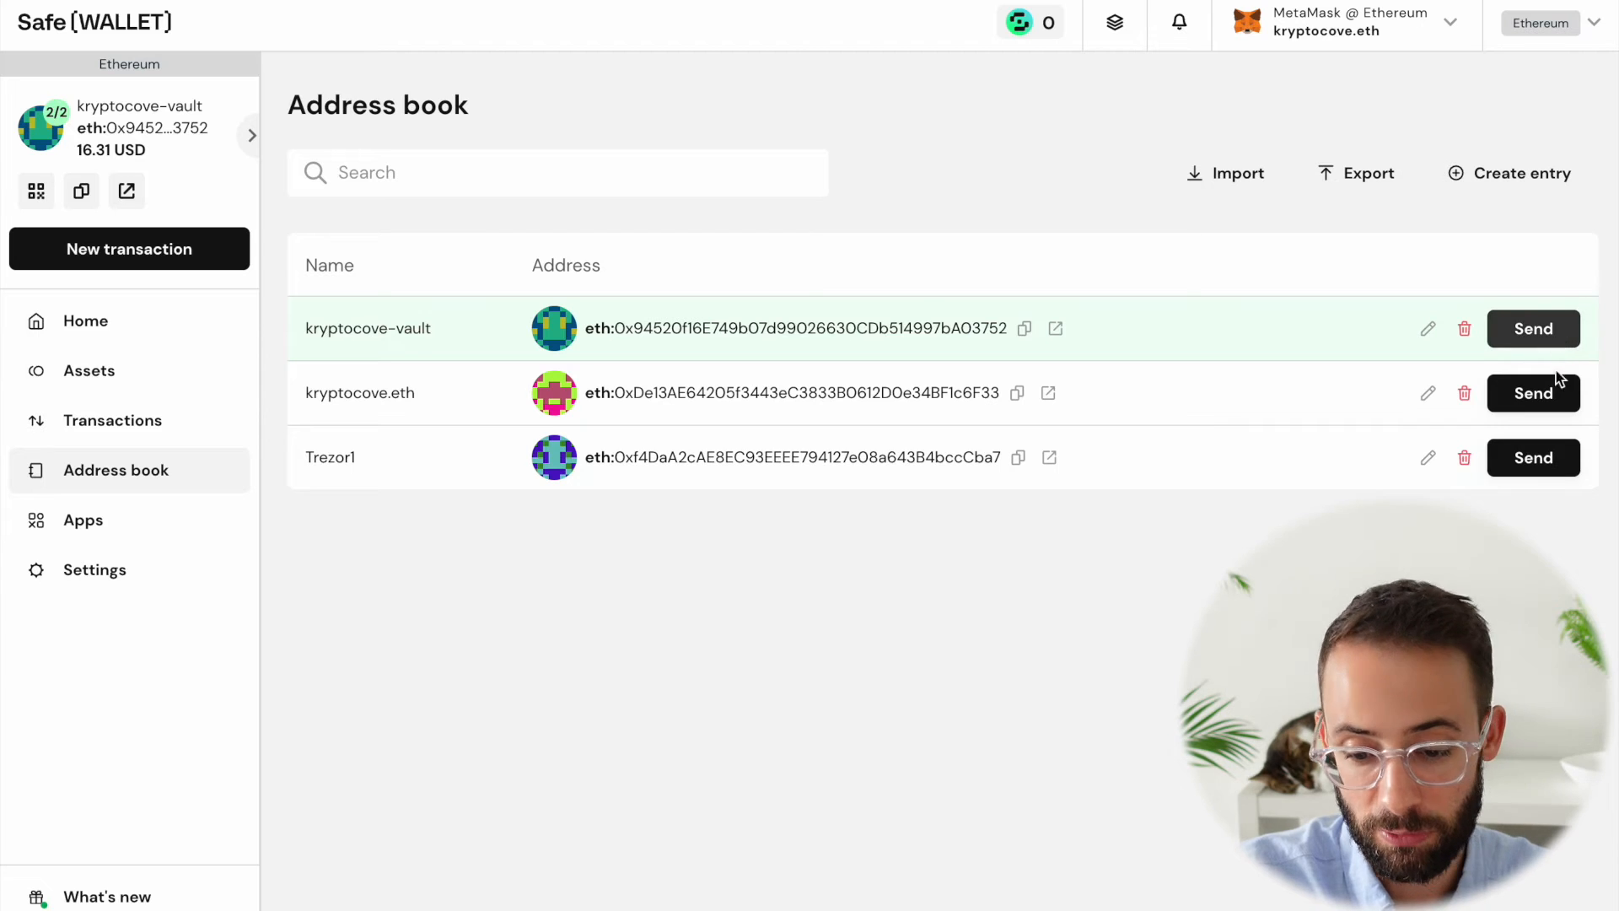
mouse_move(1532, 457)
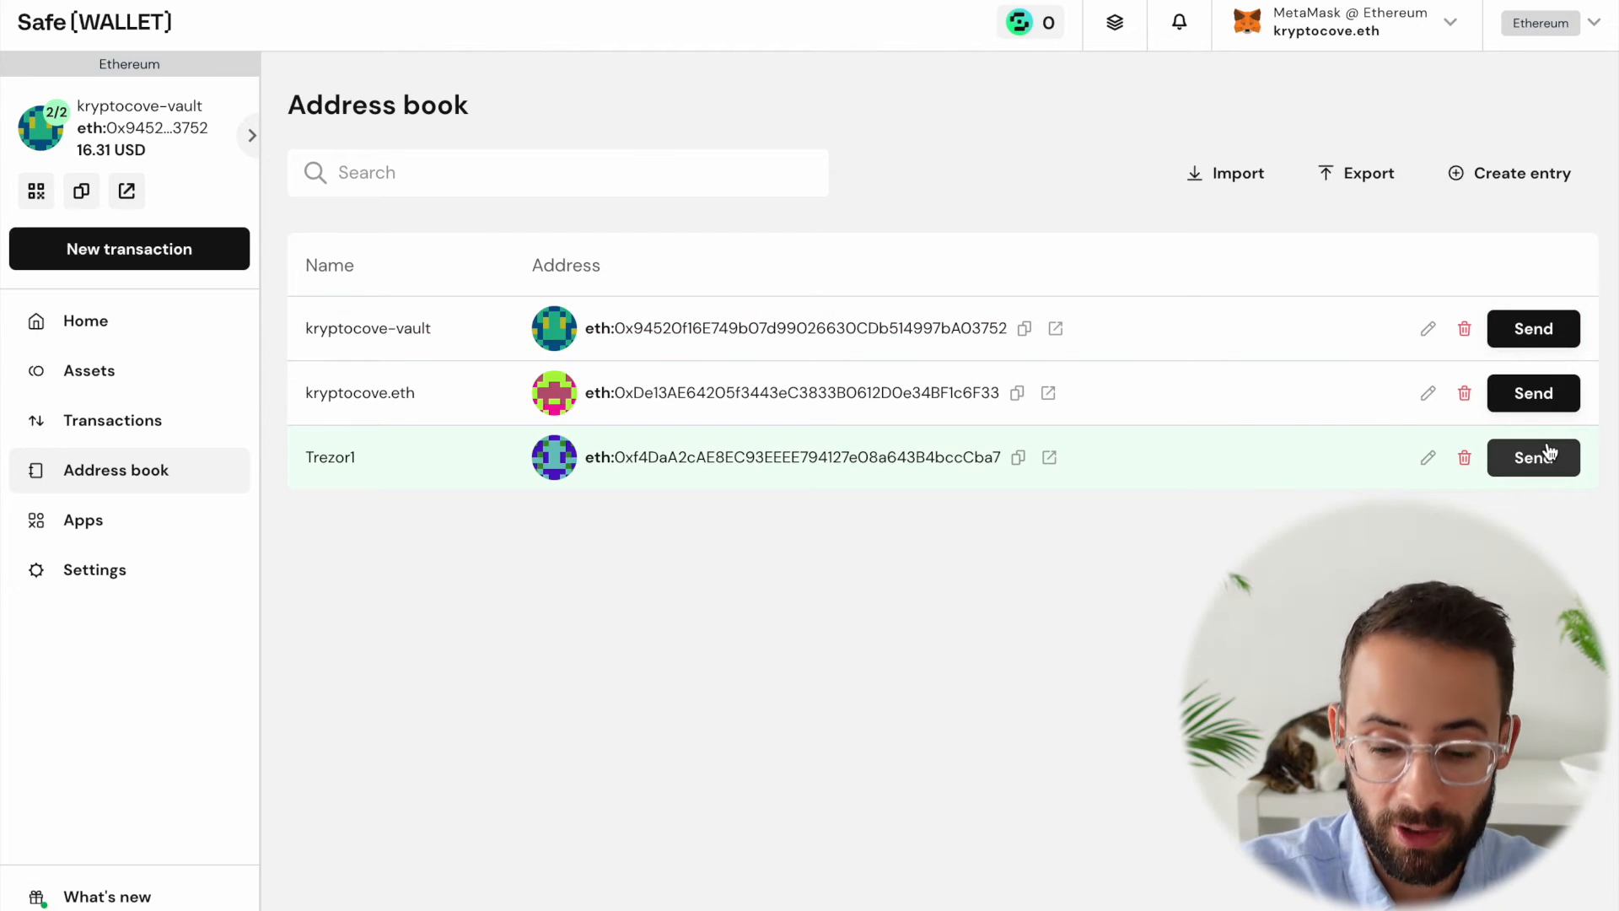
mouse_move(1251, 480)
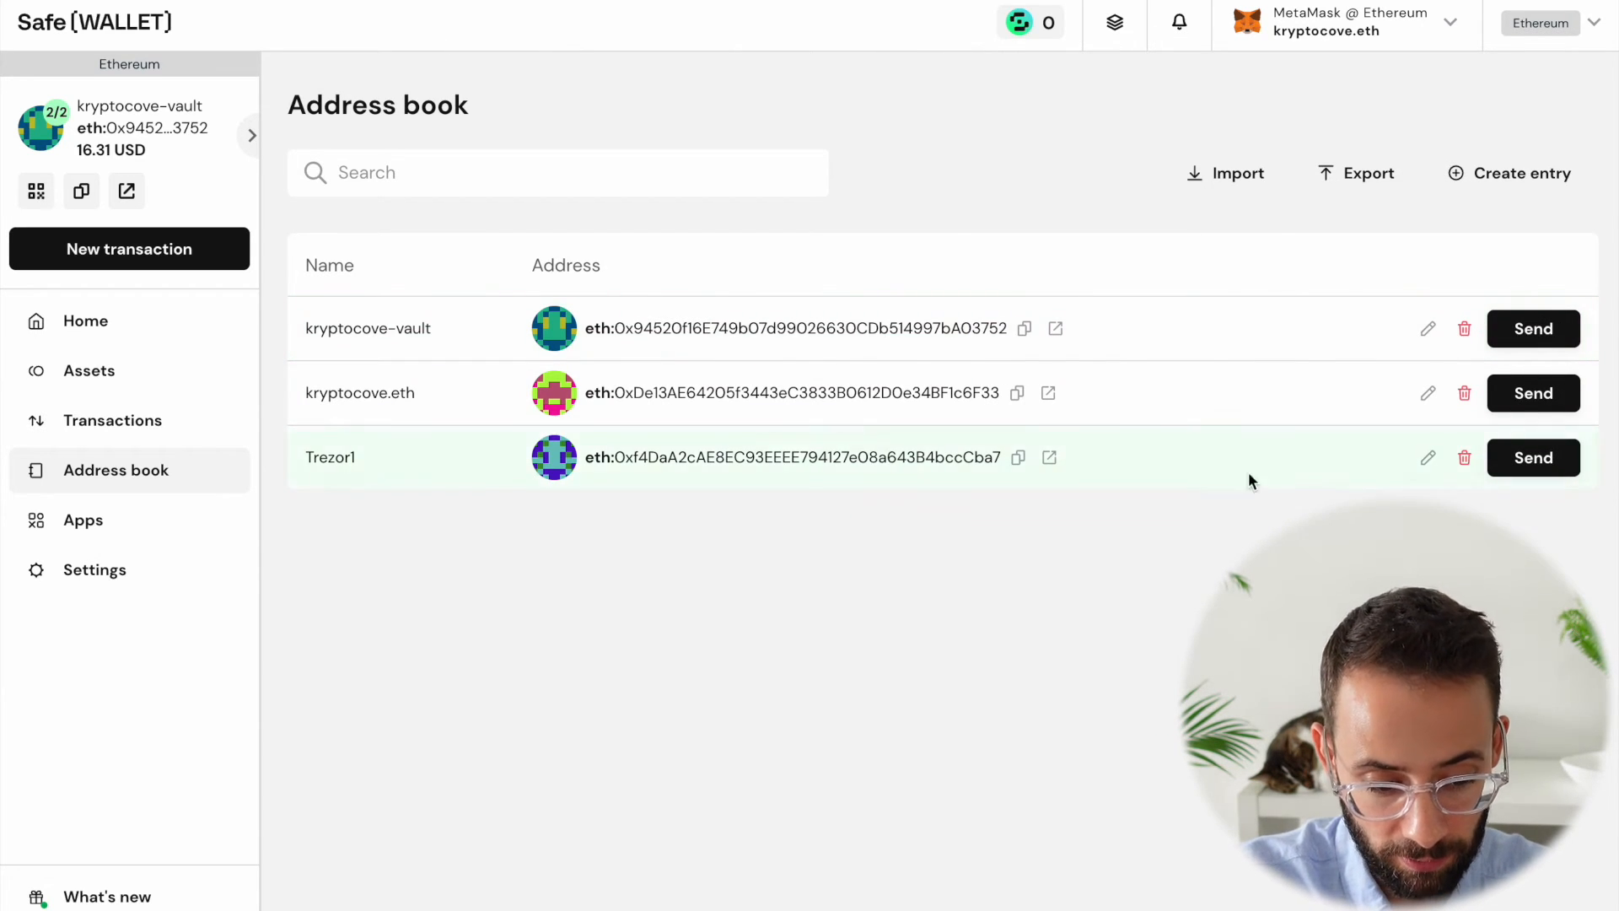
left_click(86, 320)
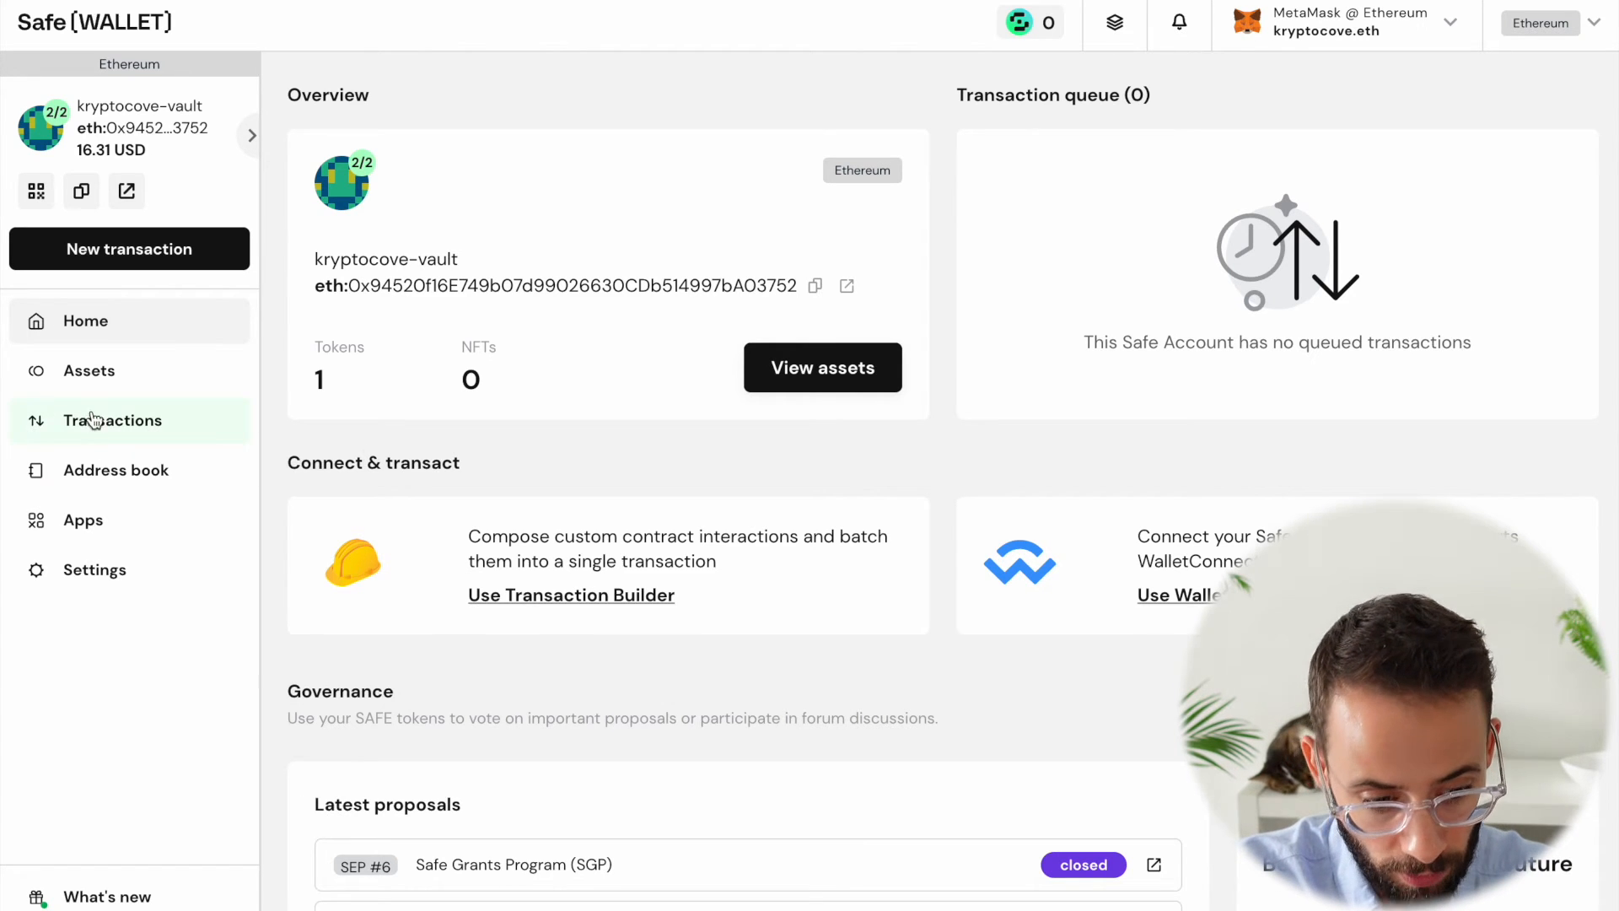
Start sending the vault's ETH from Assets with amount 0.01 and continue to review
left_click(89, 371)
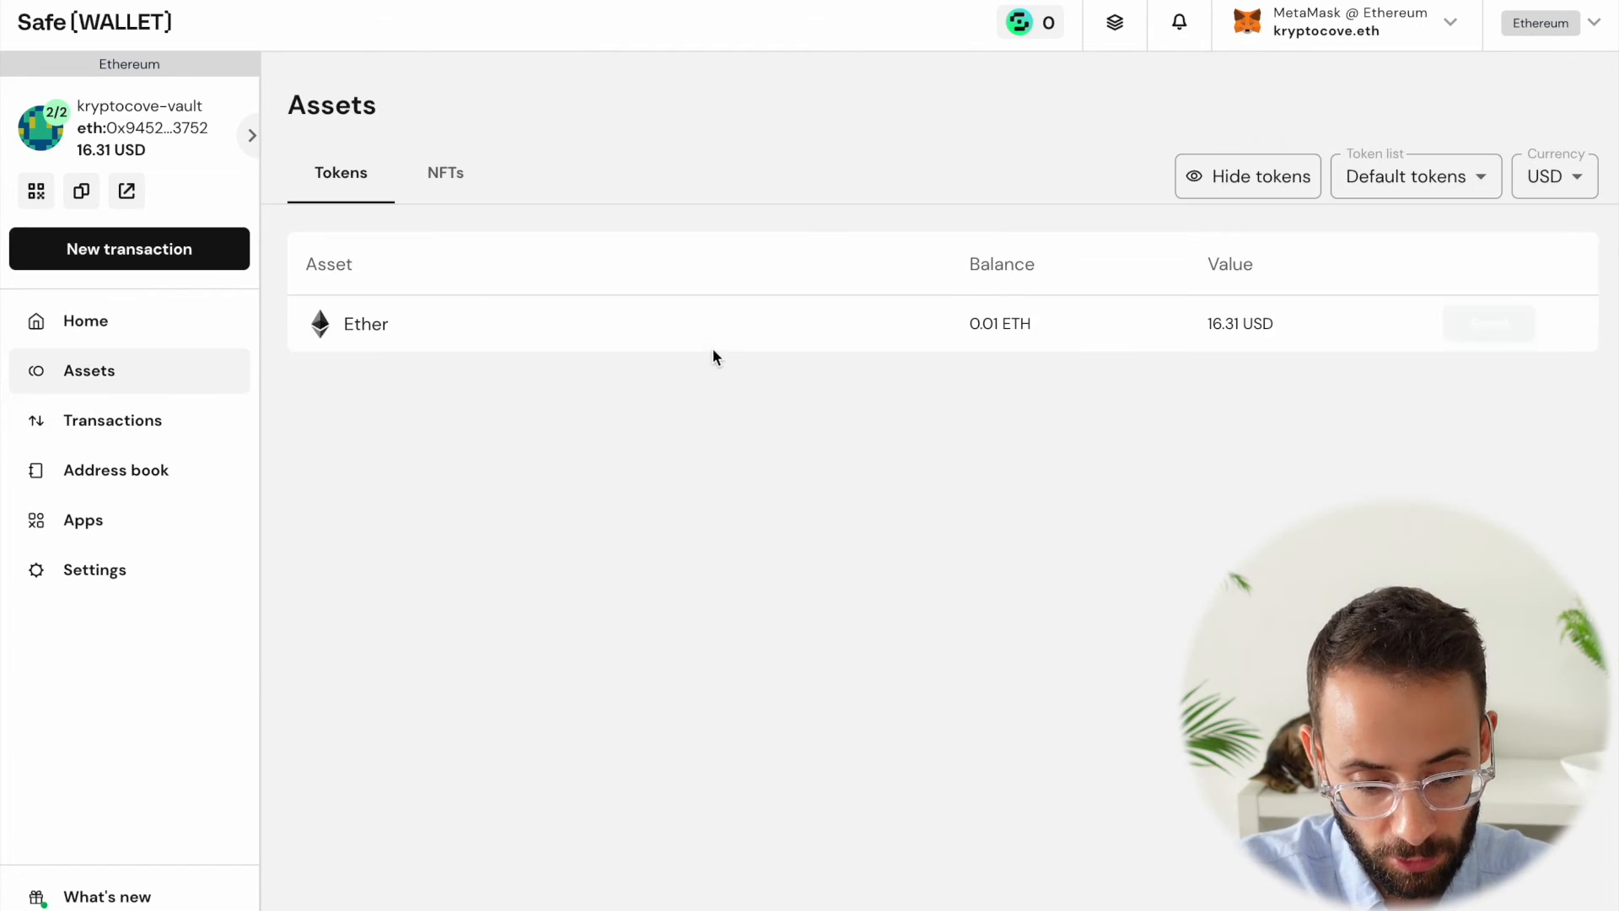
left_click(1487, 323)
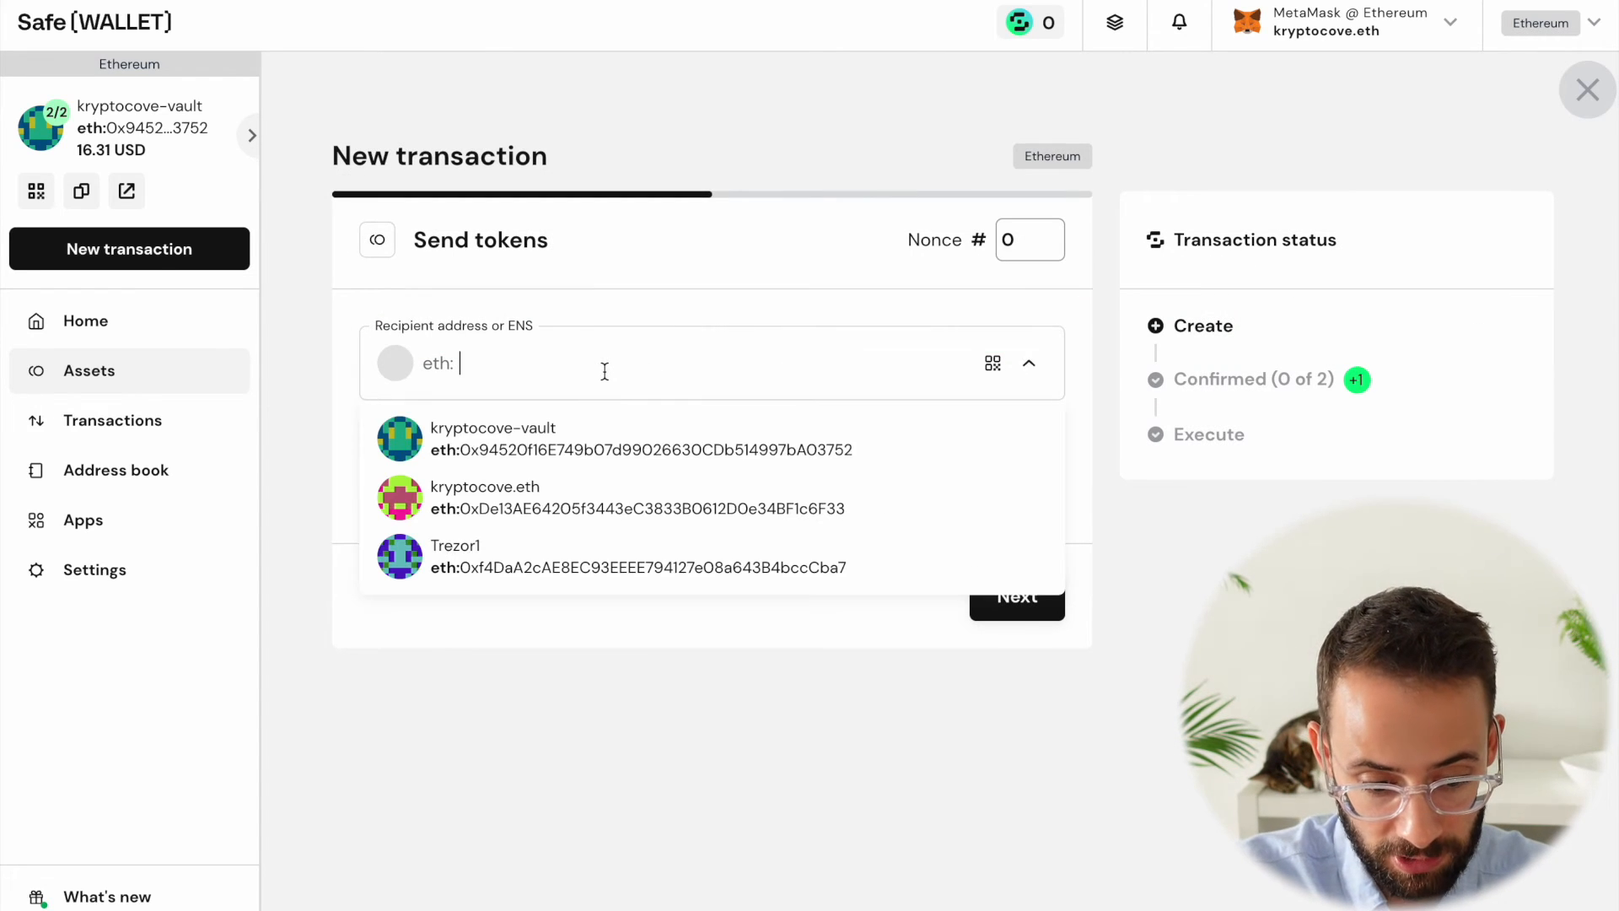
mouse_move(622, 439)
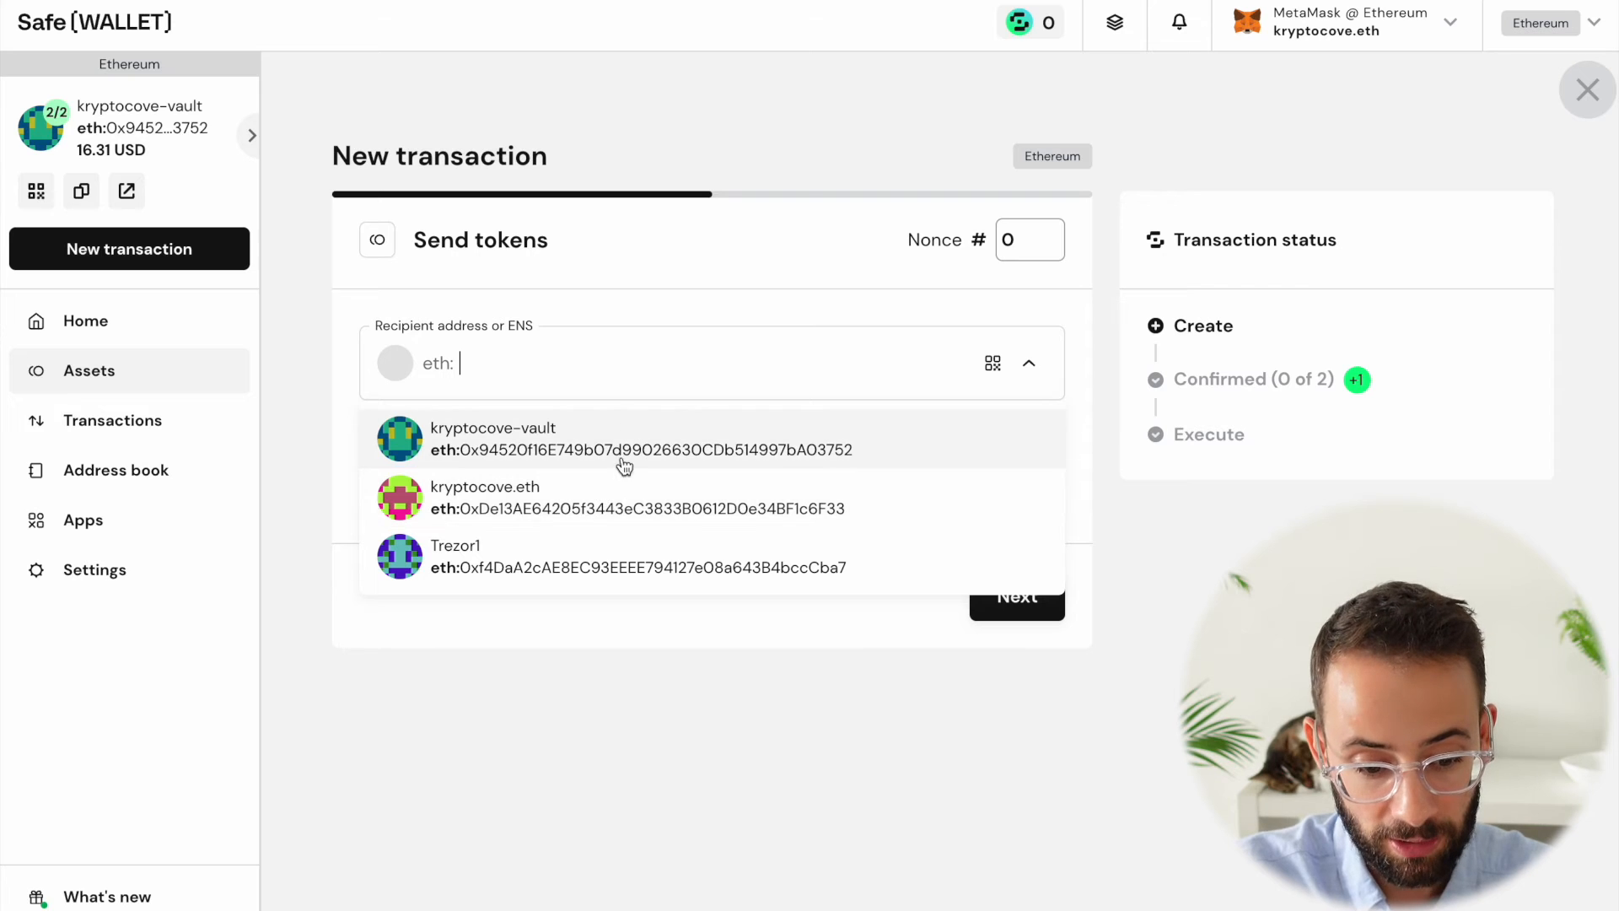
left_click(637, 497)
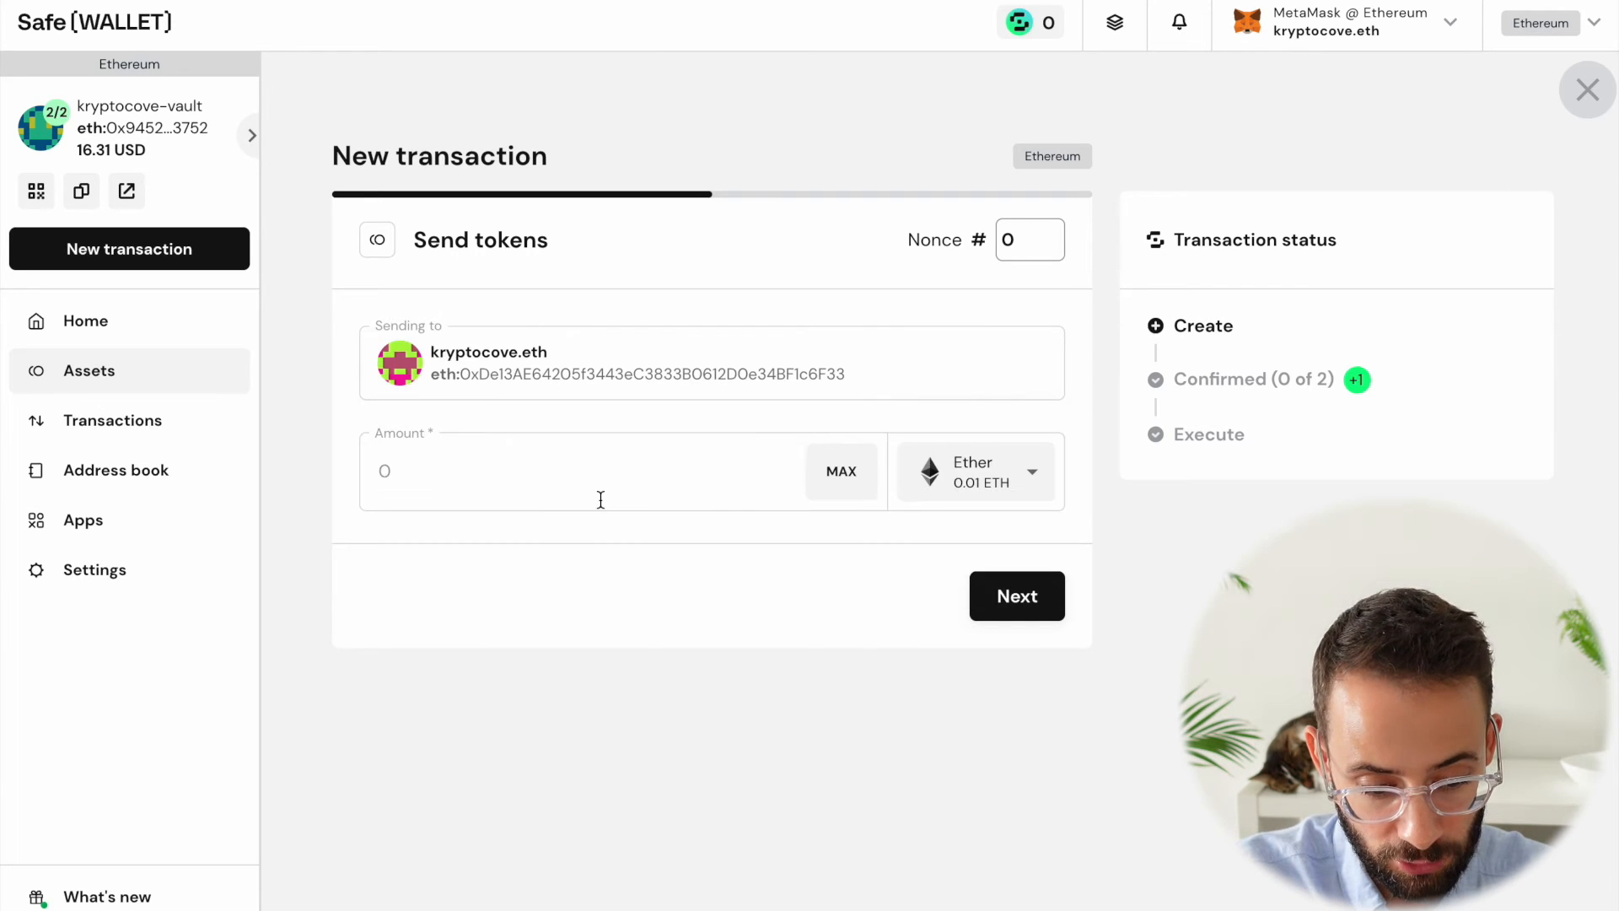
left_click(841, 470)
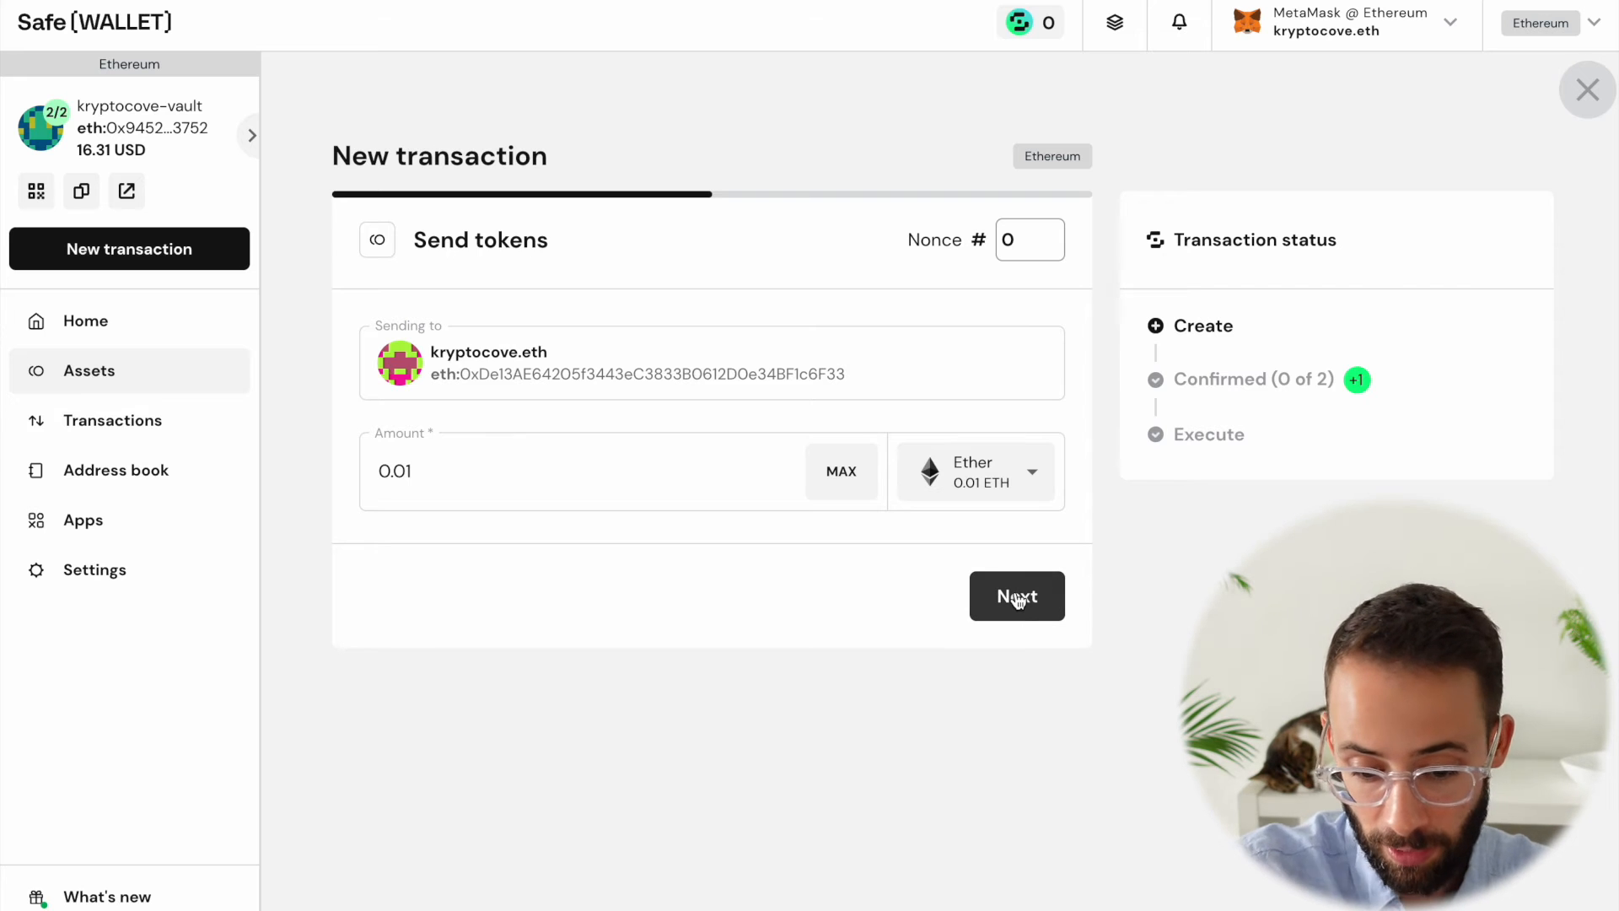
left_click(1015, 596)
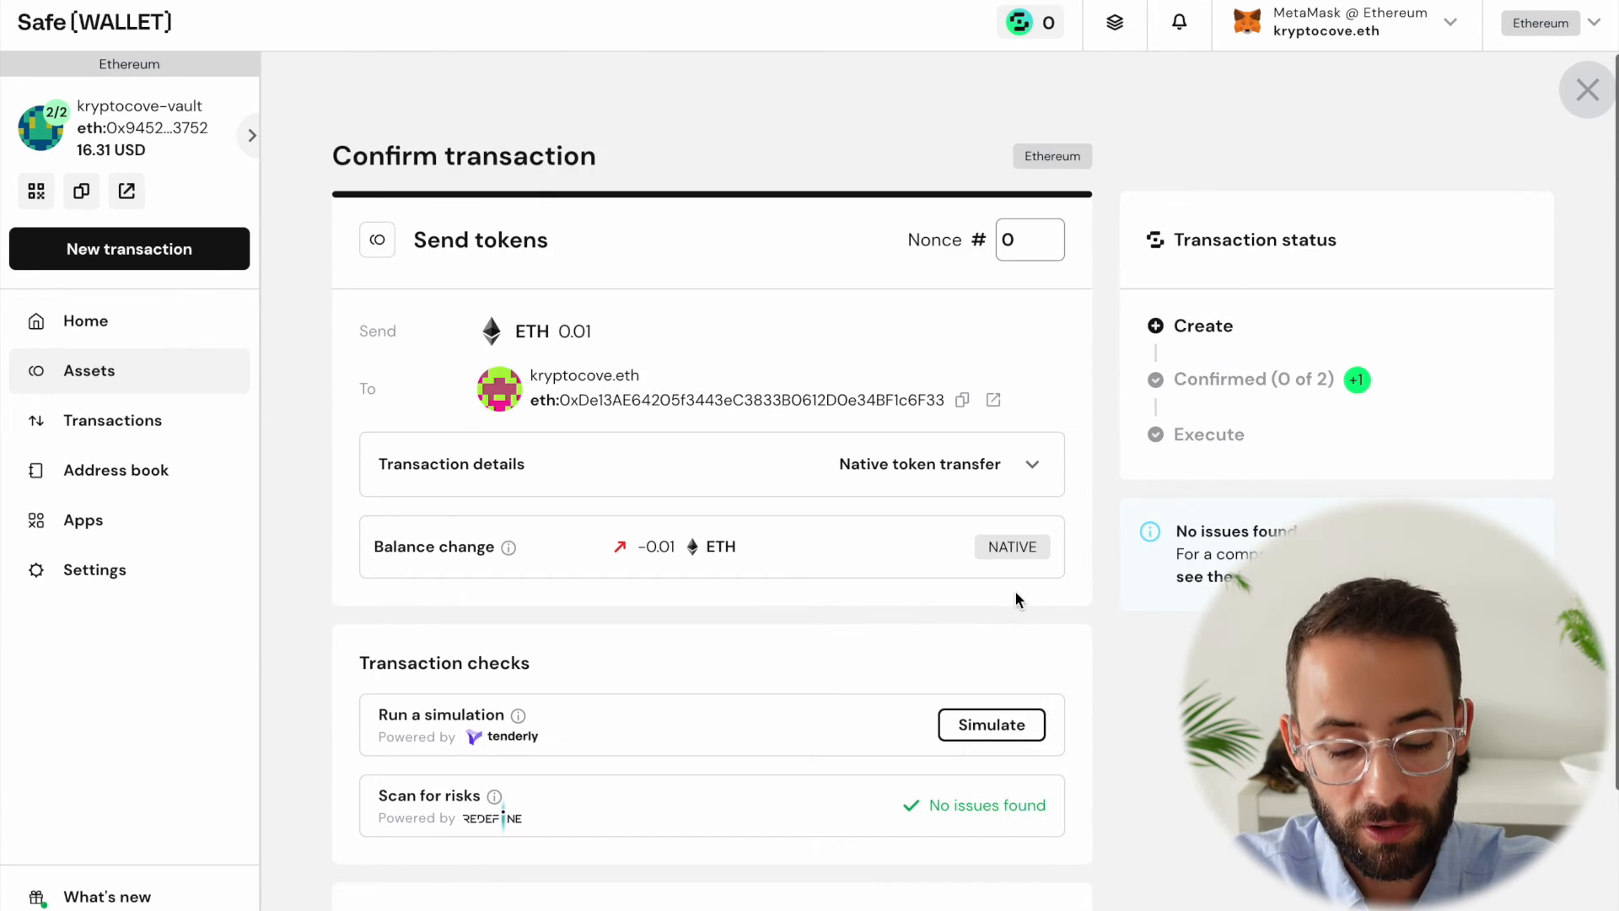
Check the confirmation page, then sign the 0.01 ETH send and approve it in MetaMask
scroll("down", 3)
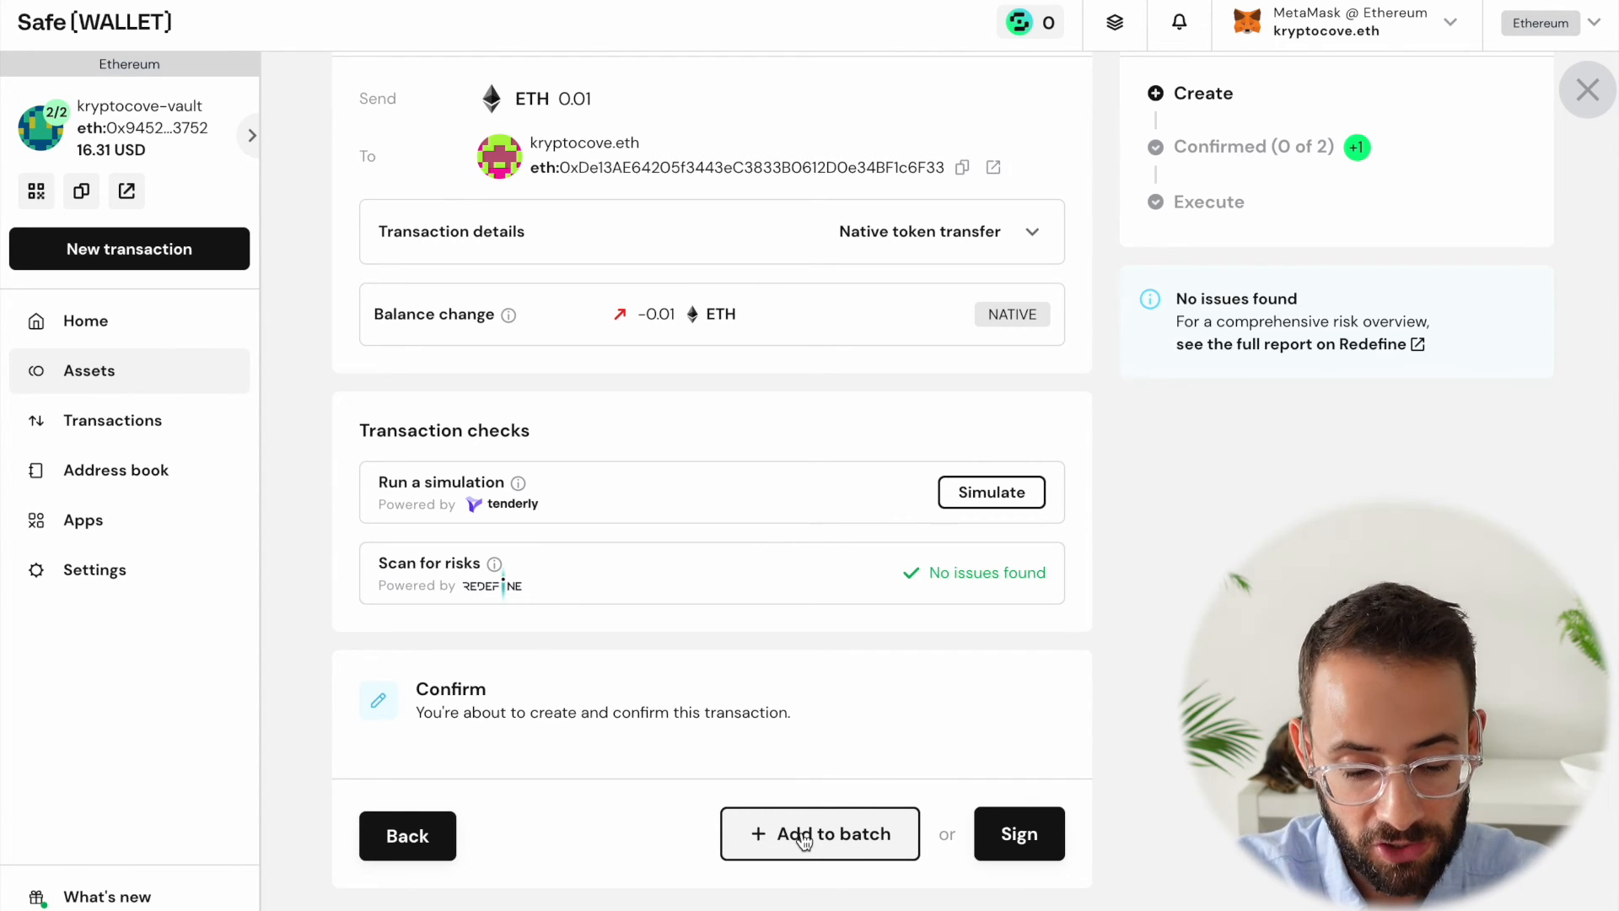
scroll("up", 3)
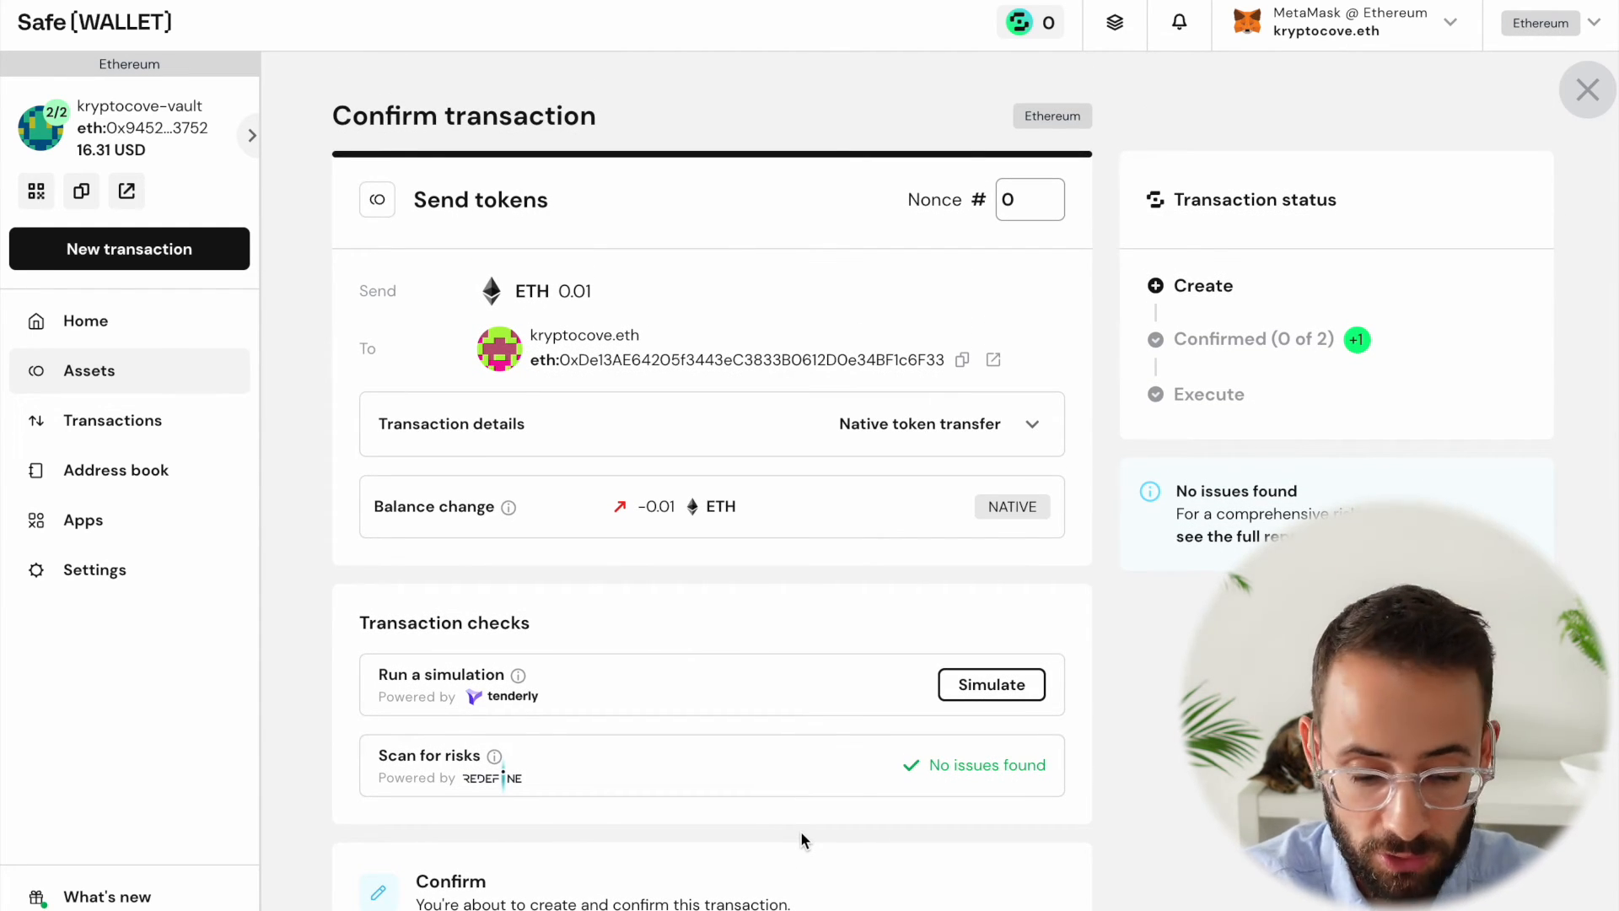
scroll("down", 3)
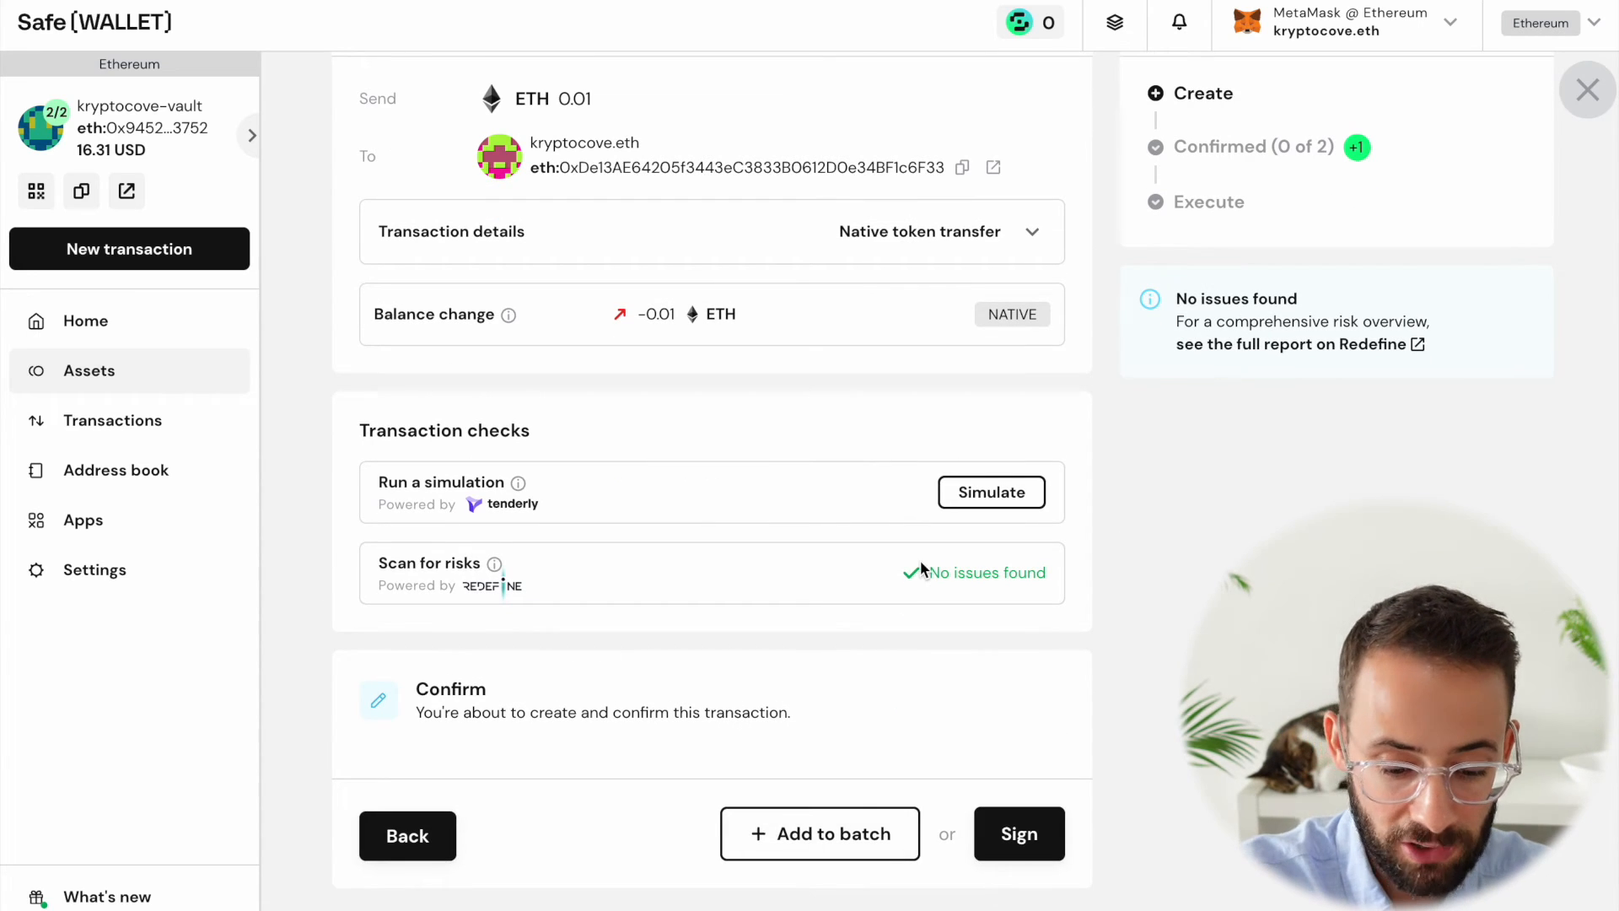
mouse_move(932, 605)
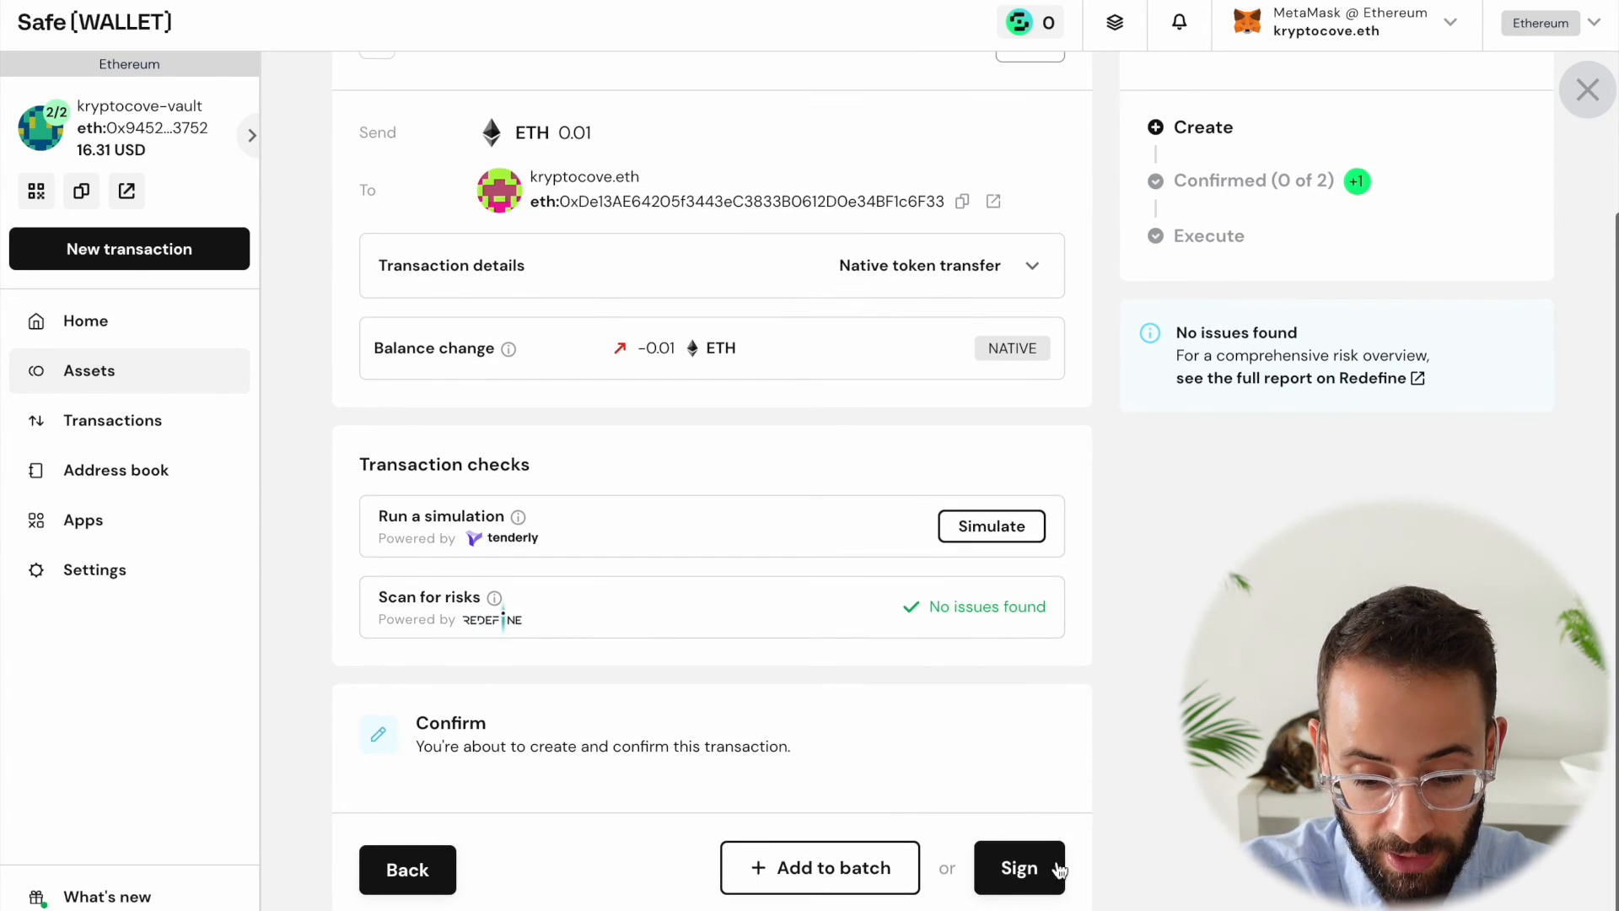
left_click(1017, 867)
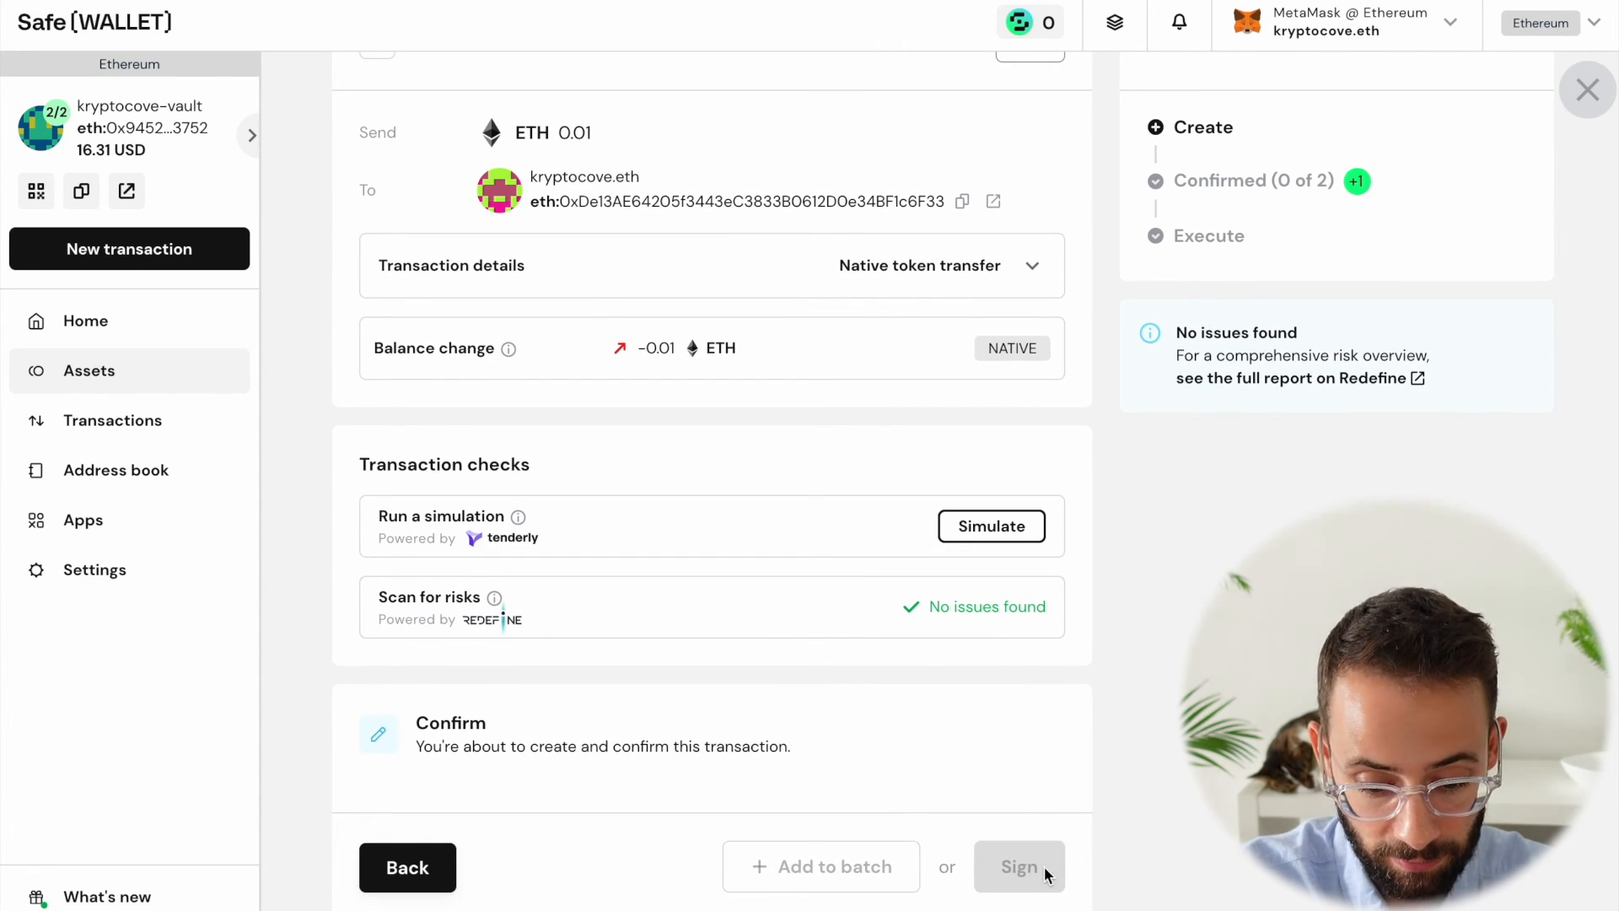
left_click(1017, 866)
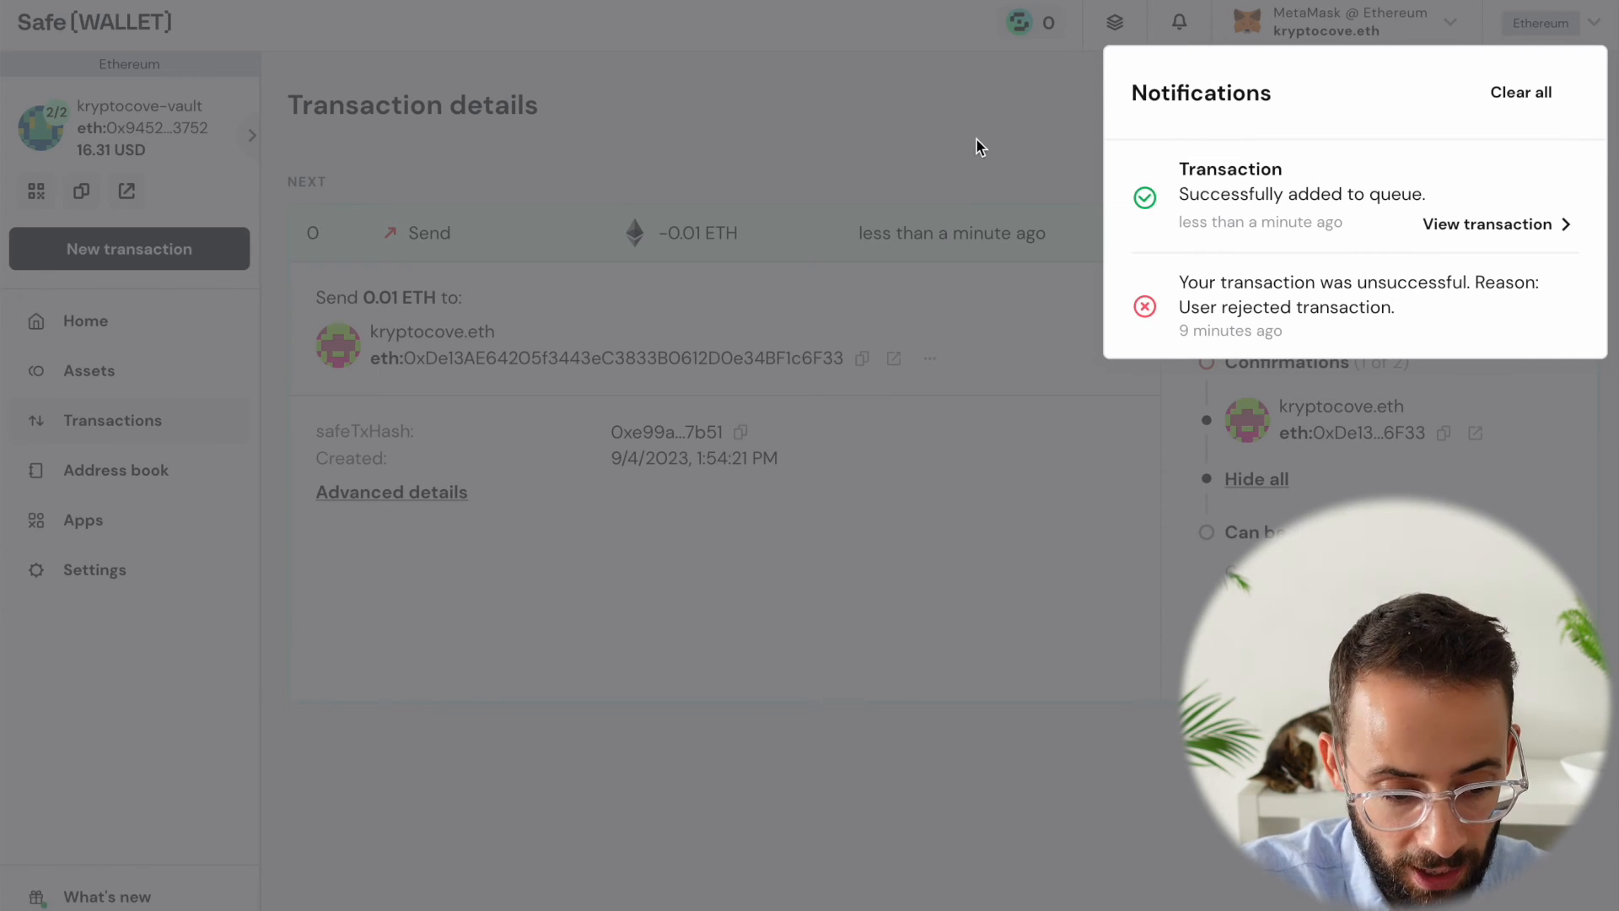
Dismiss notifications and connect MetaMask's Trezor 1 account to Safe{Wallet}
left_click(112, 420)
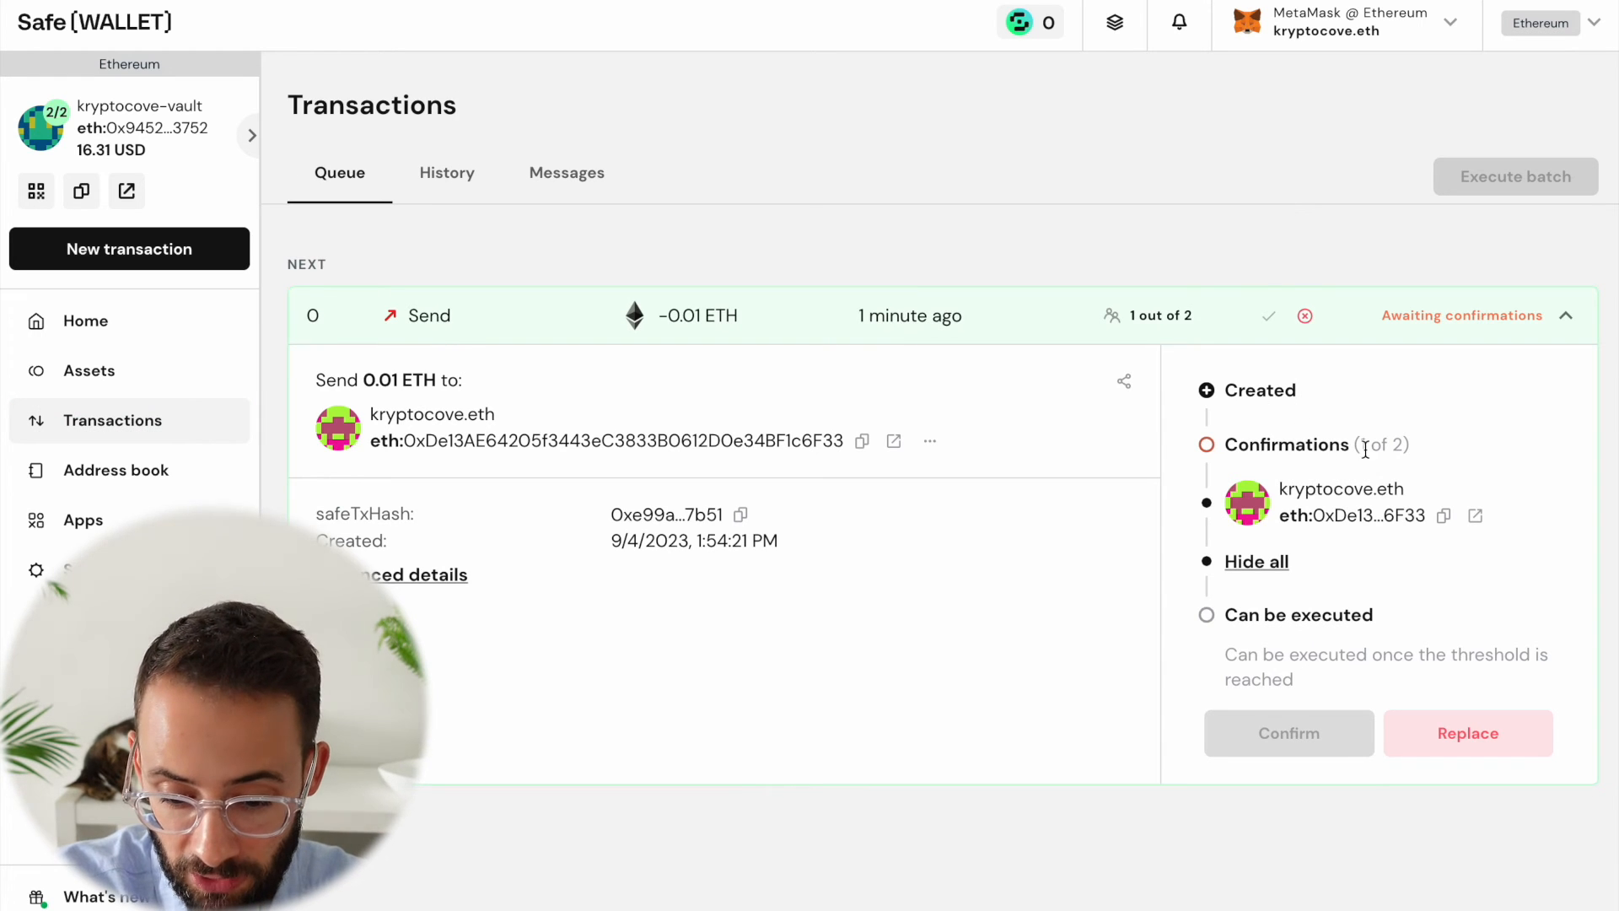
mouse_move(1404, 454)
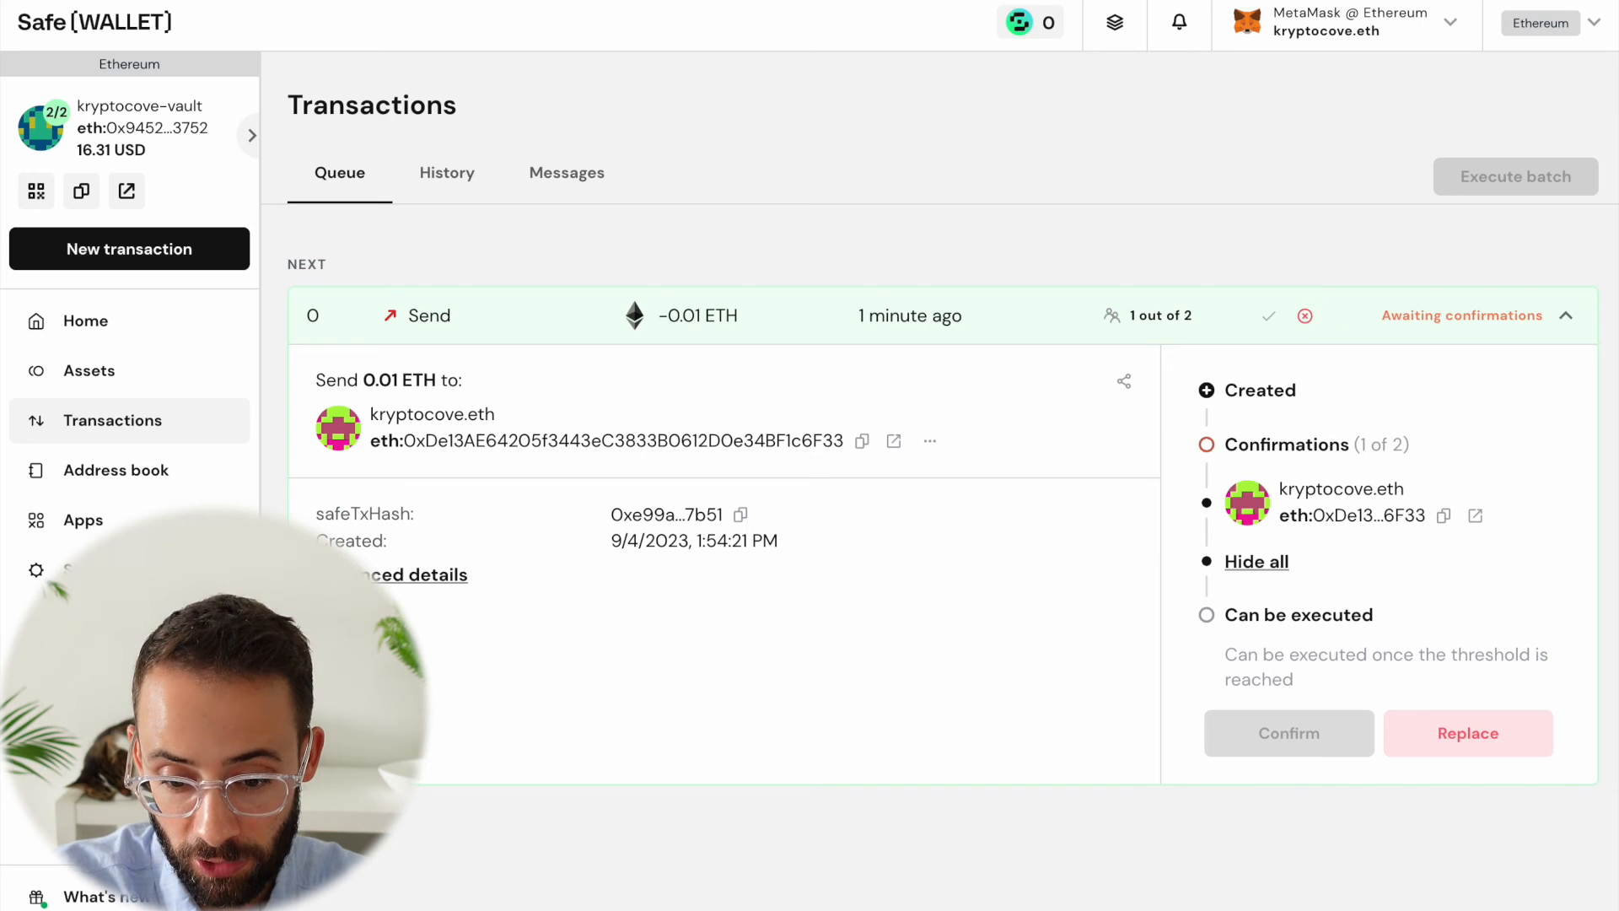
left_click(1342, 24)
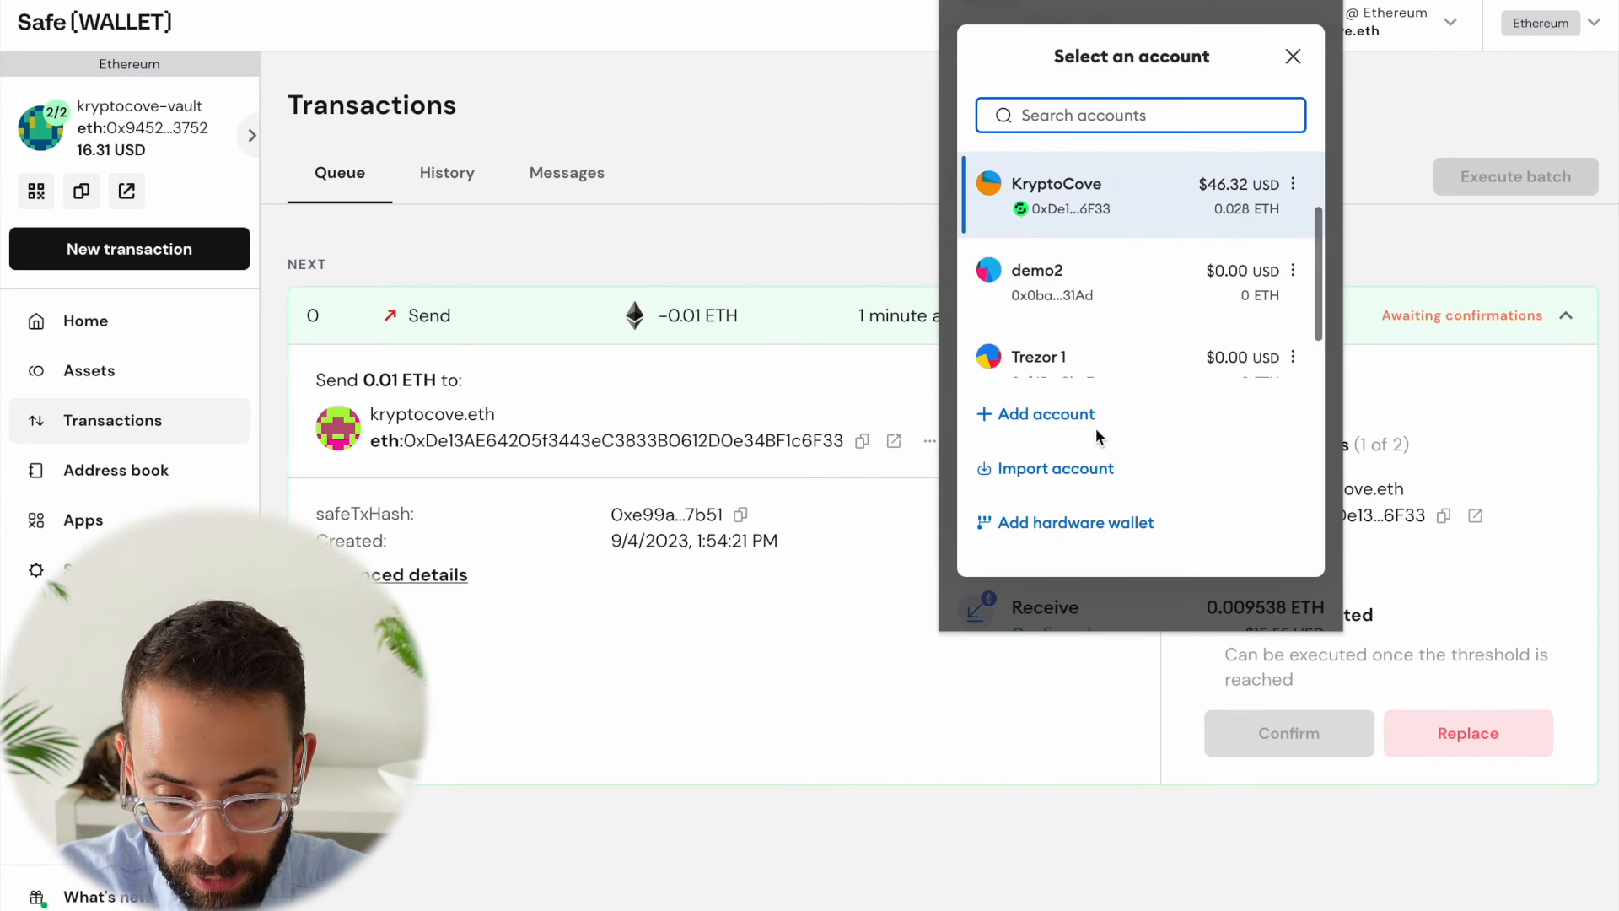
left_click(1038, 356)
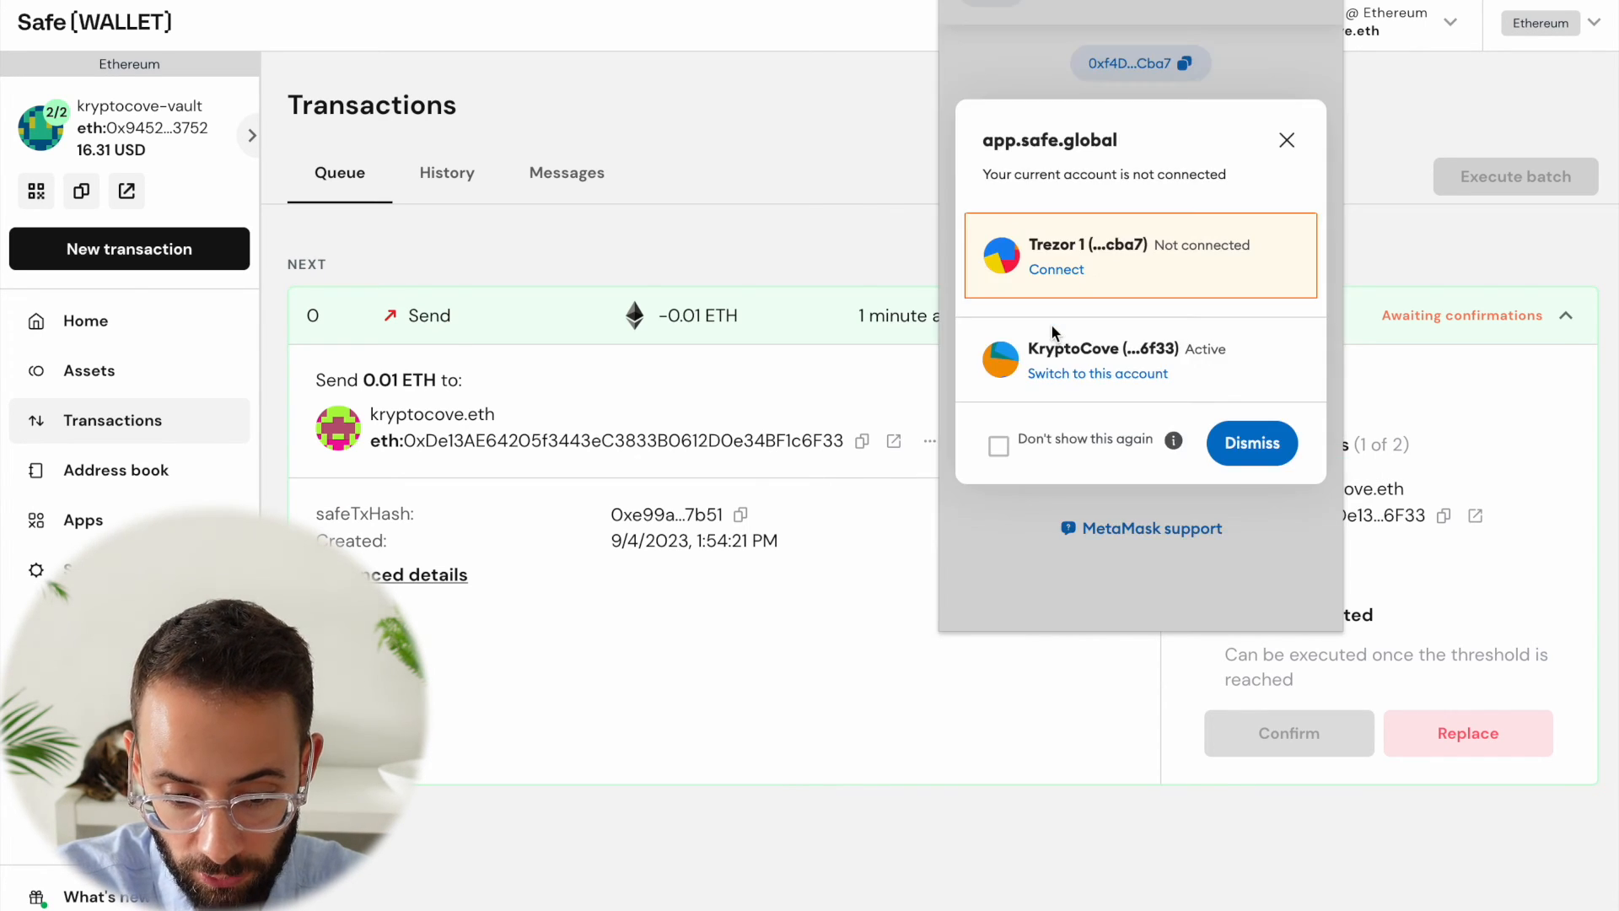
left_click(1250, 443)
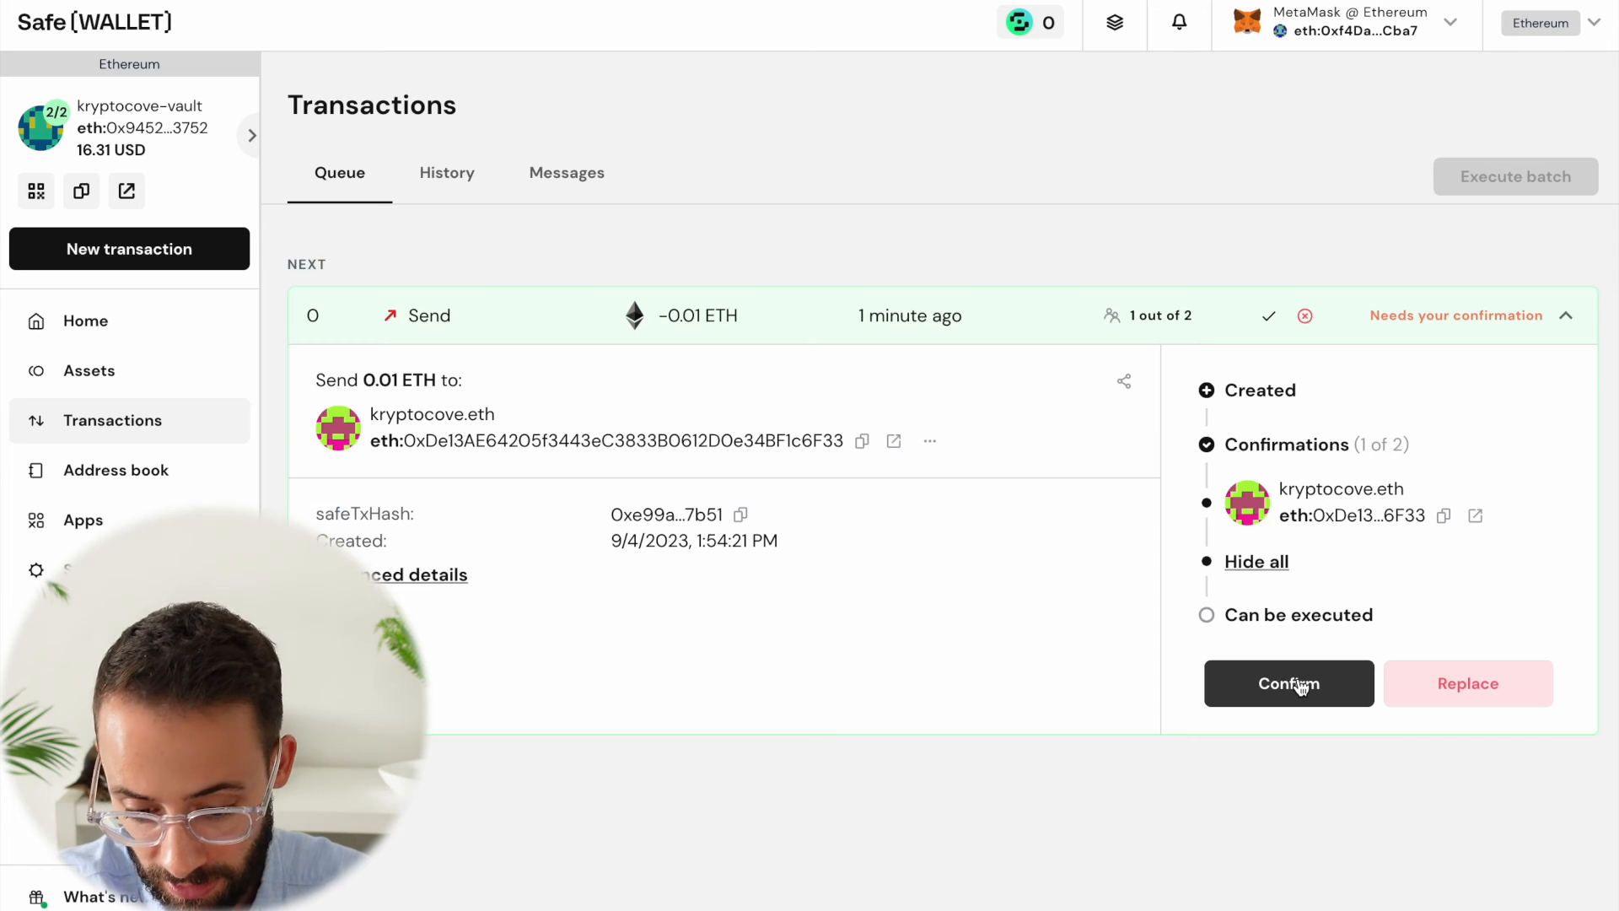
Confirm the queued 0.01 ETH send with 'Yes, execute' and accept the MetaMask gas fee
left_click(1288, 682)
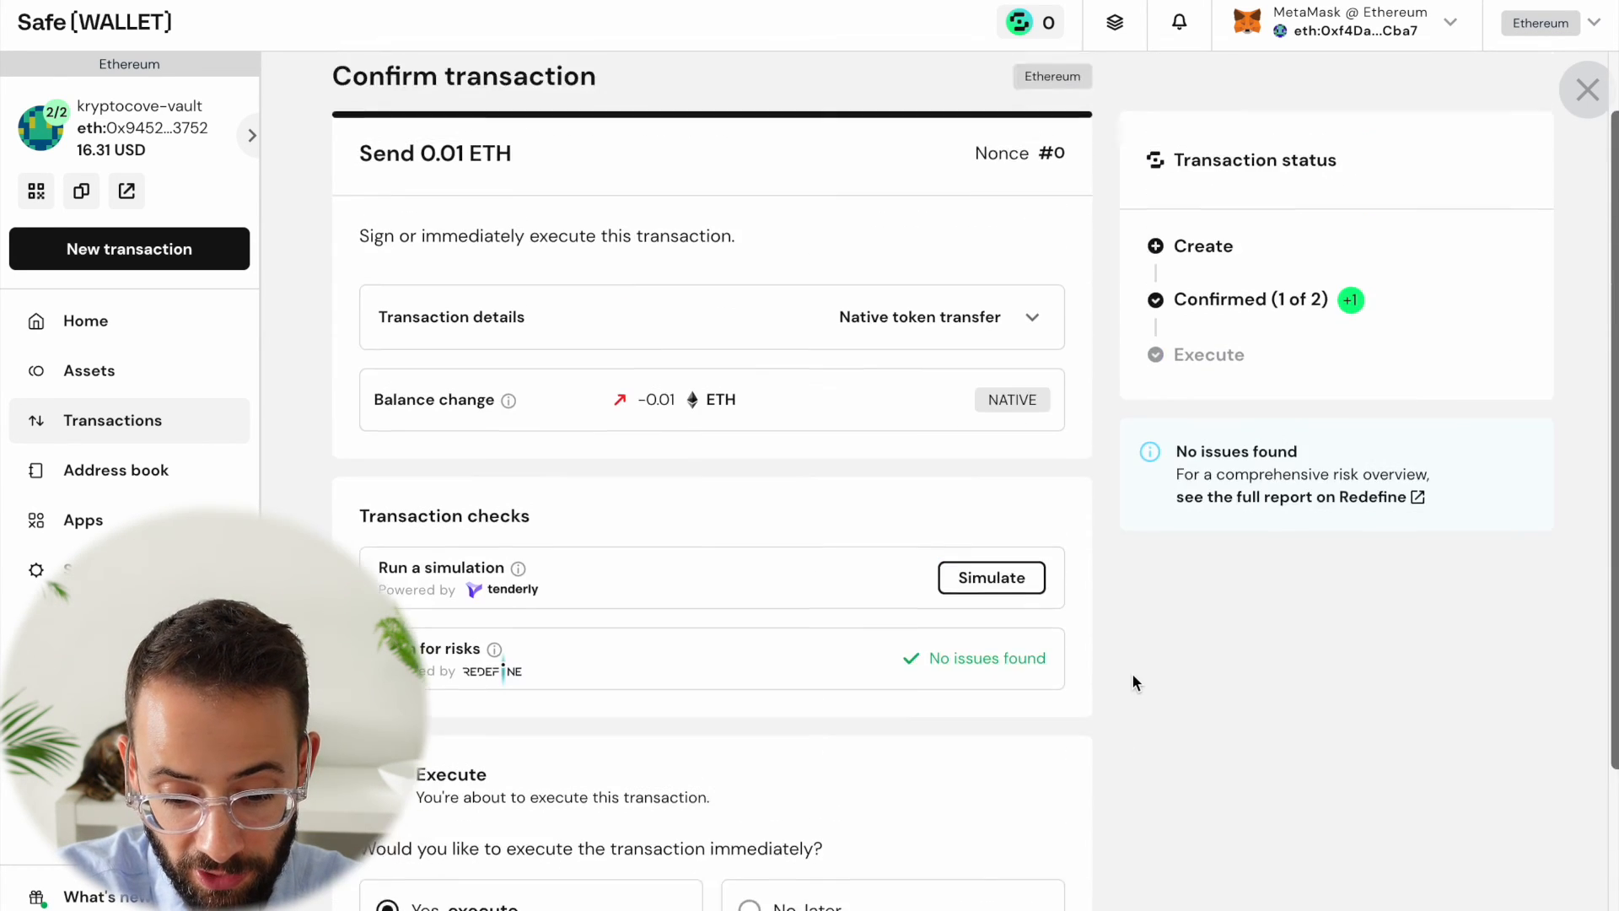
scroll("down", 3)
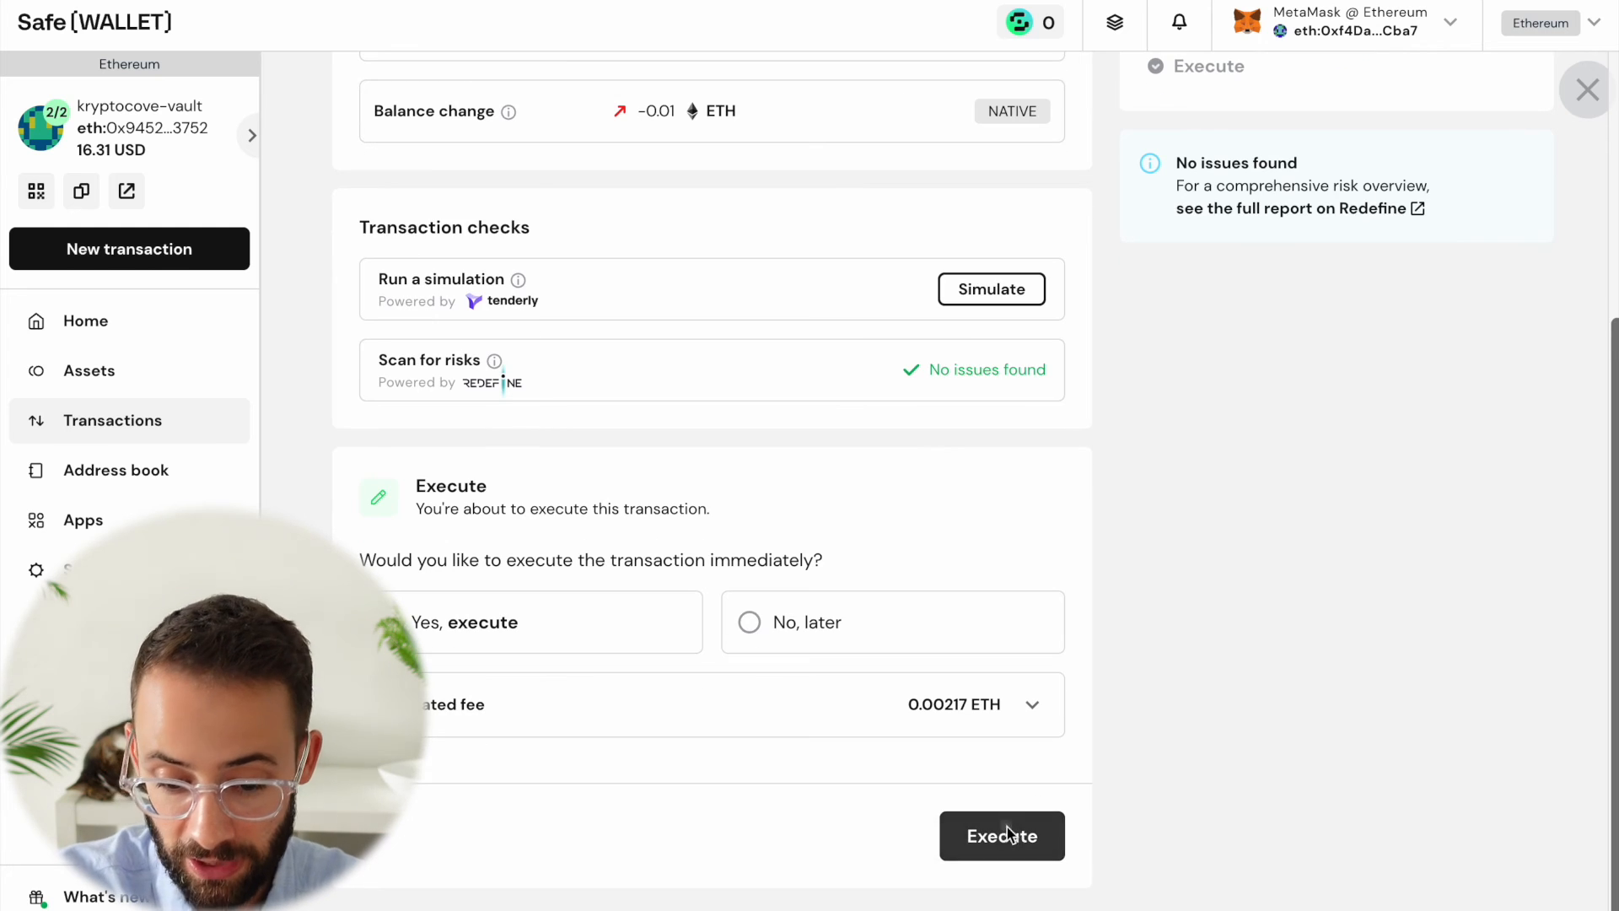
left_click(1001, 835)
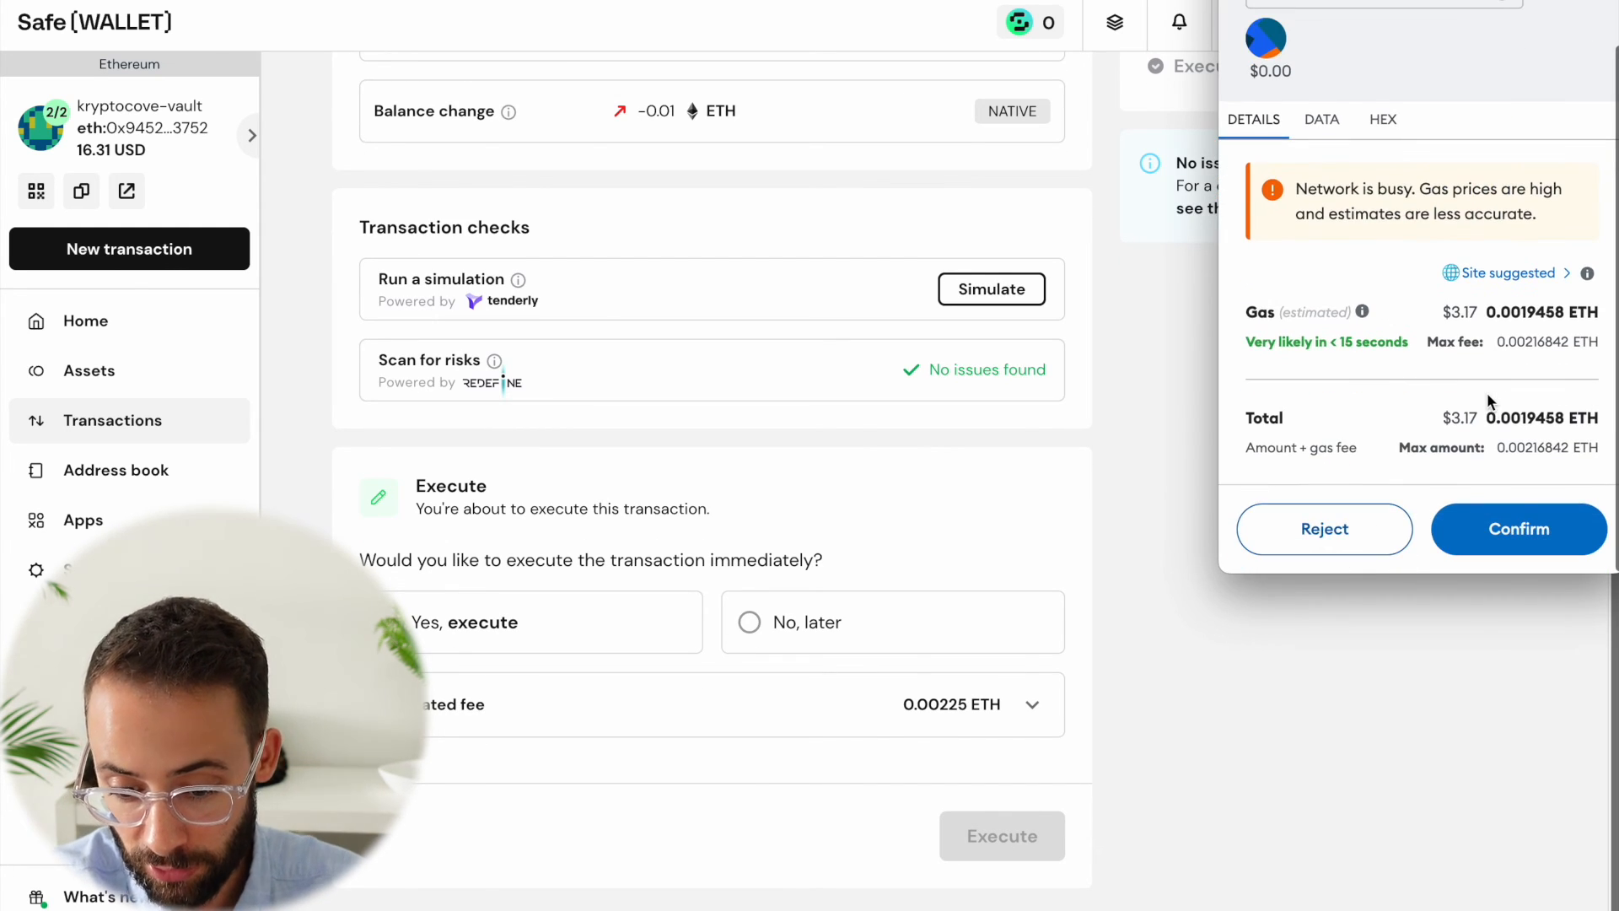
left_click(1517, 528)
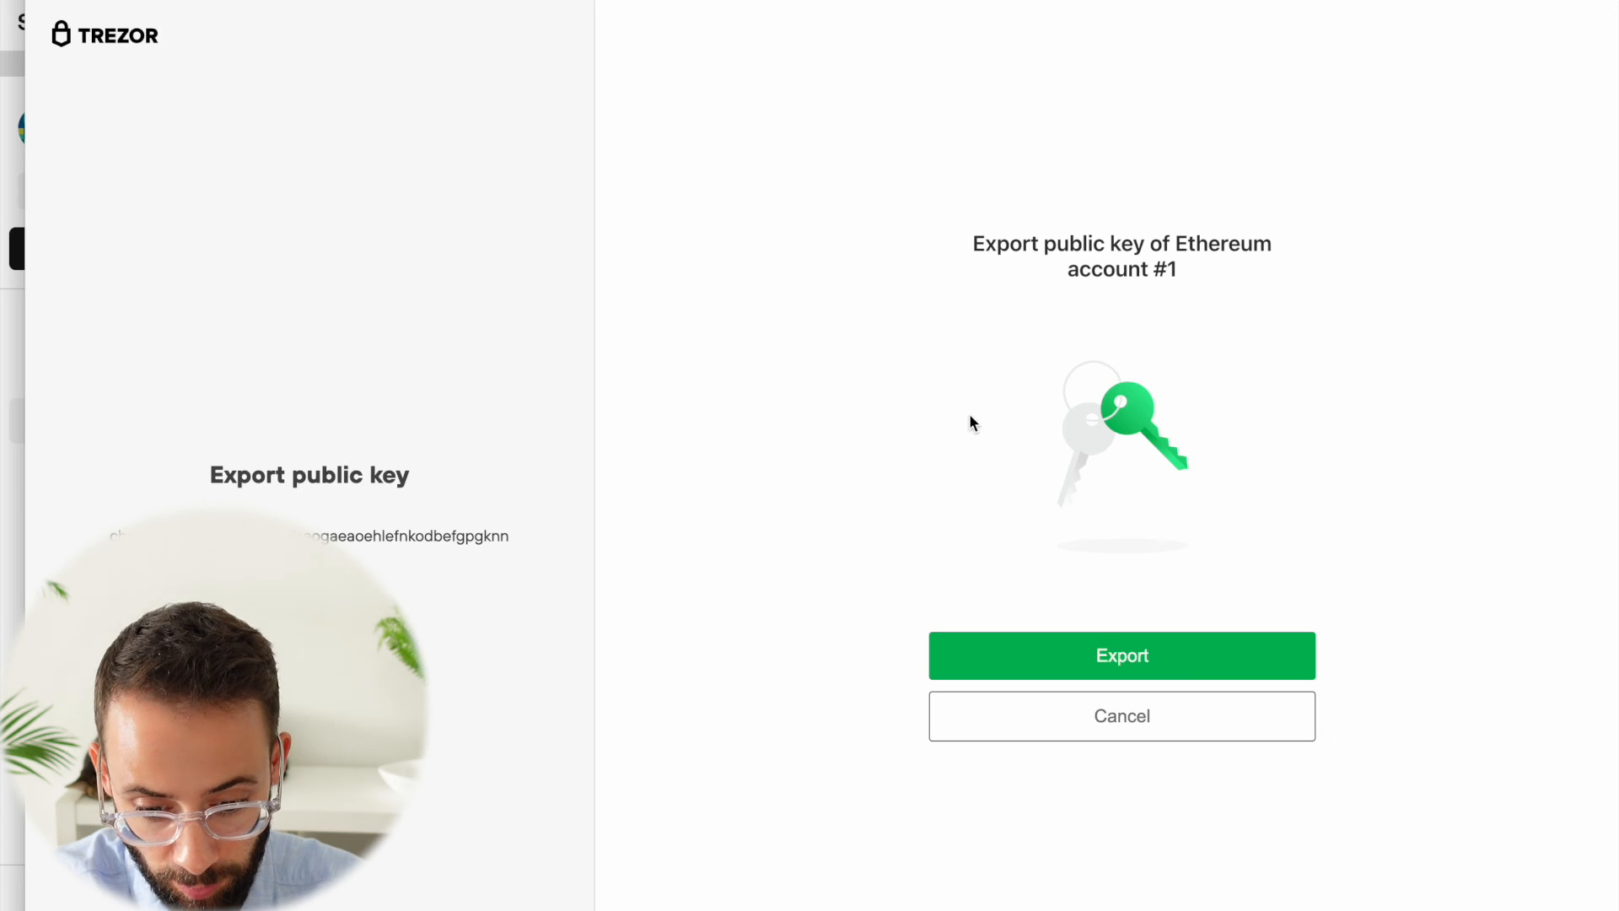
Allow the public-key export, enter the Trezor PIN, choose Standard wallet, and dismiss the success notice
left_click(1121, 654)
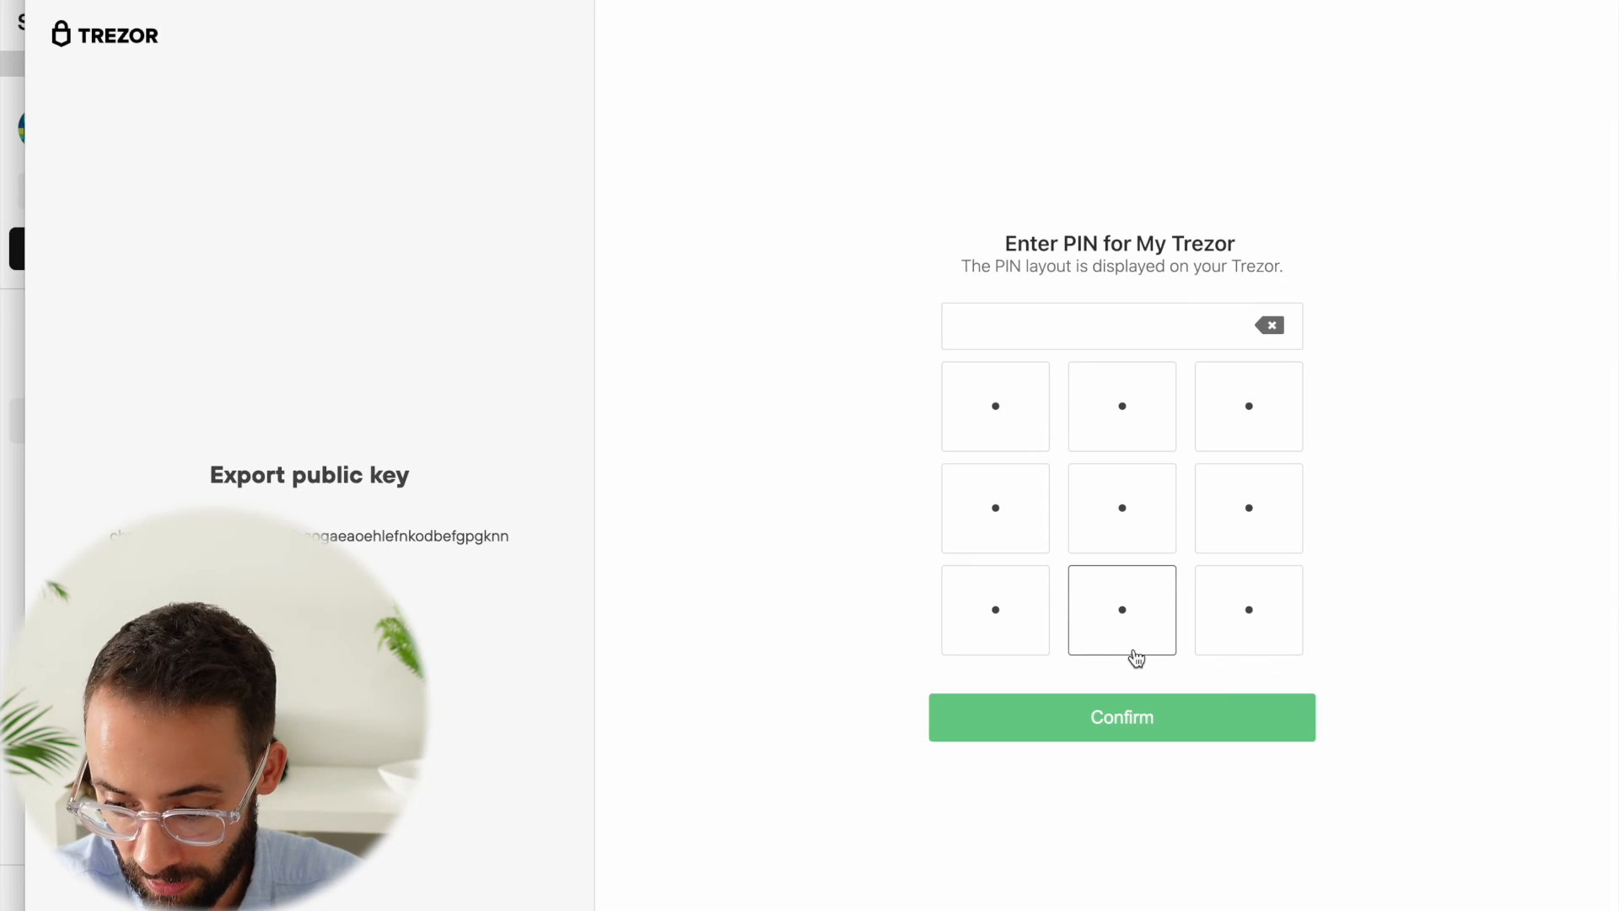
left_click(1121, 609)
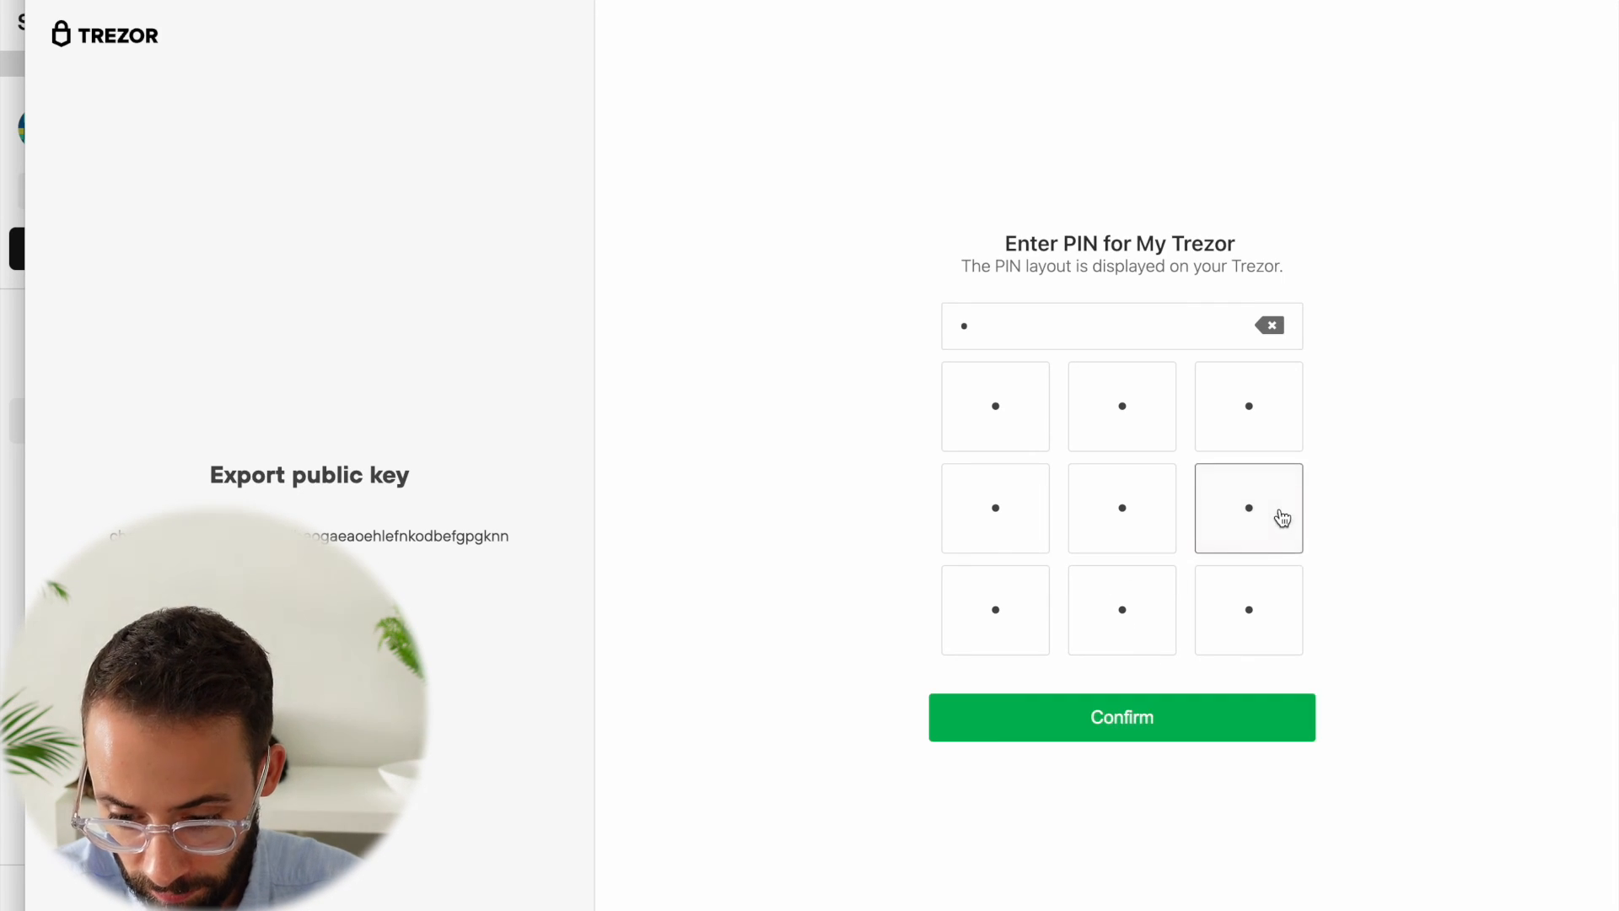
left_click(1247, 506)
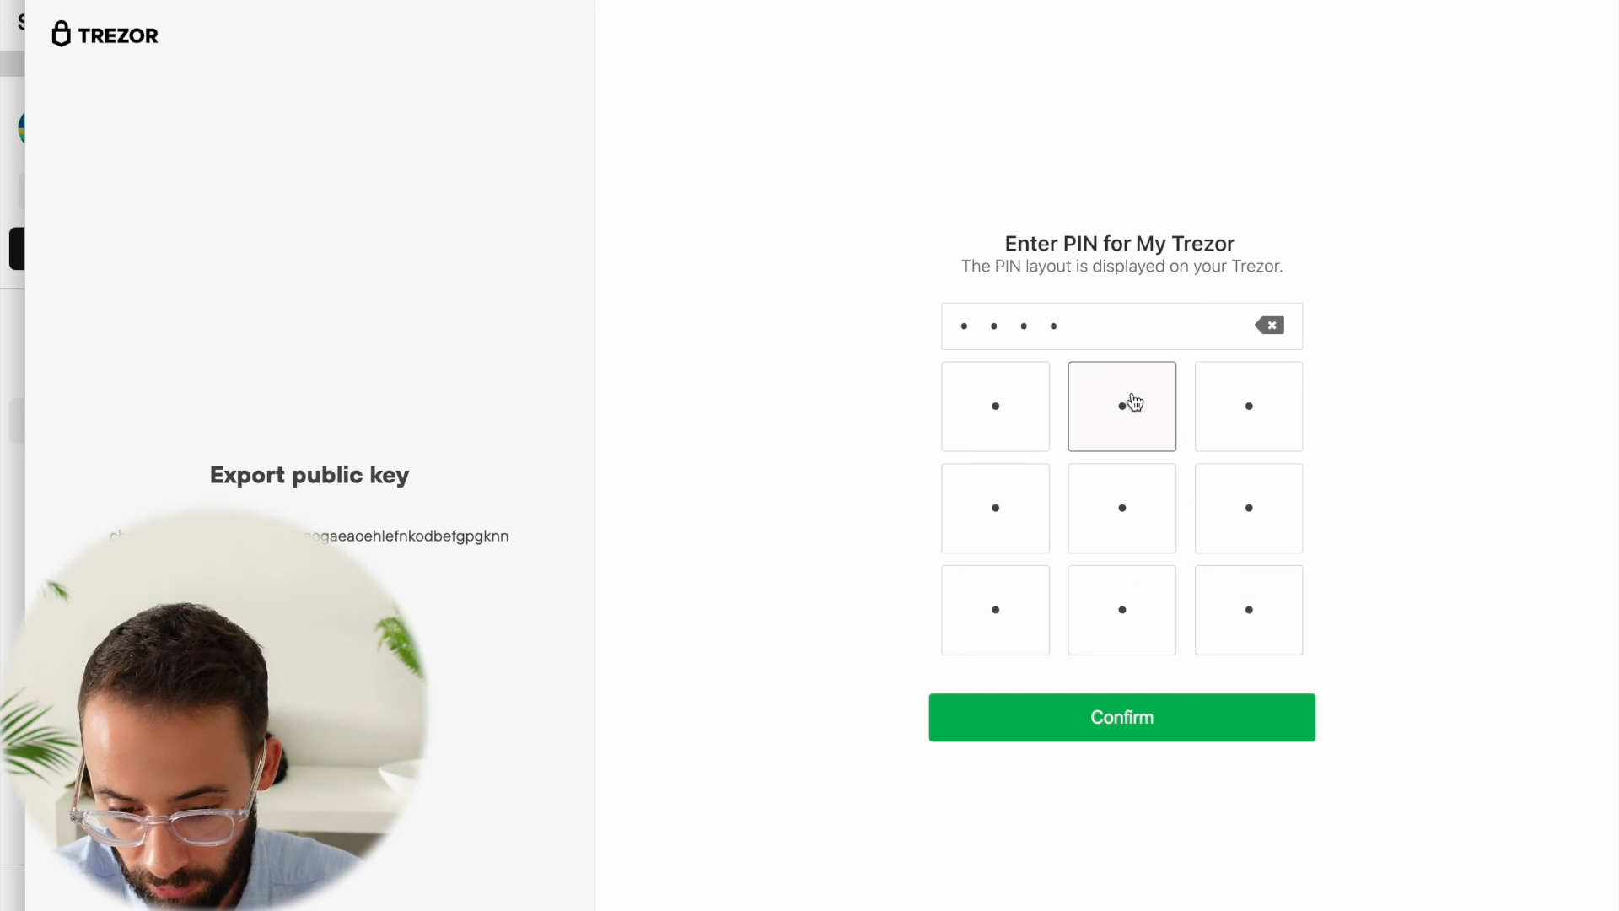
left_click(1121, 717)
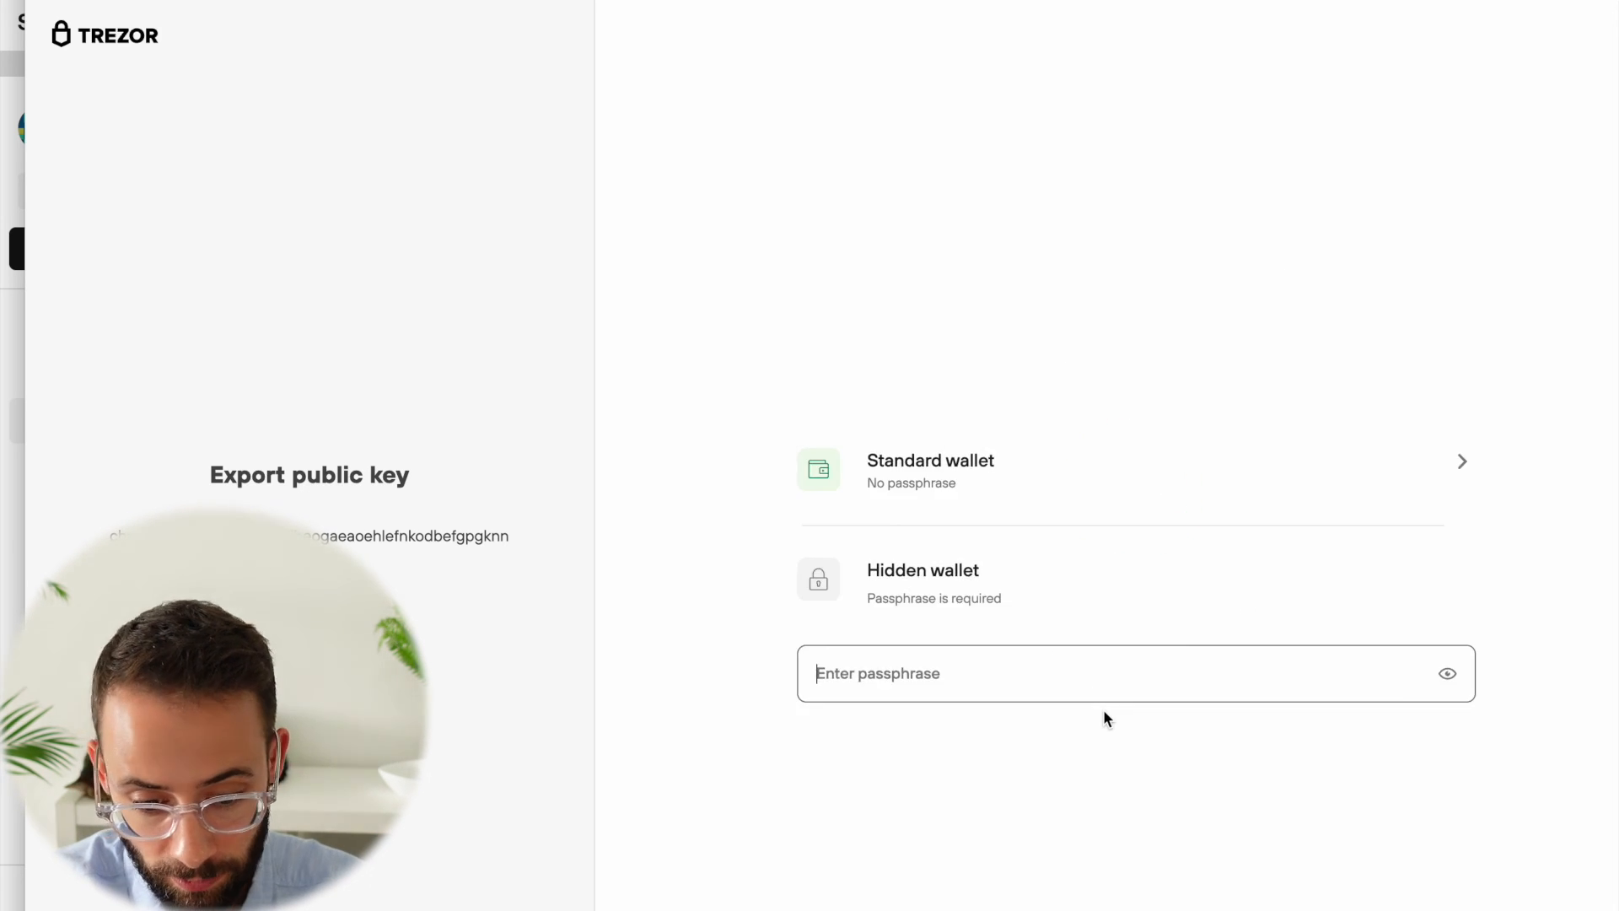
left_click(929, 470)
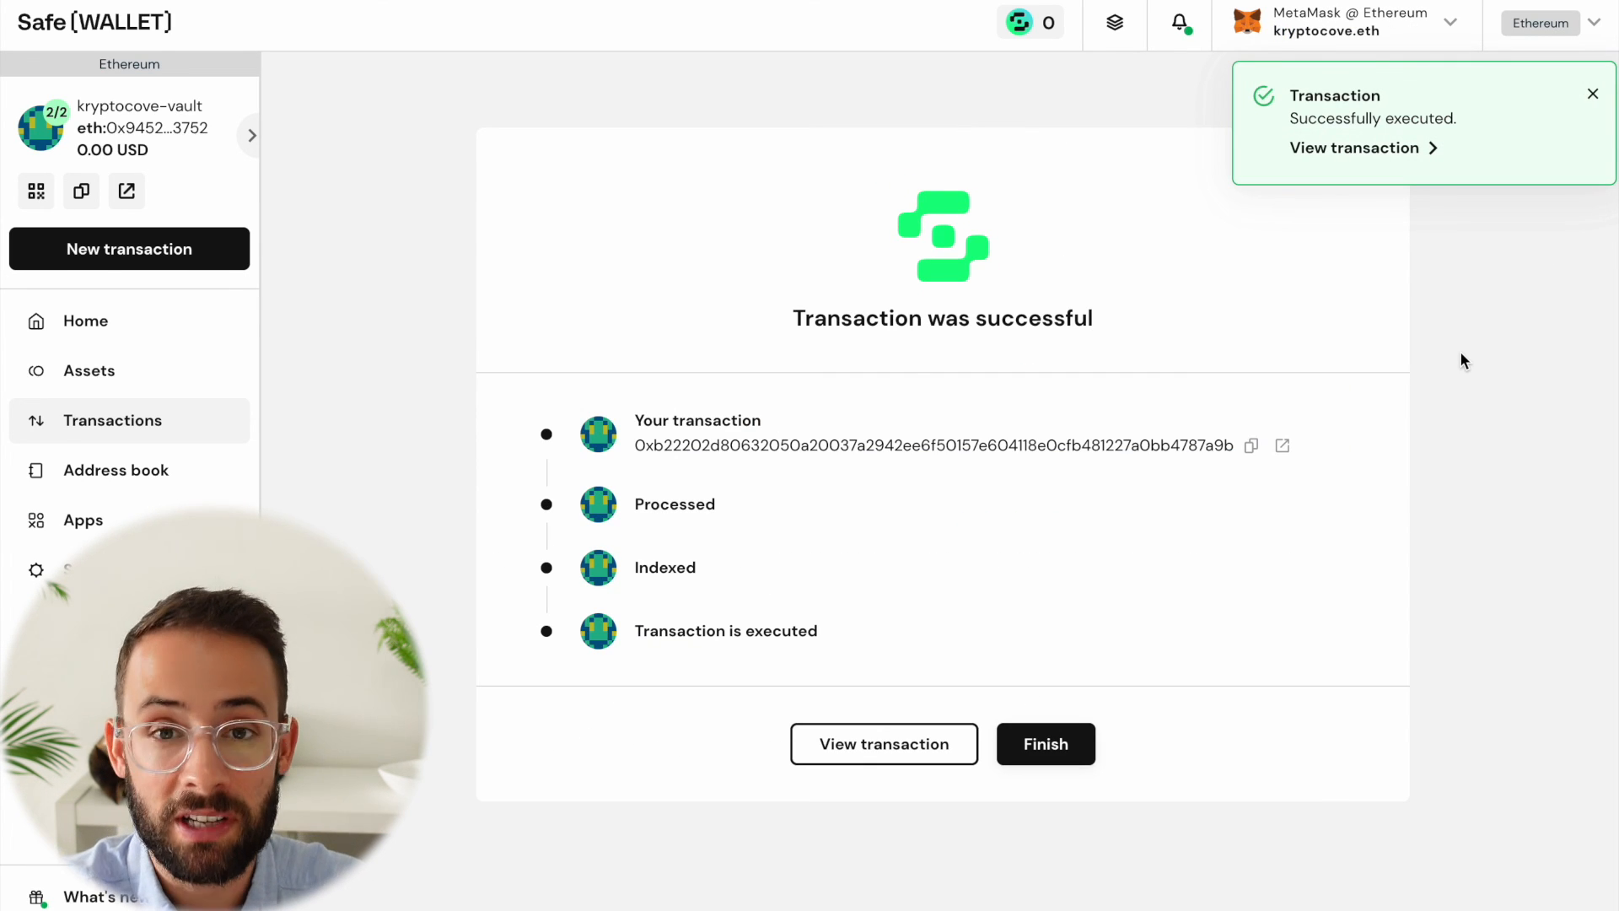
left_click(1593, 93)
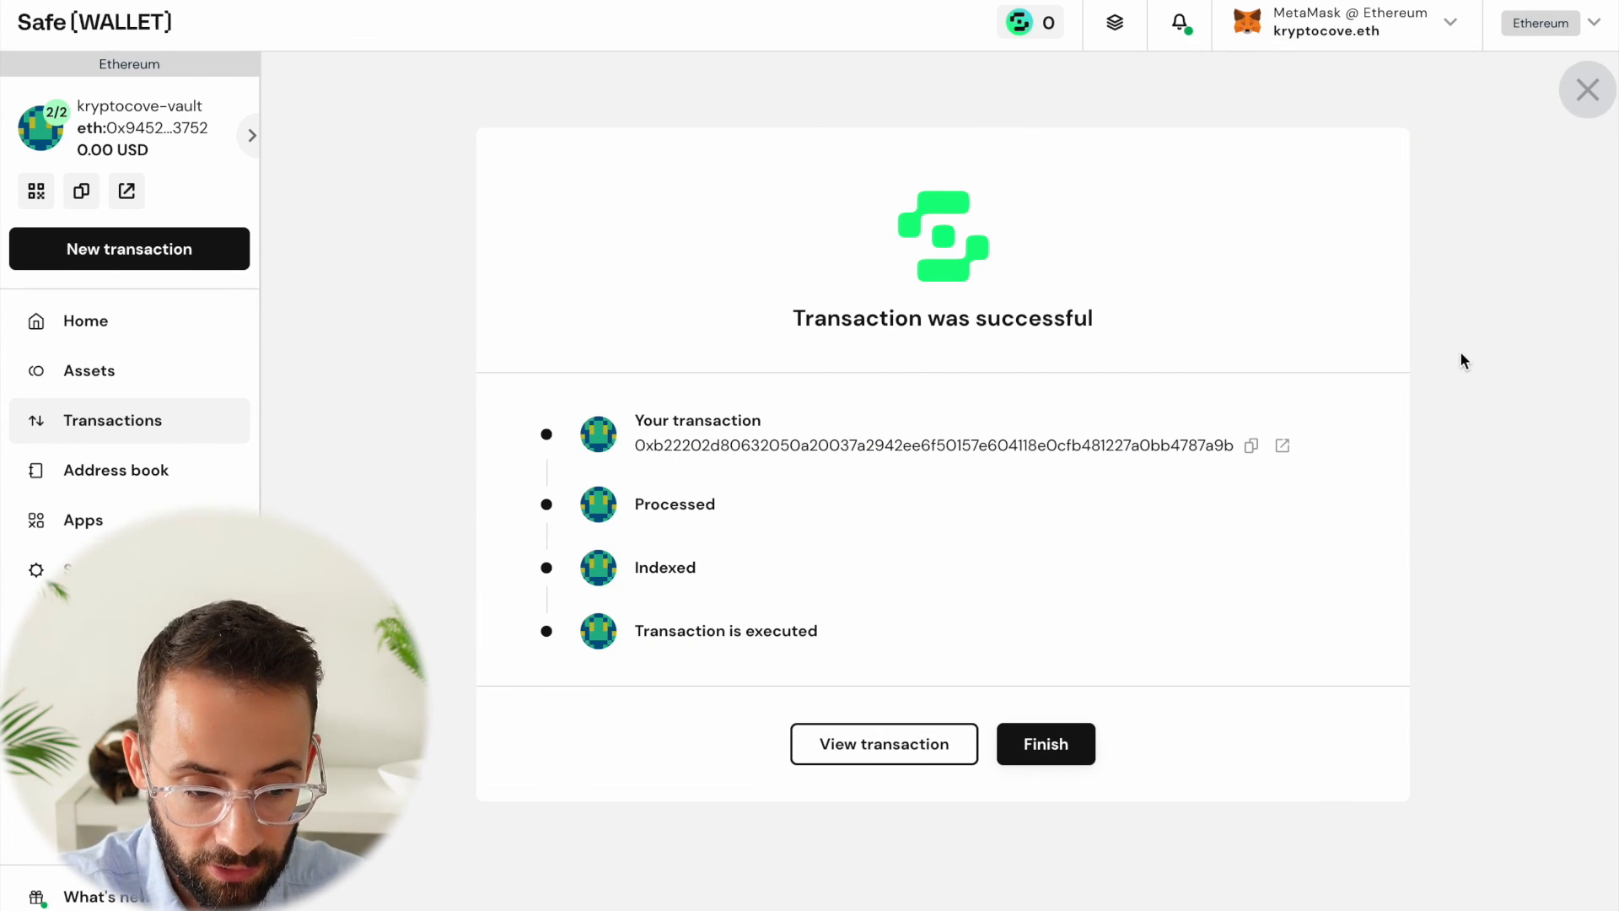
mouse_move(719, 224)
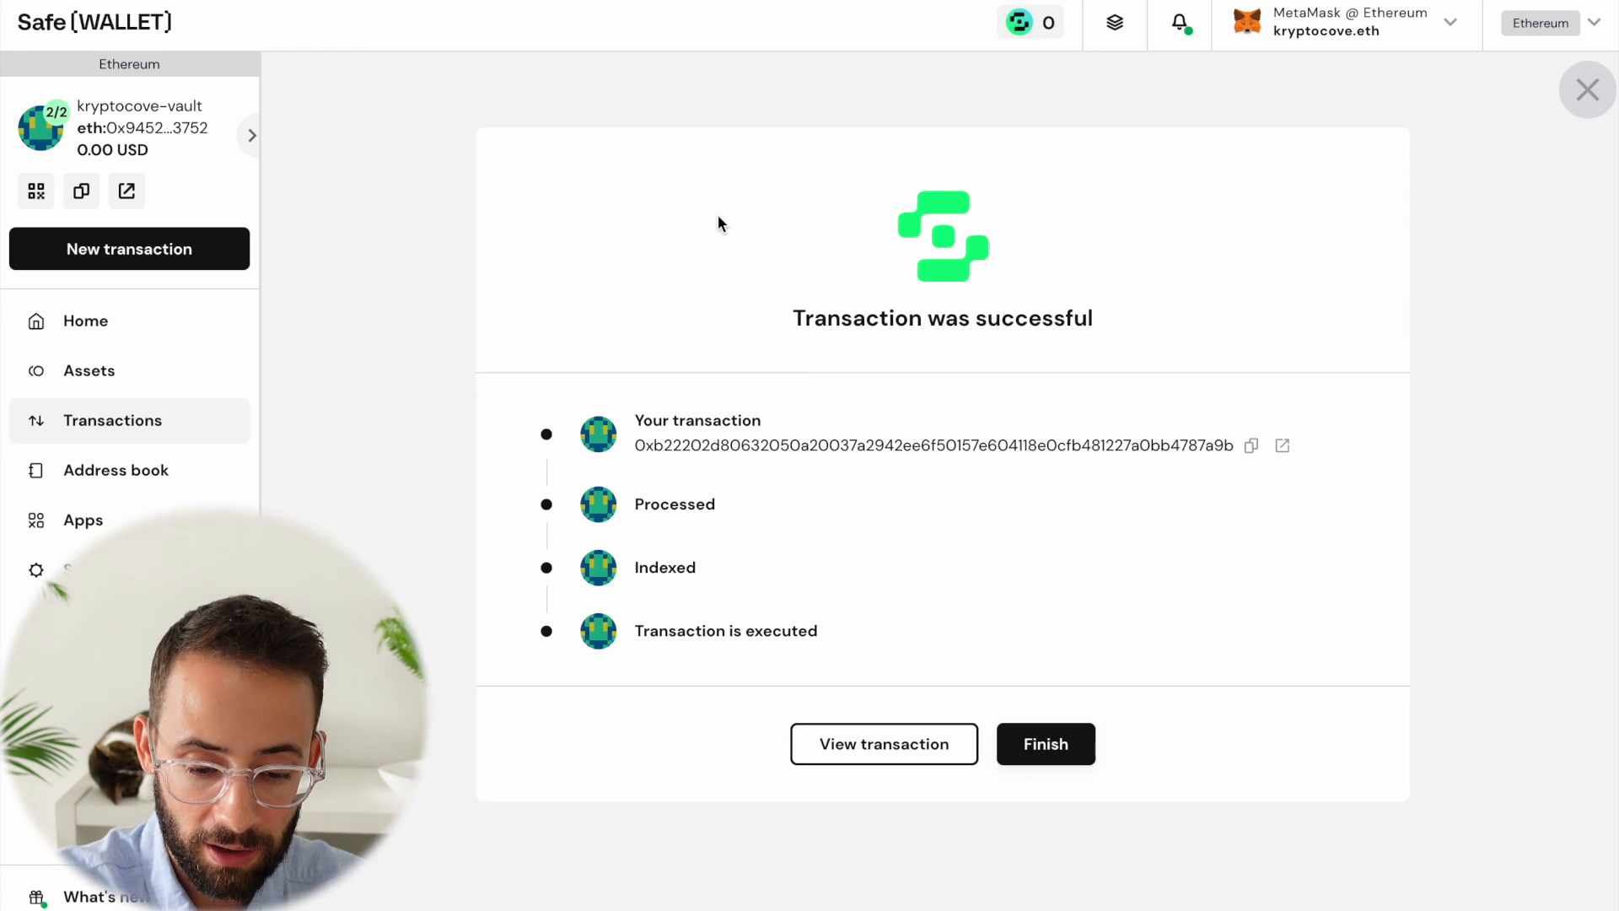